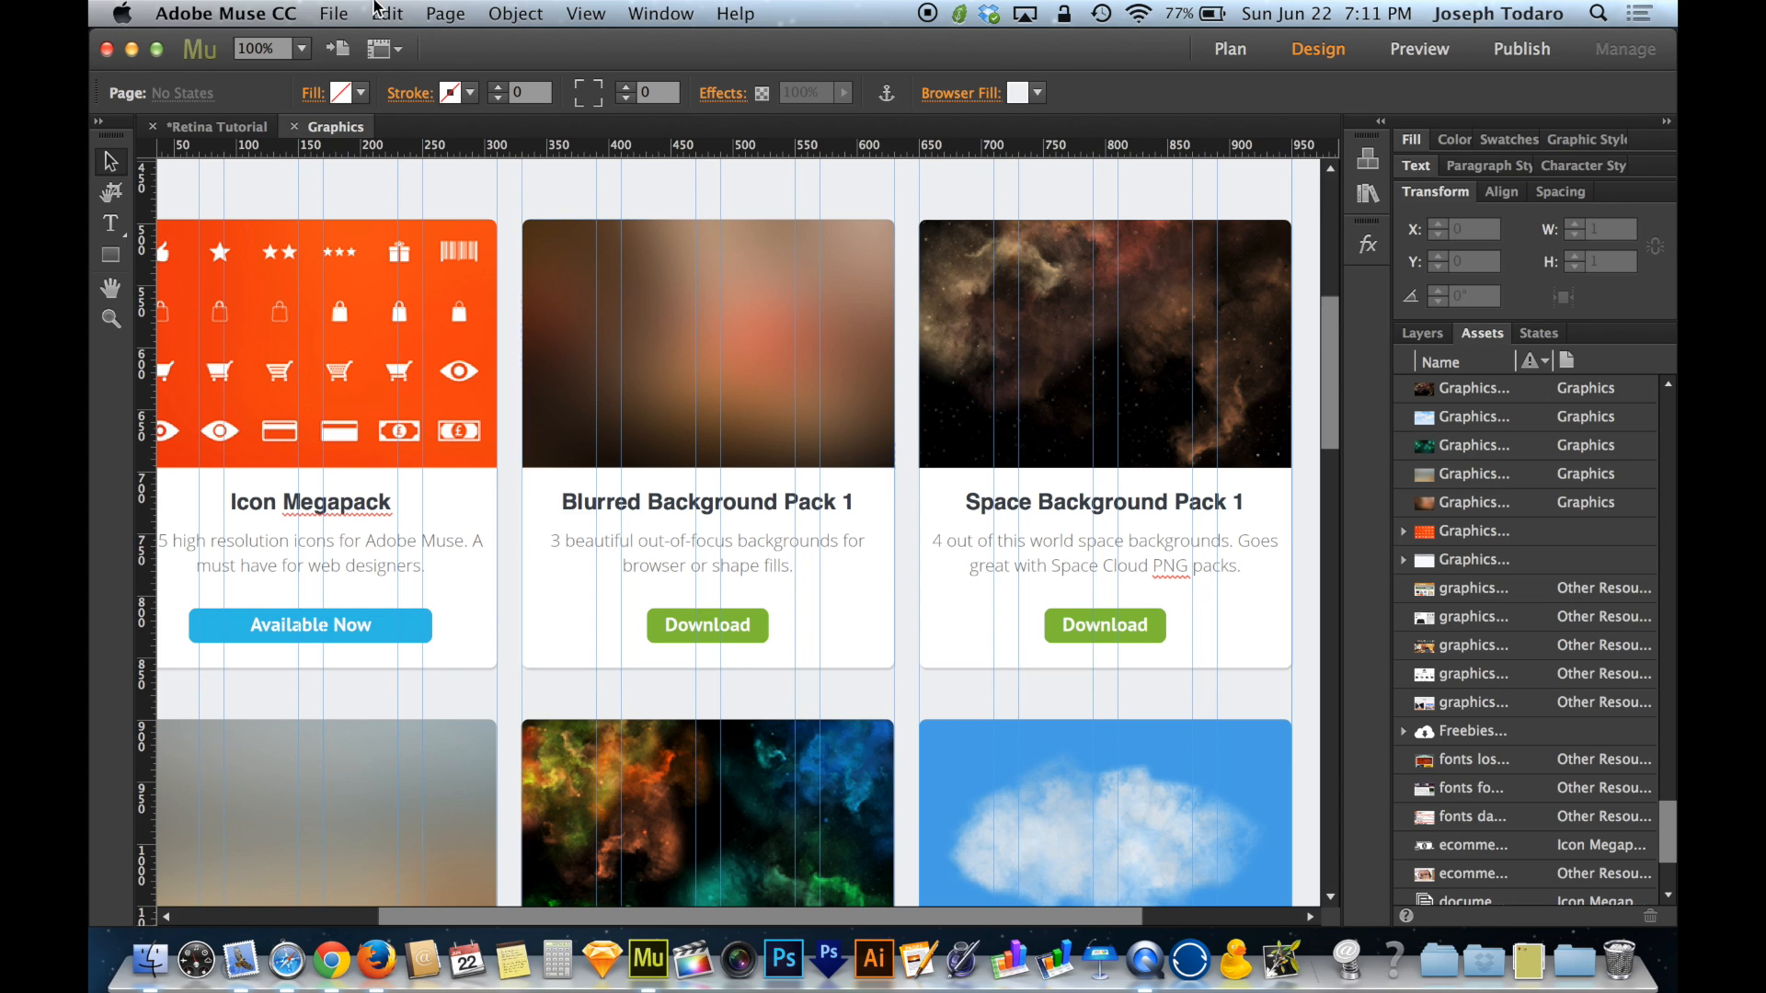
Open Site Properties on the Content tab with the Images Resolution dropdown expanded.
{"action": "left_click", "coordinate": [333, 12]}
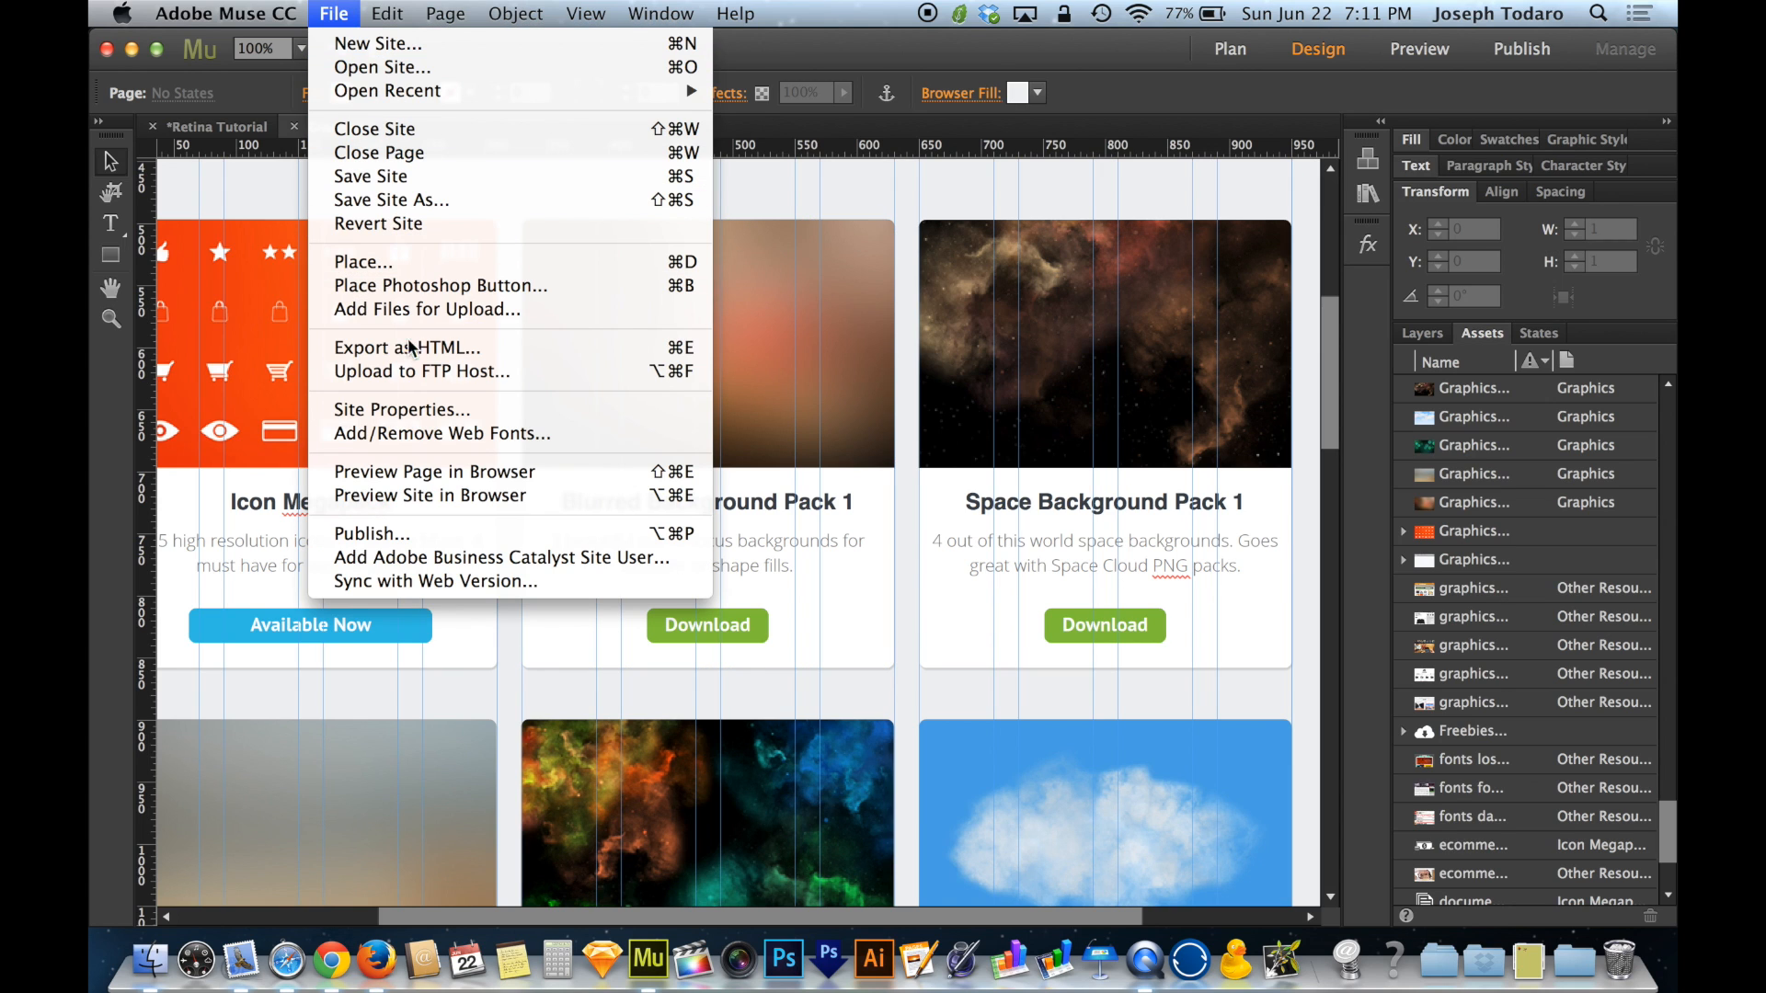
{"action": "left_click", "coordinate": [401, 408]}
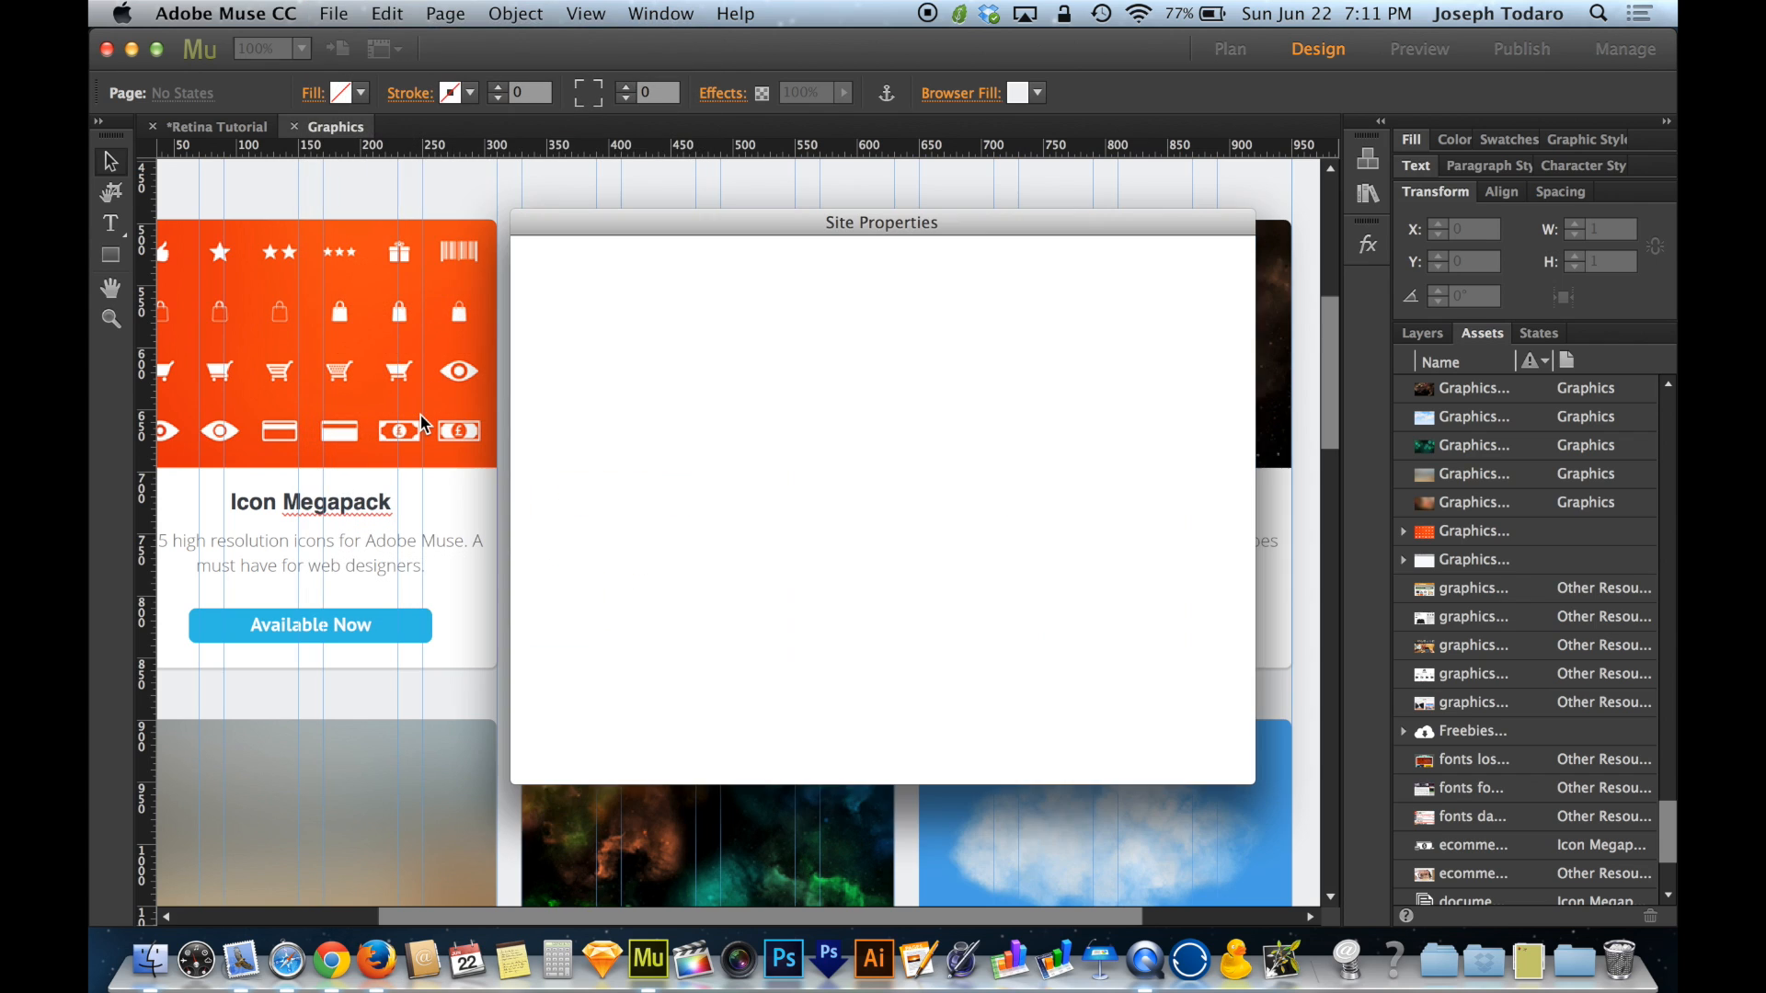
{"action": "left_click", "coordinate": [917, 267]}
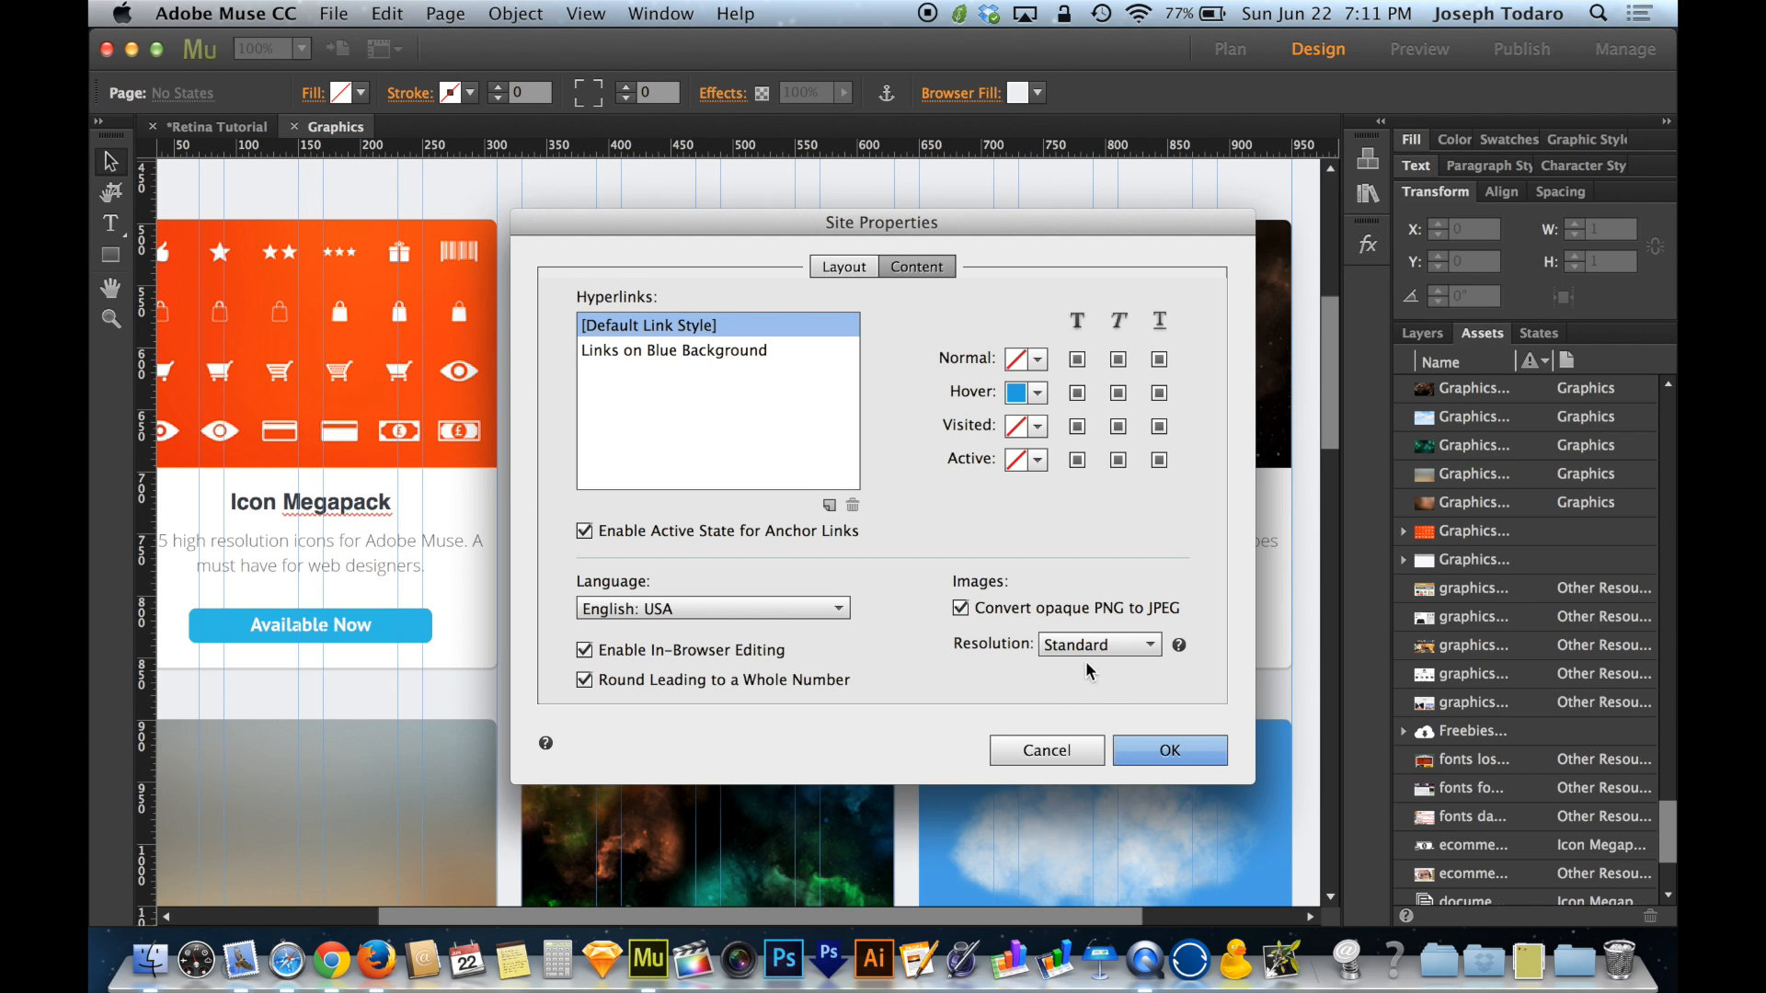
{"action": "mouse_move", "coordinate": [1093, 673]}
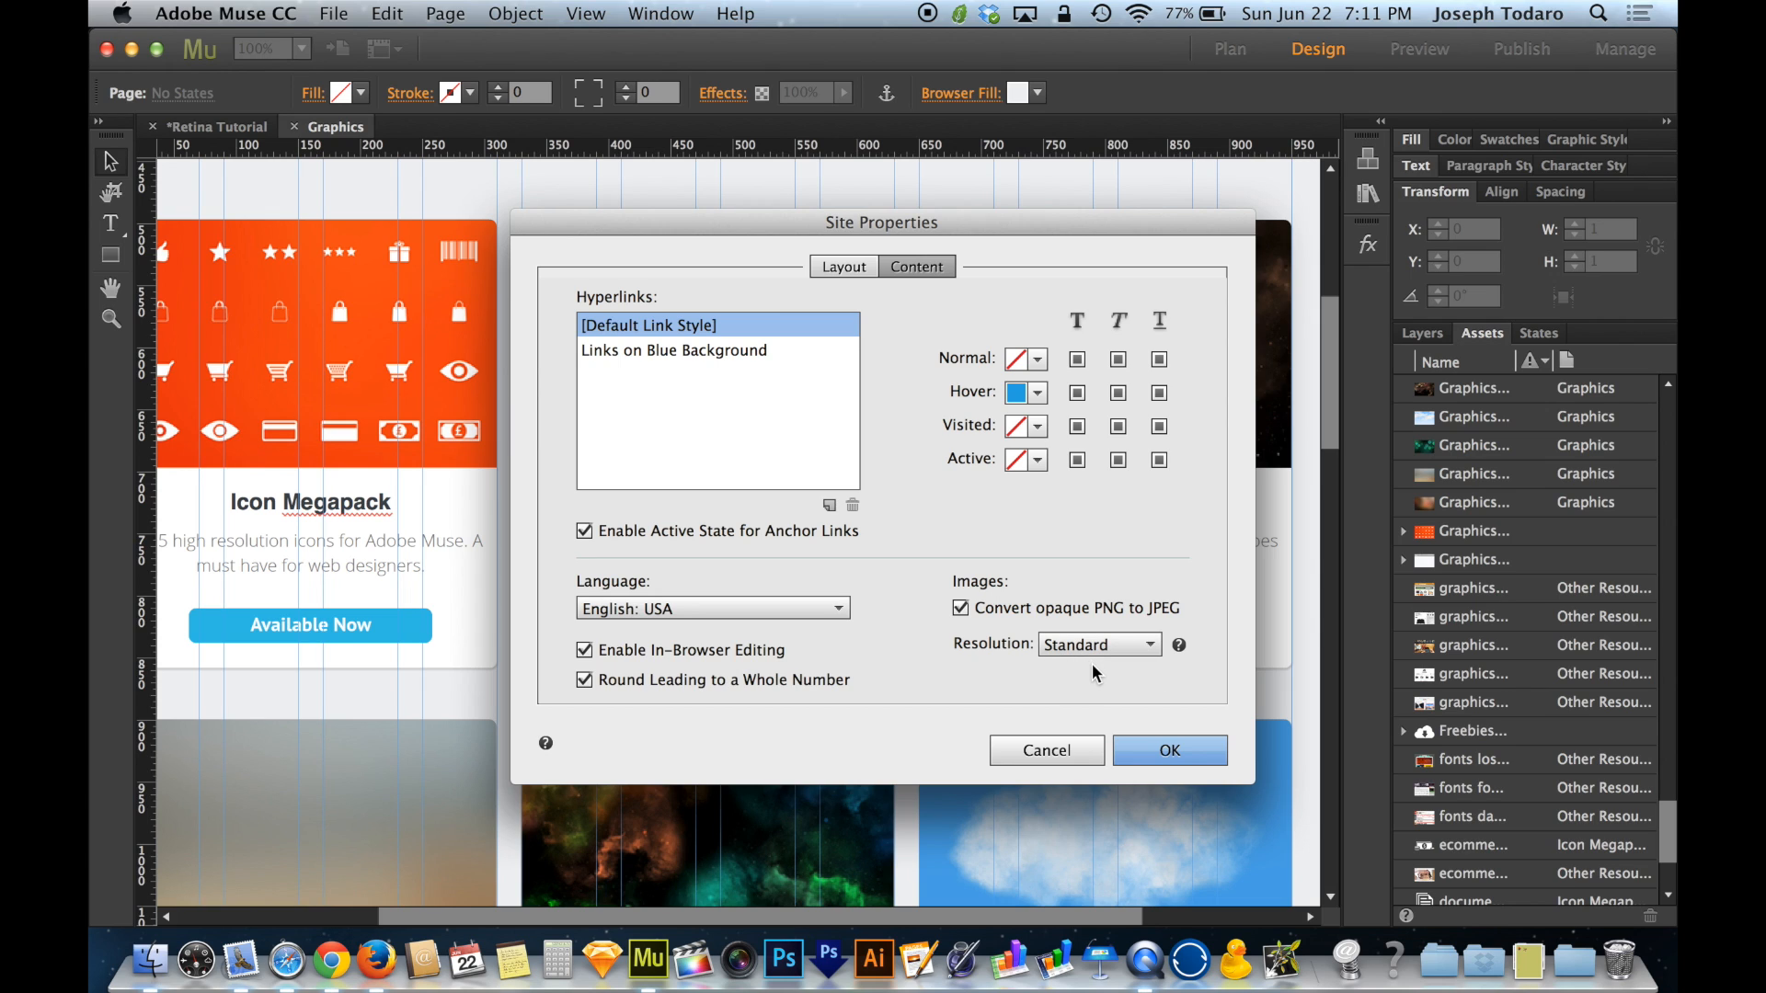
{"action": "left_click", "coordinate": [1097, 643]}
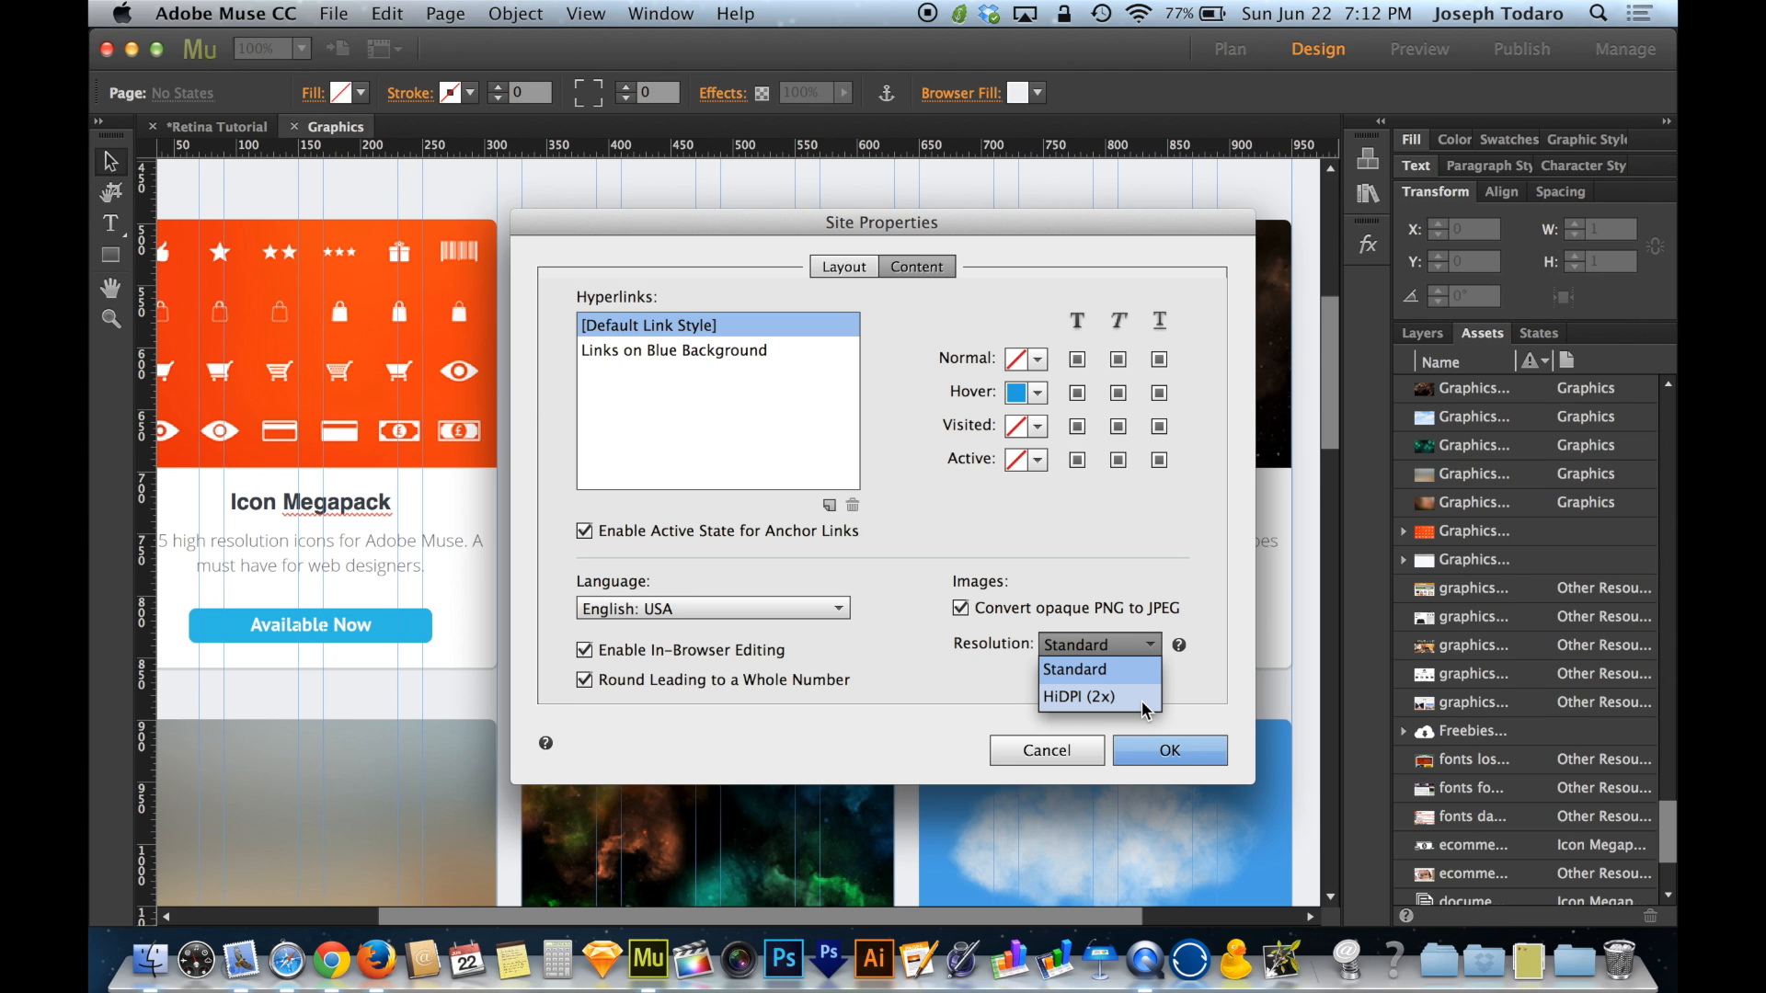
Pick HiDPI (2x) from the Images Resolution dropdown.
{"action": "left_click", "coordinate": [1082, 696]}
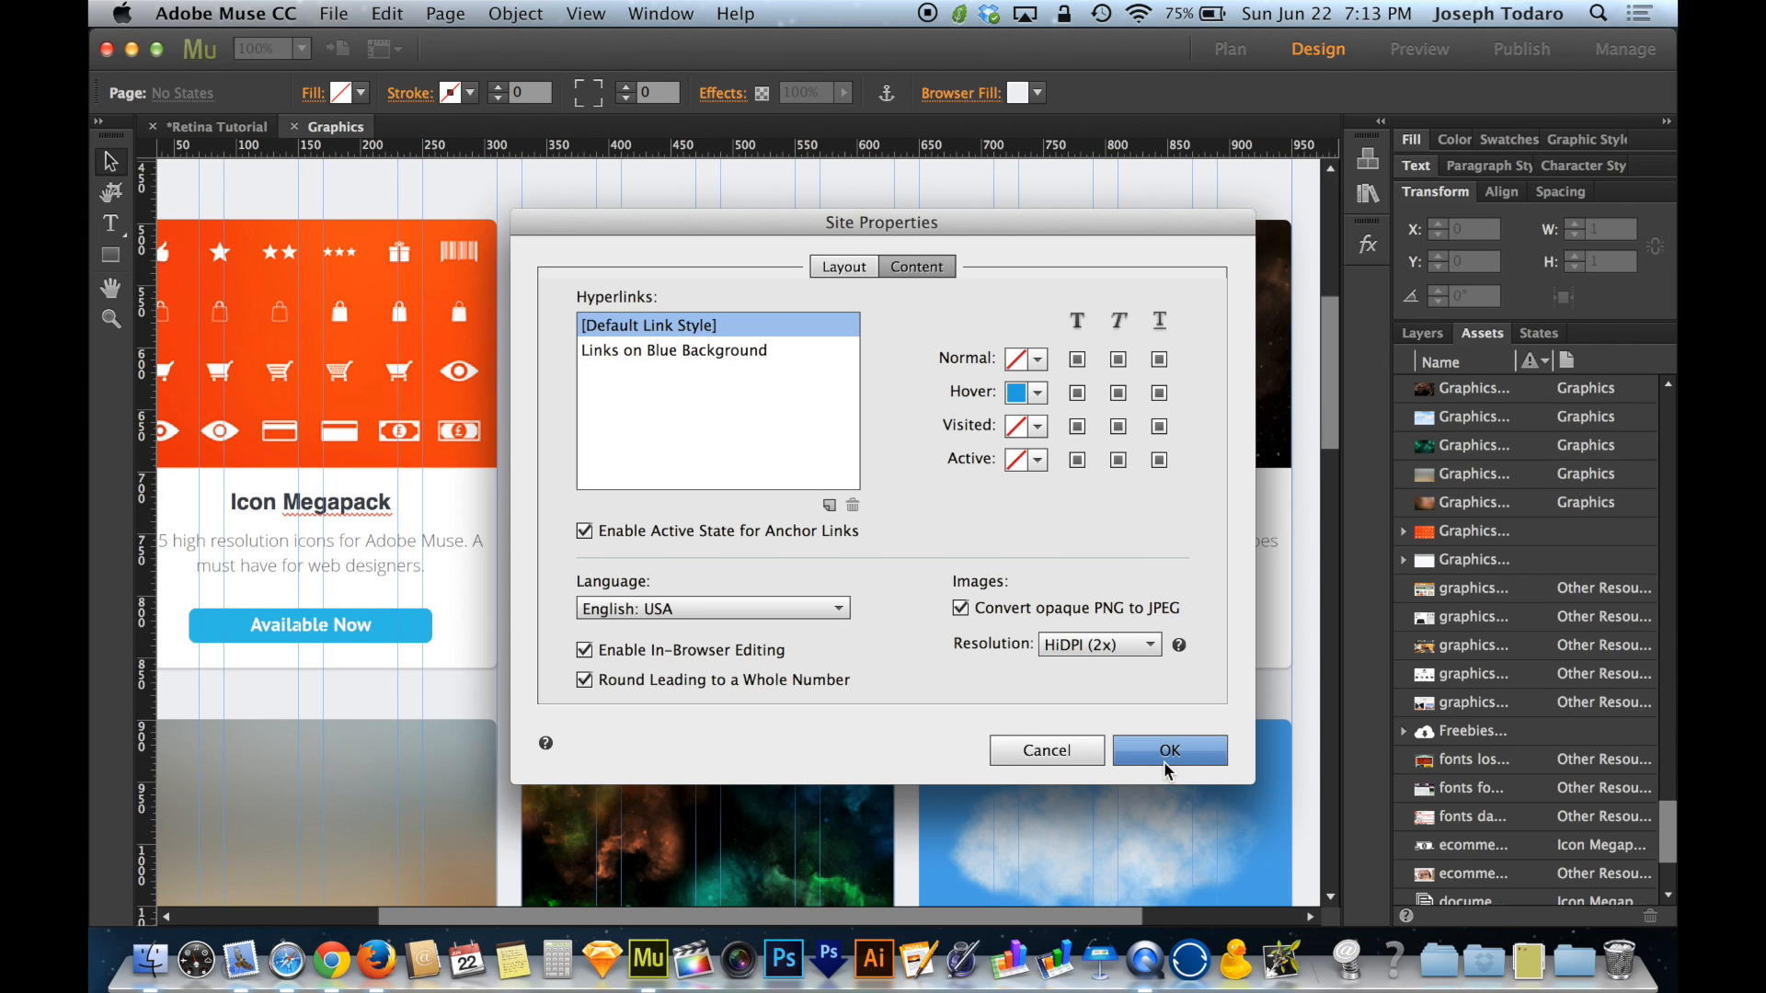
Confirm the HiDPI site properties and select the Space Background Pack 1 image.
{"action": "left_click", "coordinate": [1169, 750]}
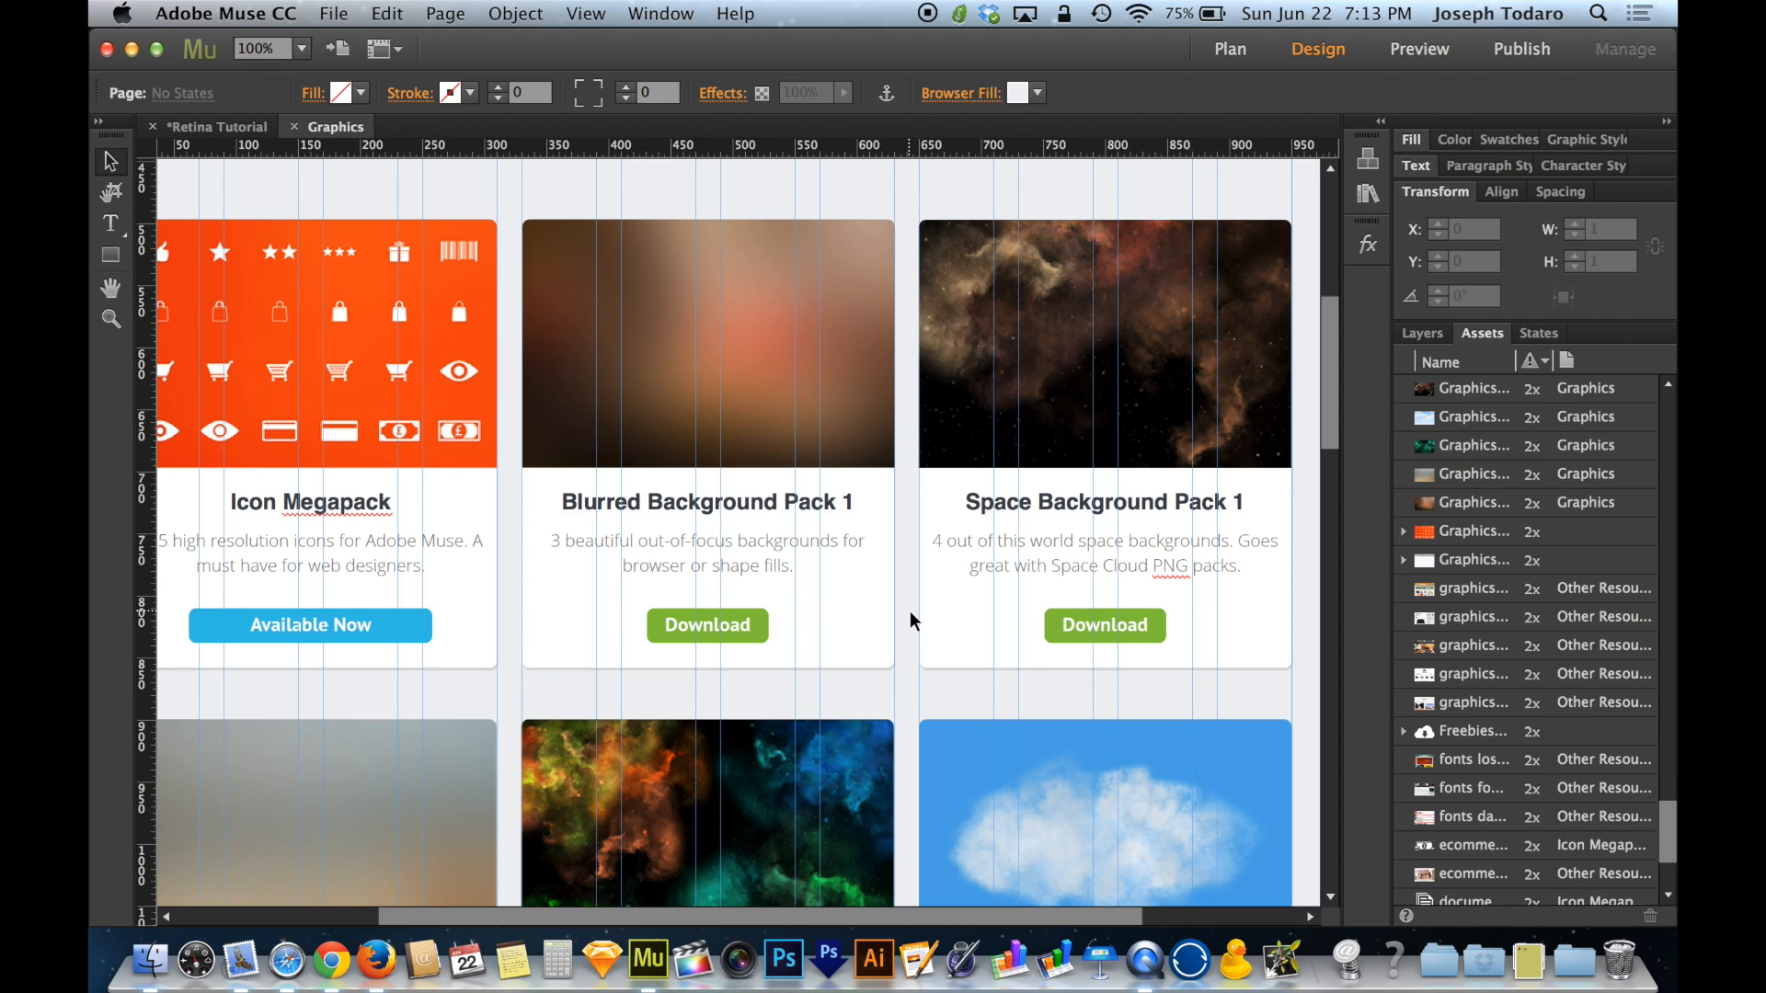
{"action": "left_click", "coordinate": [1104, 343]}
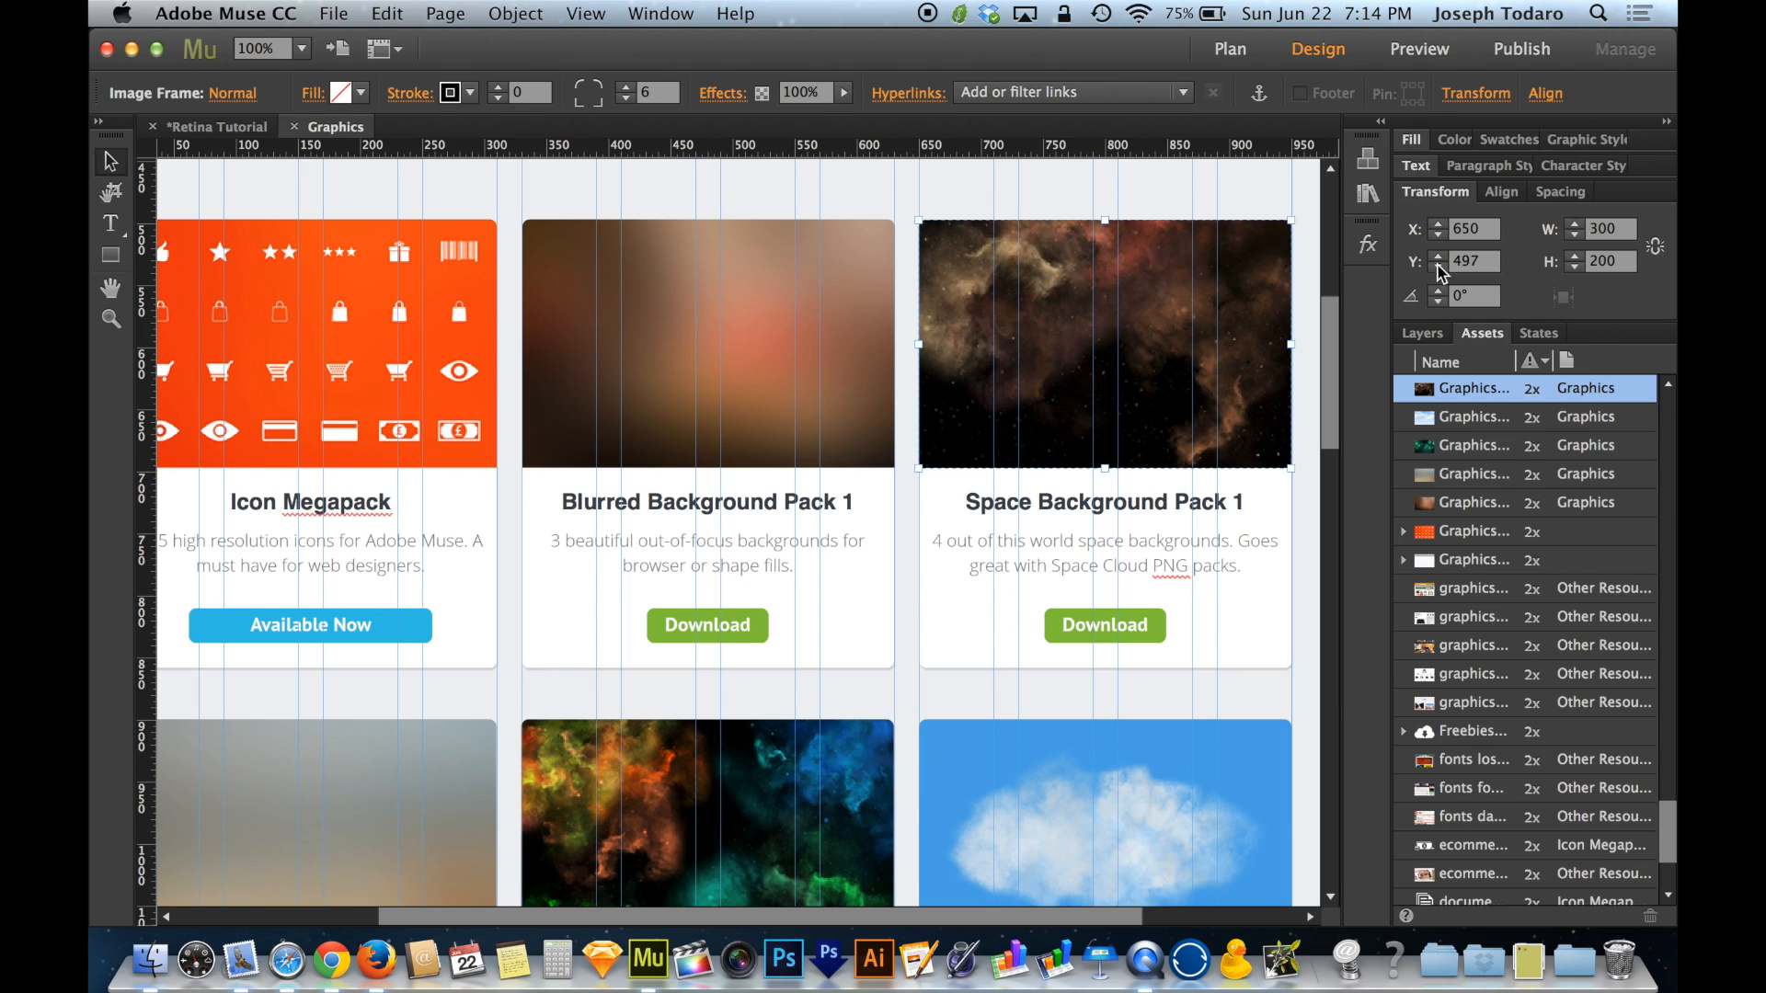
{"action": "mouse_move", "coordinate": [1568, 296]}
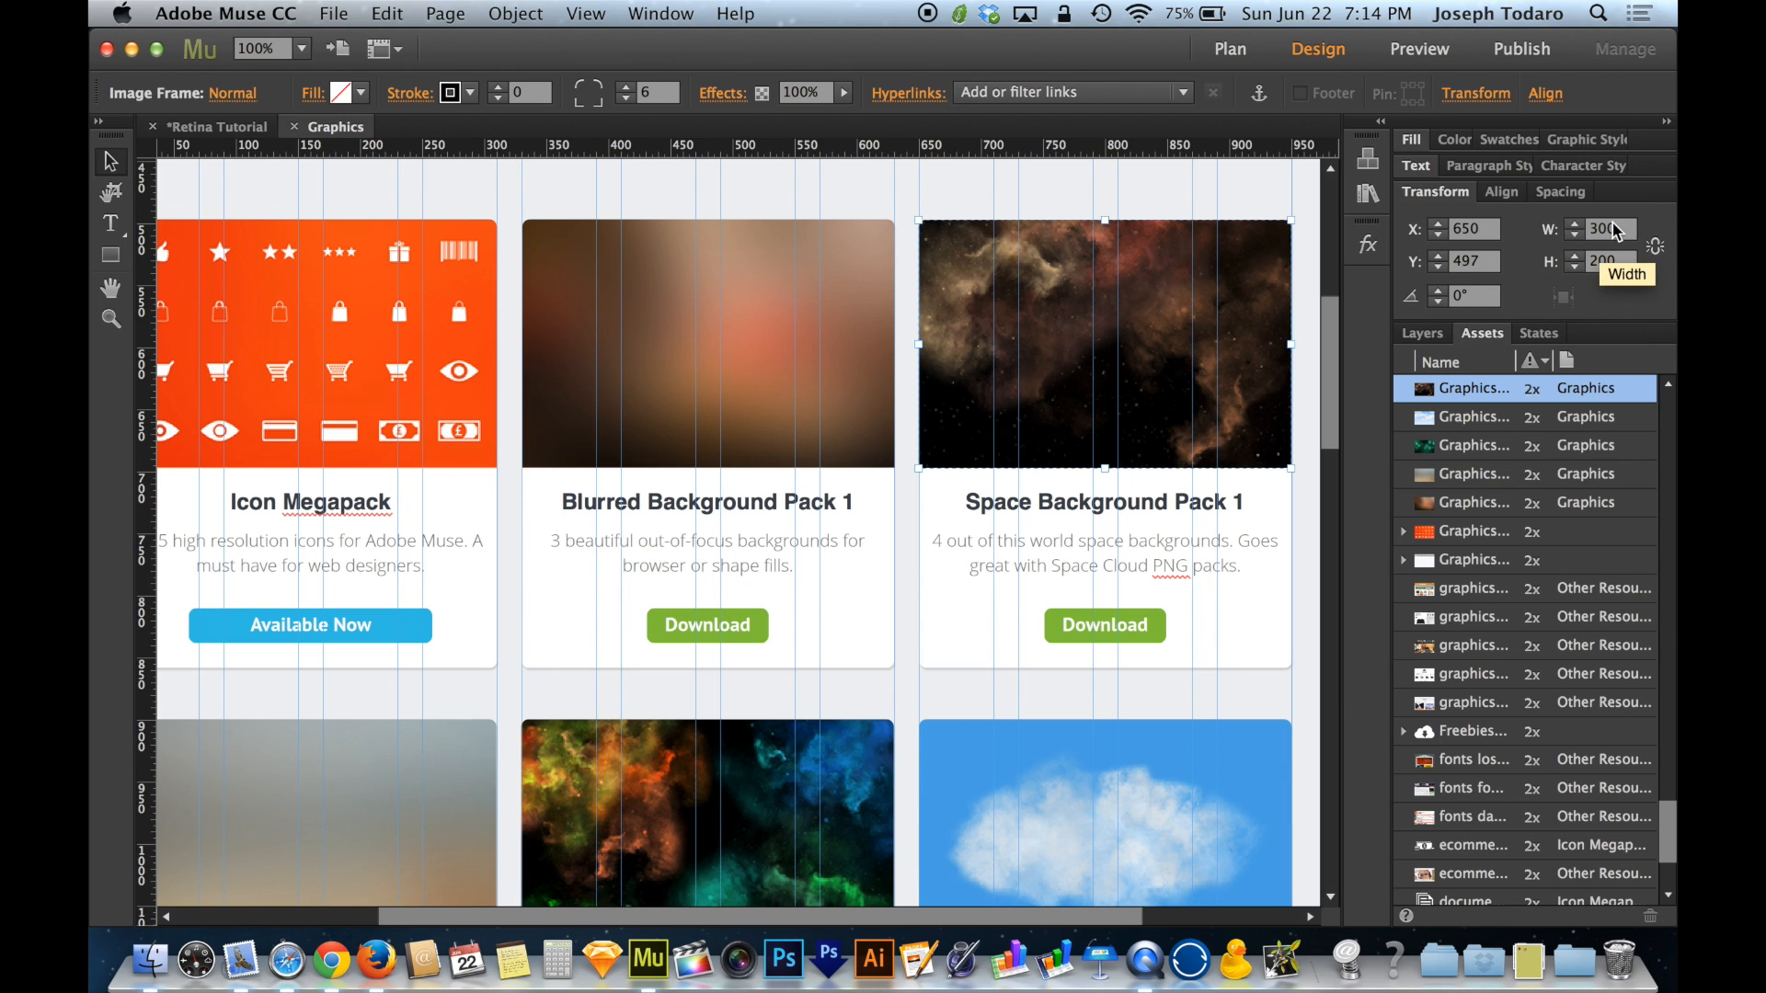
{"action": "mouse_move", "coordinate": [1323, 343]}
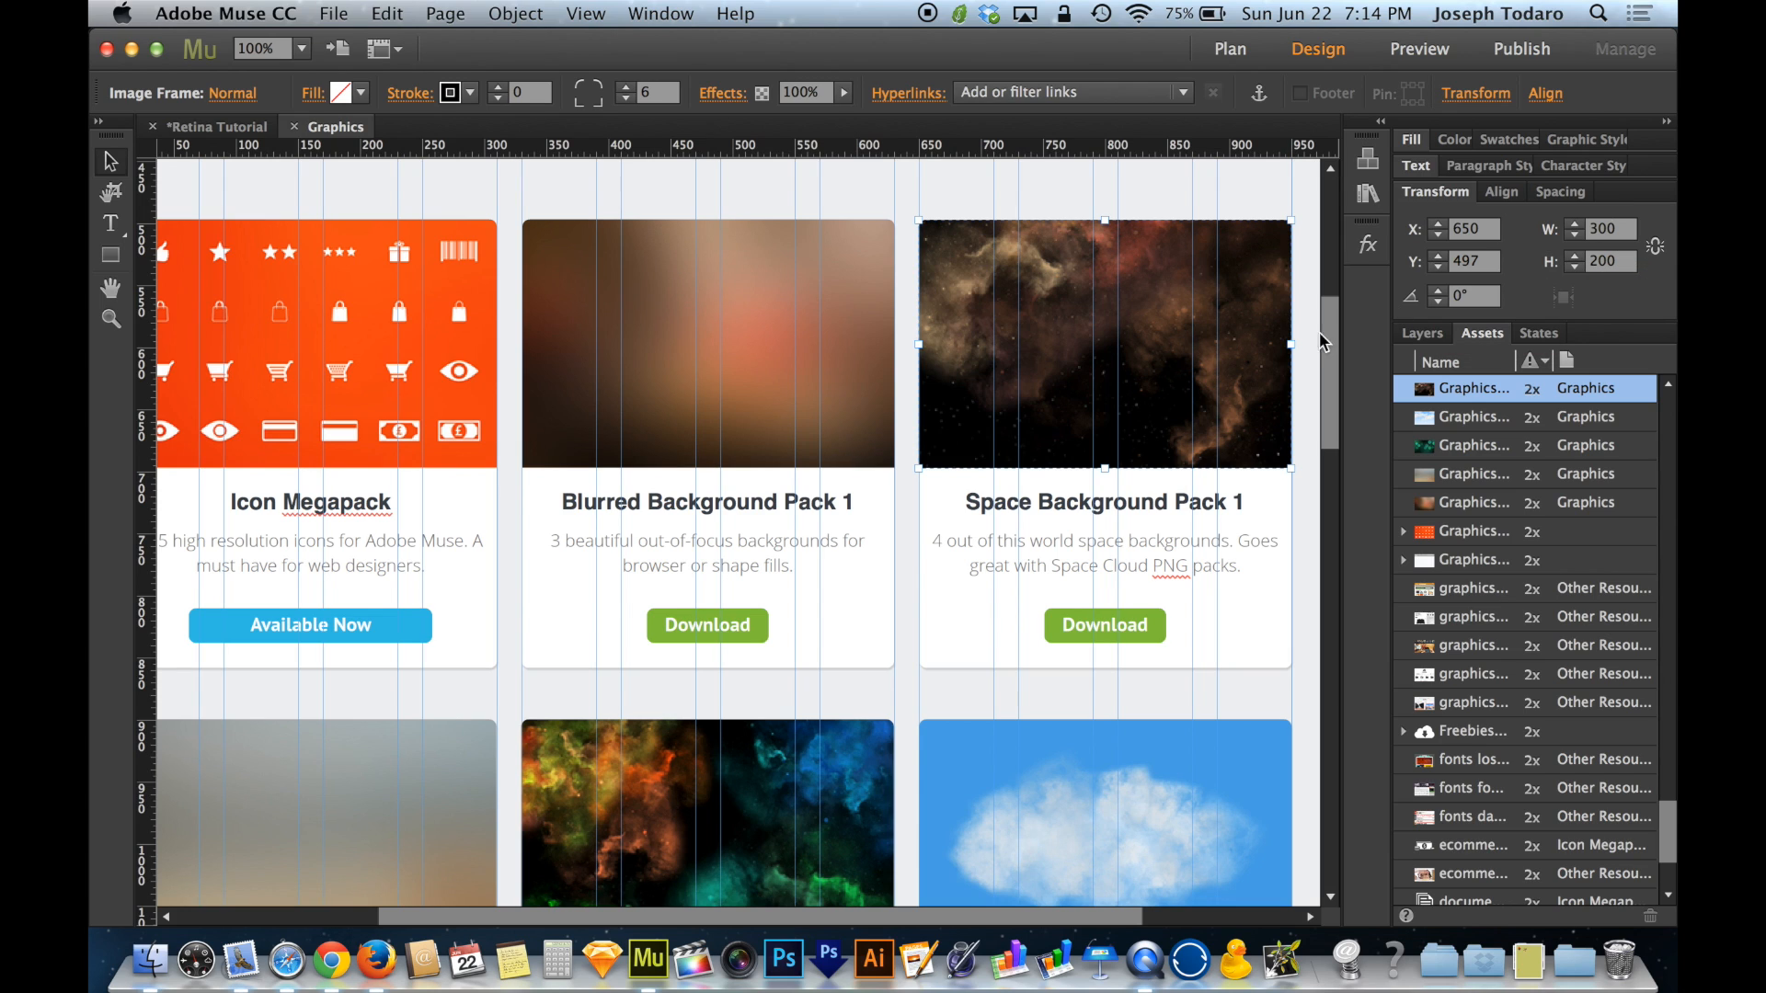
{"action": "mouse_move", "coordinate": [1304, 355]}
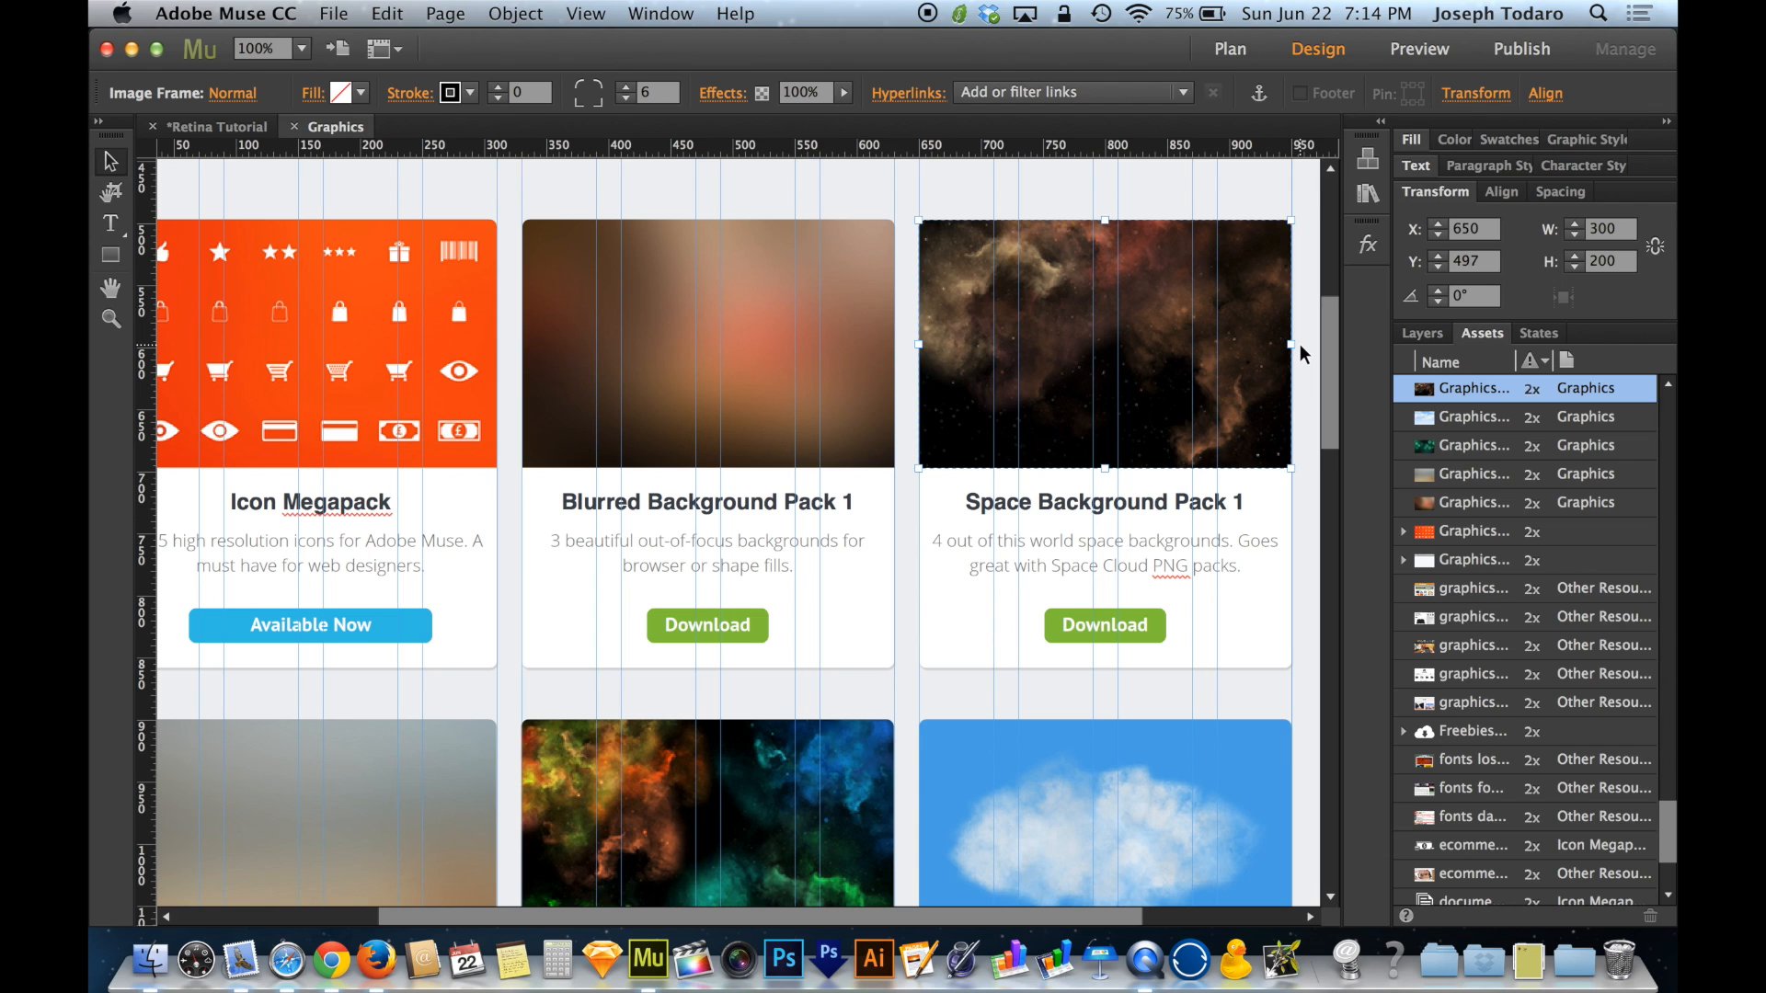
{"action": "mouse_move", "coordinate": [330, 962]}
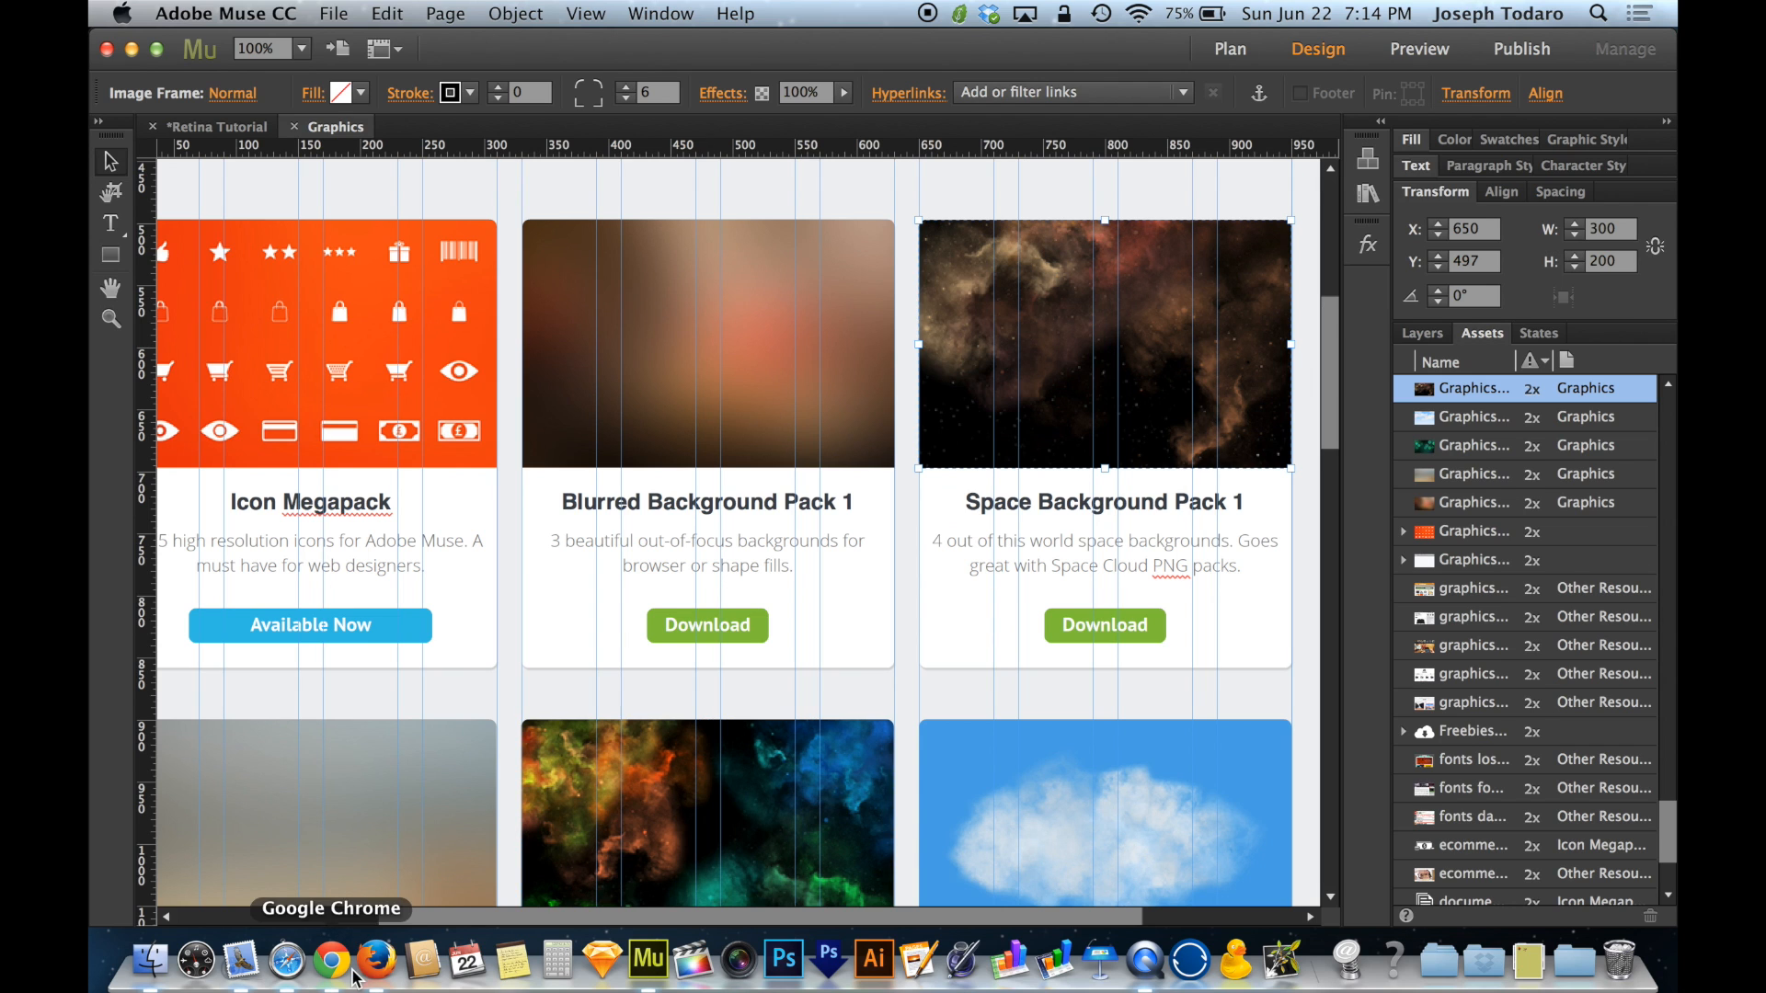
Bring up the Finder window for 03_Page Graphics-assets showing the 600 × 400 images.
{"action": "left_click", "coordinate": [150, 960]}
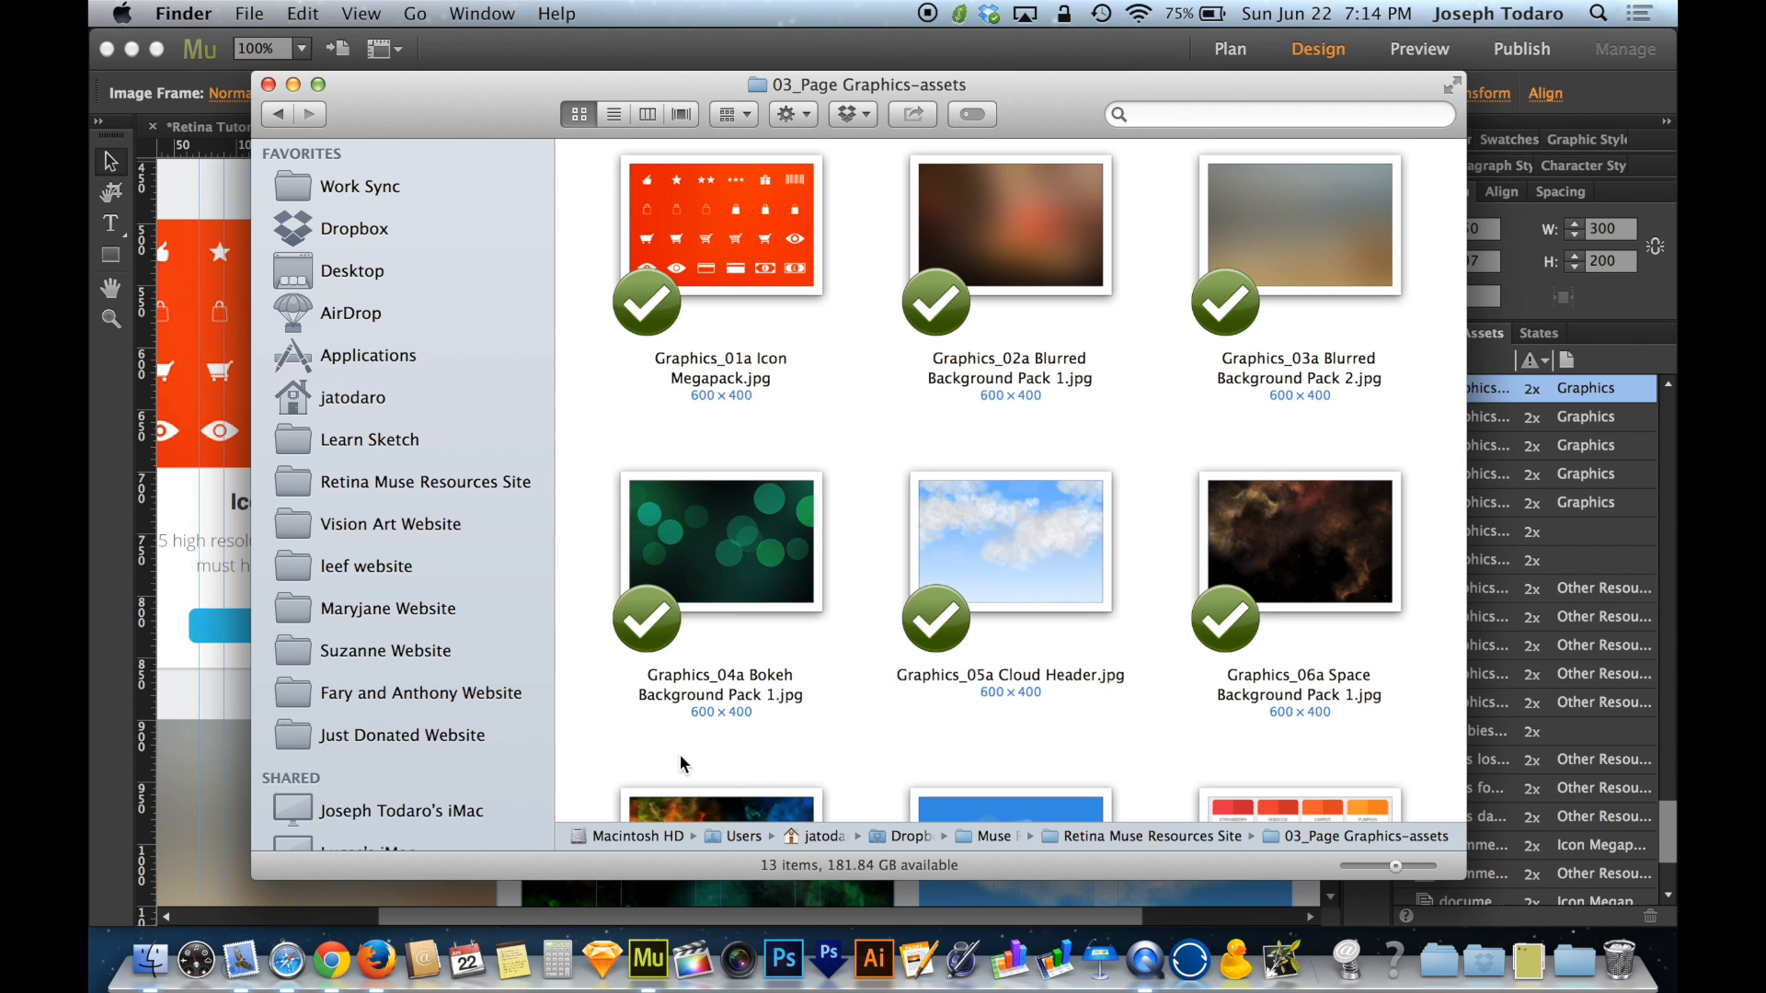
{"action": "mouse_move", "coordinate": [1288, 741]}
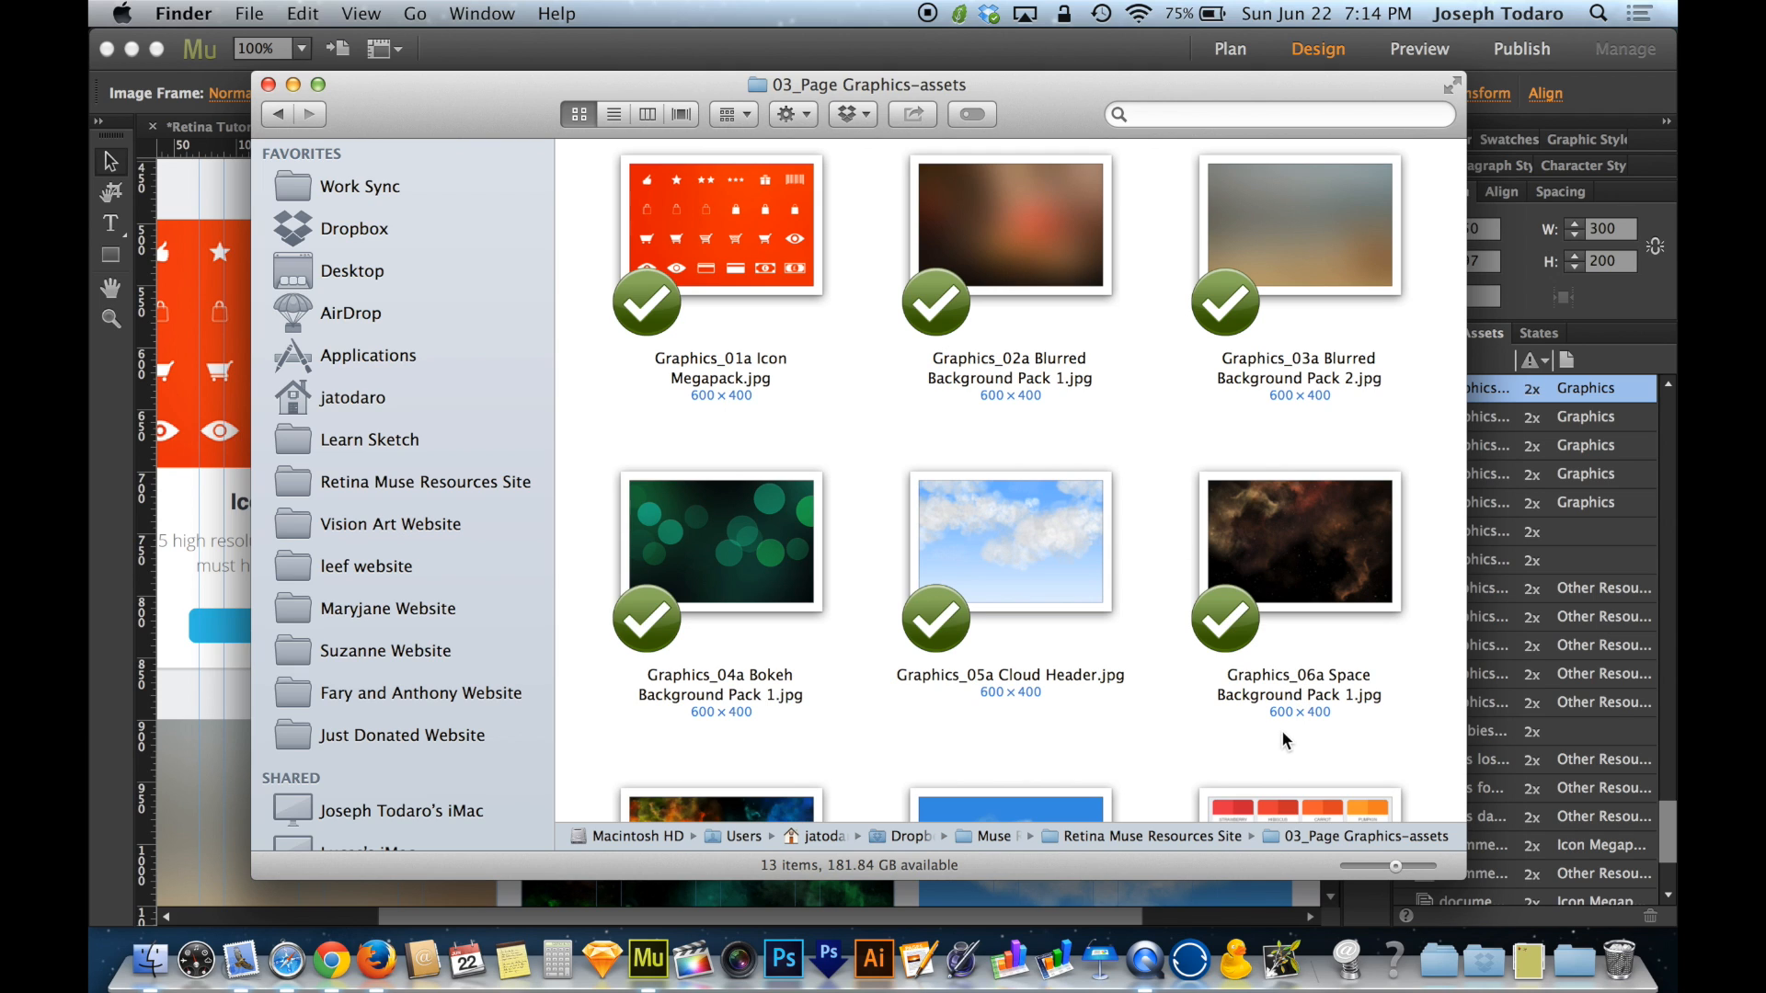
{"action": "mouse_move", "coordinate": [1294, 731]}
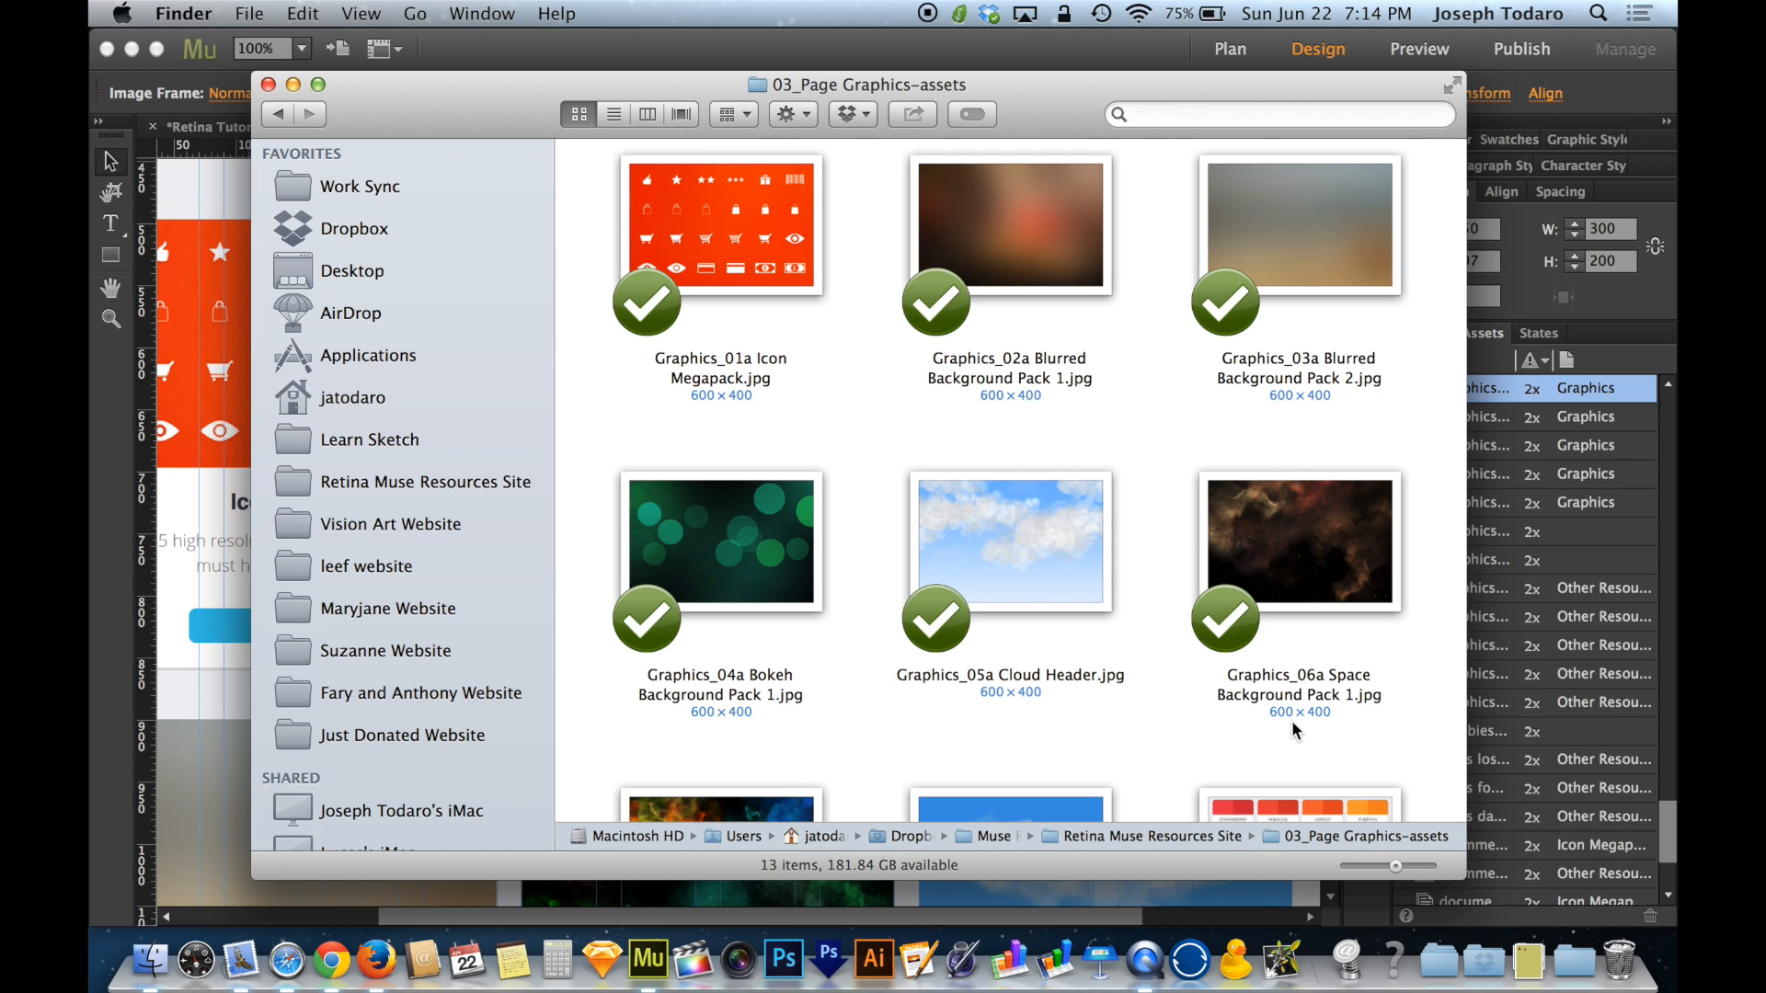
{"action": "mouse_move", "coordinate": [1324, 717]}
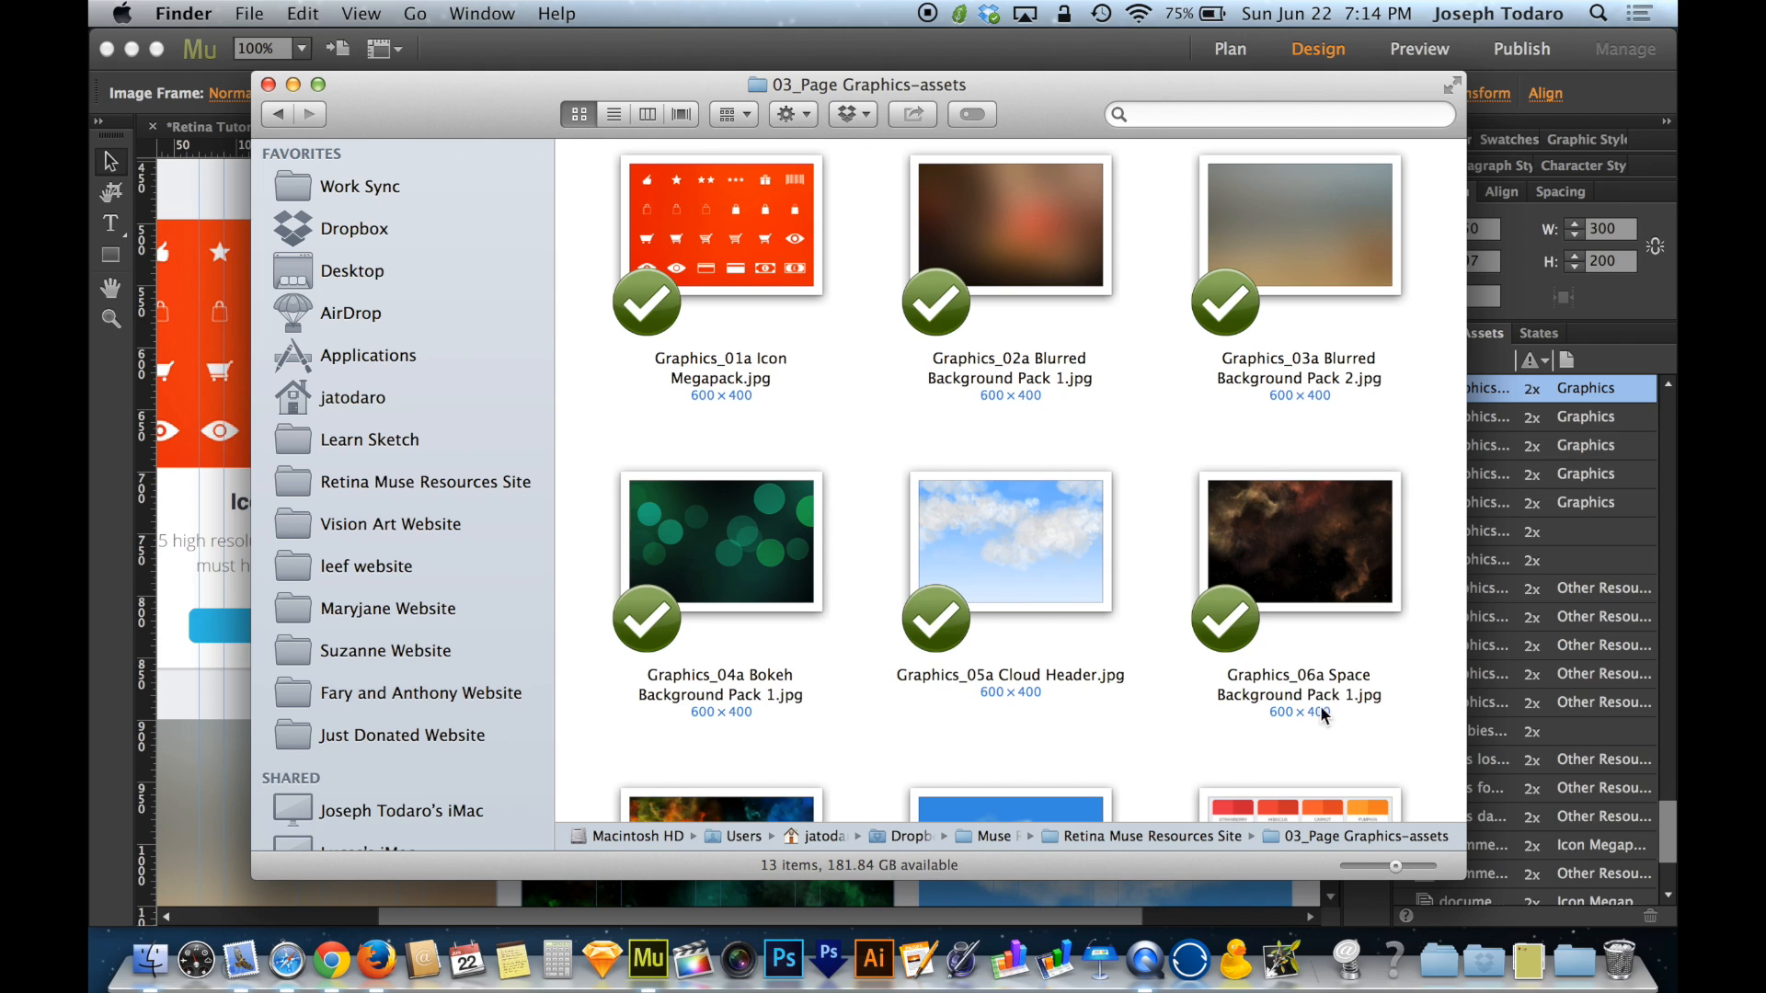
{"action": "mouse_move", "coordinate": [1284, 547]}
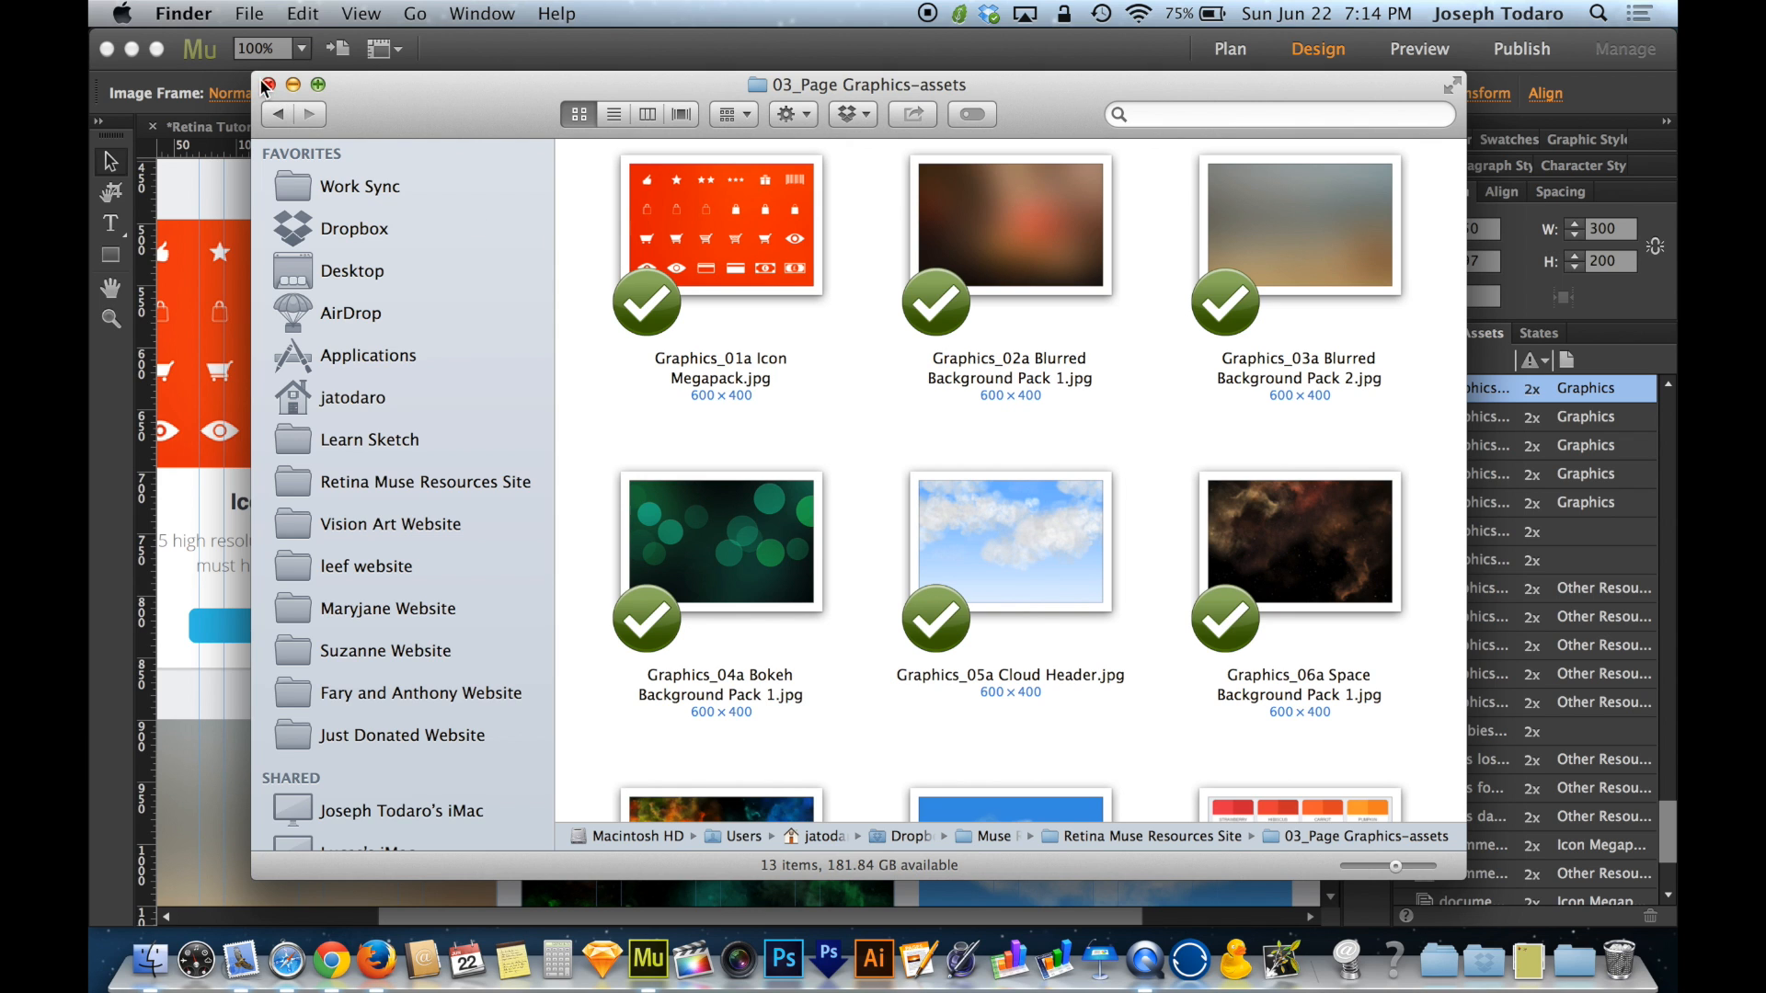
Return to the Graphics page and fit the space image back to its 300 × 200 card.
{"action": "left_click", "coordinate": [264, 85]}
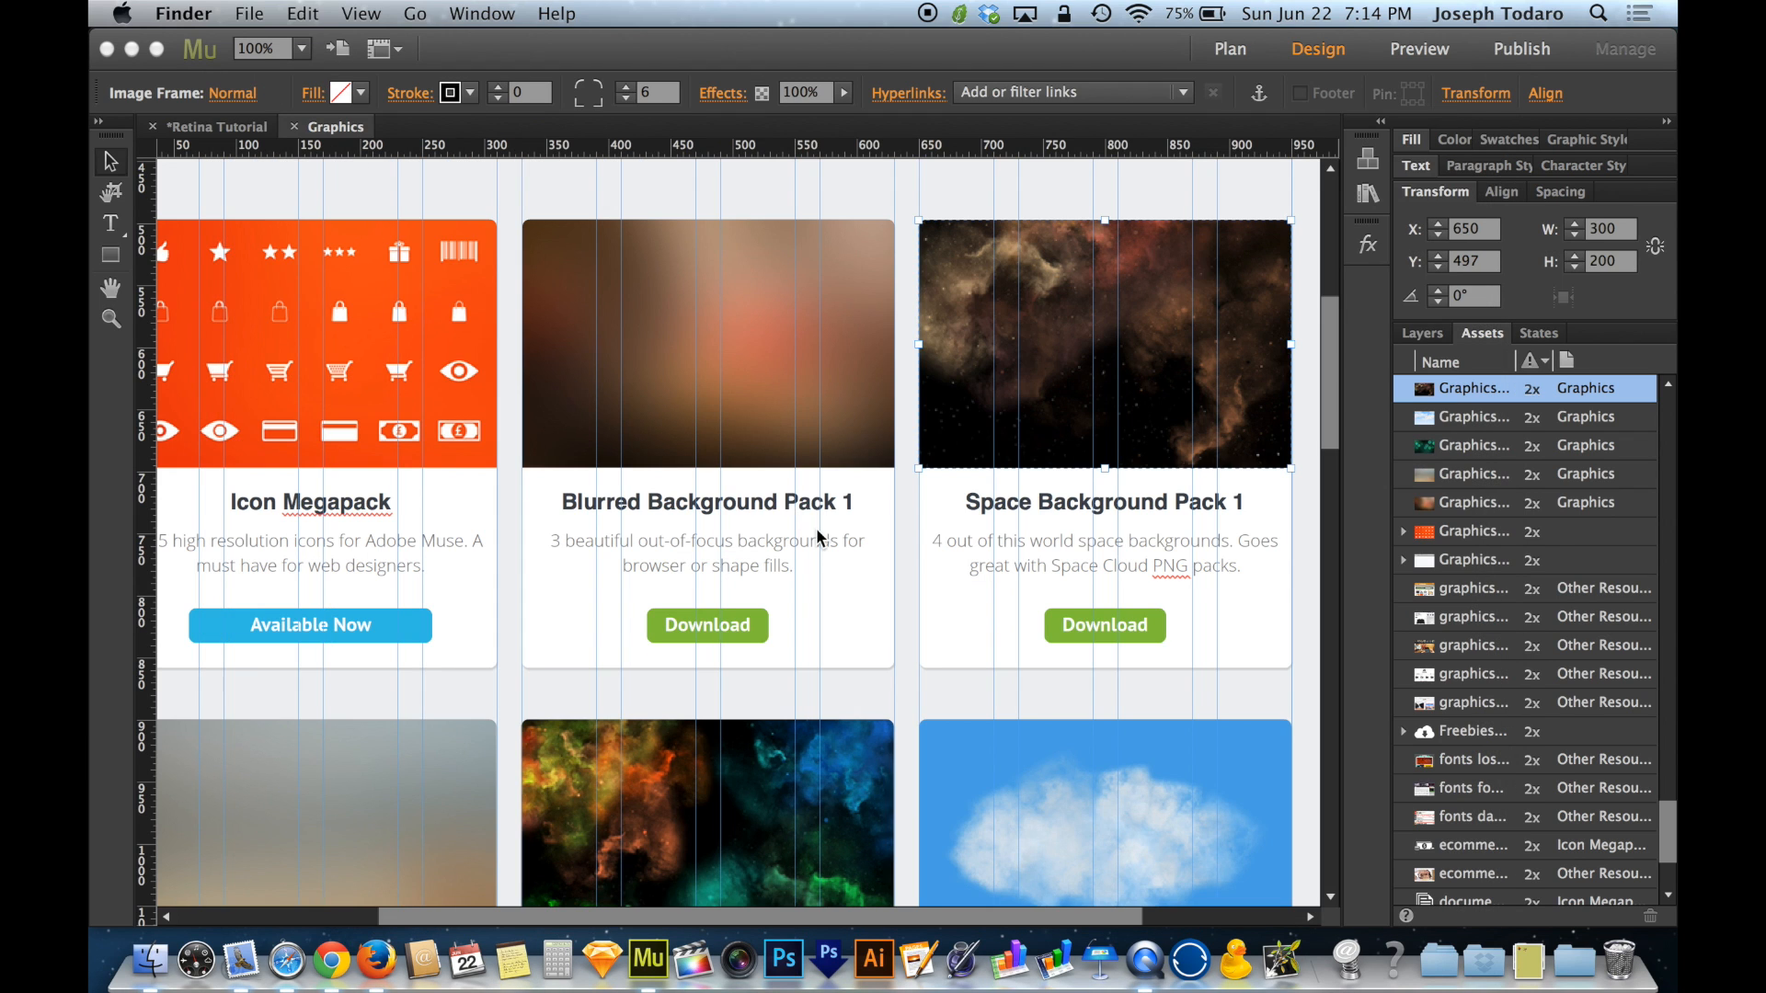
{"action": "mouse_move", "coordinate": [928, 546]}
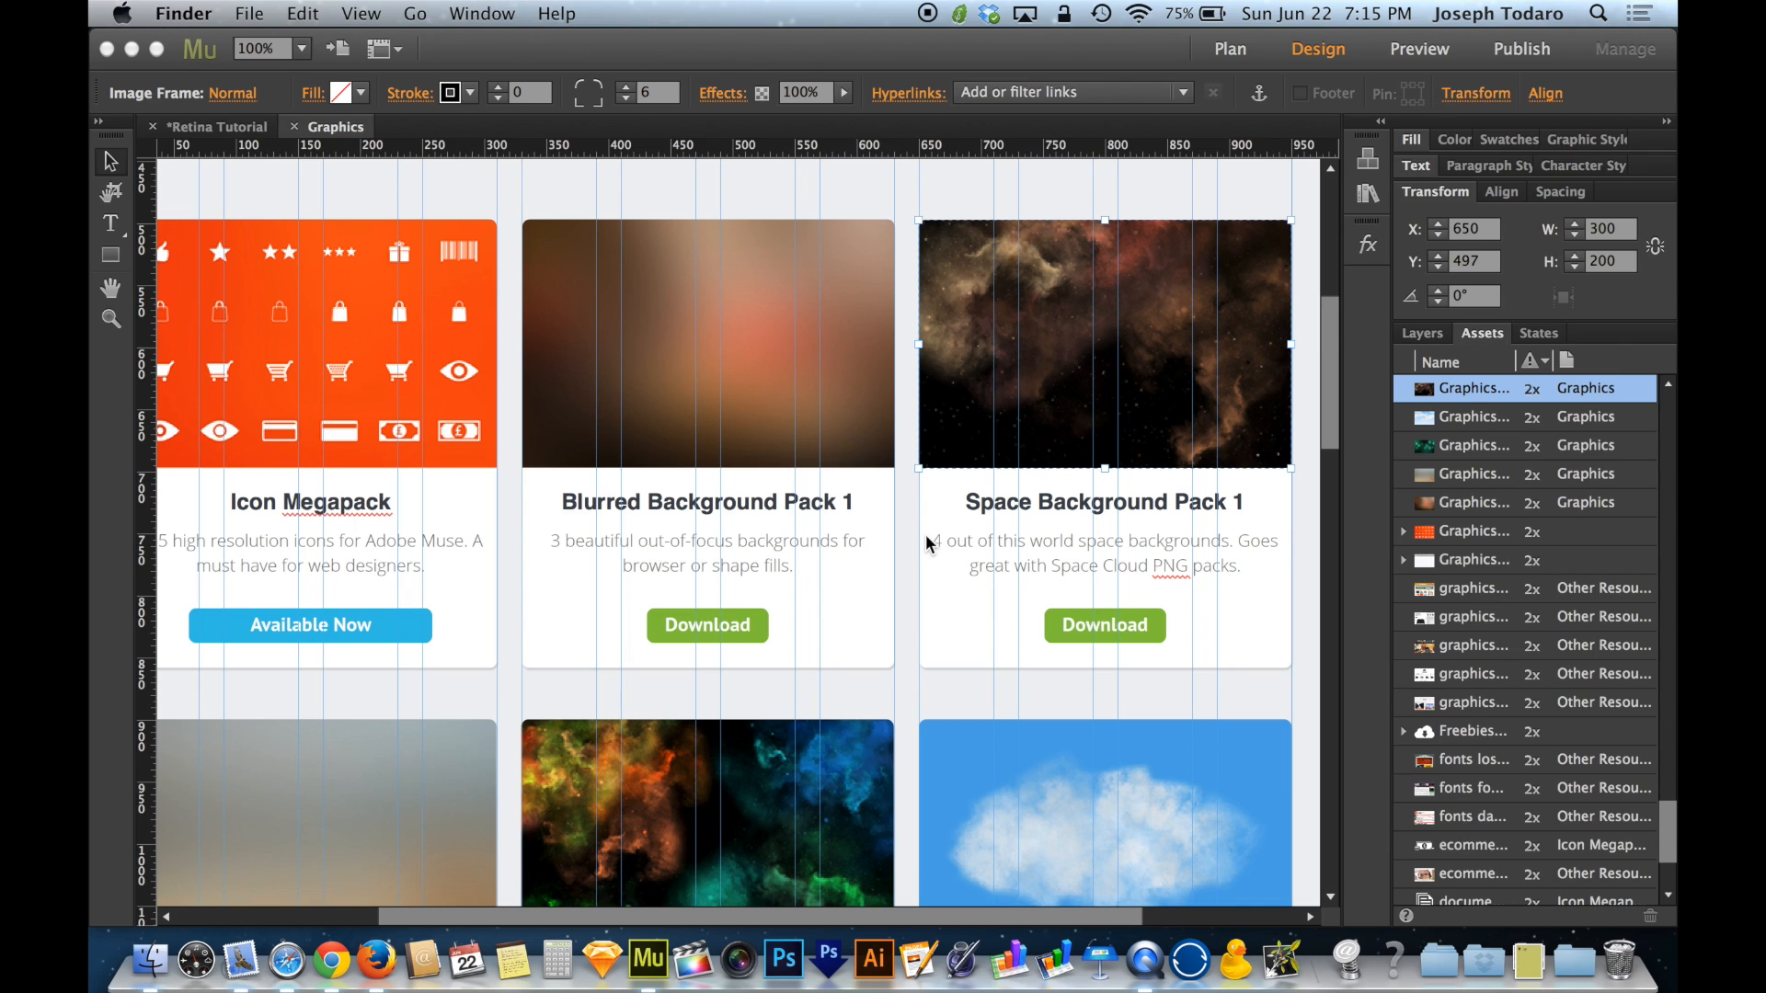
{"action": "mouse_move", "coordinate": [1556, 515]}
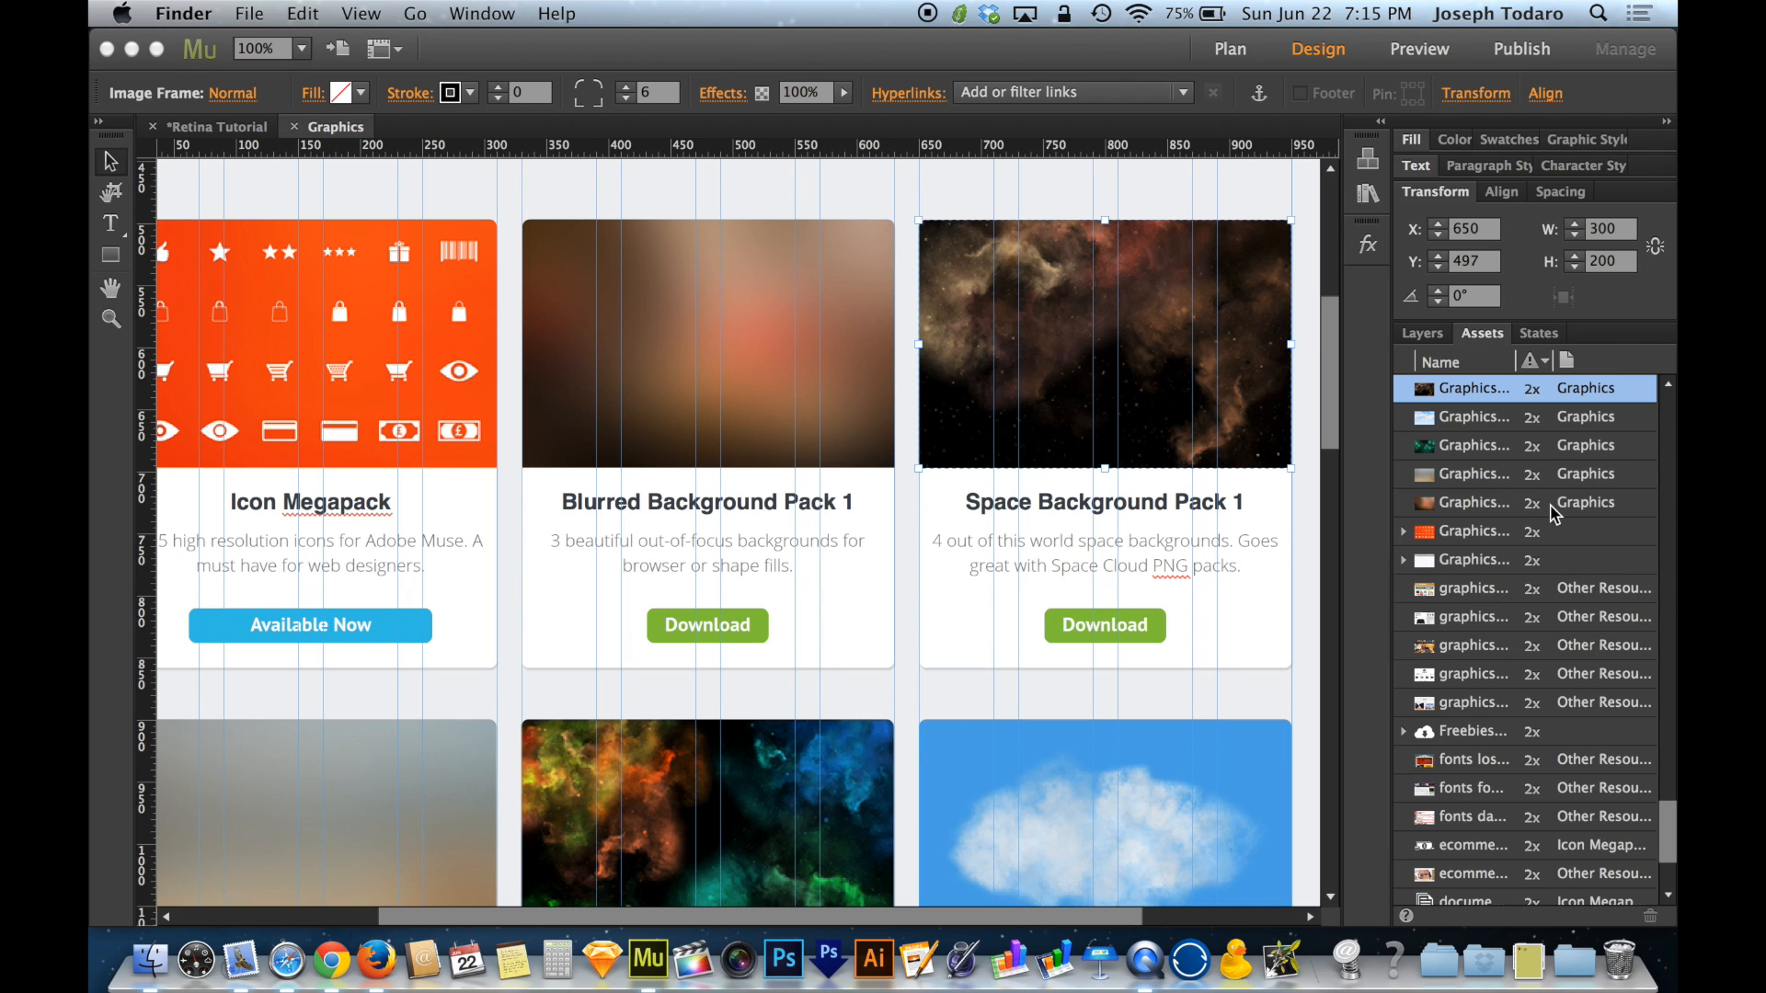
{"action": "mouse_move", "coordinate": [1544, 417]}
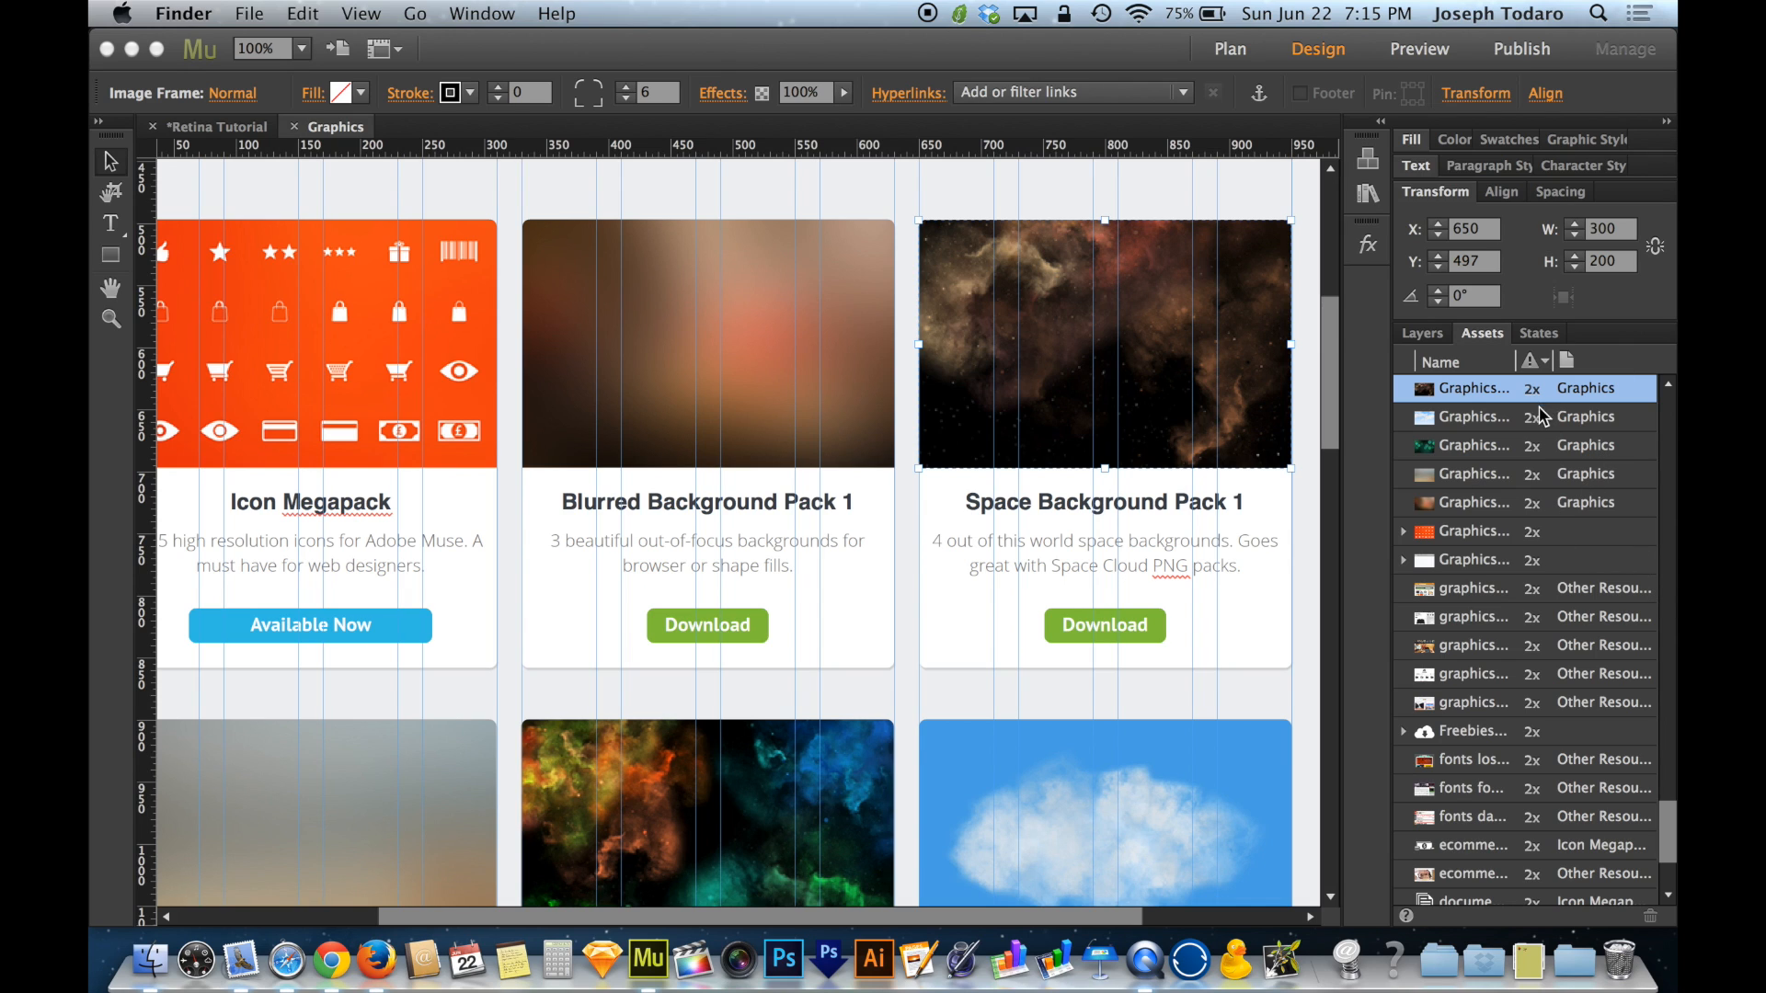
{"action": "mouse_move", "coordinate": [1543, 477]}
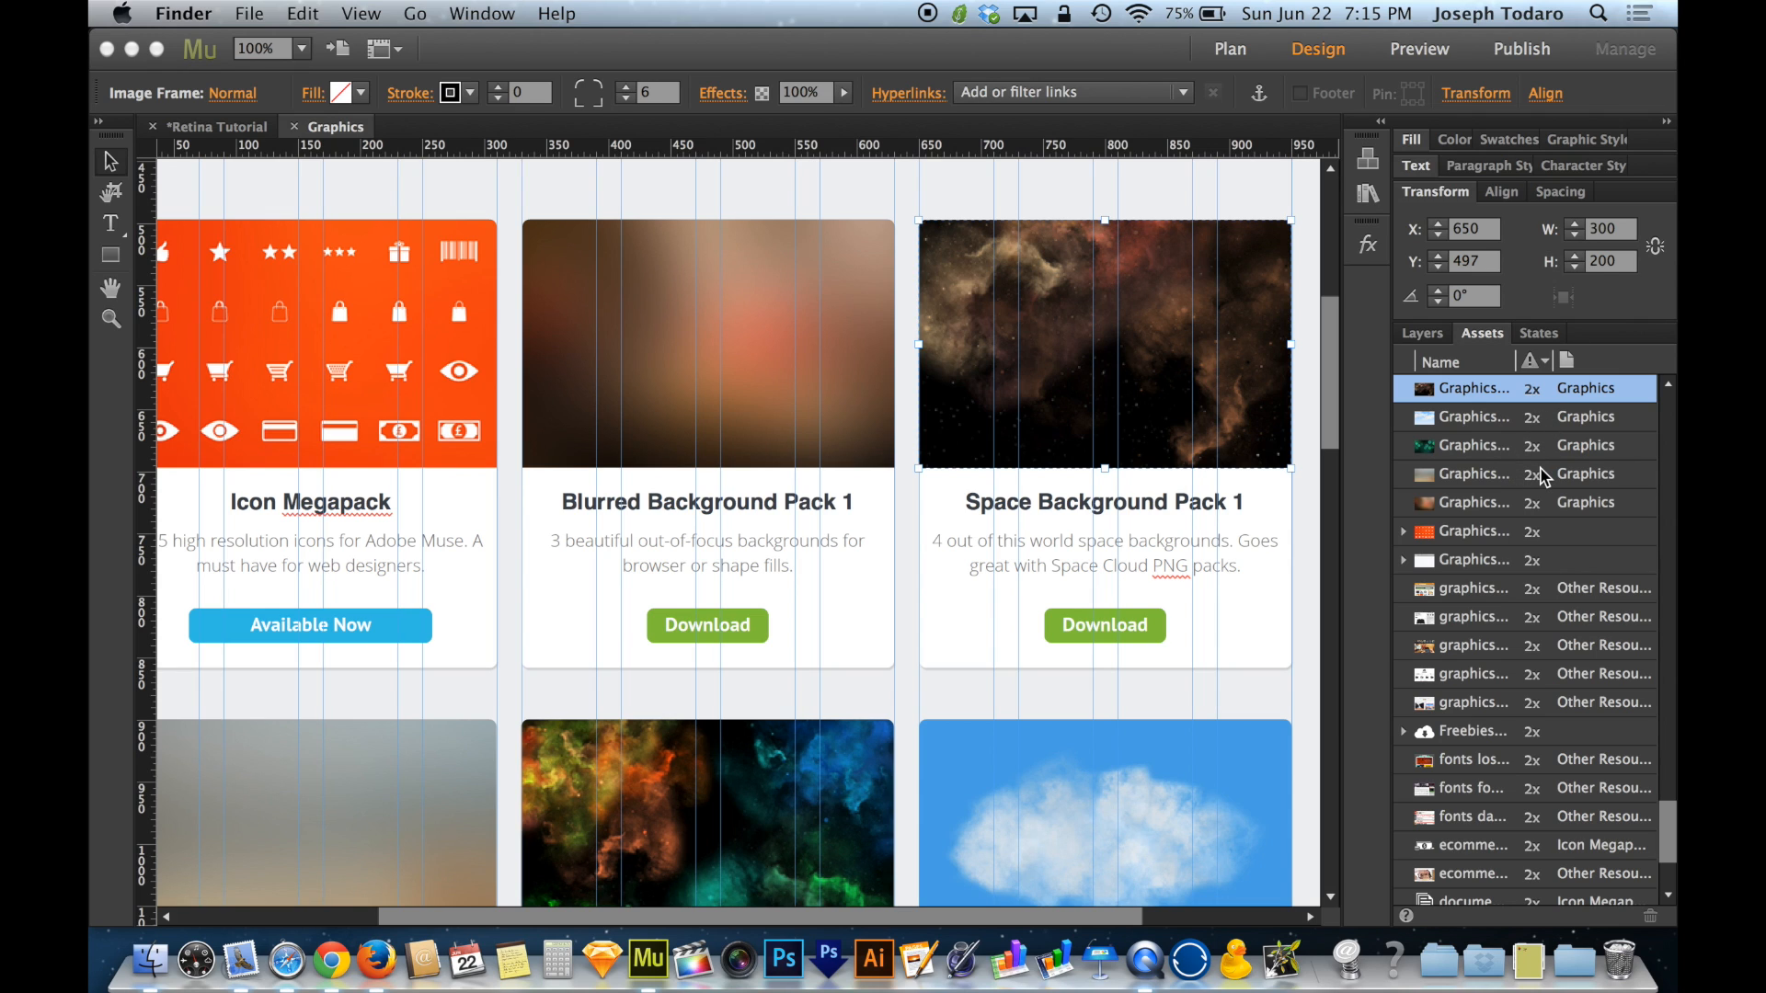
{"action": "mouse_move", "coordinate": [1180, 402]}
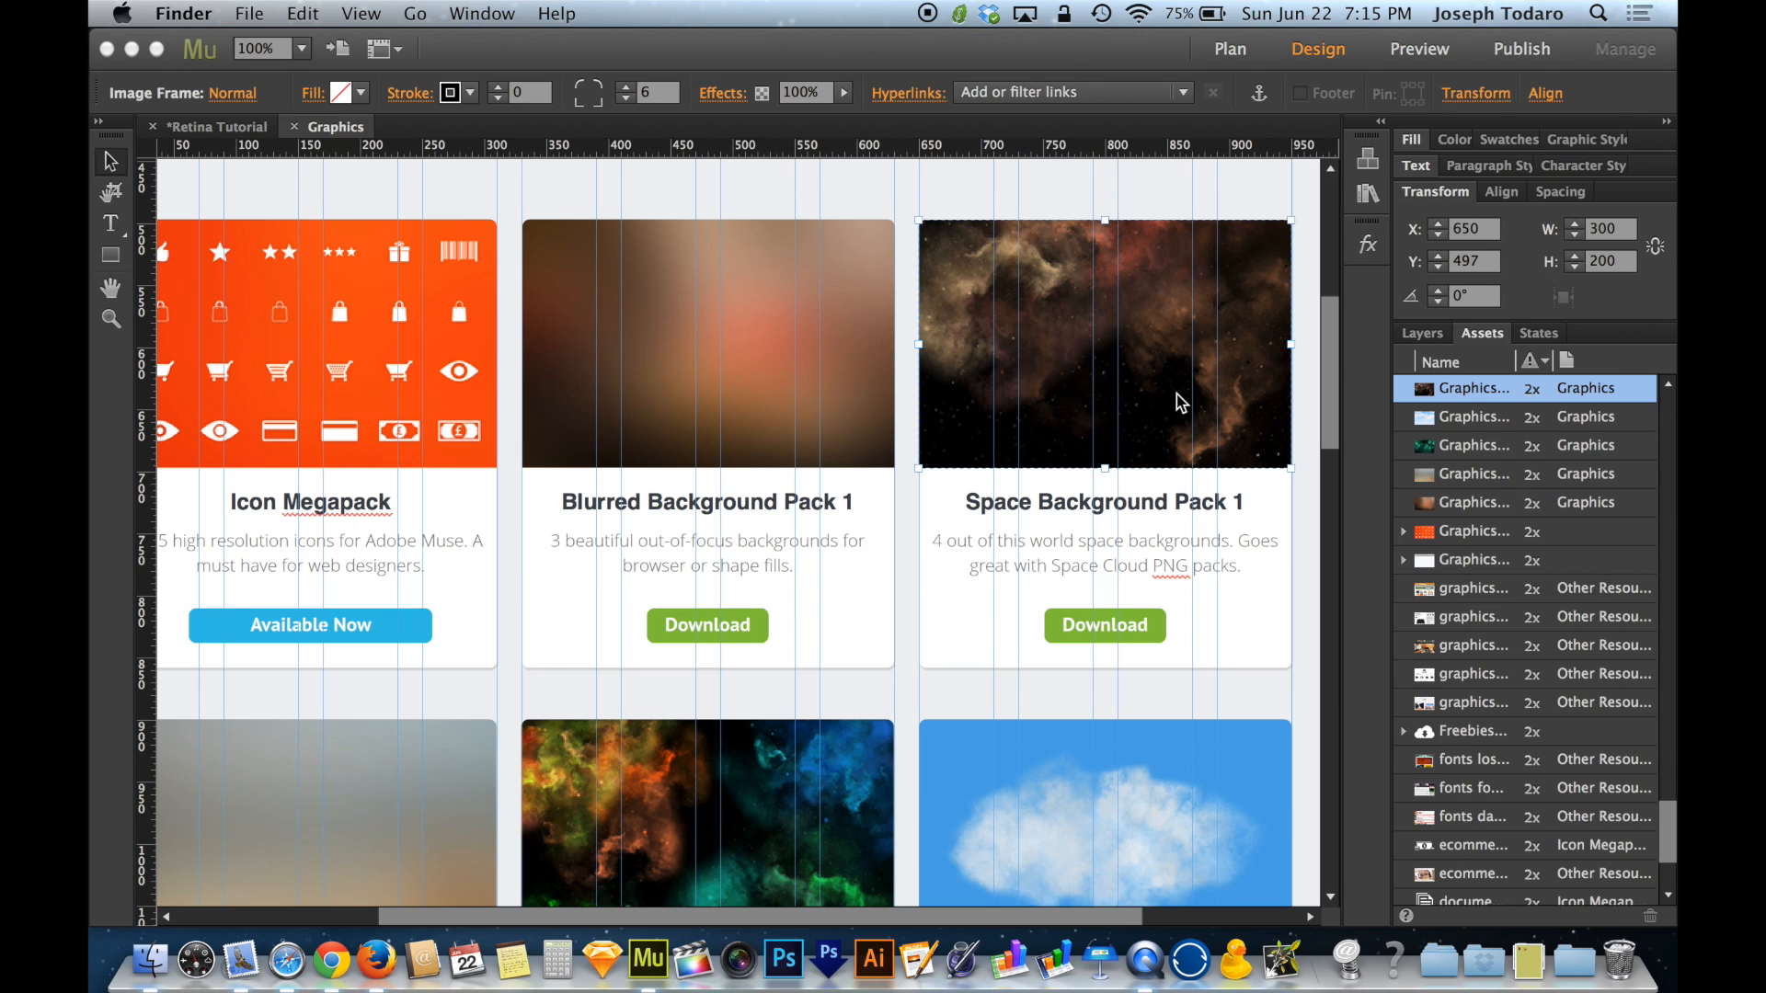
{"action": "mouse_move", "coordinate": [1161, 340]}
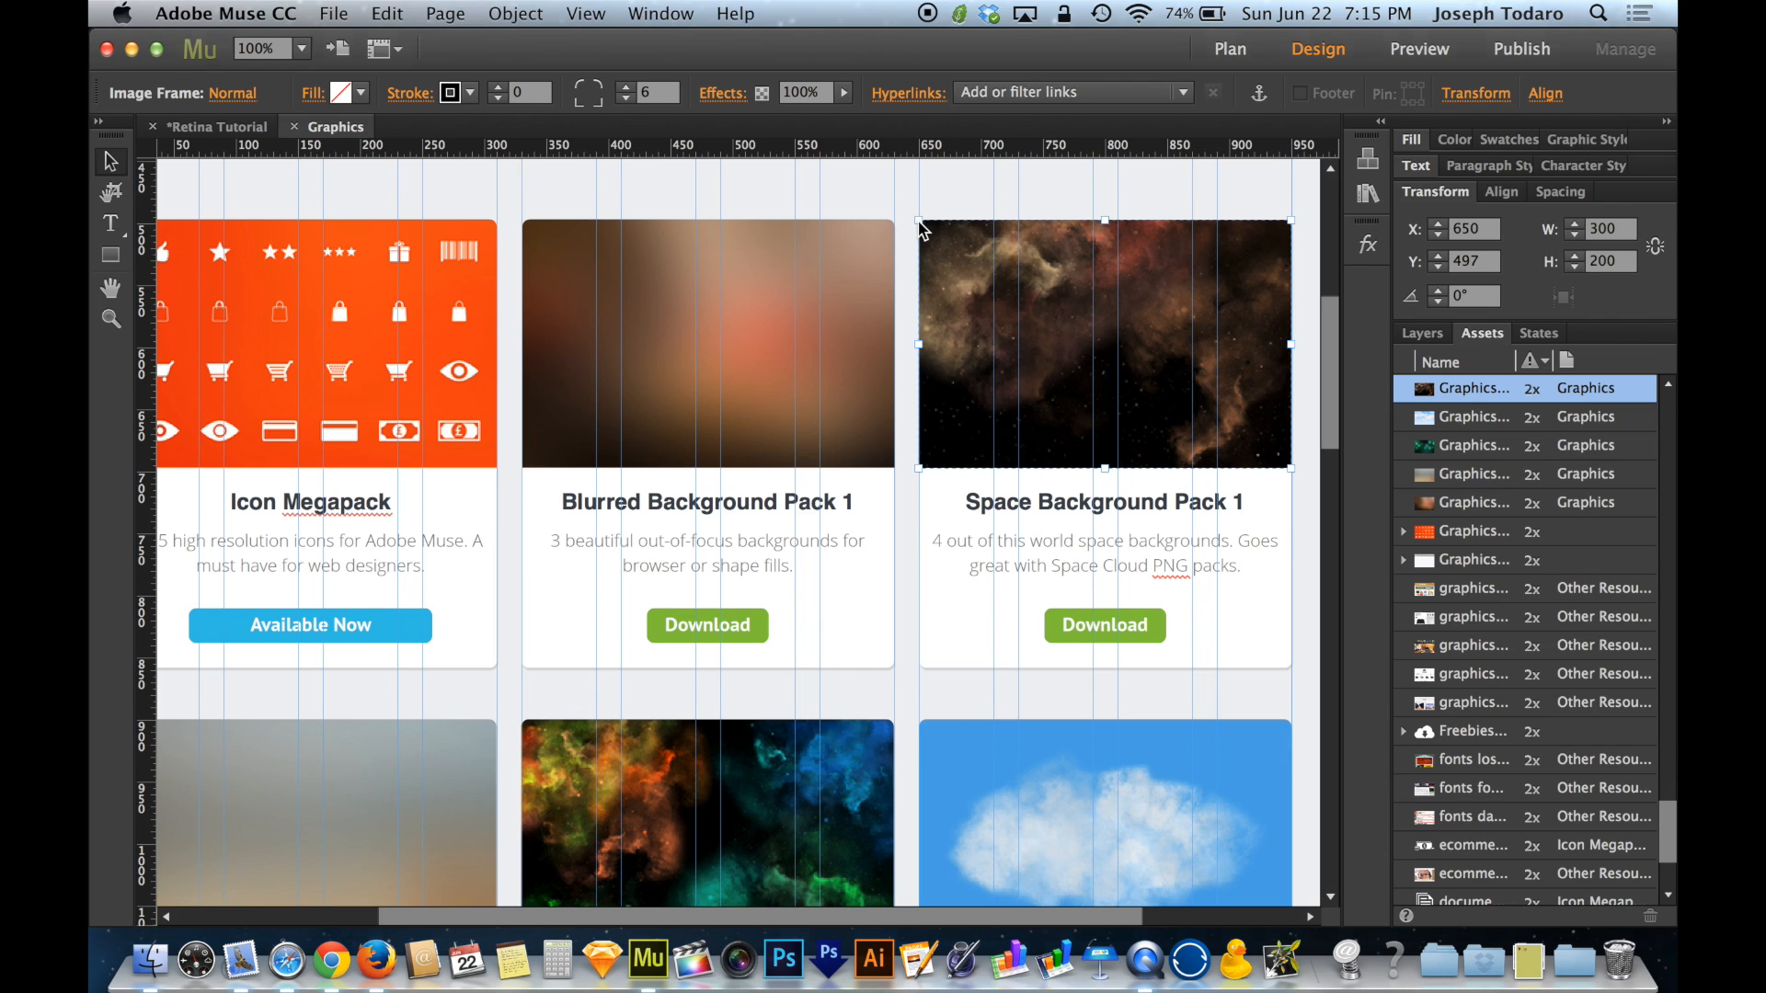
{"action": "left_click_drag", "start_coordinate": [918, 222], "coordinate": [874, 214]}
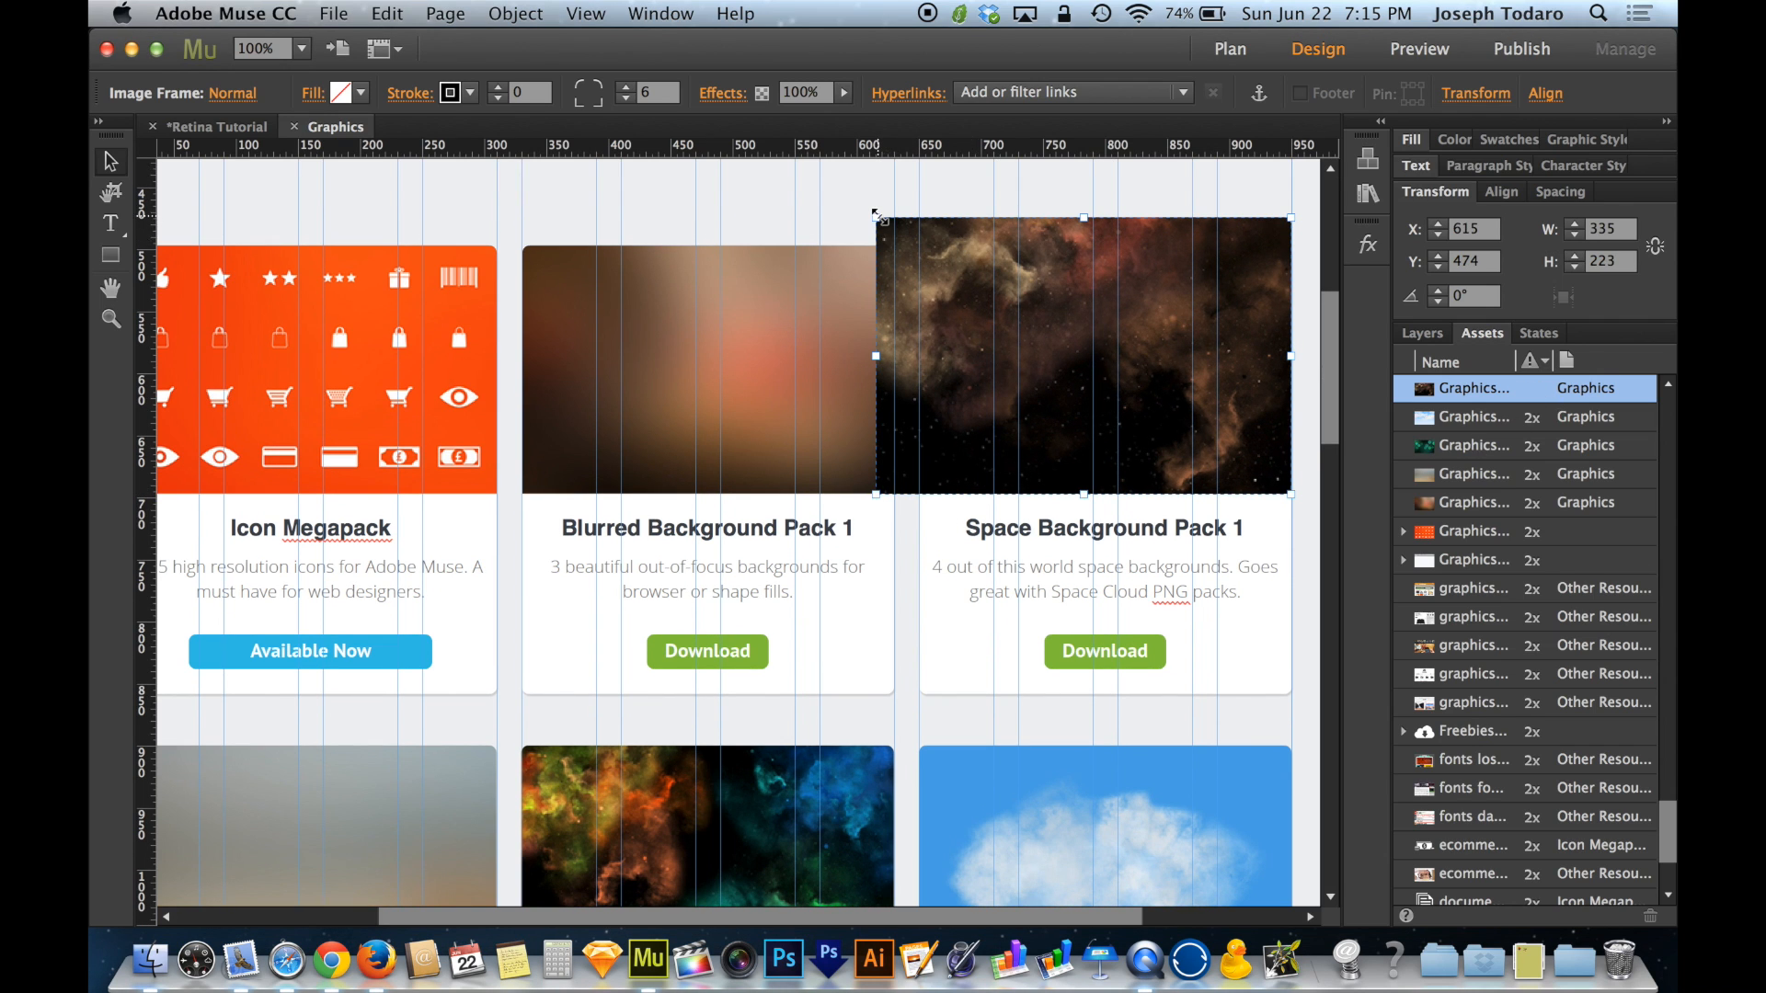
{"action": "left_click_drag", "start_coordinate": [877, 215], "coordinate": [921, 250]}
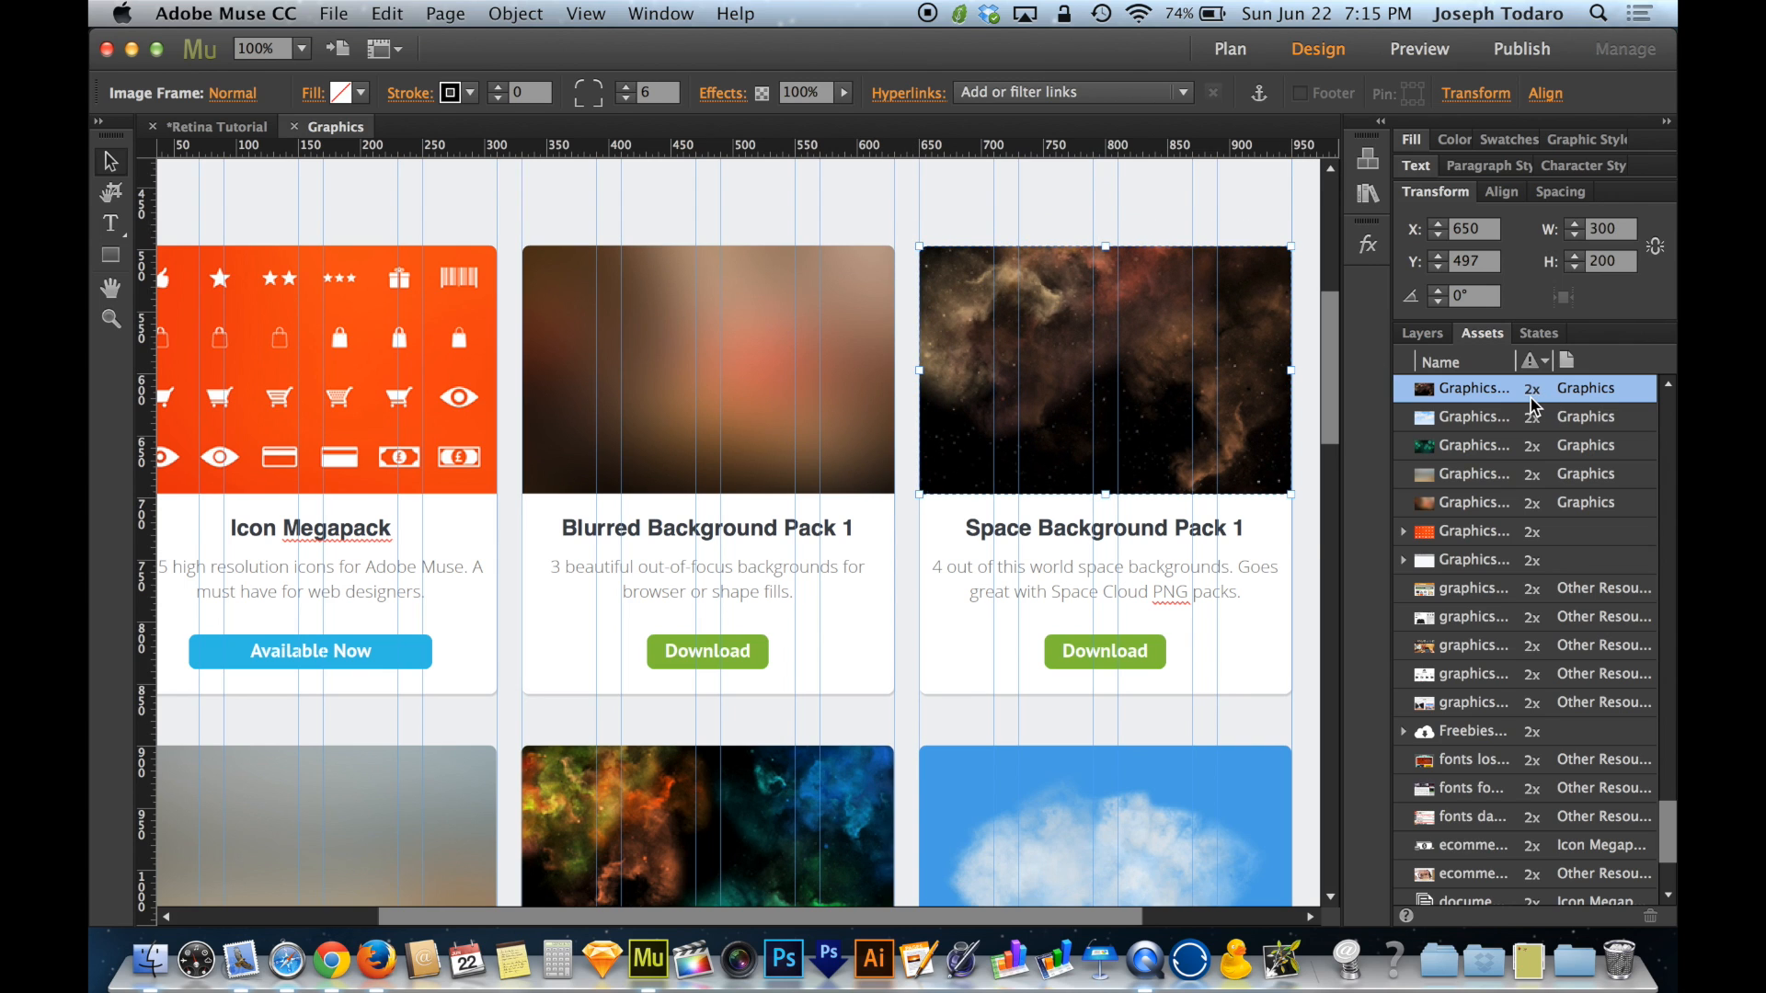
{"action": "mouse_move", "coordinate": [1023, 419]}
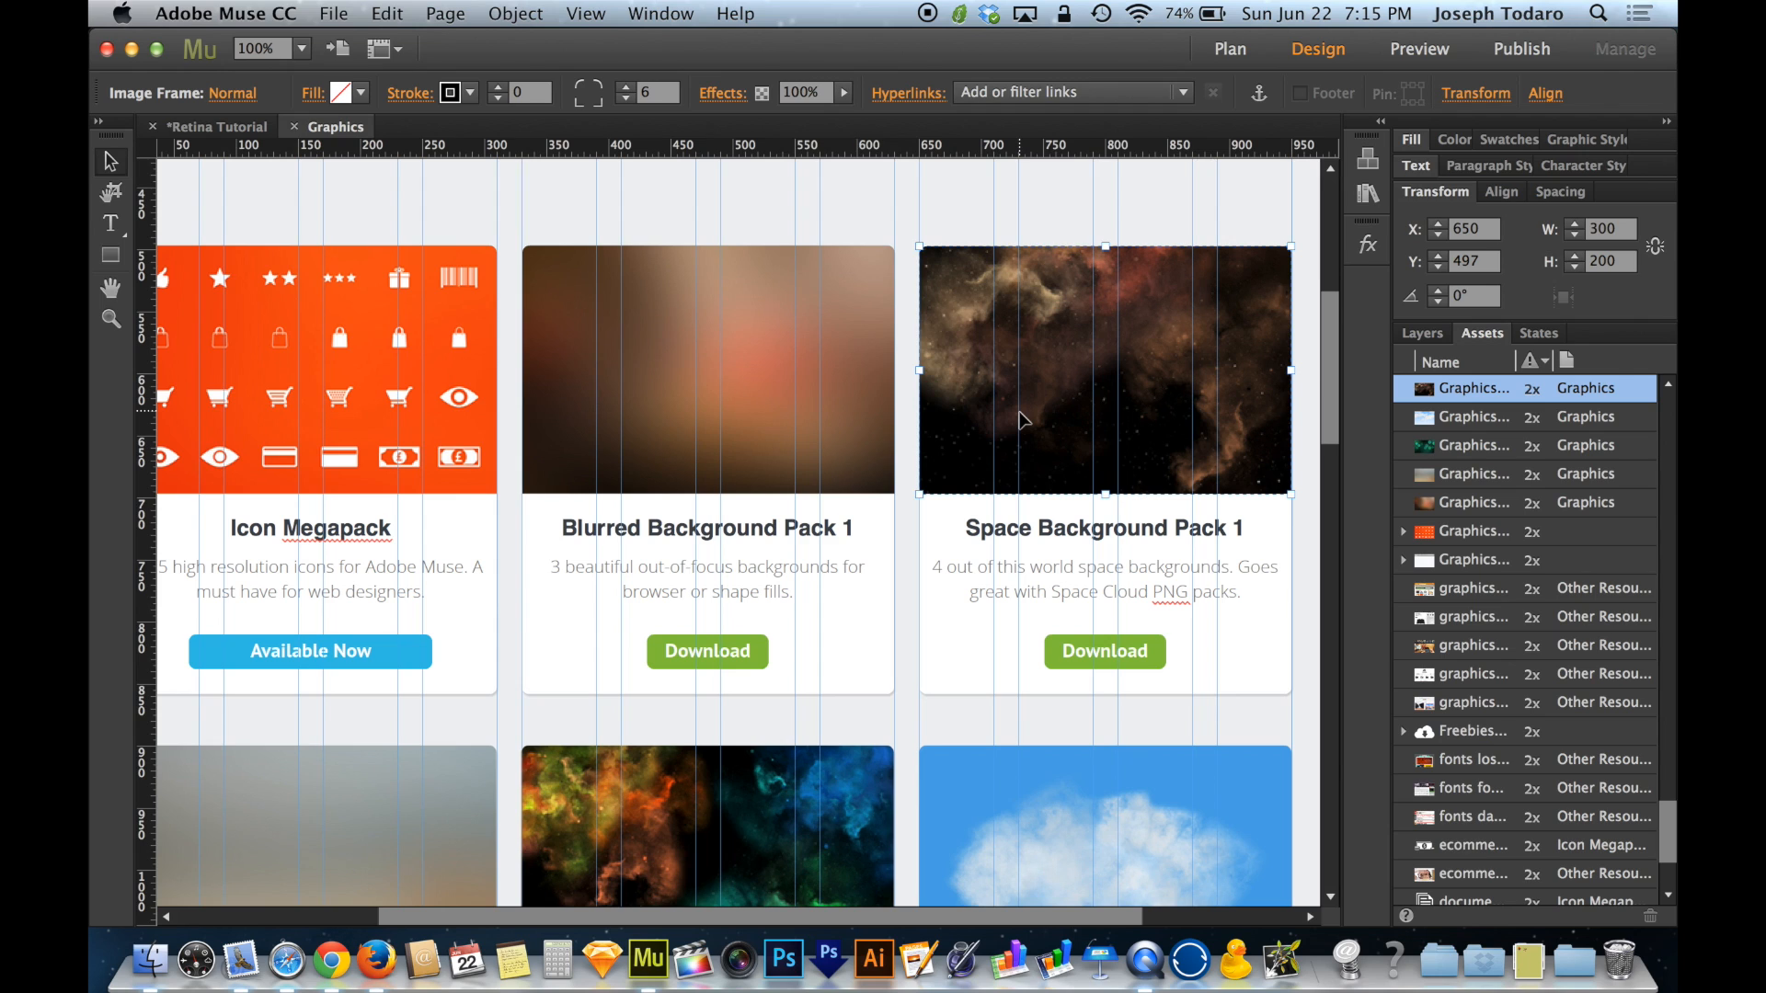
{"action": "mouse_move", "coordinate": [1519, 842]}
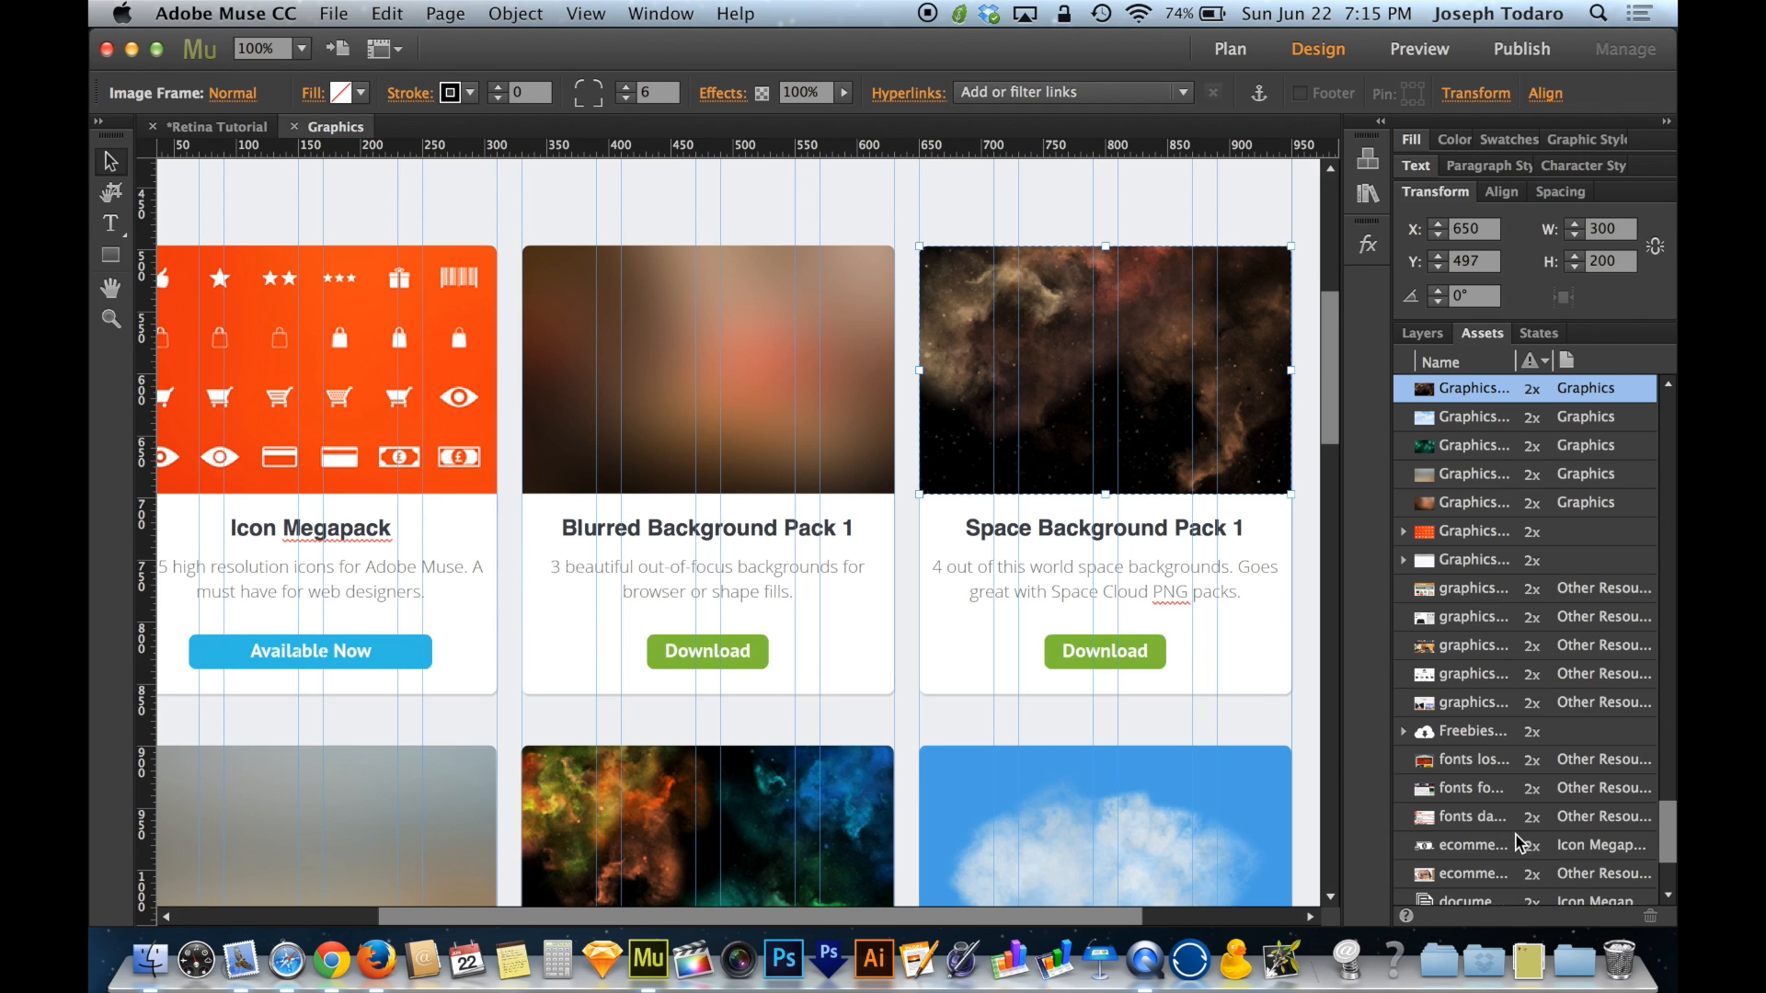
{"action": "mouse_move", "coordinate": [879, 456]}
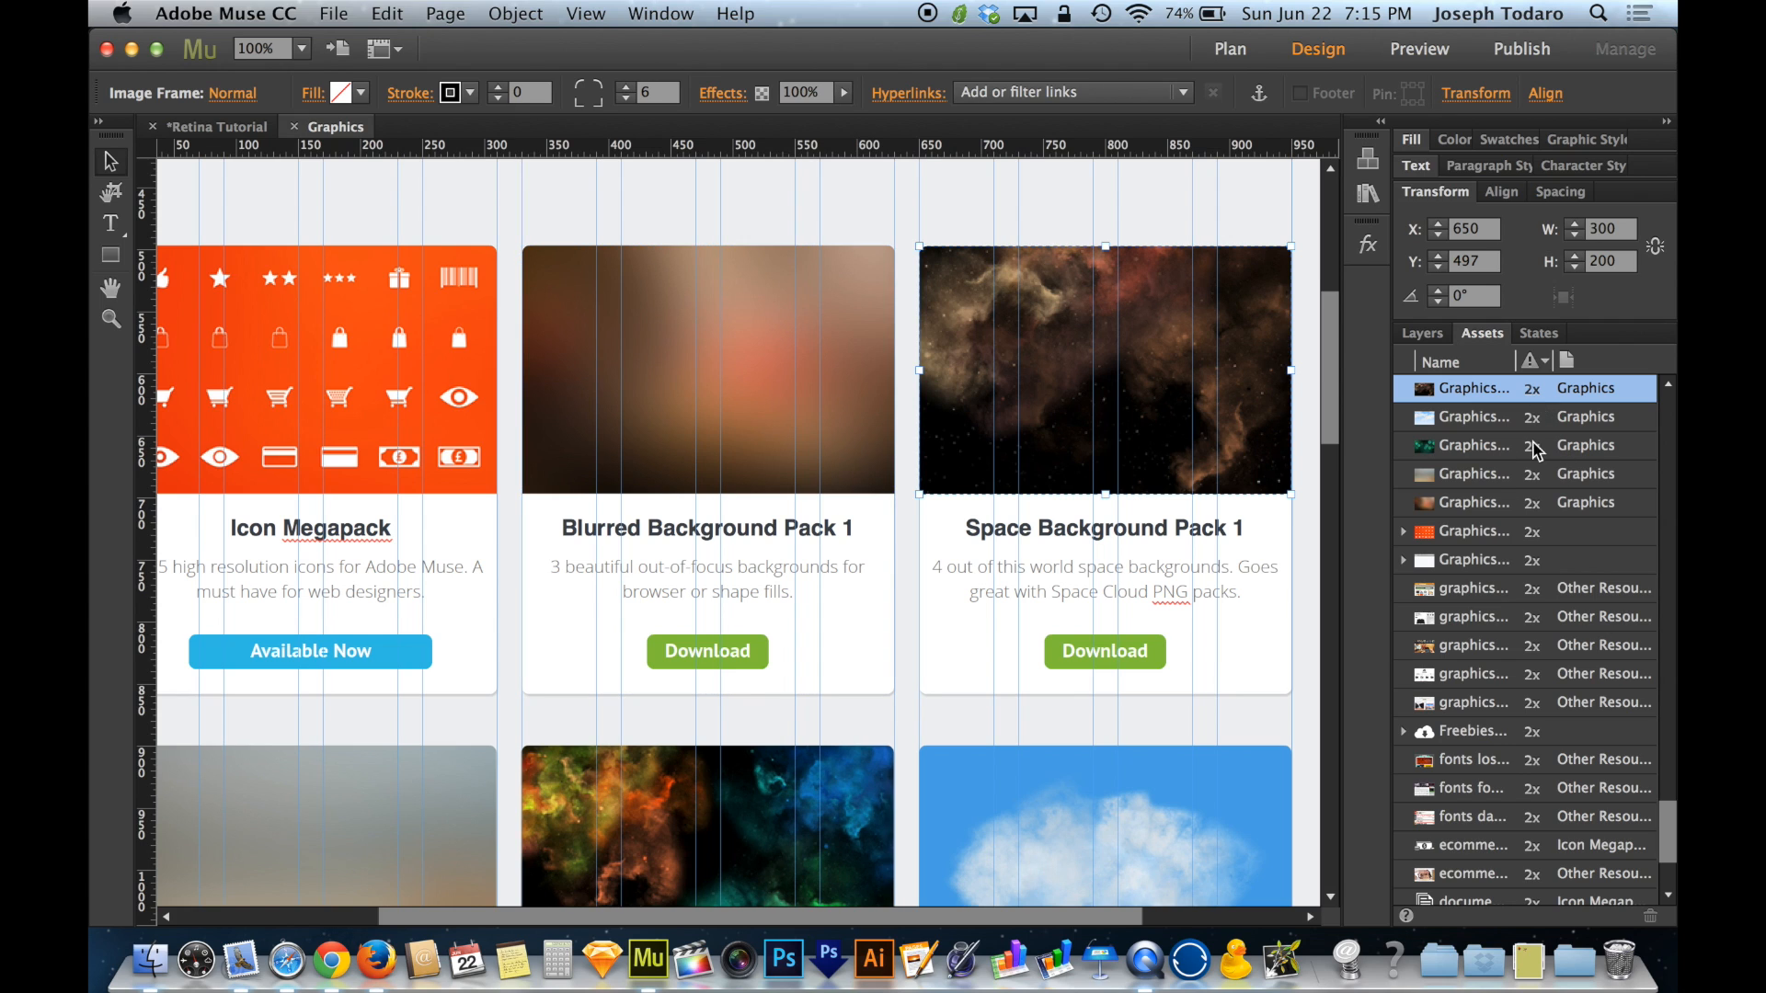
{"action": "mouse_move", "coordinate": [1048, 487]}
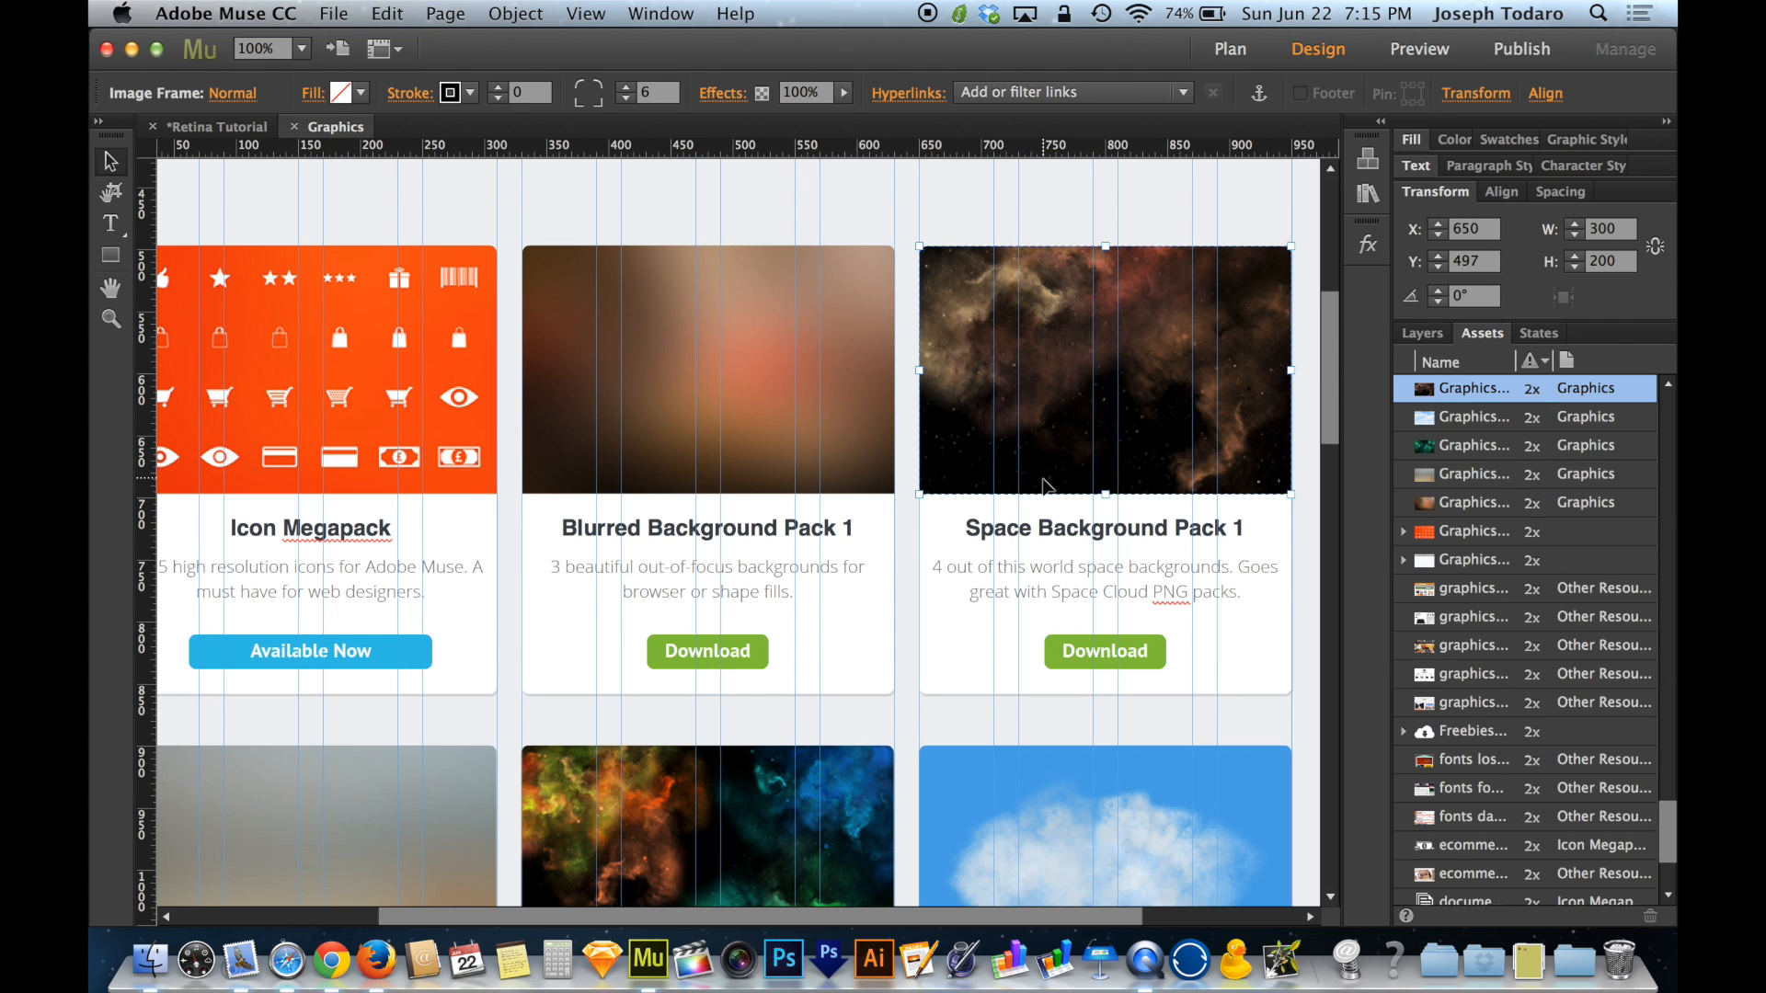
{"action": "mouse_move", "coordinate": [915, 442]}
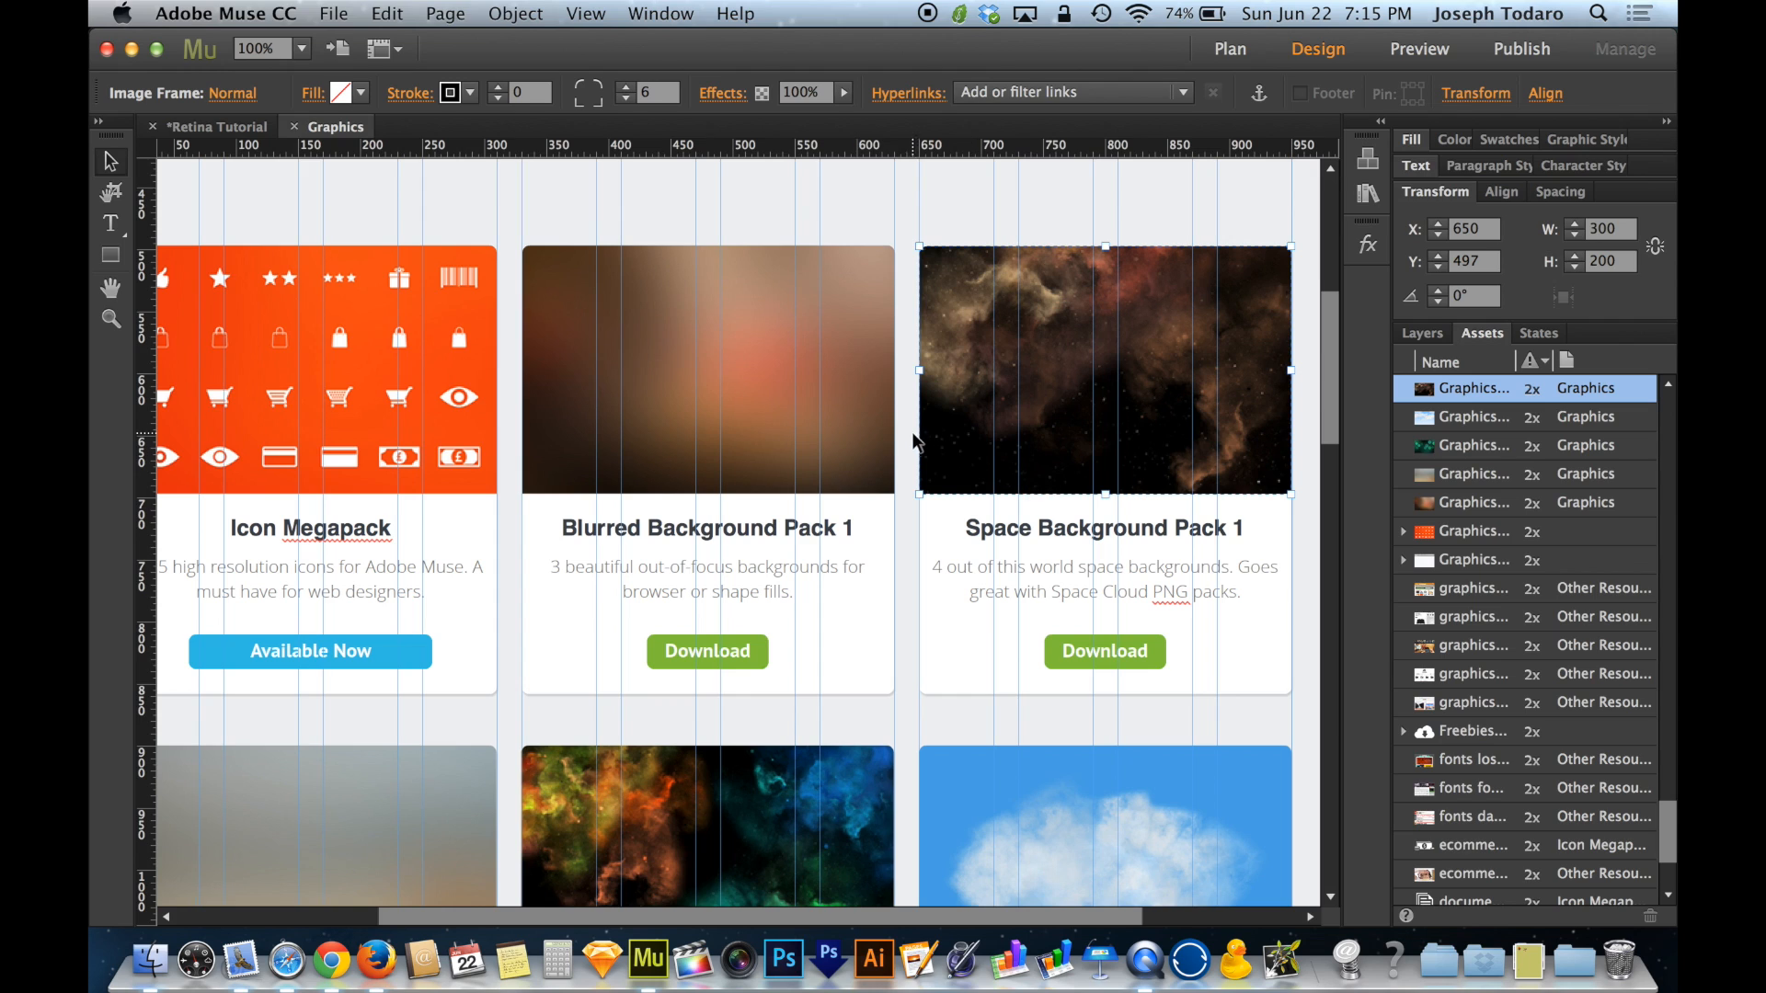
{"action": "mouse_move", "coordinate": [912, 448]}
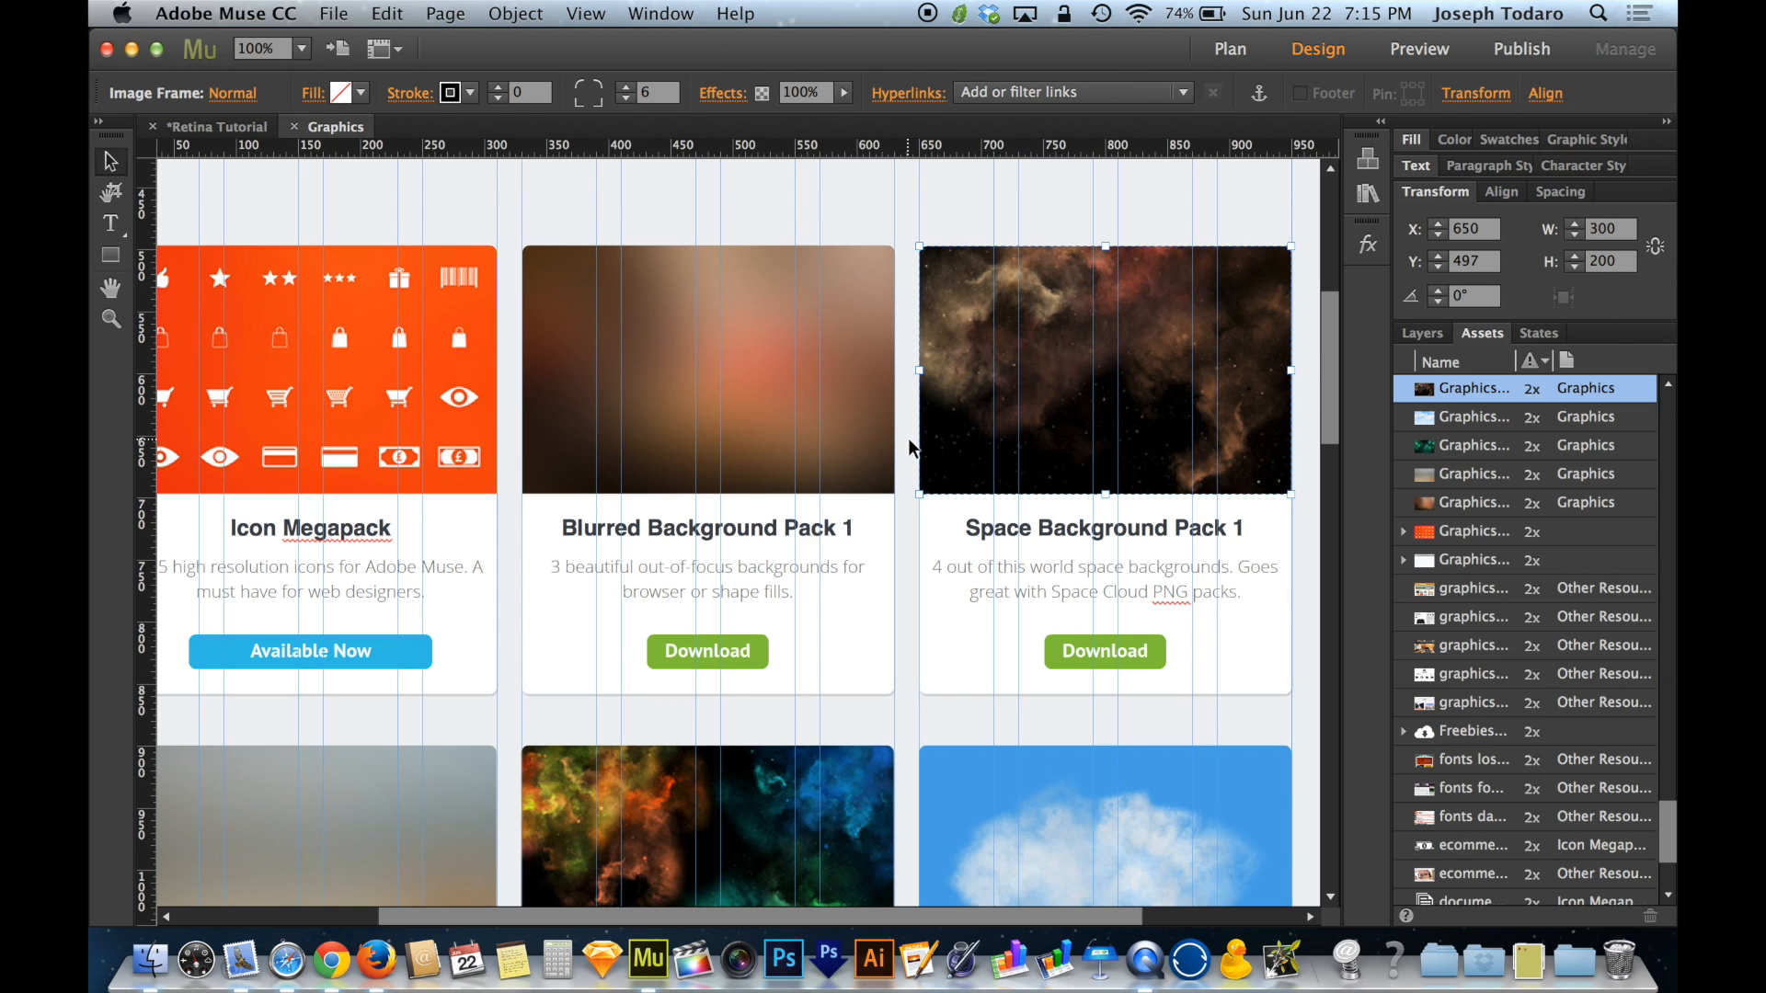
{"action": "mouse_move", "coordinate": [989, 320]}
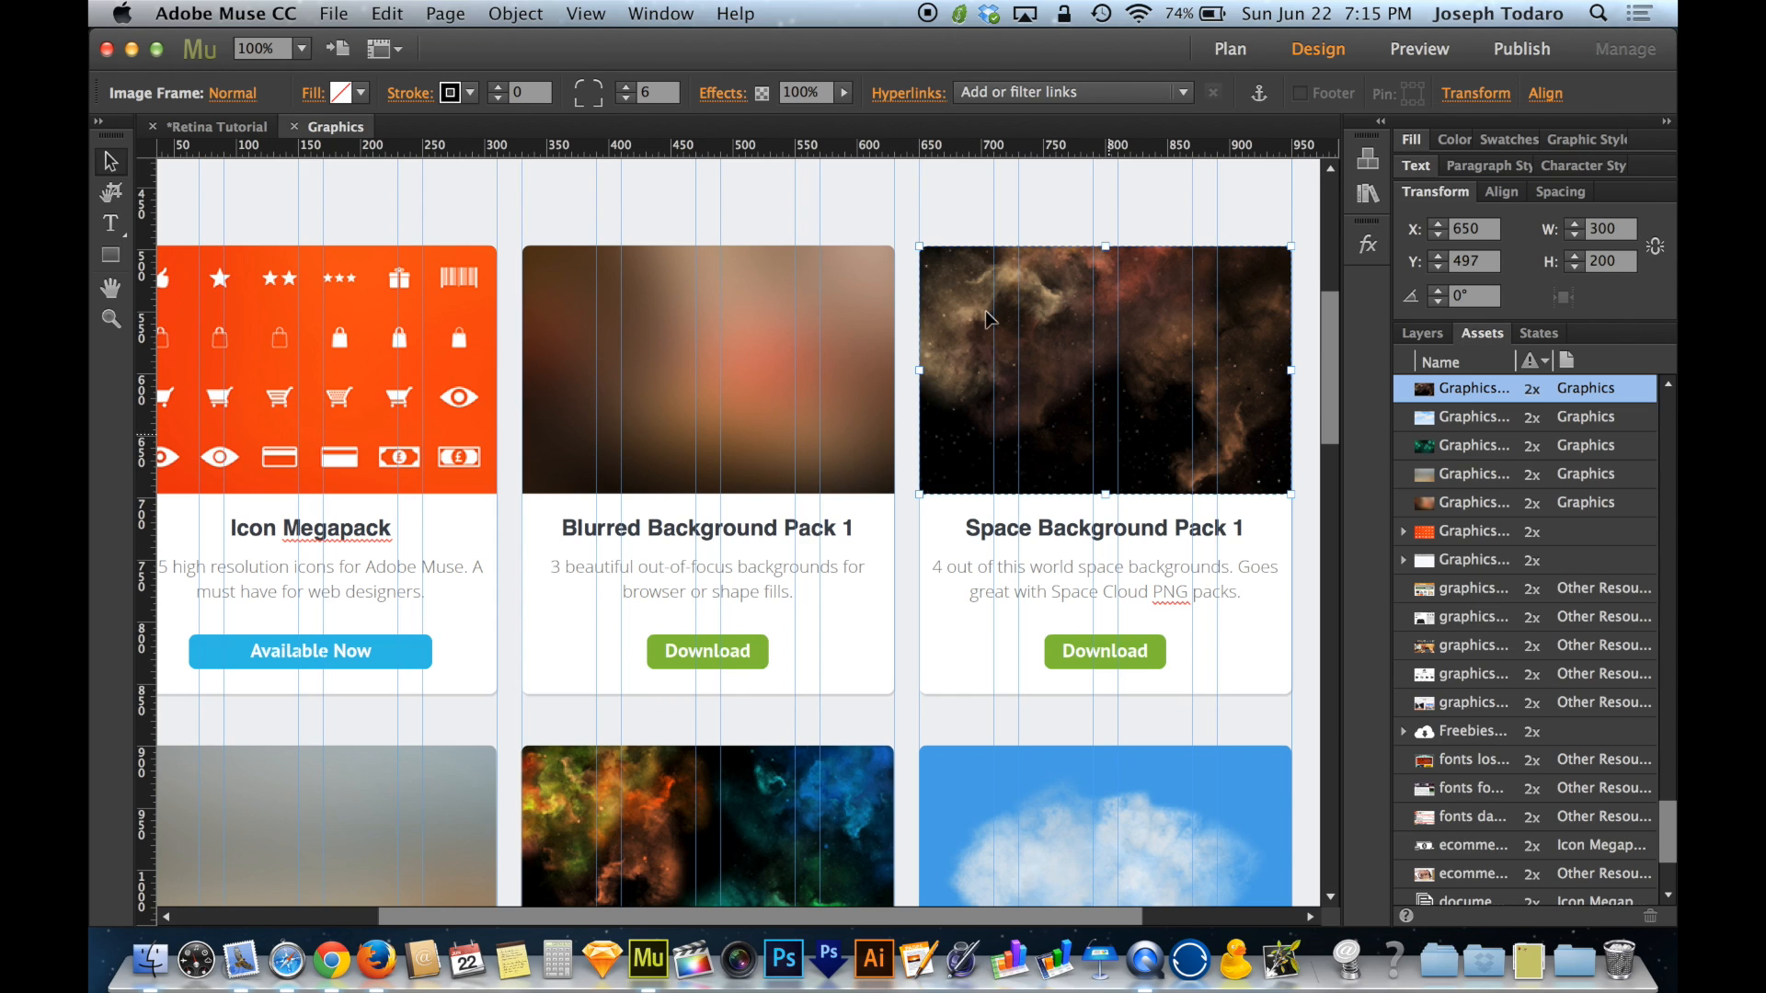
{"action": "mouse_move", "coordinate": [907, 231]}
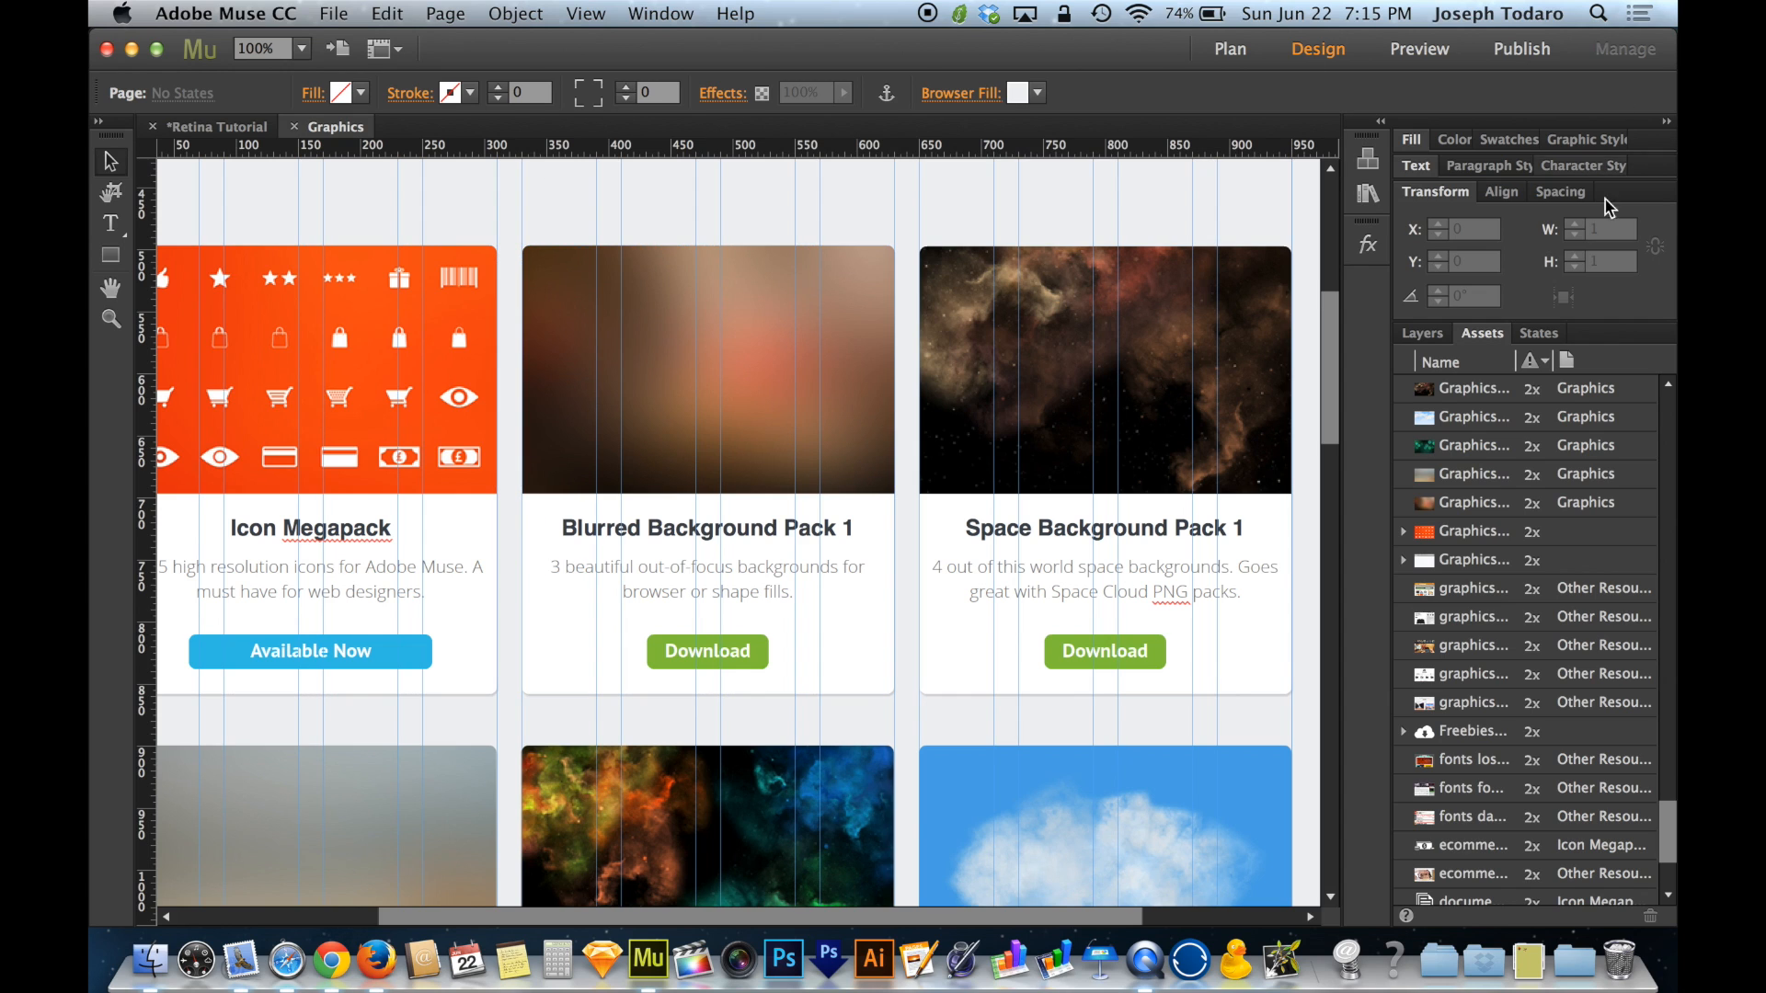
{"action": "left_click", "coordinate": [1104, 369]}
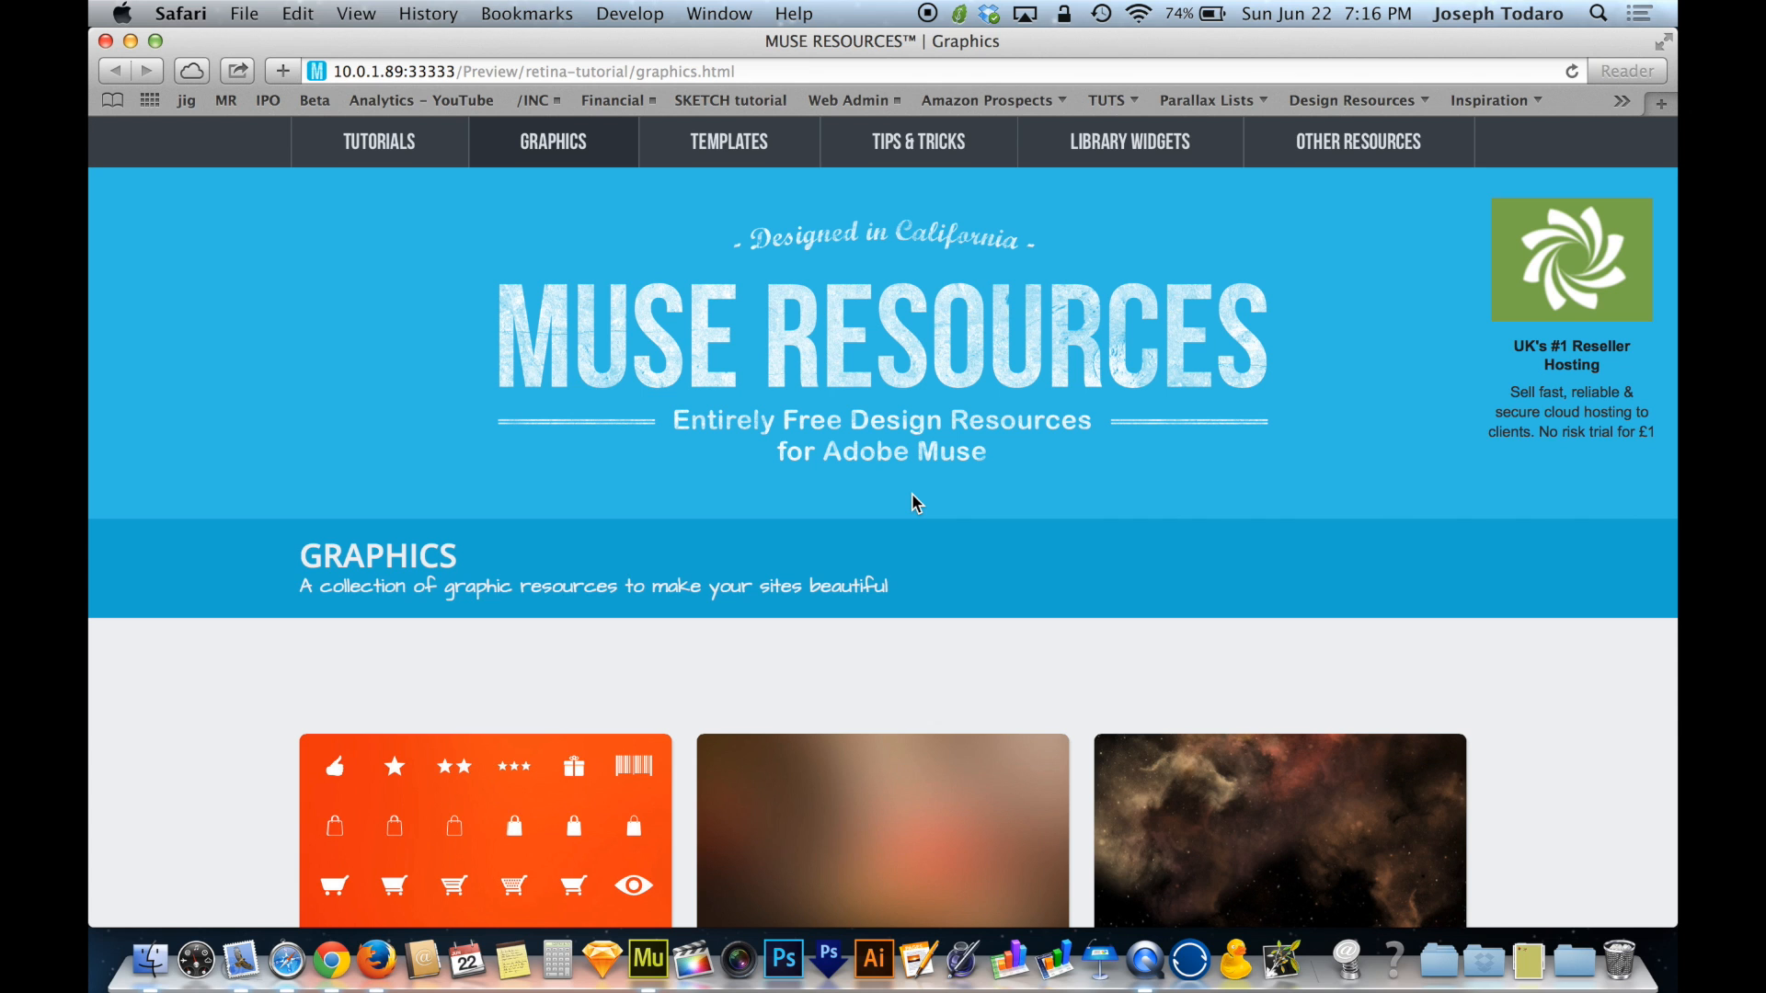
Scroll the Safari preview down to bring the resource cards fully into view.
{"action": "scroll", "scroll_direction": "down", "scroll_amount": 3}
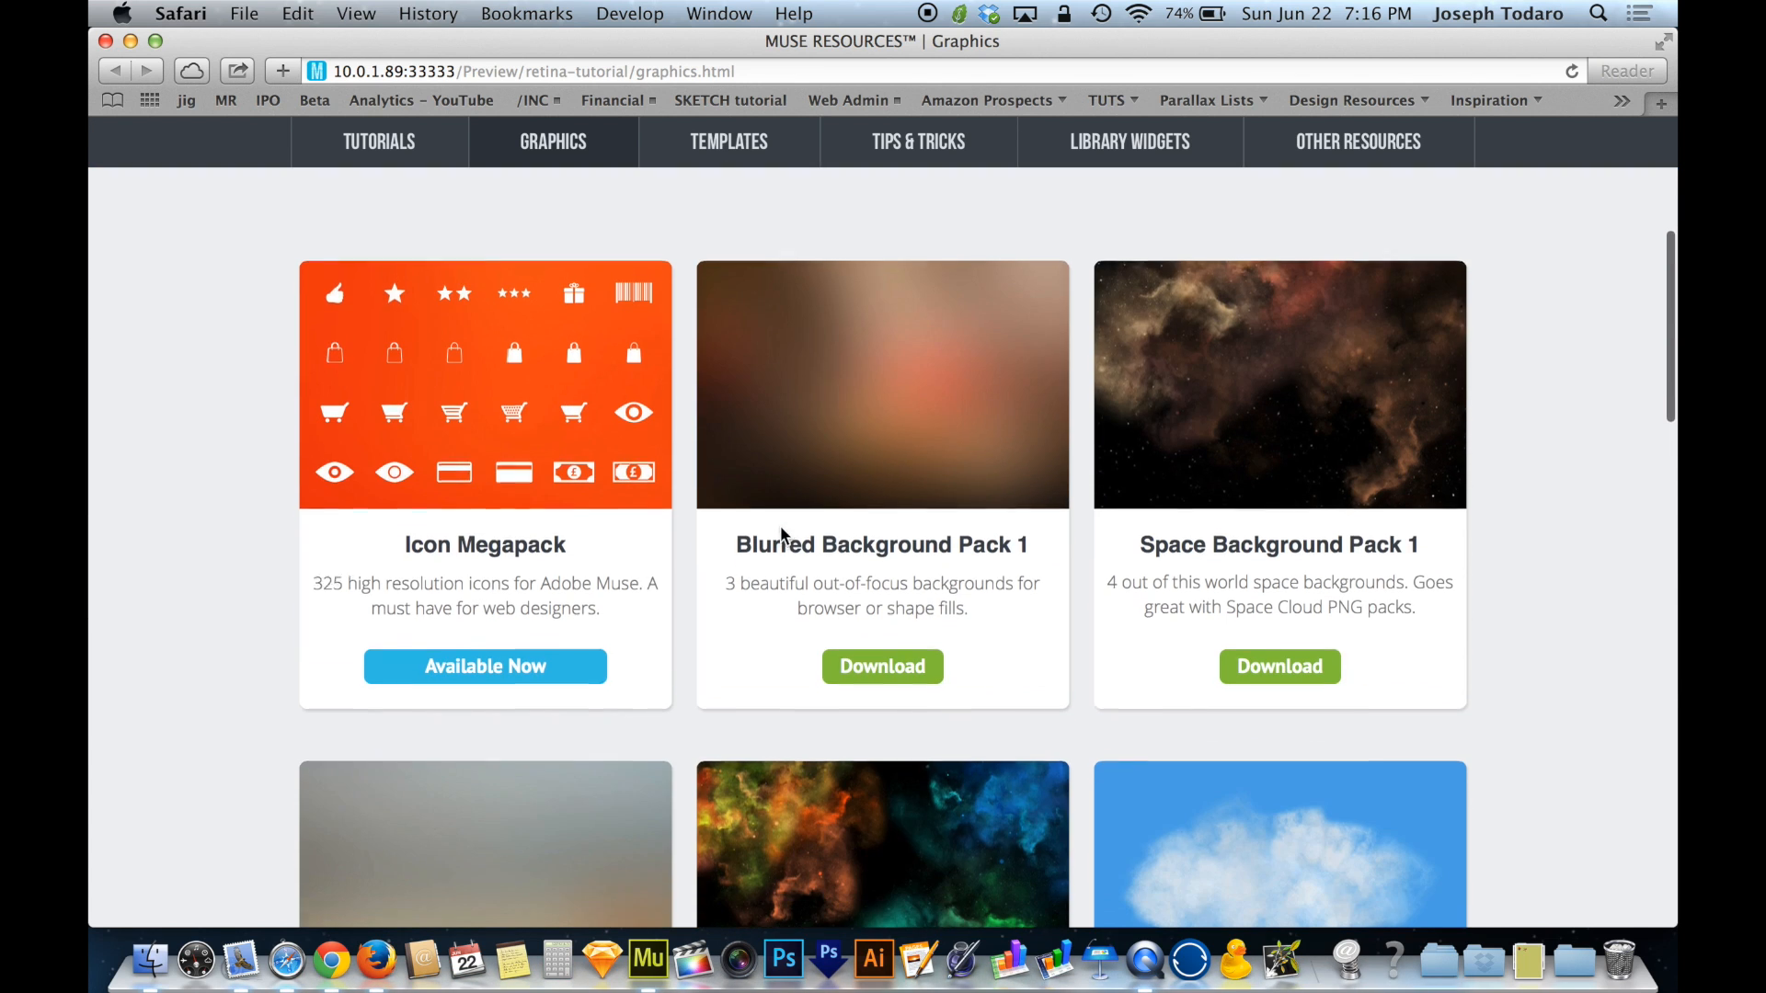
{"action": "scroll", "scroll_direction": "down", "scroll_amount": 3}
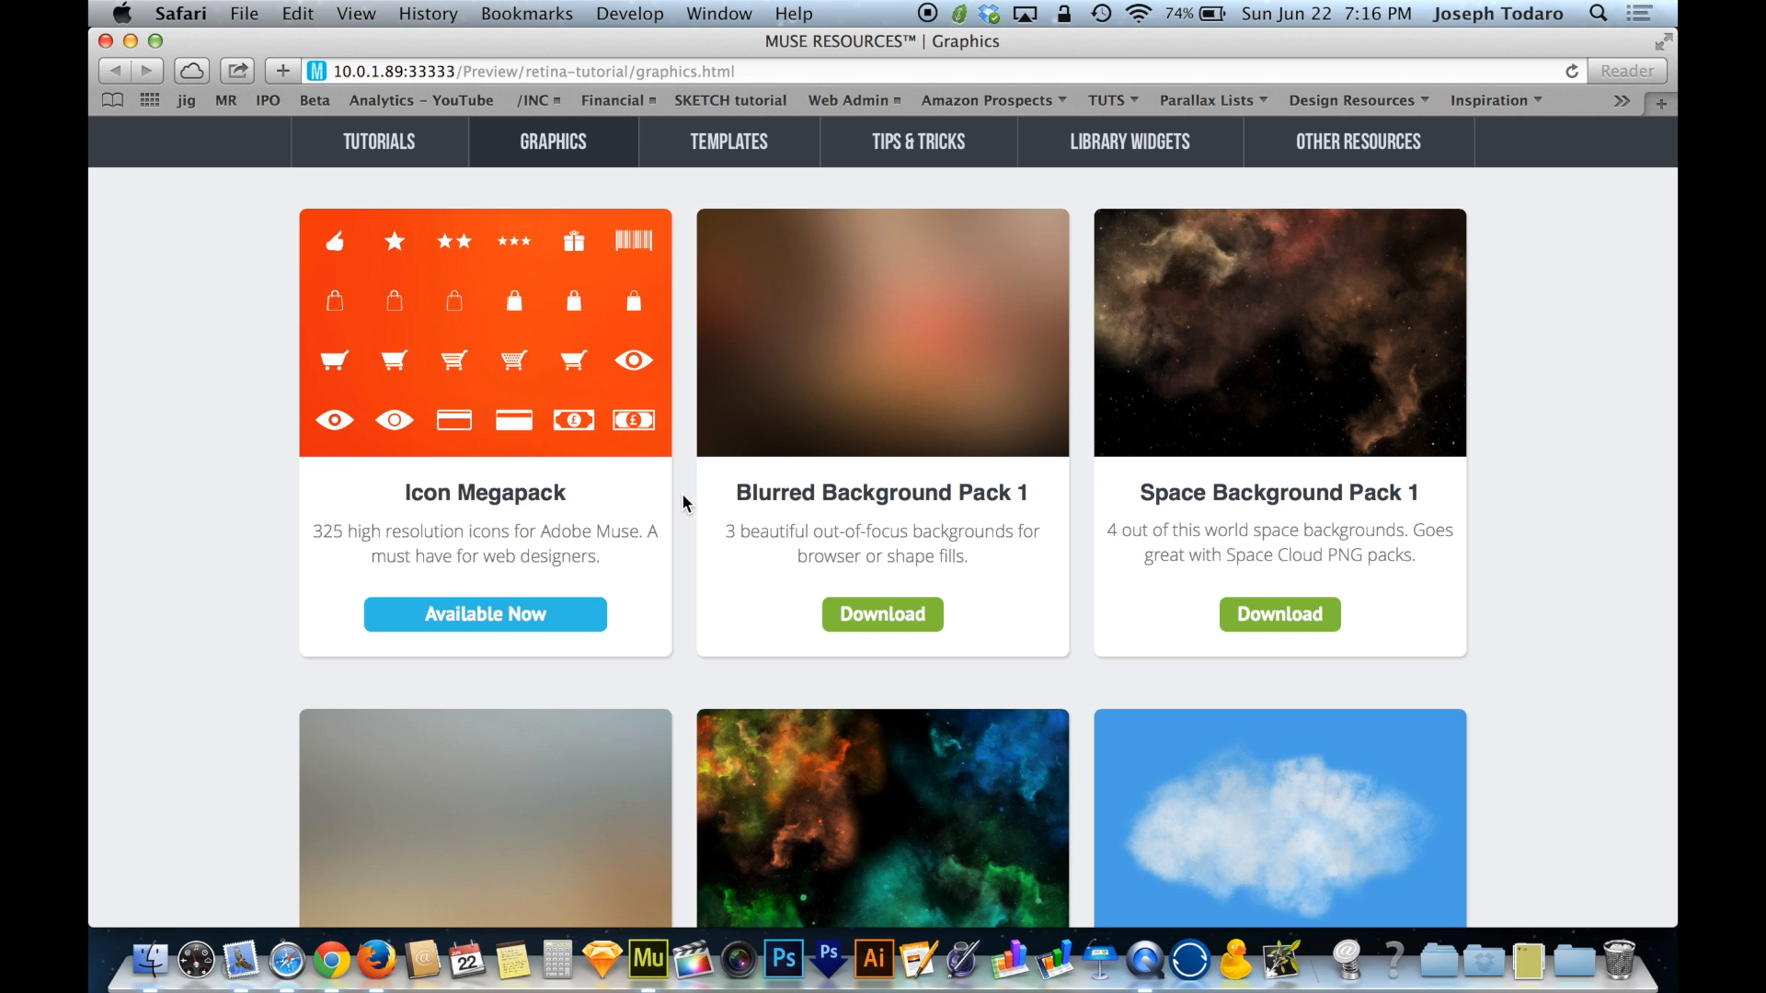
{"action": "mouse_move", "coordinate": [541, 386]}
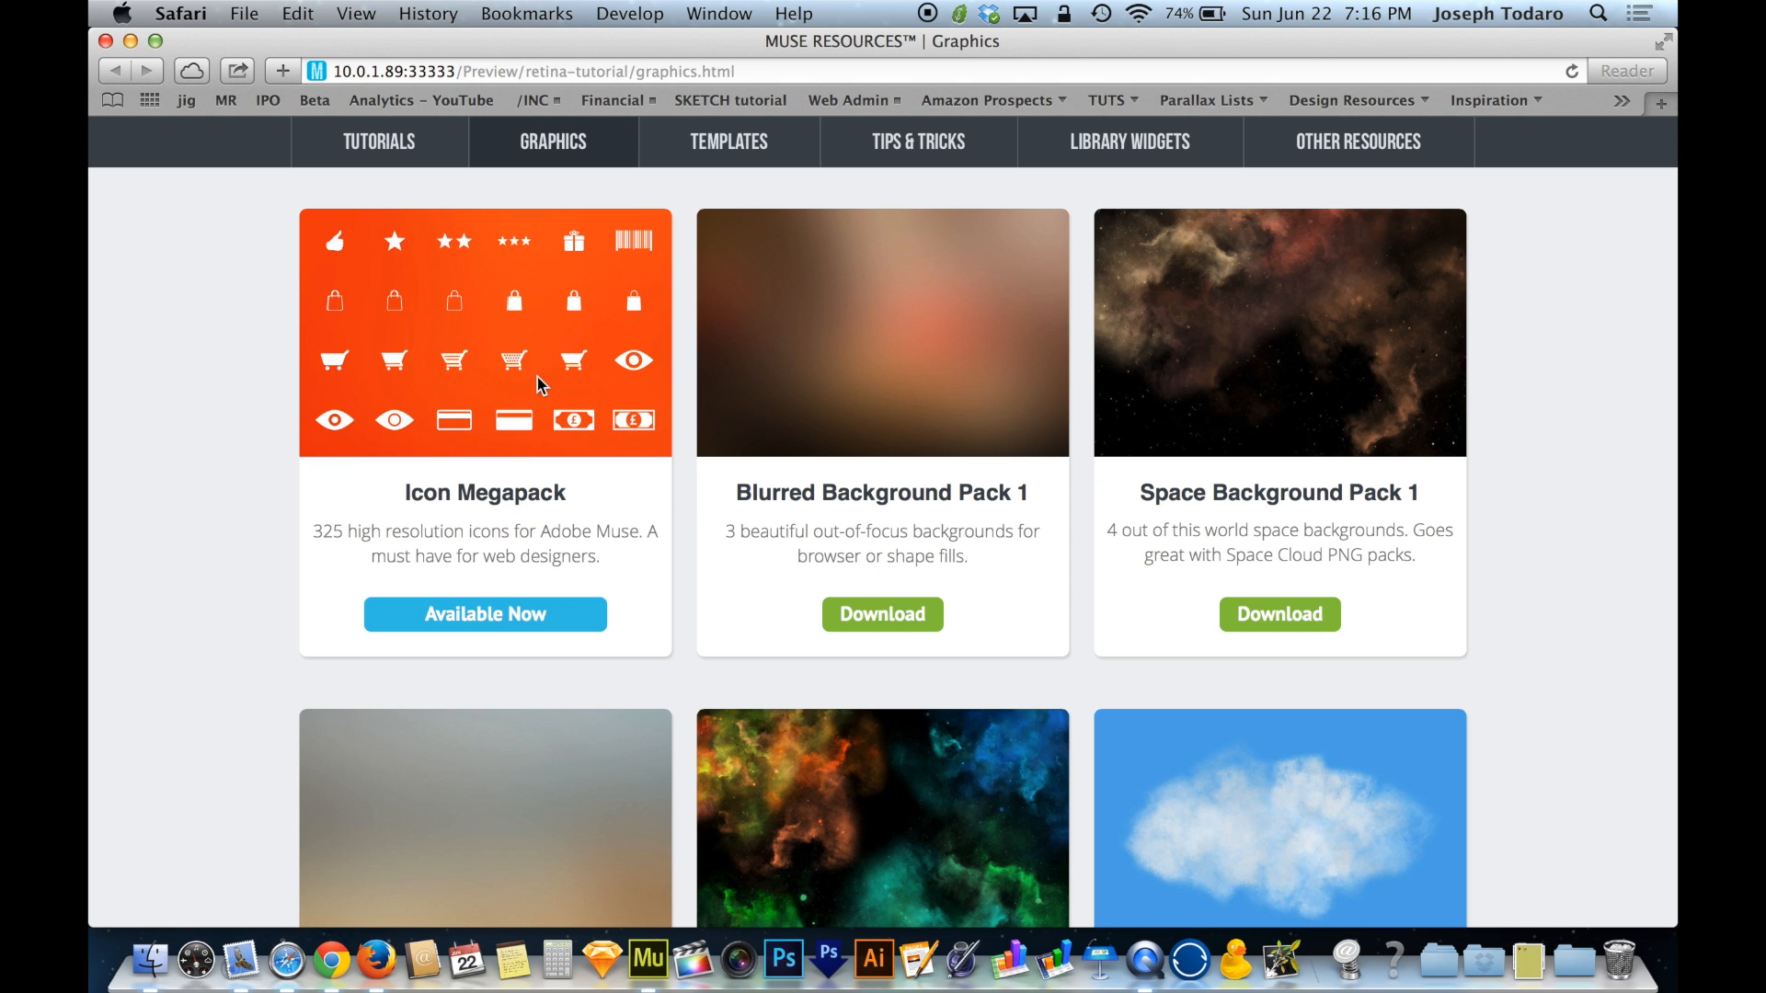
{"action": "mouse_move", "coordinate": [266, 53]}
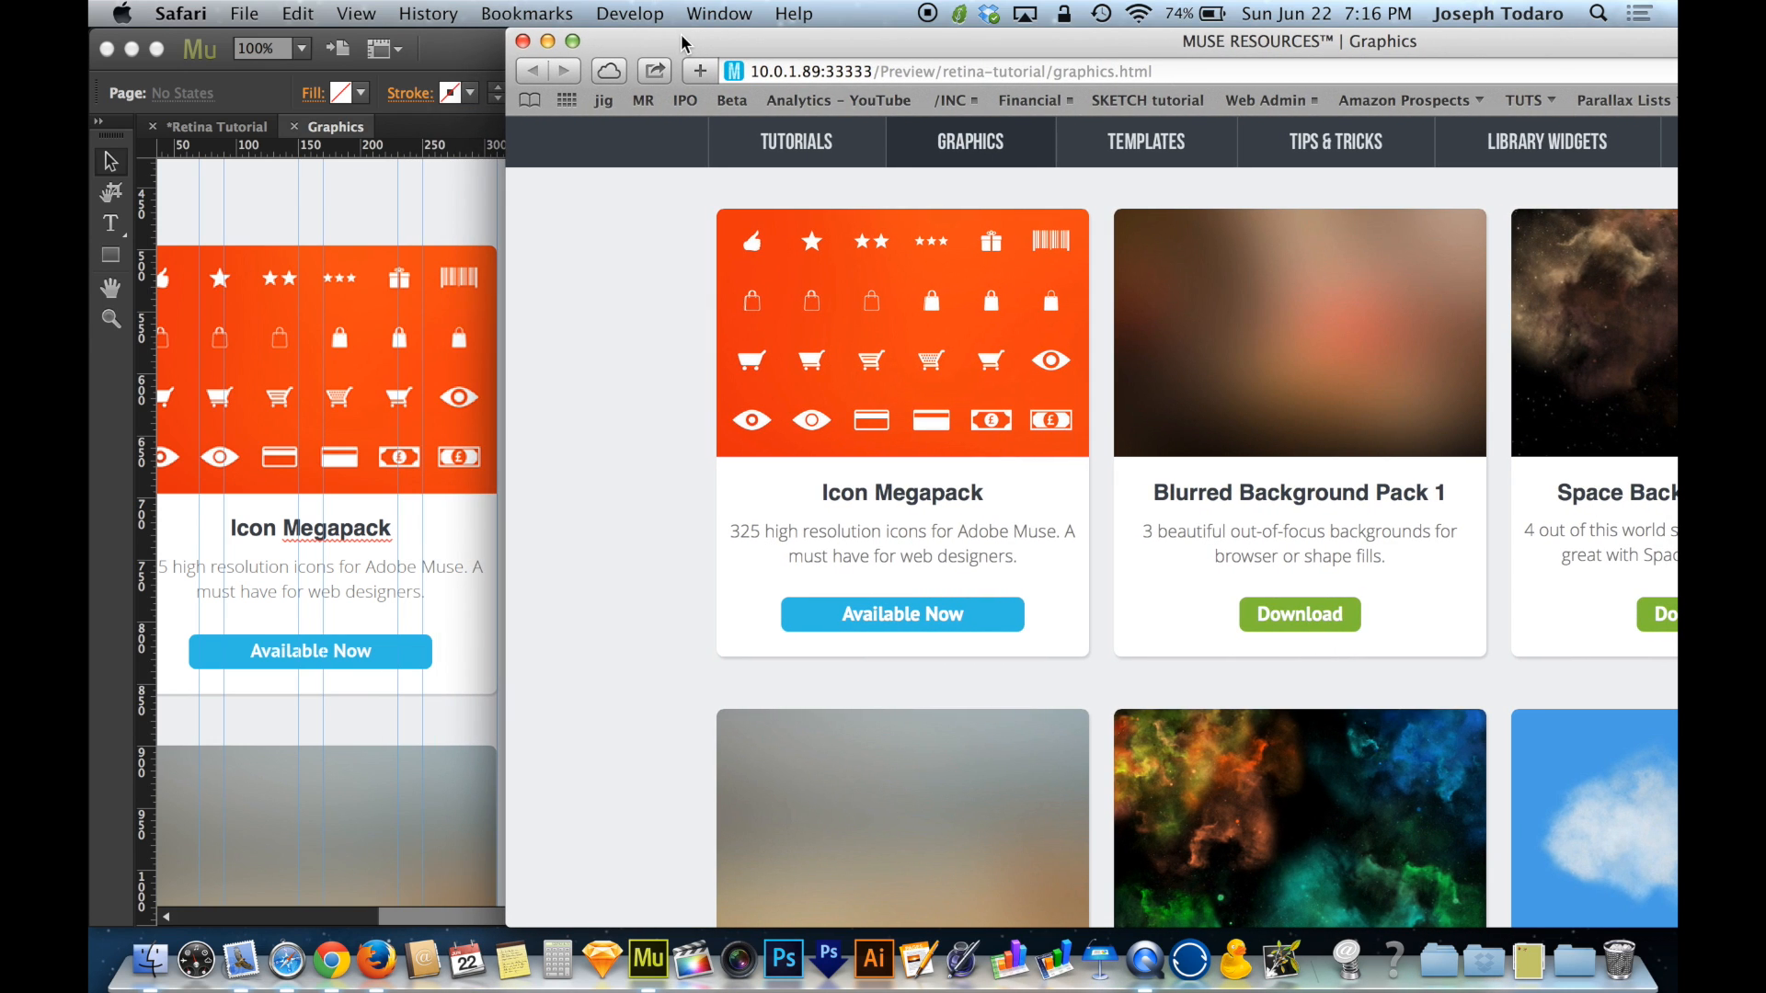
{"action": "mouse_move", "coordinate": [858, 313]}
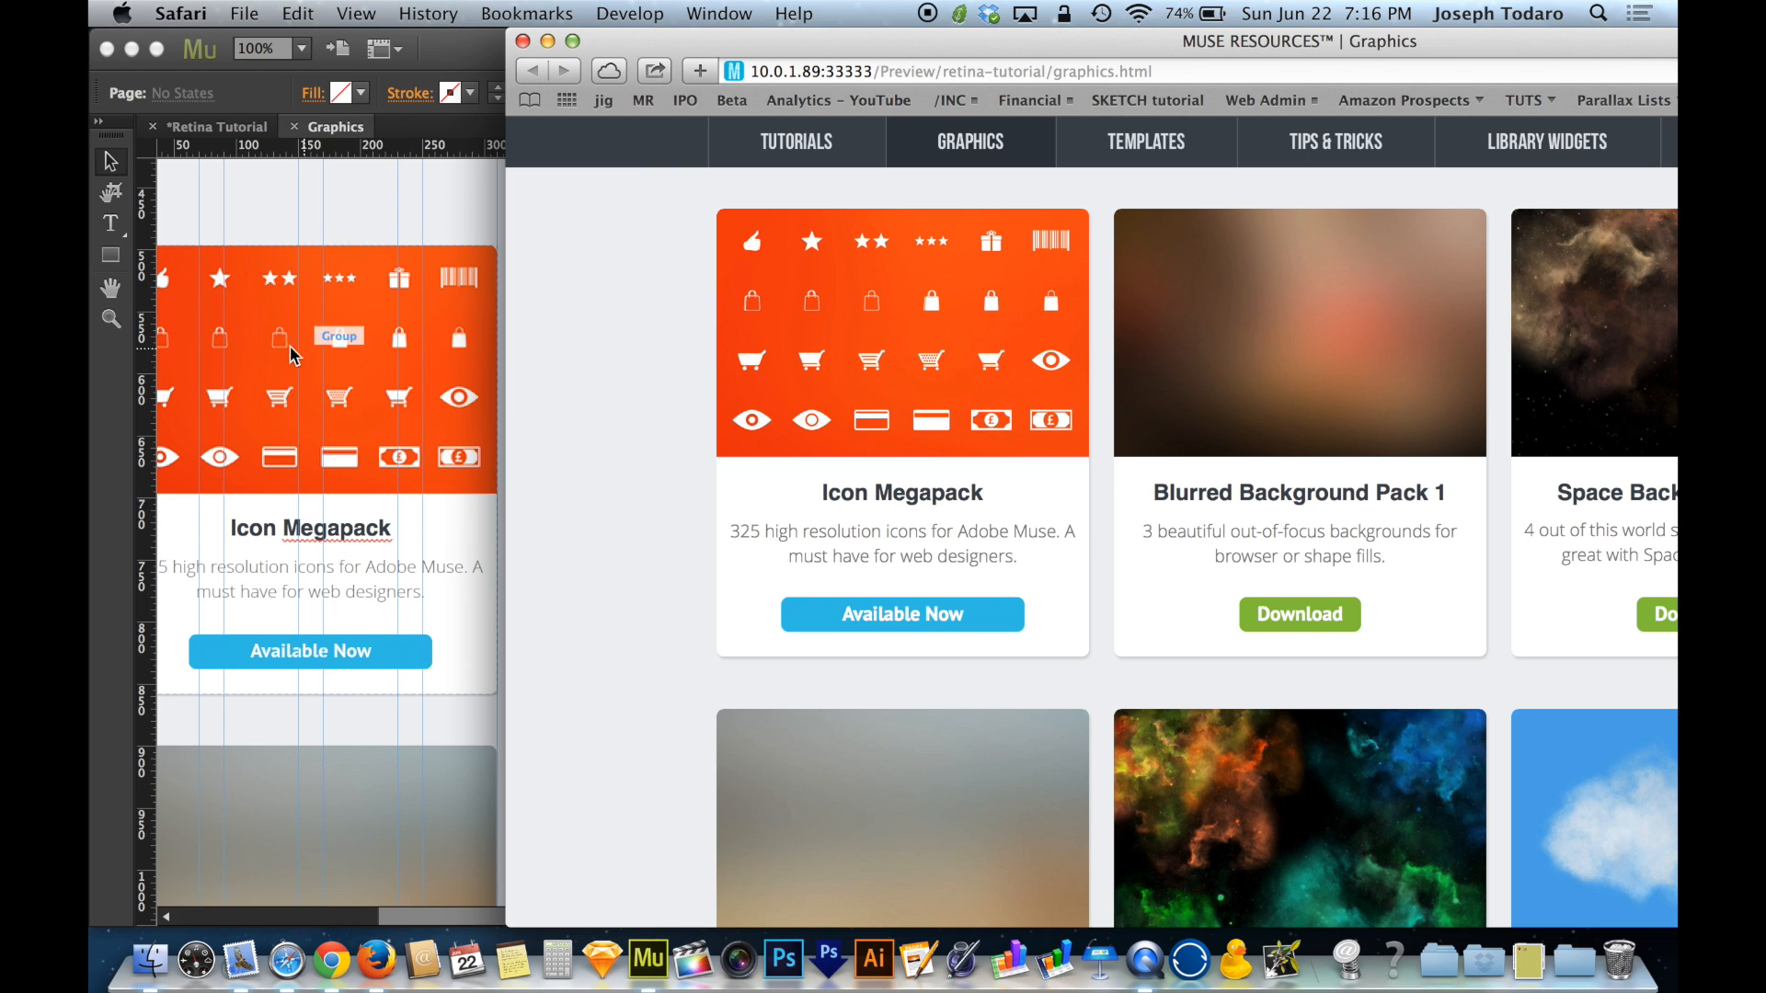
{"action": "mouse_move", "coordinate": [282, 352]}
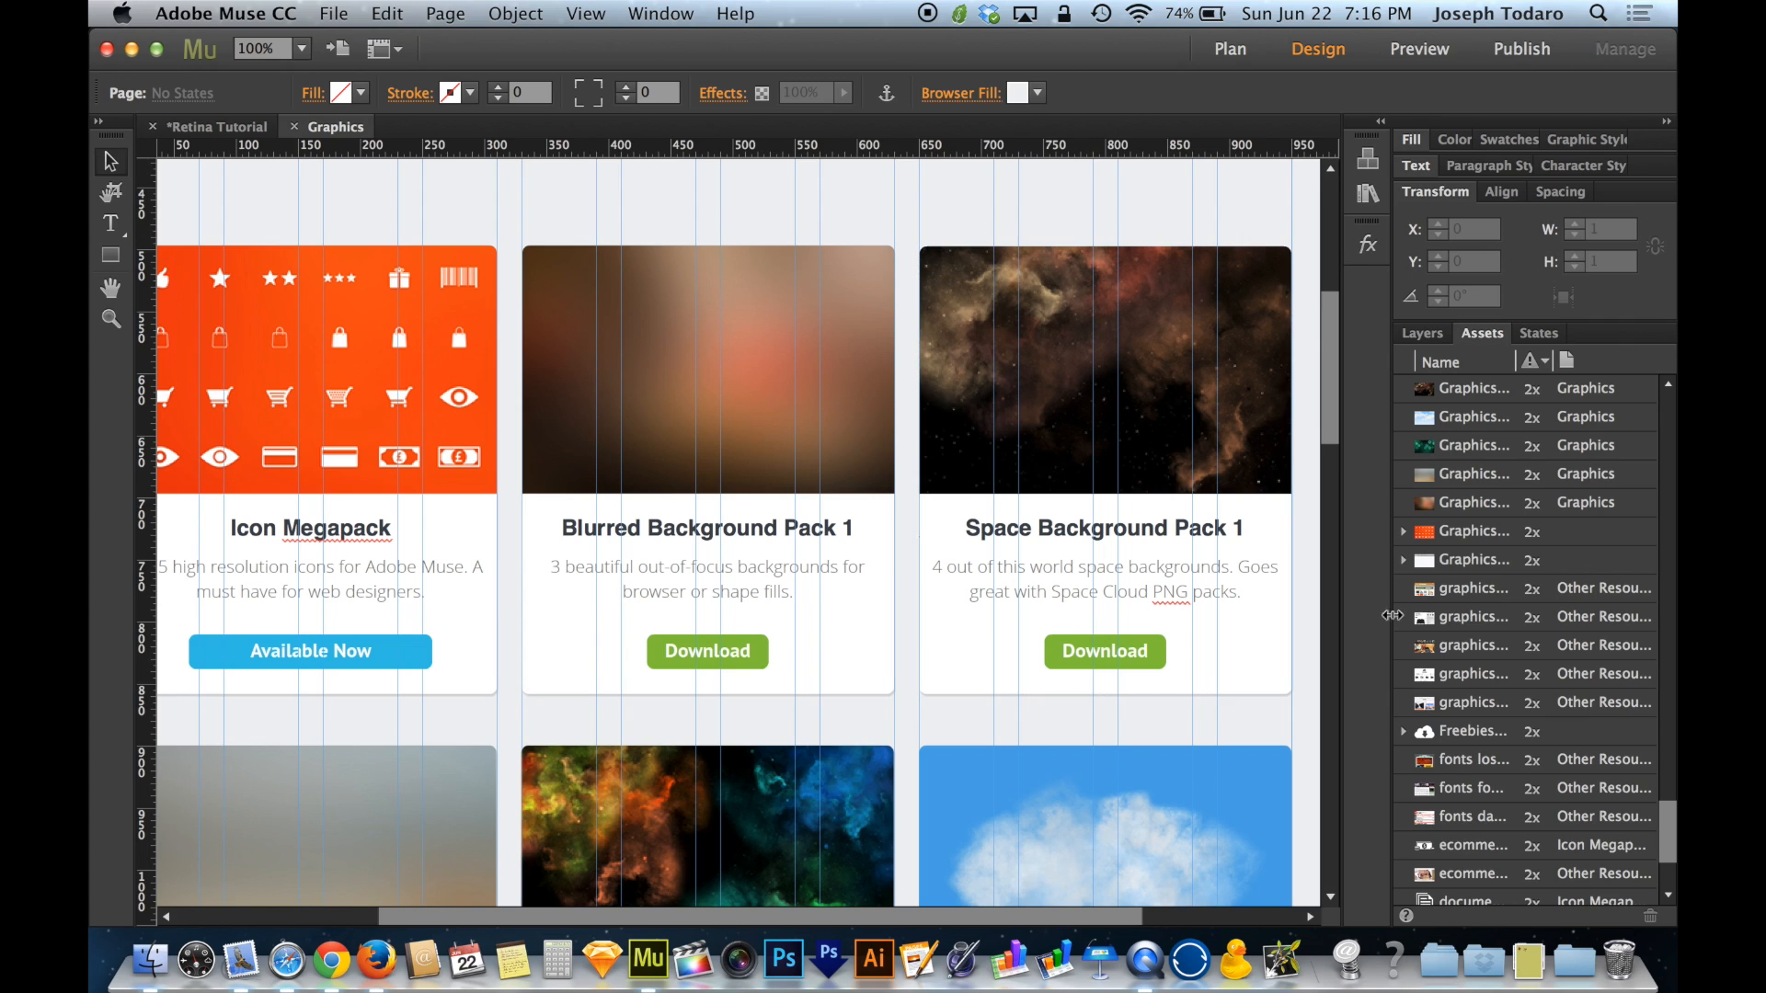
{"action": "mouse_move", "coordinate": [884, 205]}
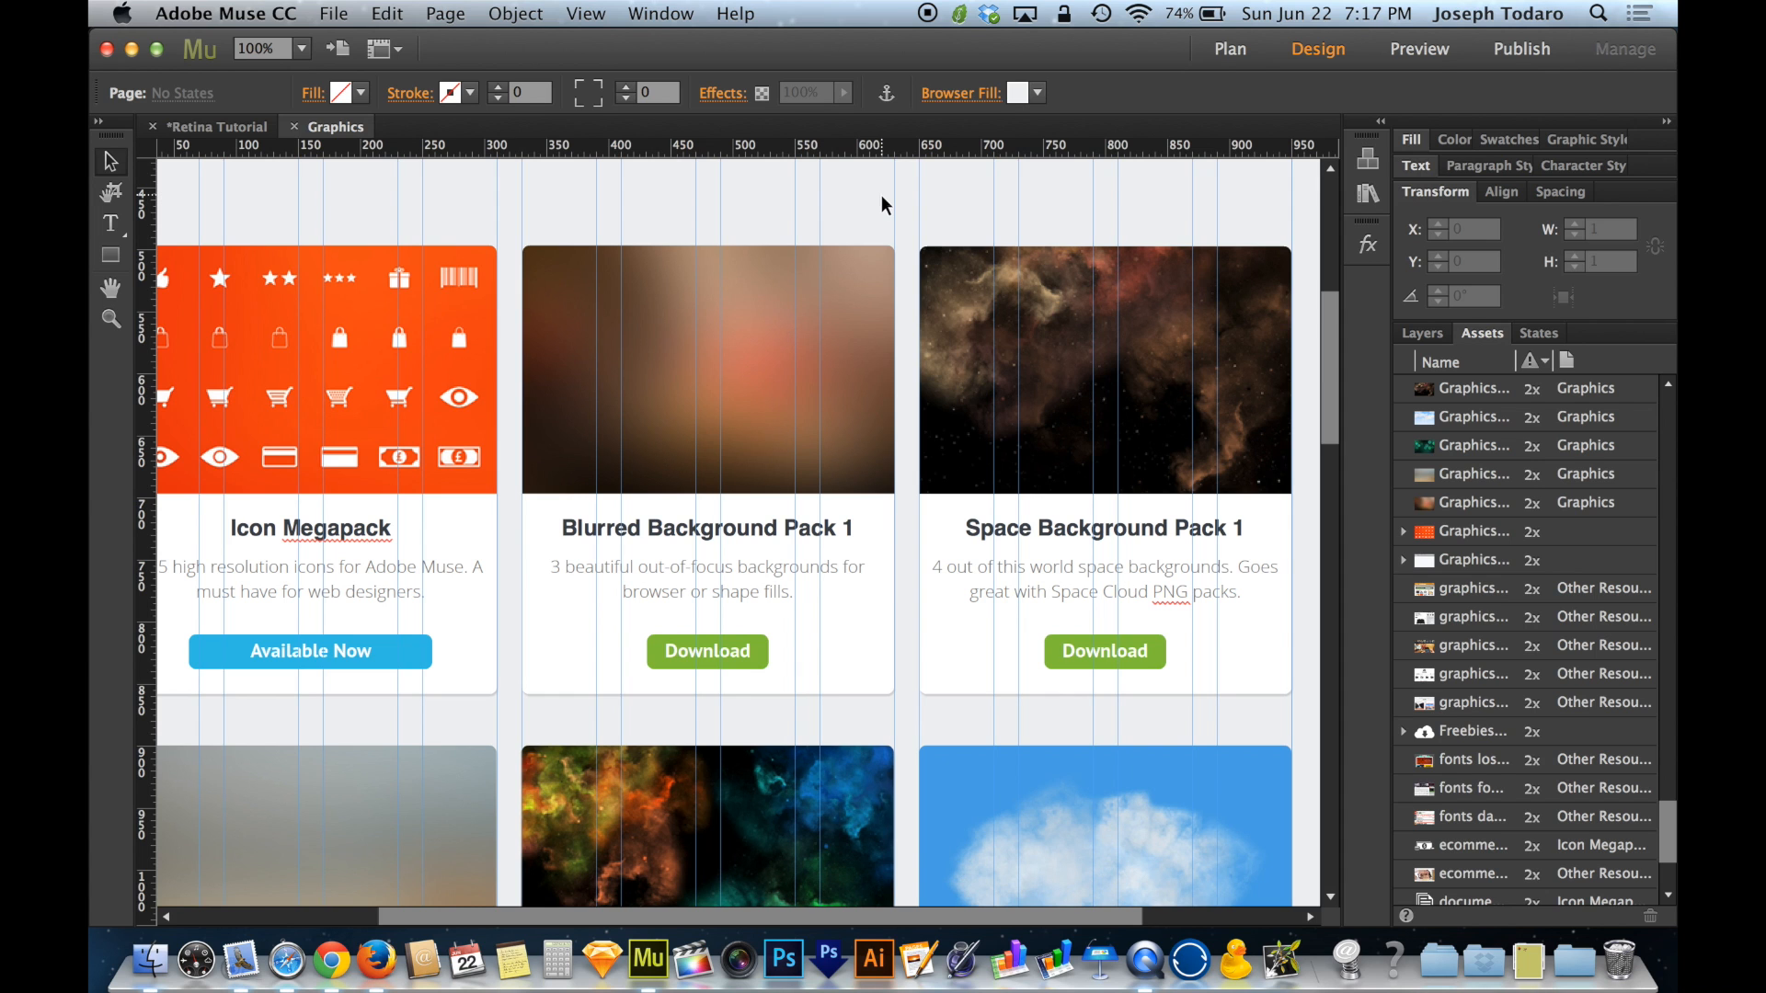
{"action": "mouse_move", "coordinate": [202, 897]}
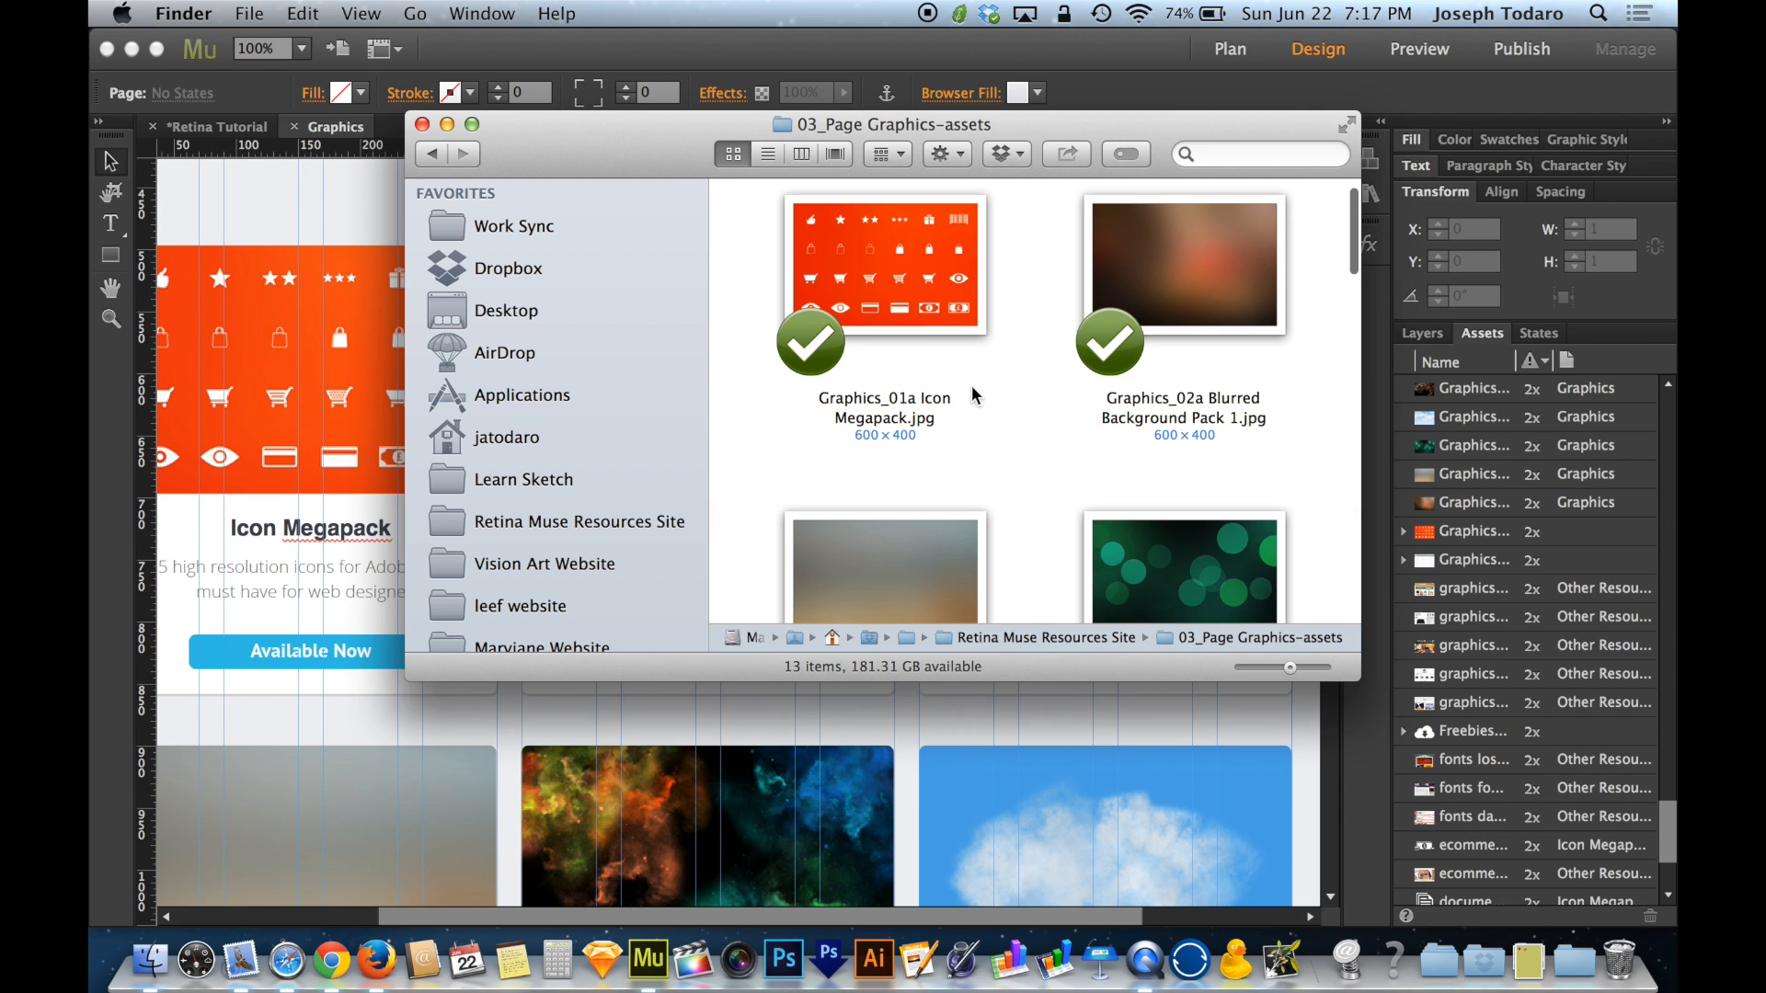
{"action": "scroll", "scroll_direction": "down", "scroll_amount": 3}
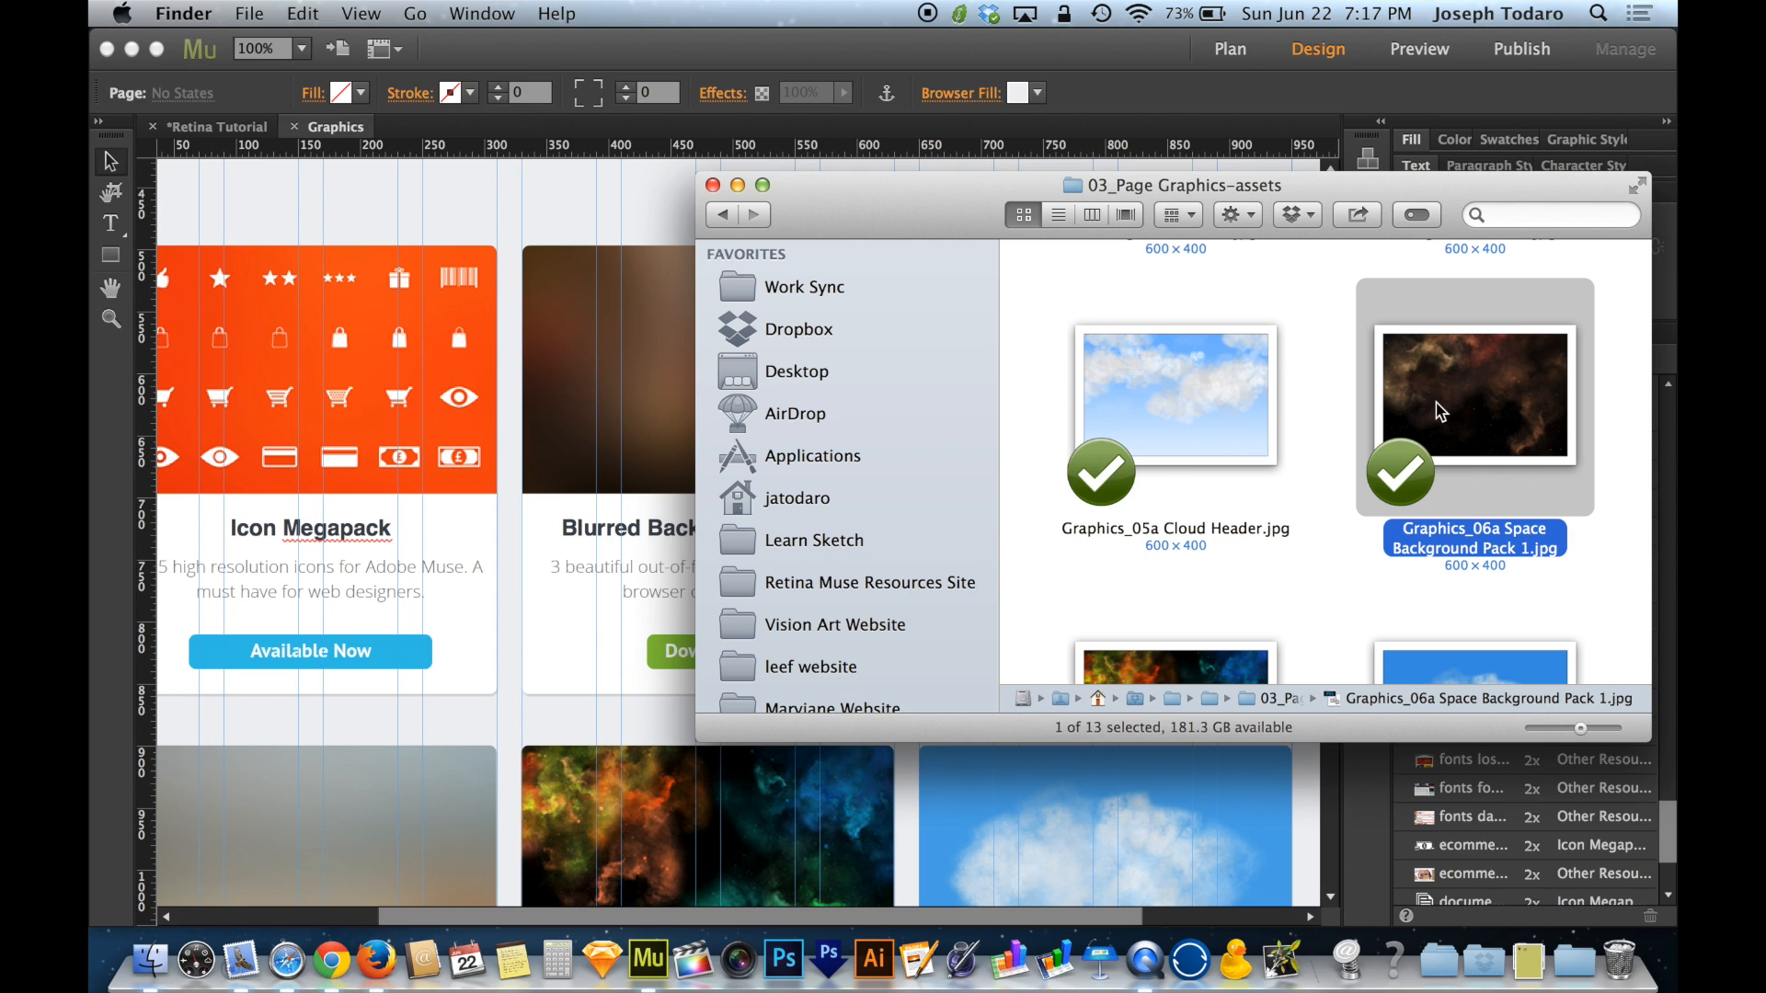
{"action": "left_click_drag", "start_coordinate": [1473, 393], "coordinate": [576, 270]}
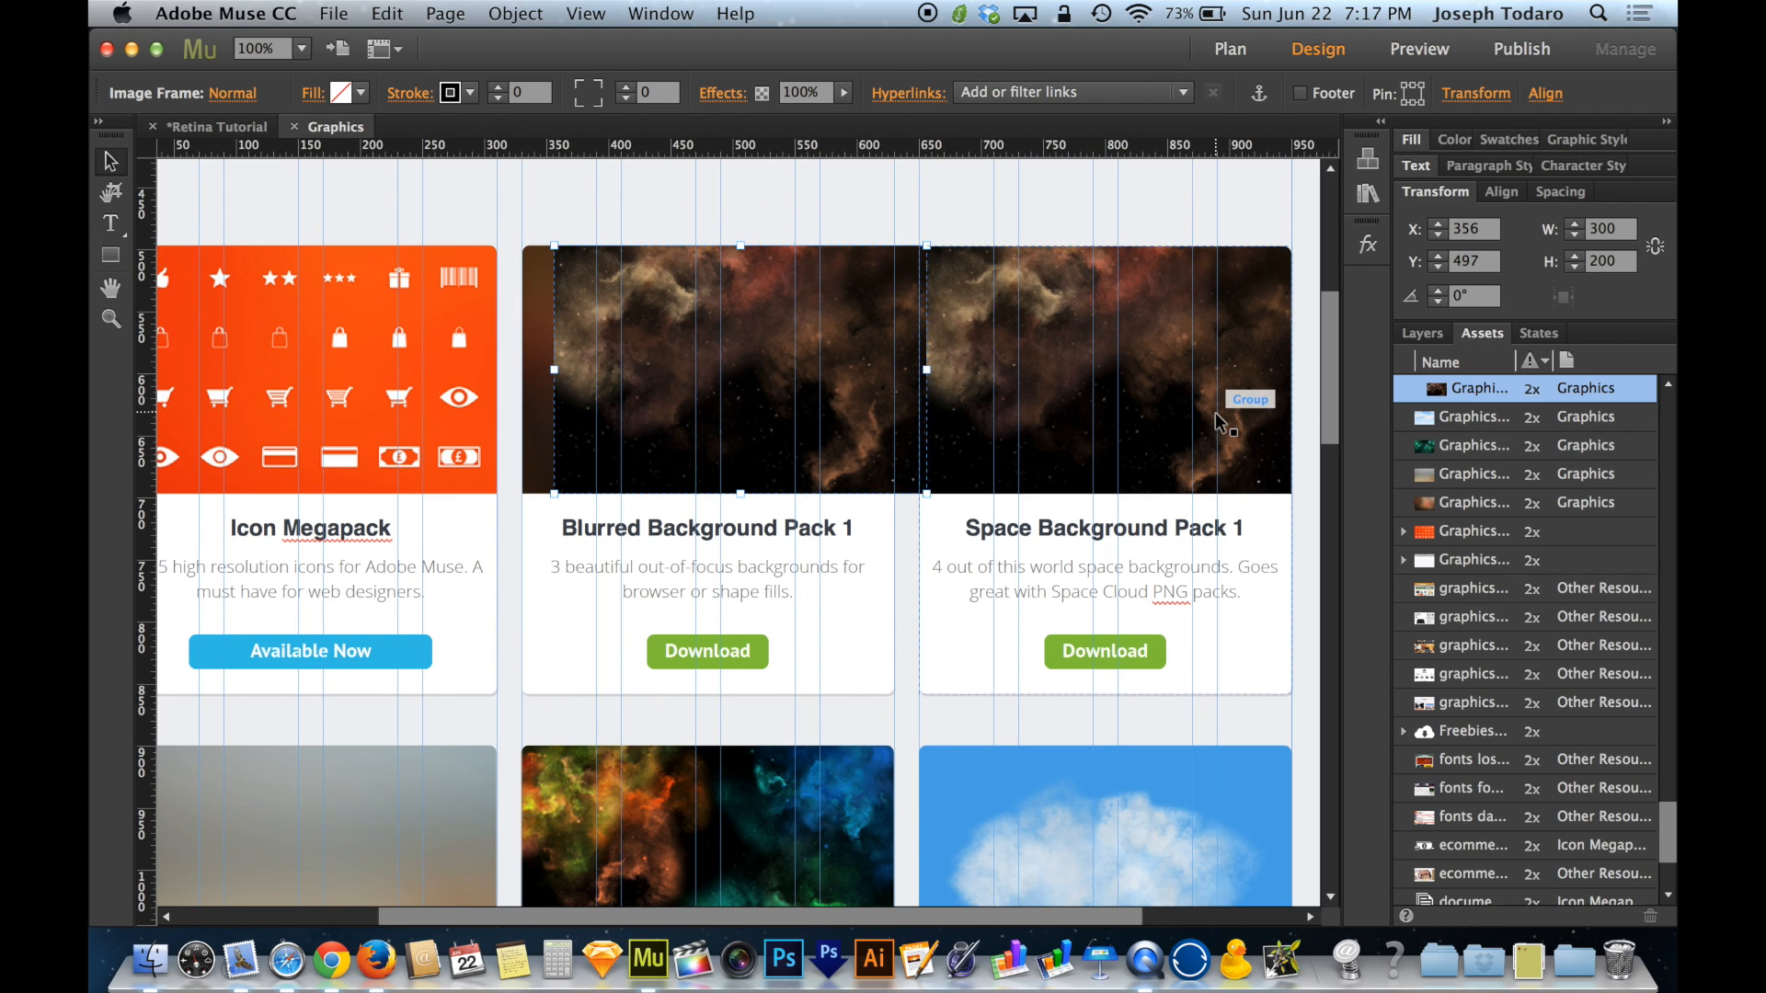
{"action": "mouse_move", "coordinate": [767, 377]}
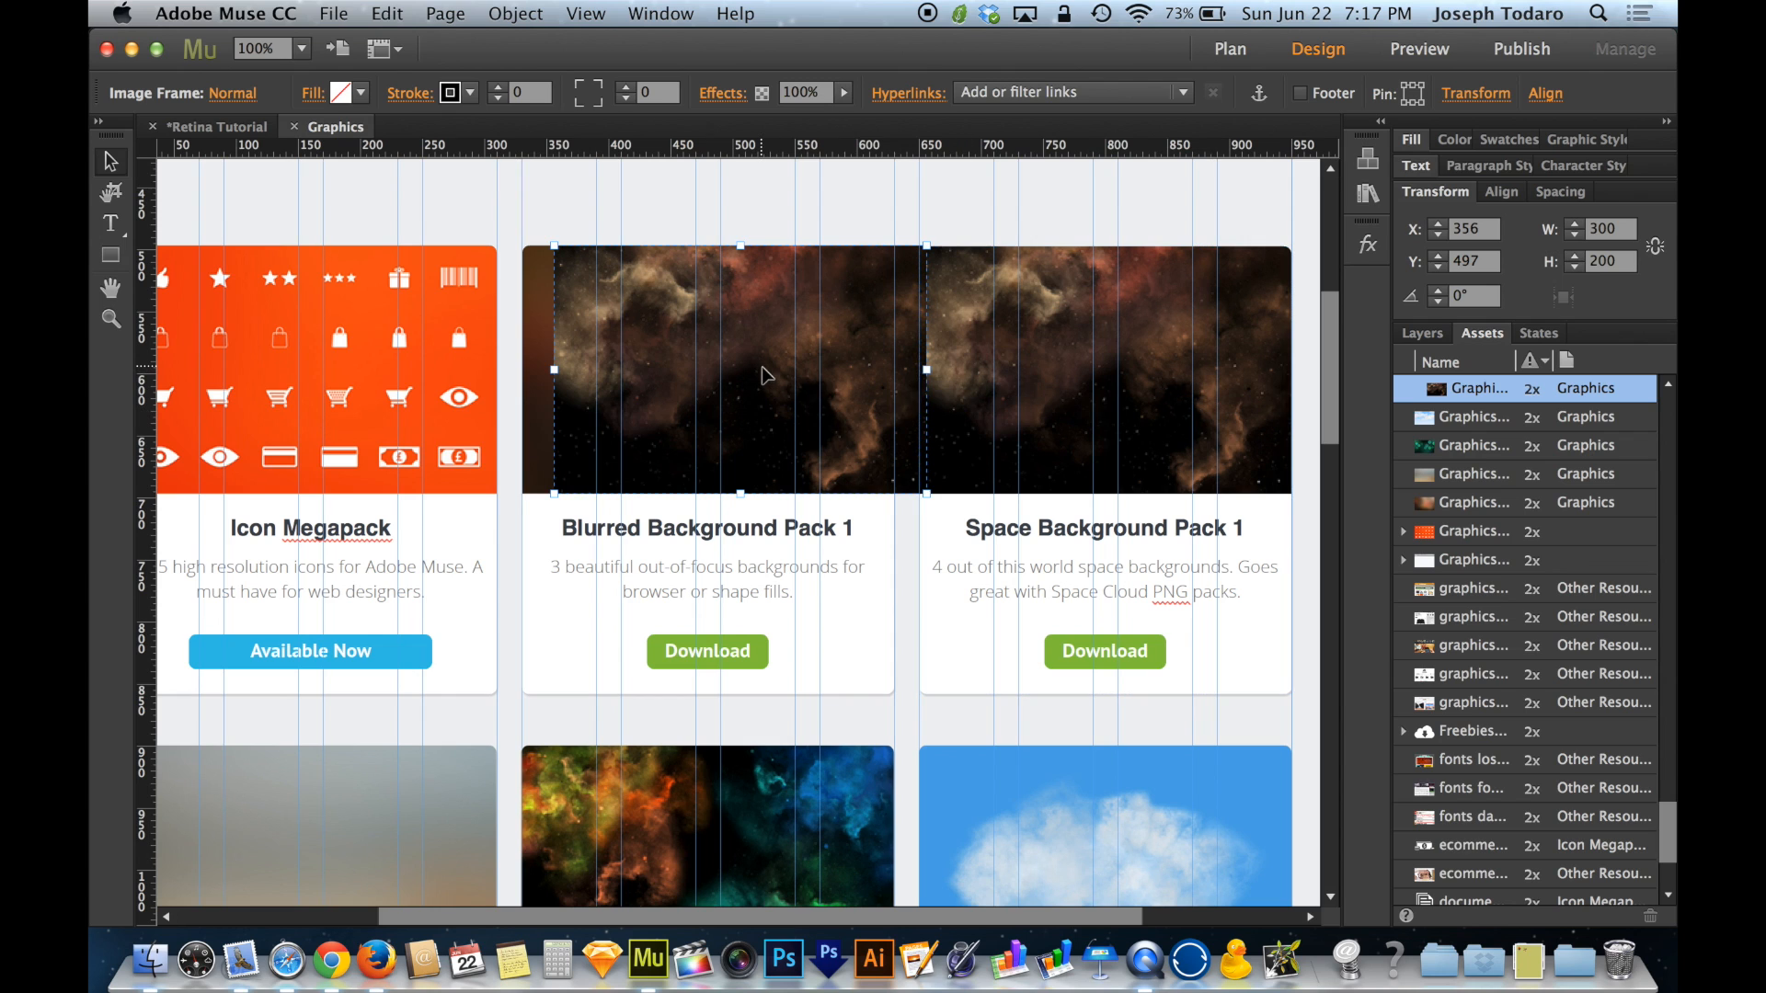
{"action": "left_click_drag", "start_coordinate": [766, 375], "coordinate": [658, 304]}
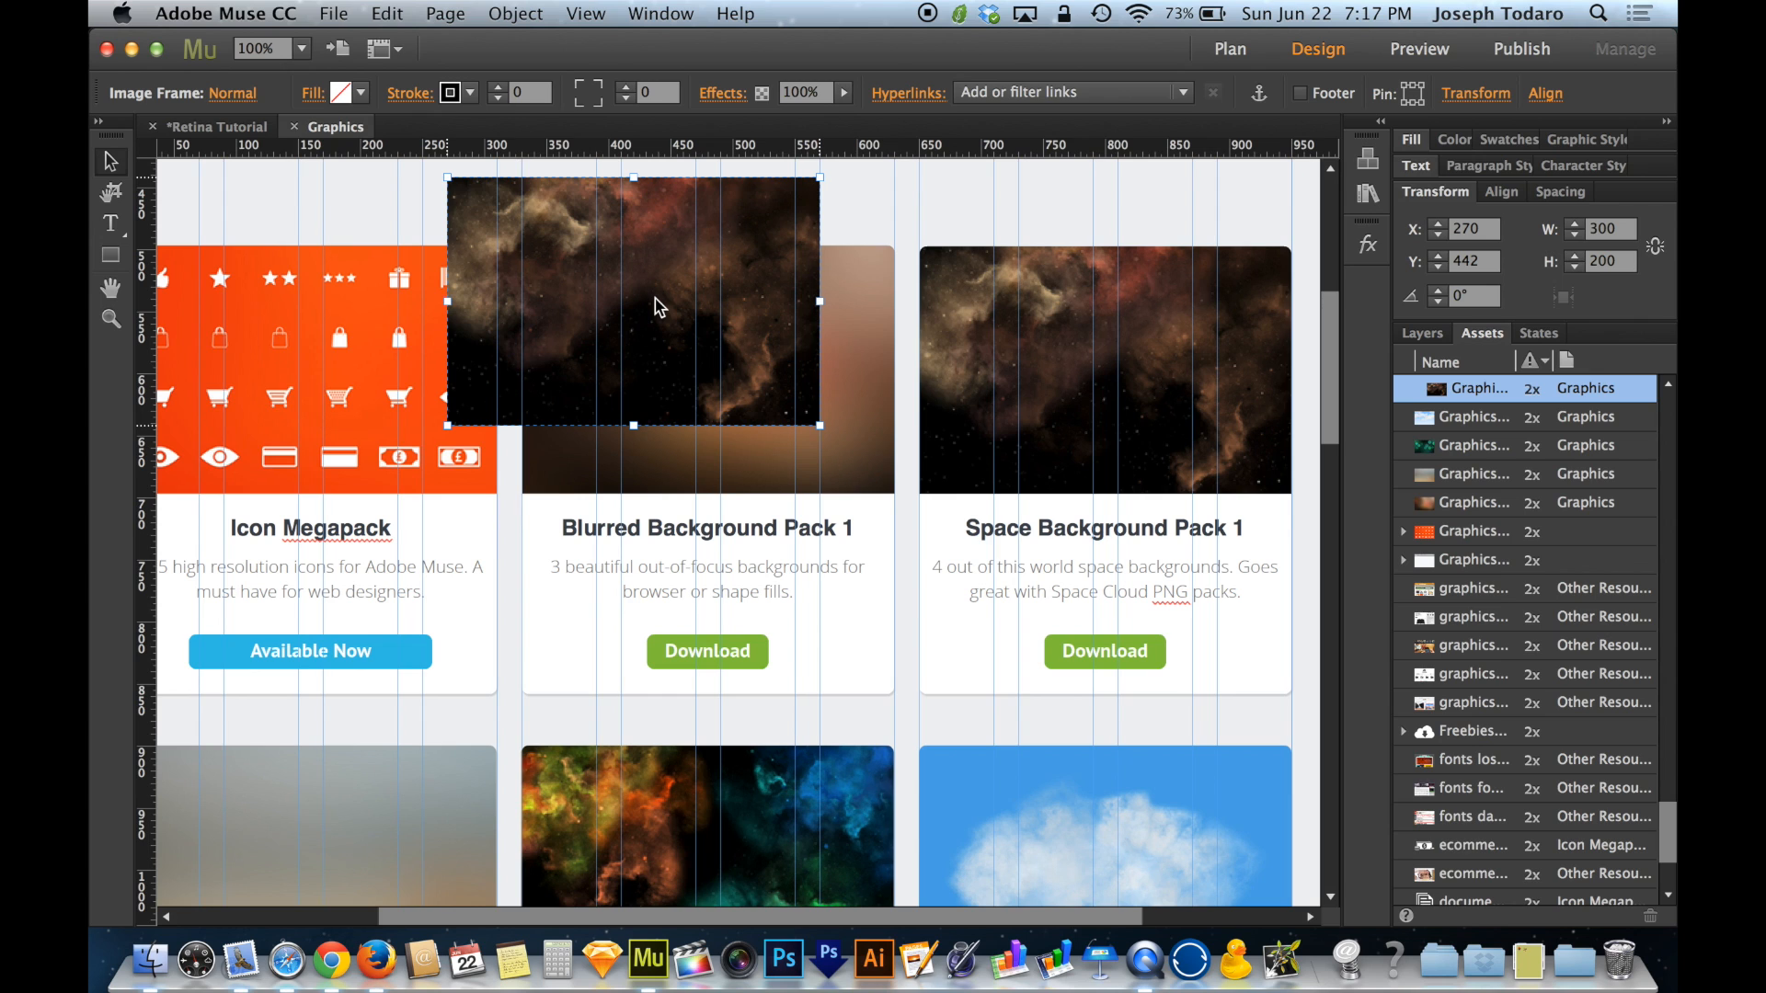
{"action": "mouse_move", "coordinate": [878, 248]}
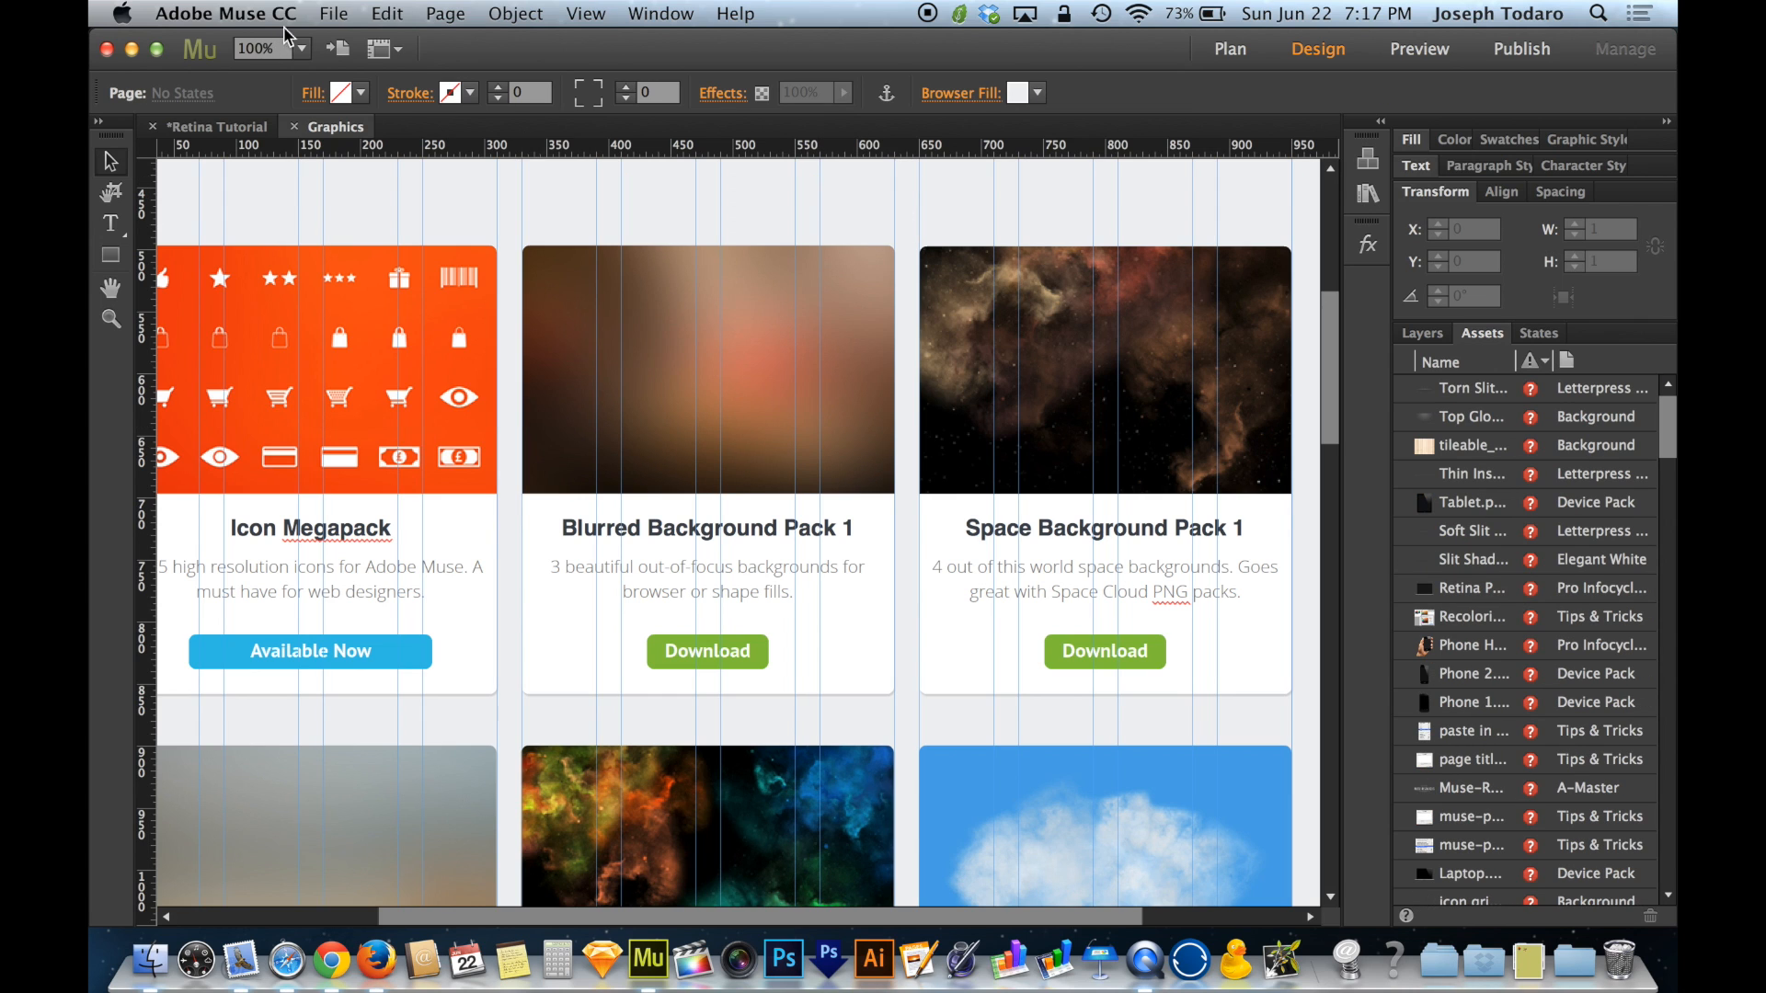
Set the site's image resolution back to Standard, then return to the assets Finder window.
{"action": "left_click", "coordinate": [333, 14]}
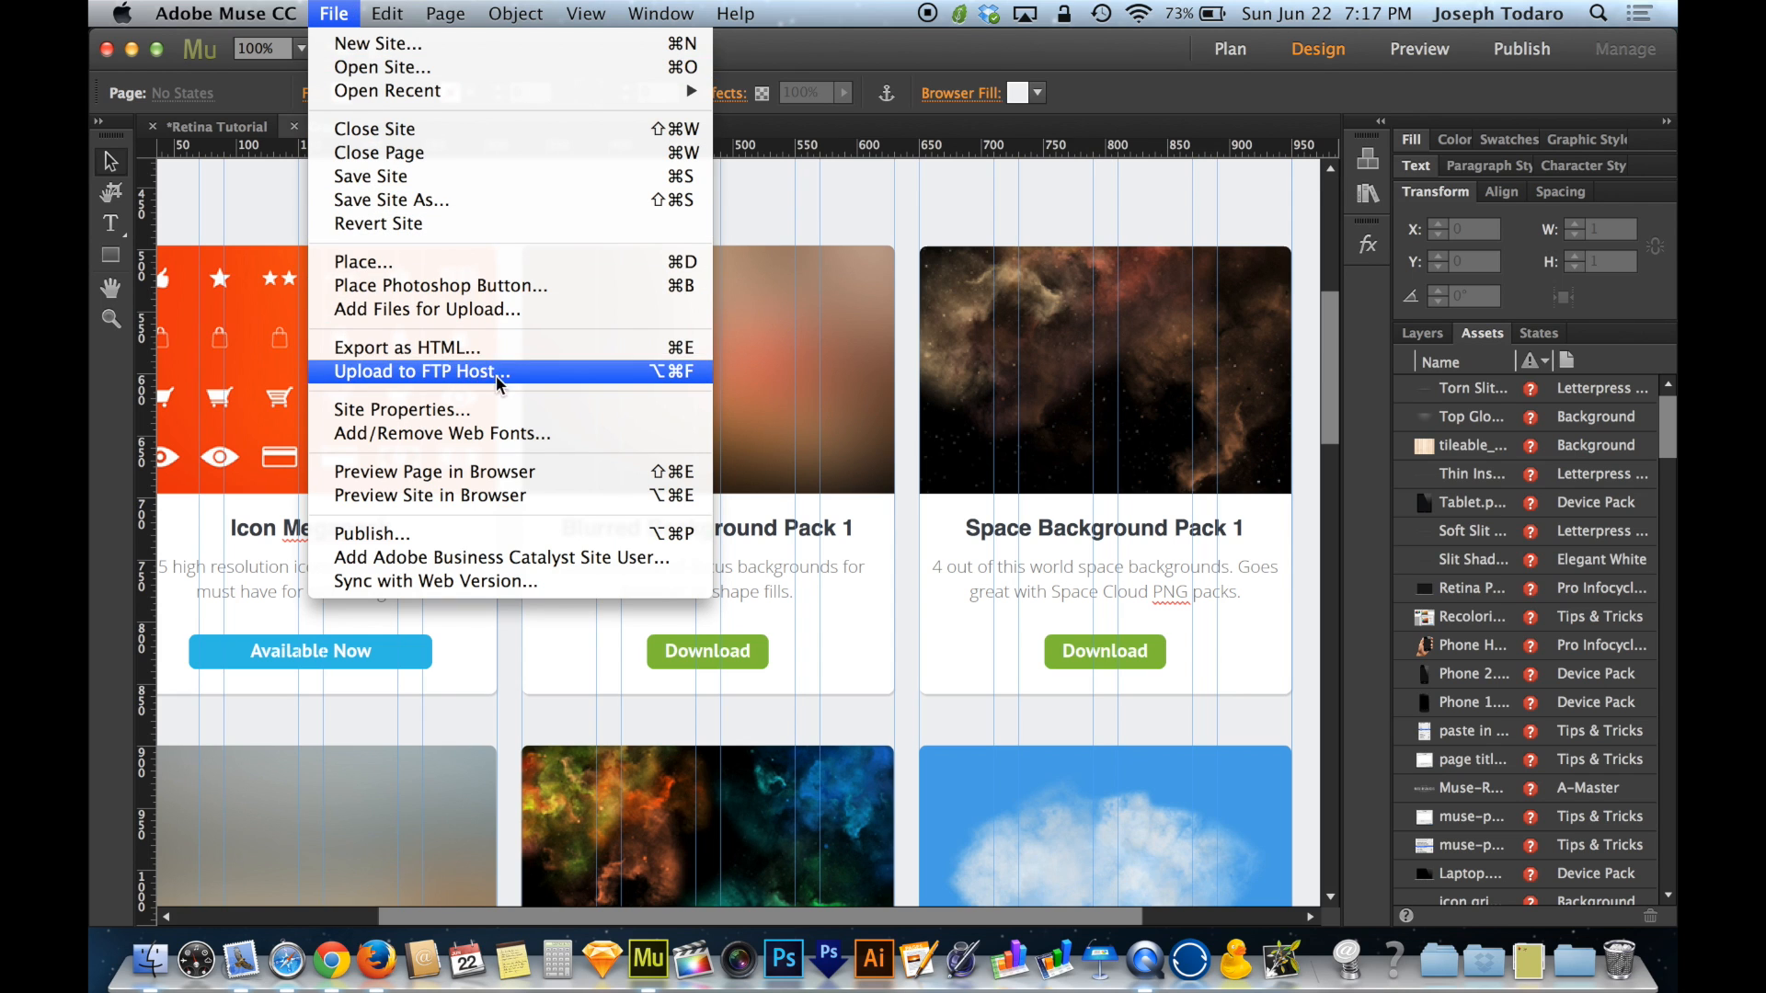
{"action": "left_click", "coordinate": [402, 408]}
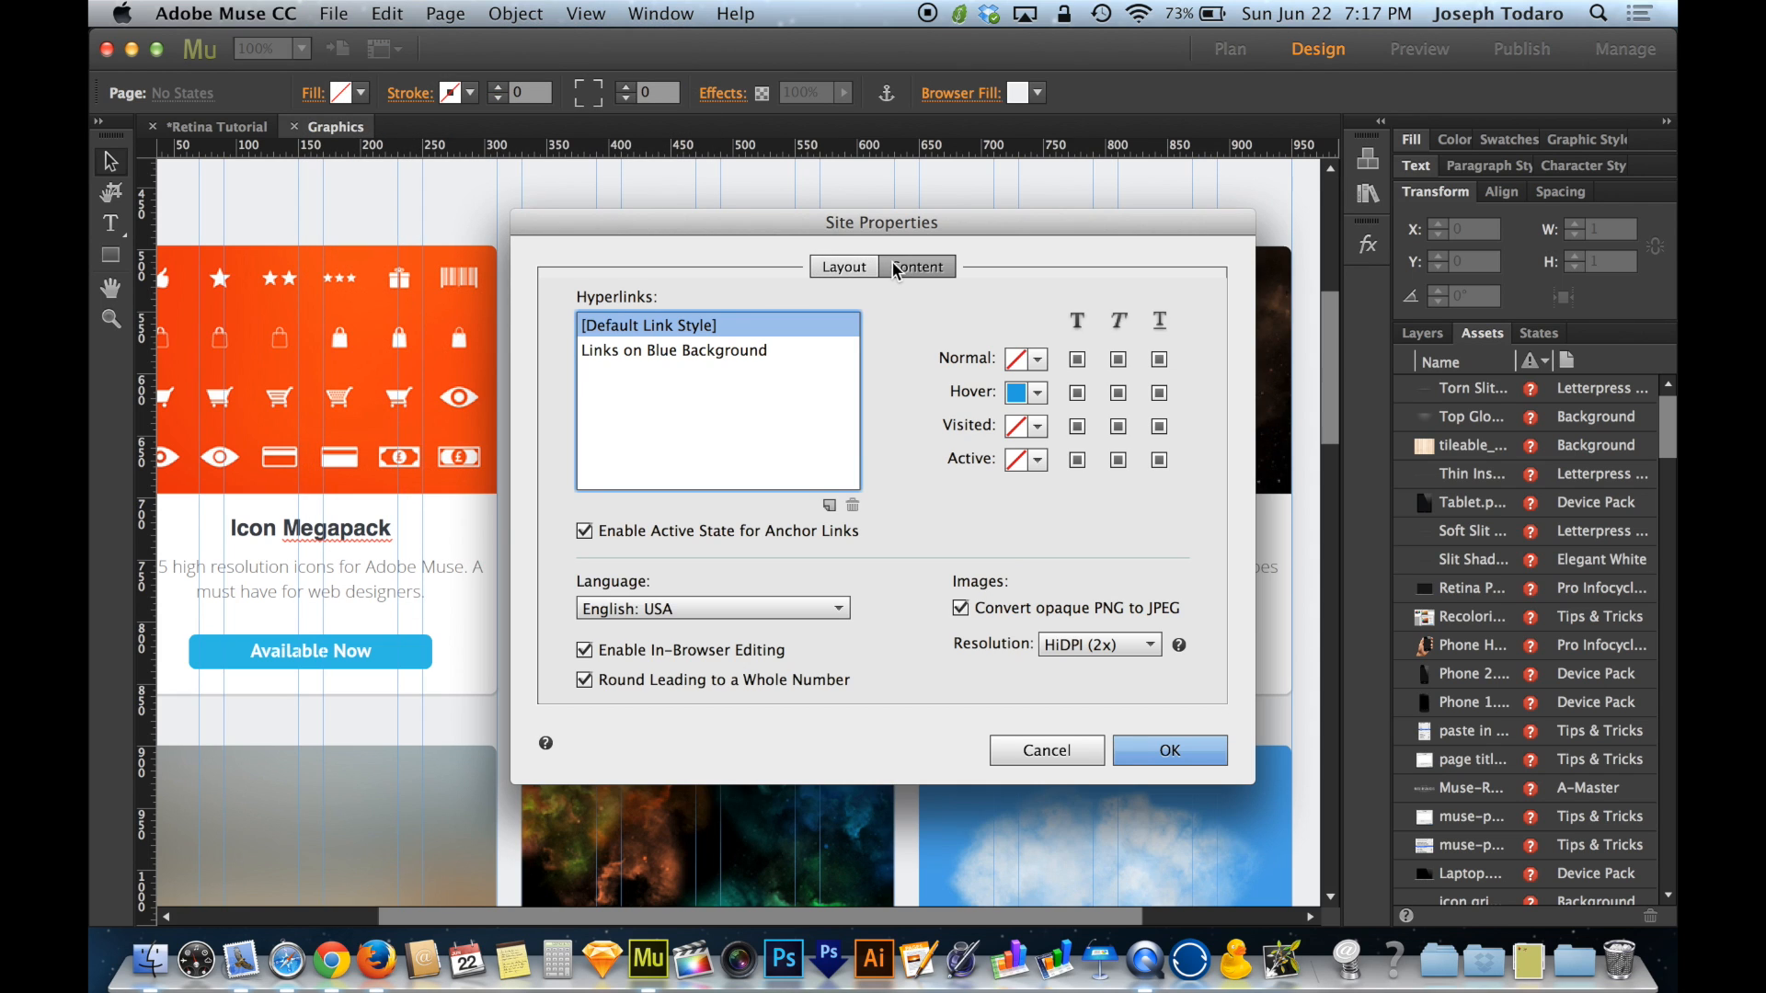
{"action": "left_click", "coordinate": [1098, 644]}
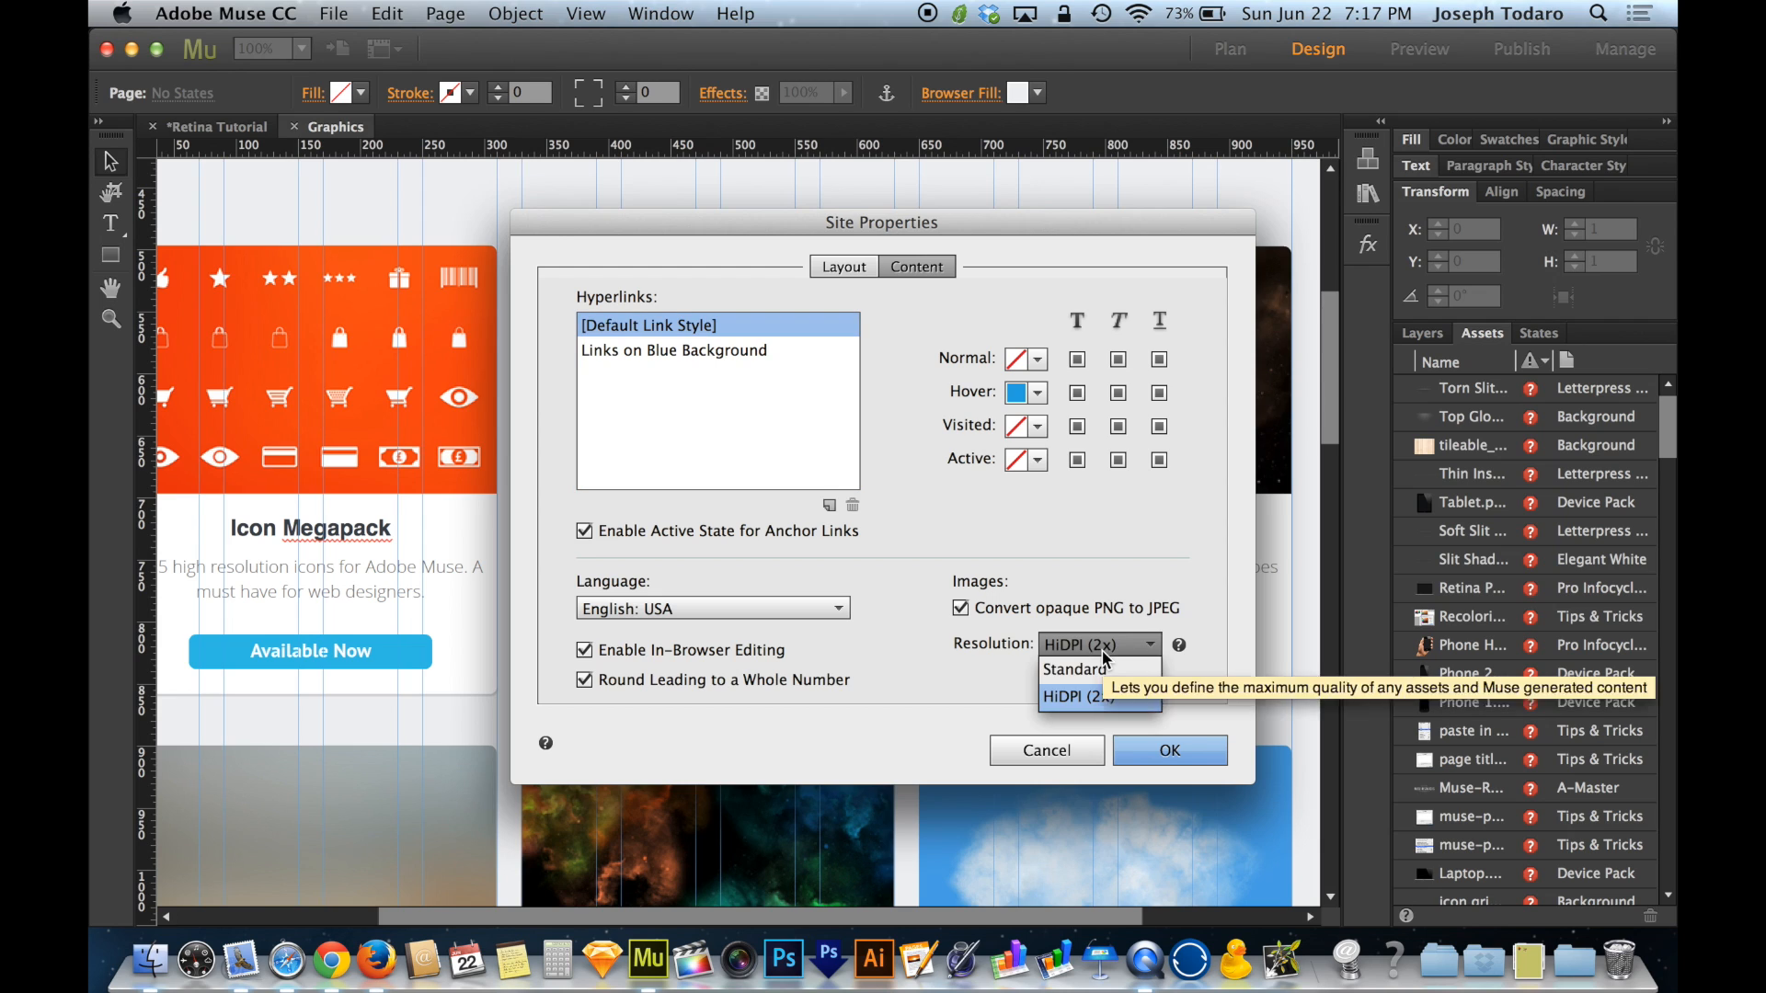
{"action": "mouse_move", "coordinate": [1072, 669]}
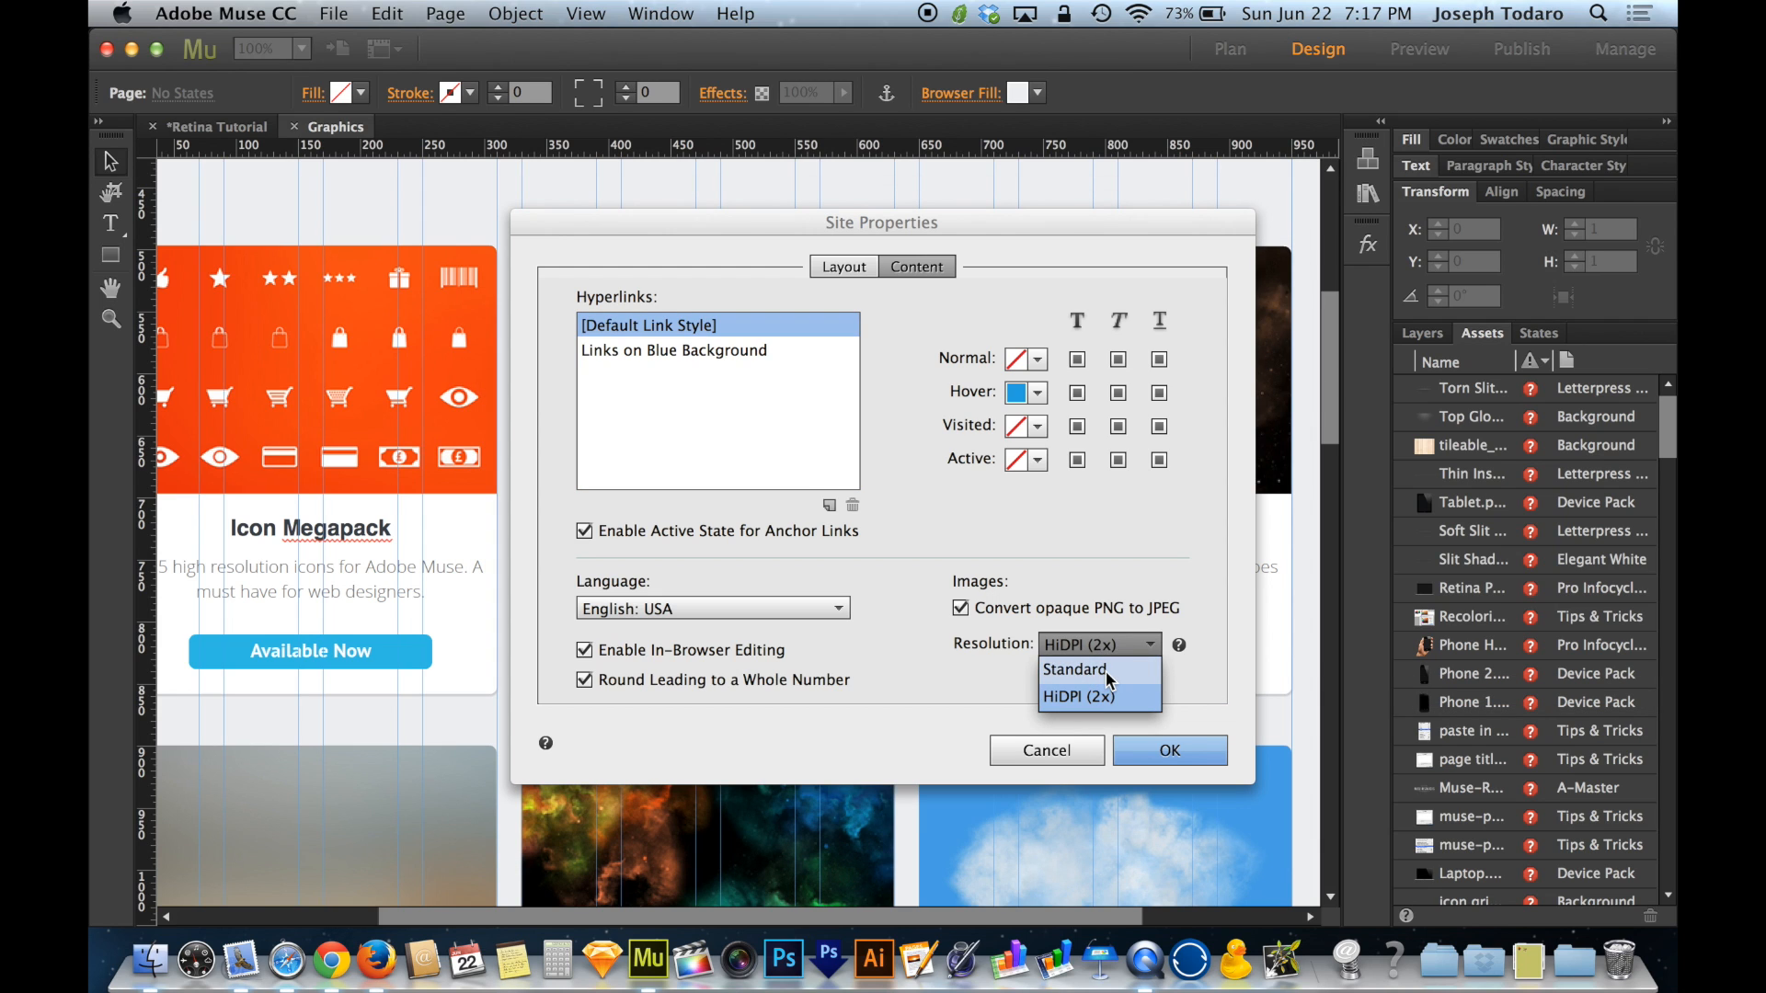
{"action": "left_click", "coordinate": [1070, 669]}
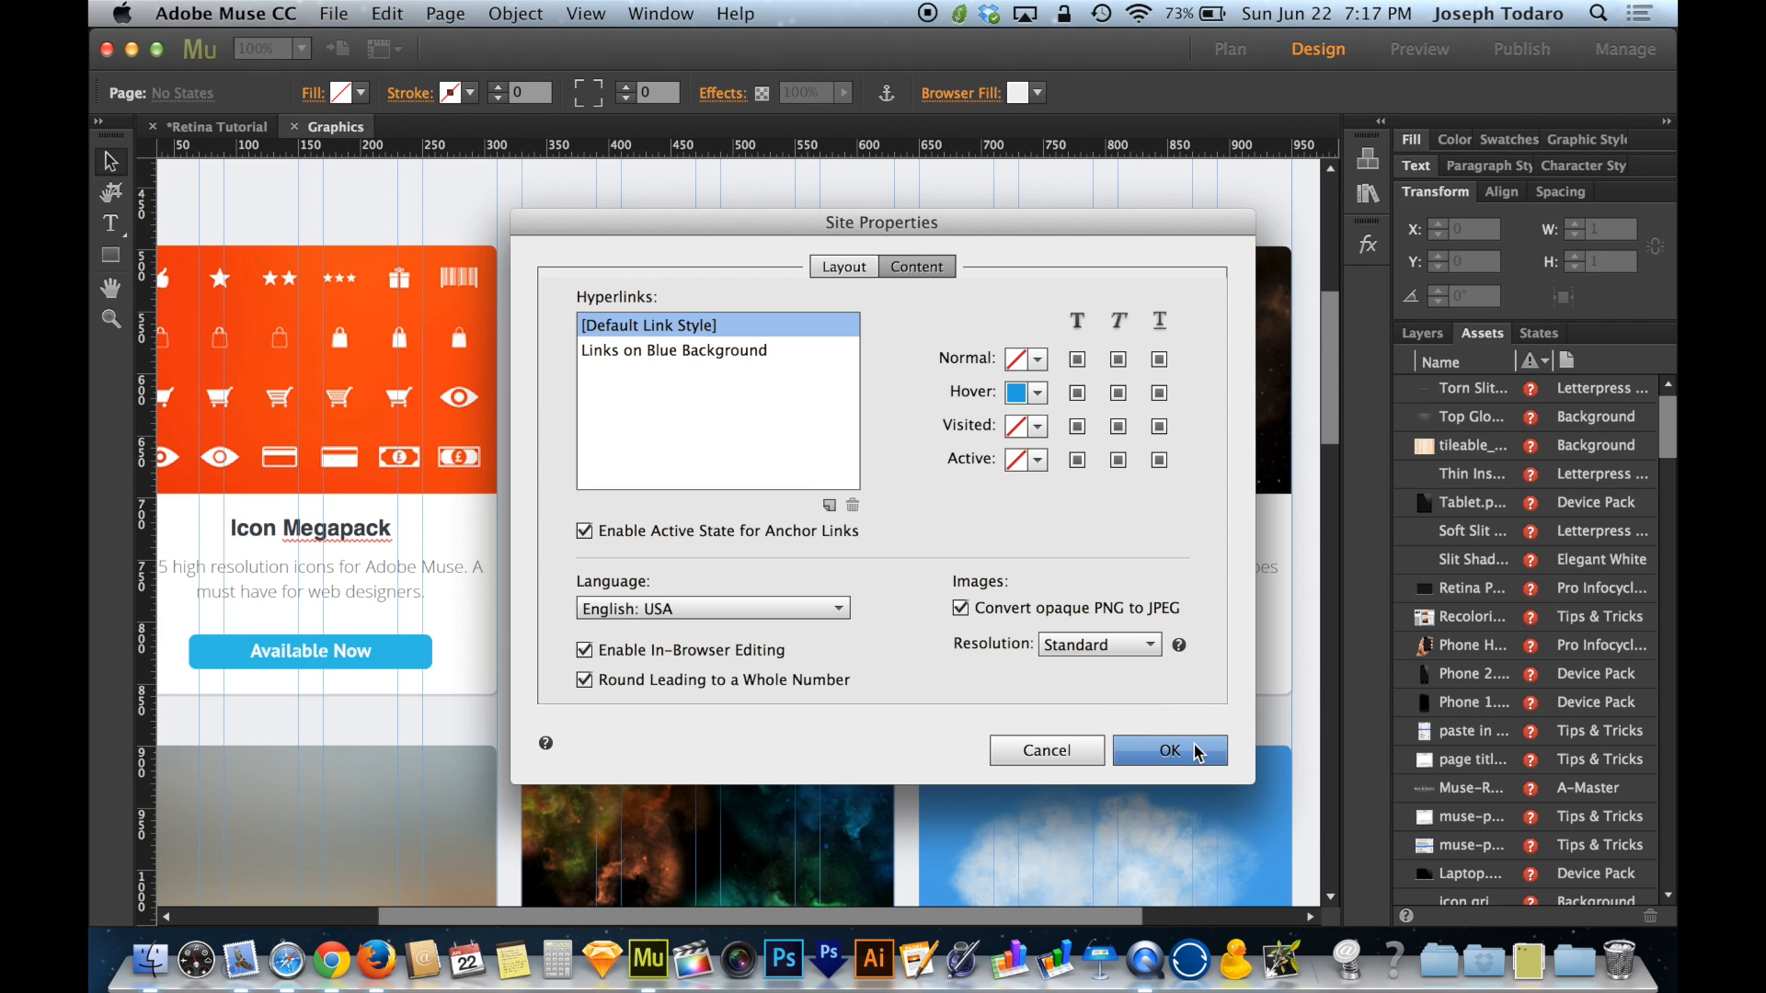
{"action": "left_click", "coordinate": [1168, 751]}
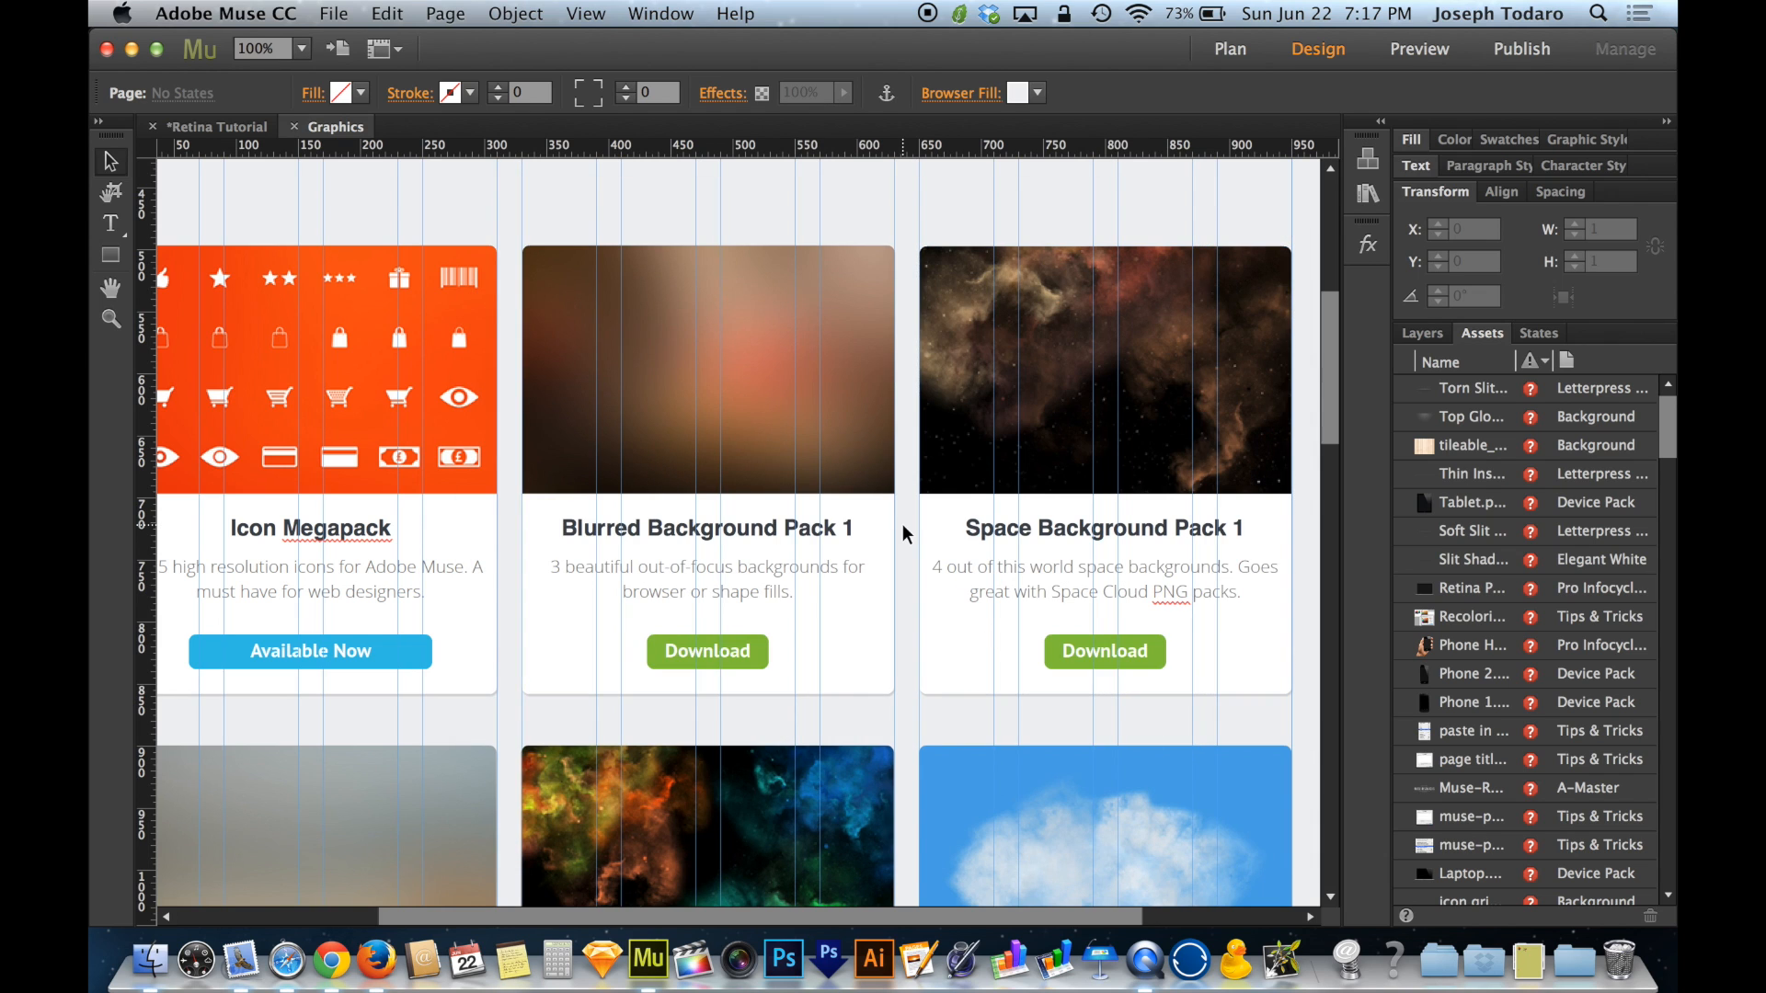
{"action": "left_click", "coordinate": [150, 960]}
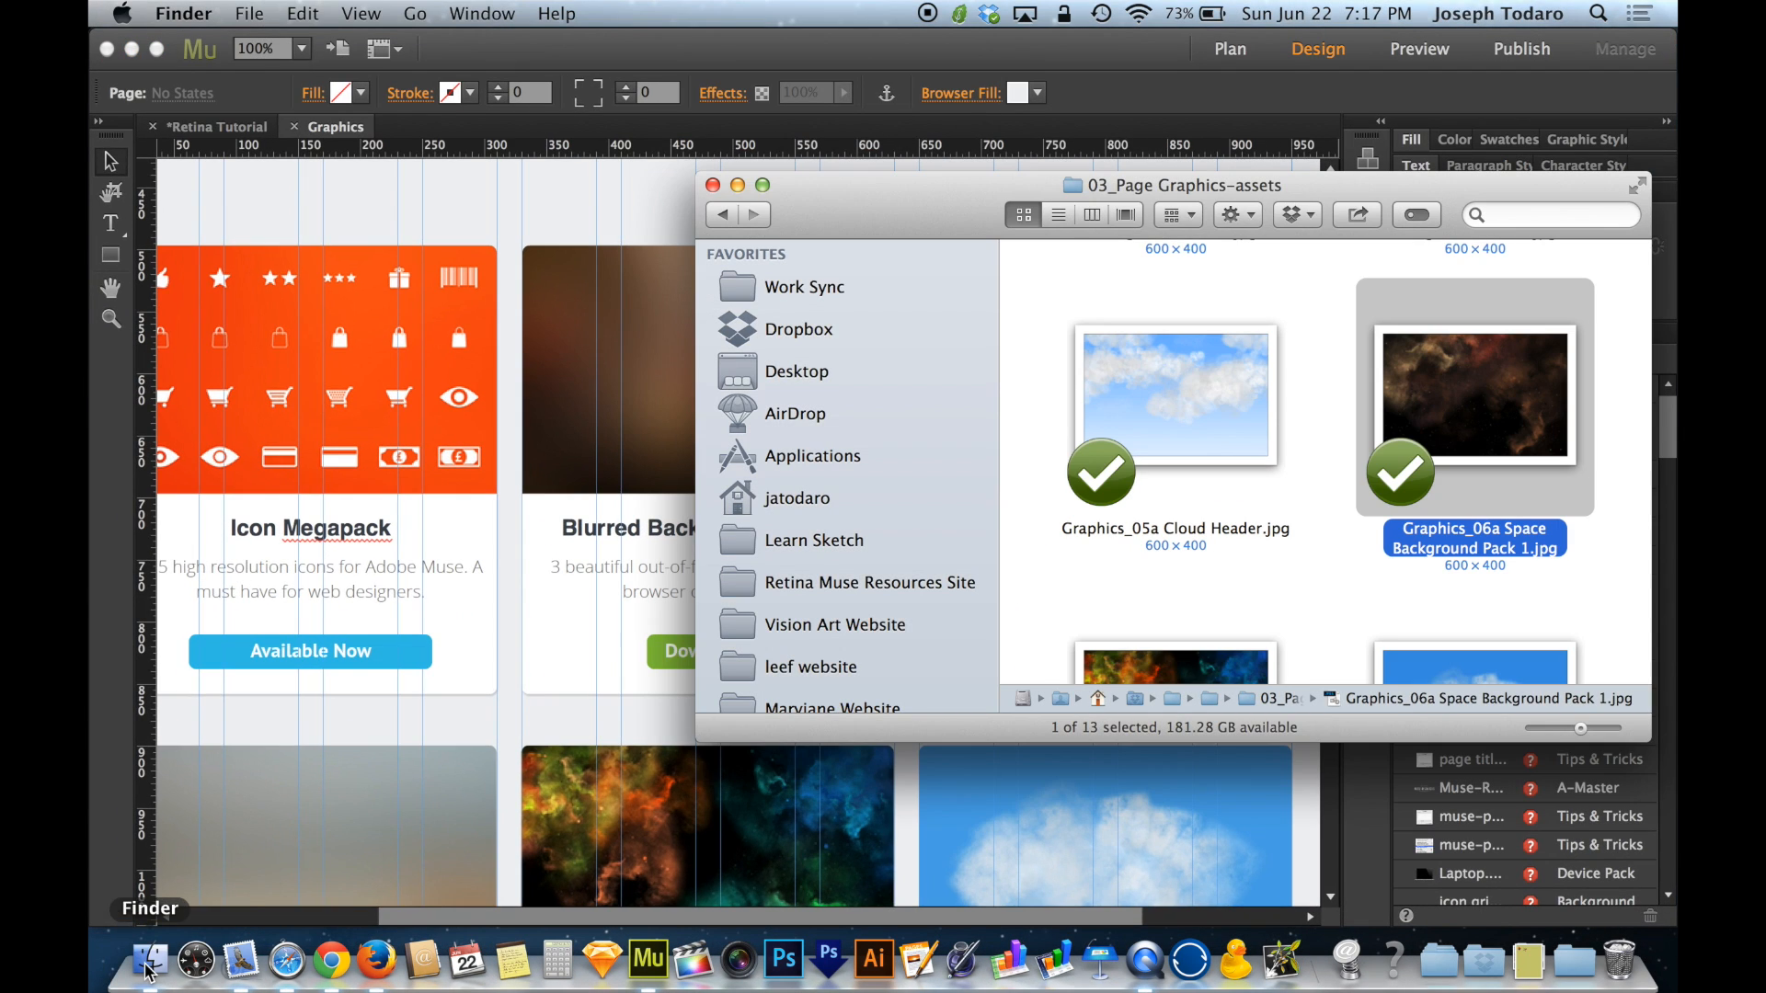
{"action": "mouse_move", "coordinate": [1489, 451]}
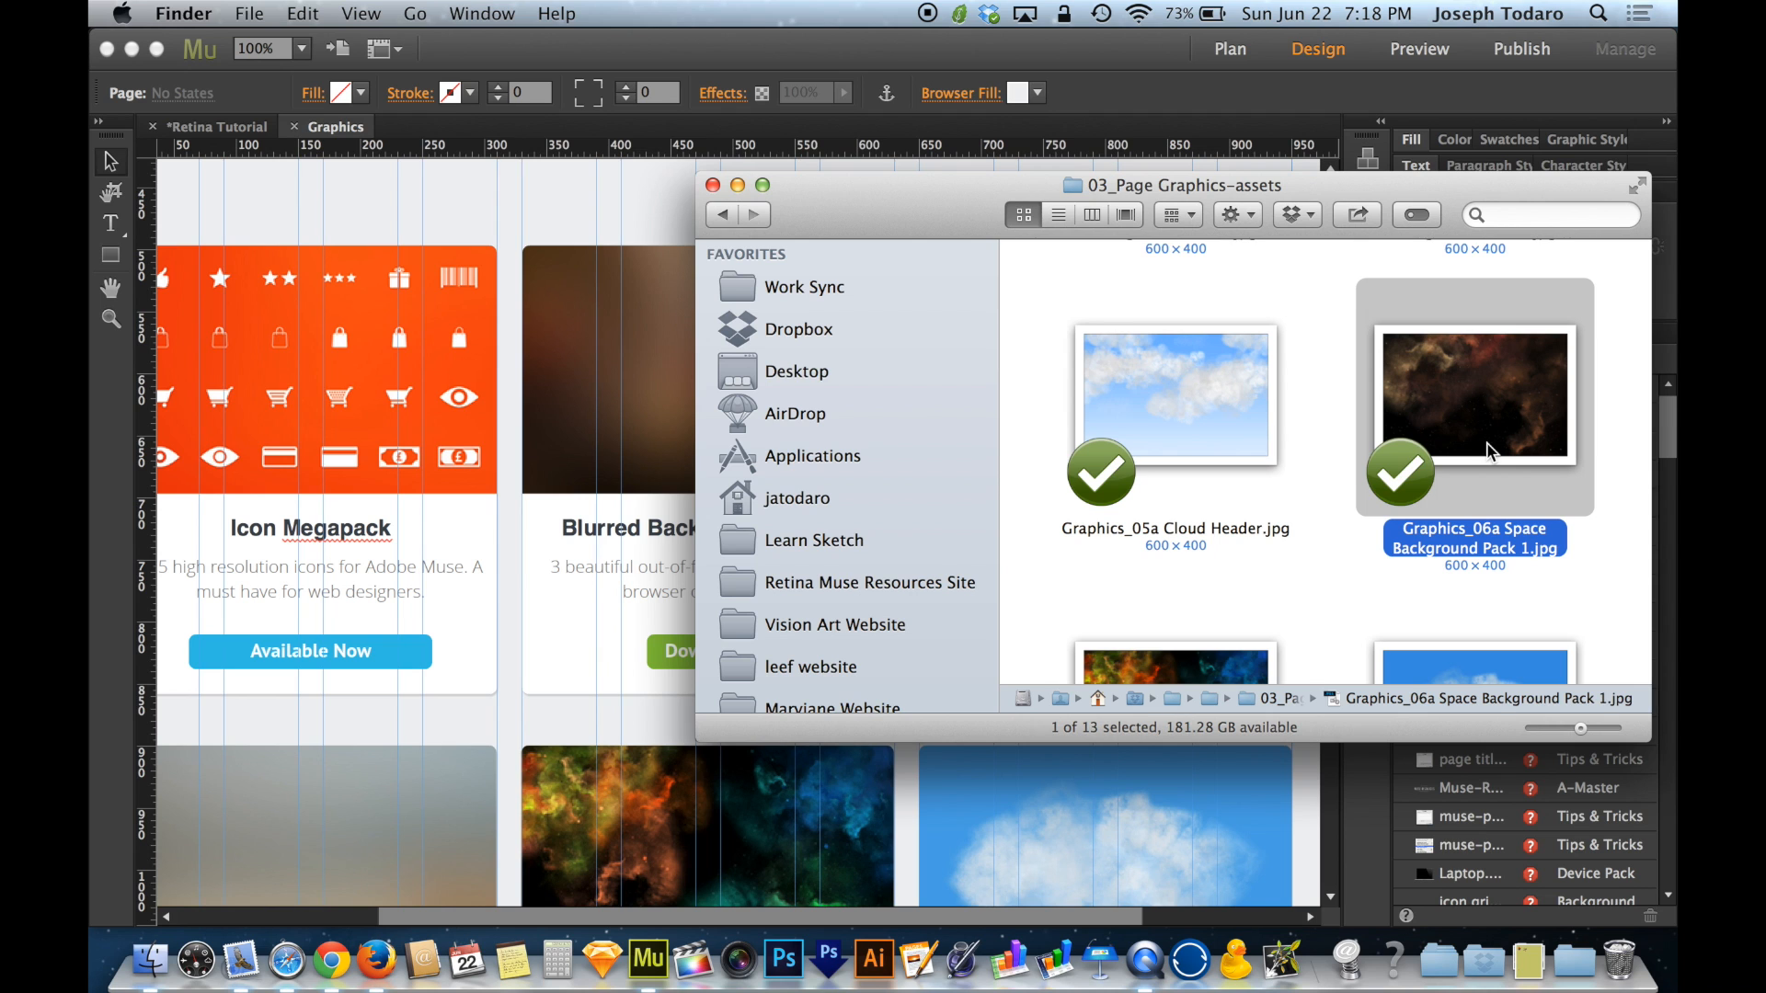
{"action": "mouse_move", "coordinate": [462, 219]}
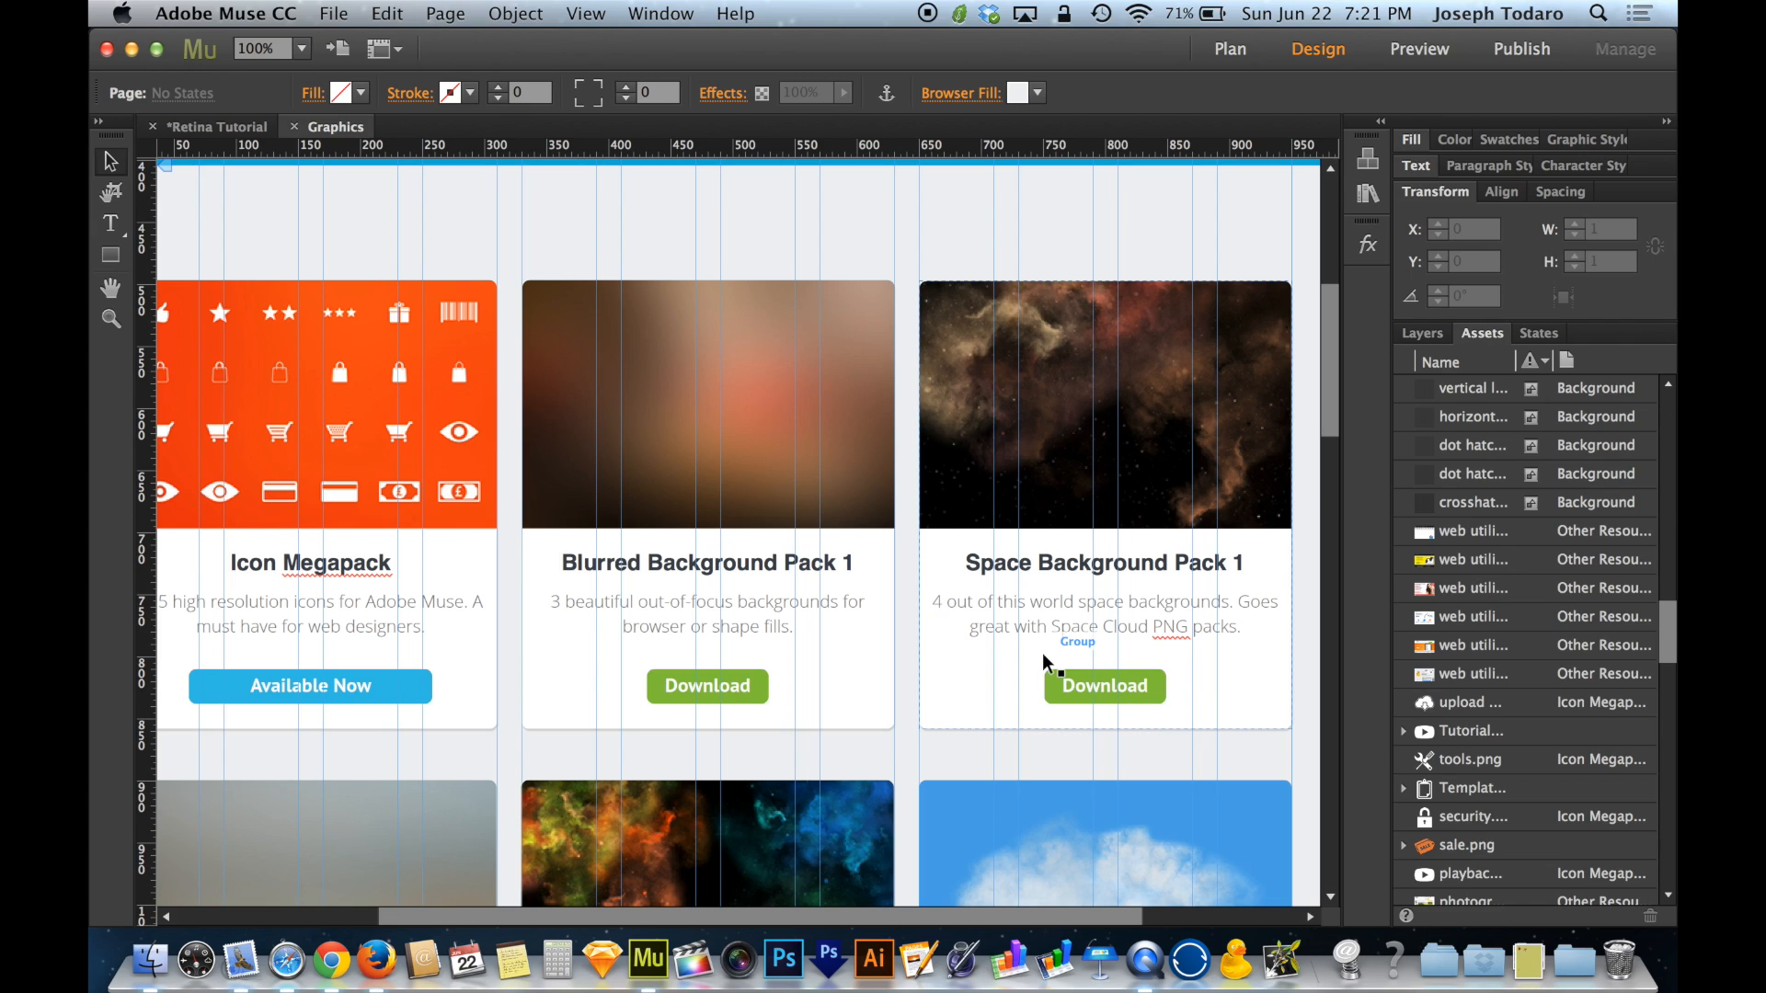
{"action": "mouse_move", "coordinate": [1436, 558]}
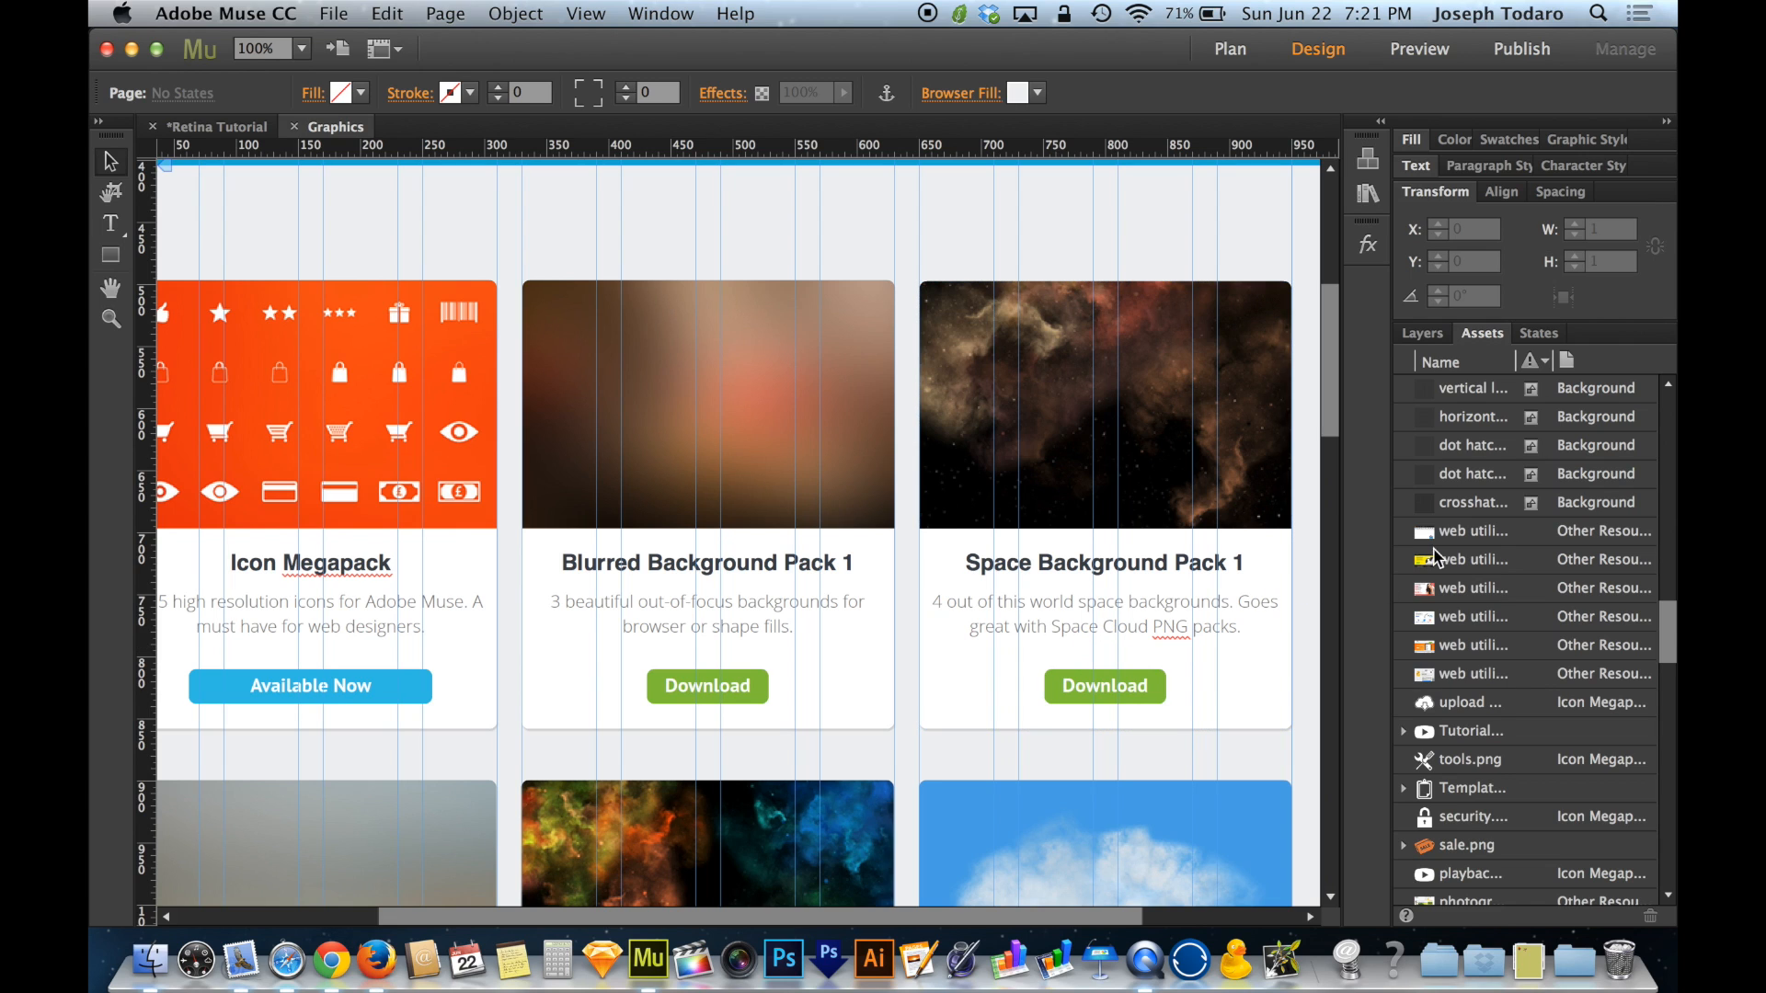
{"action": "mouse_move", "coordinate": [1539, 518]}
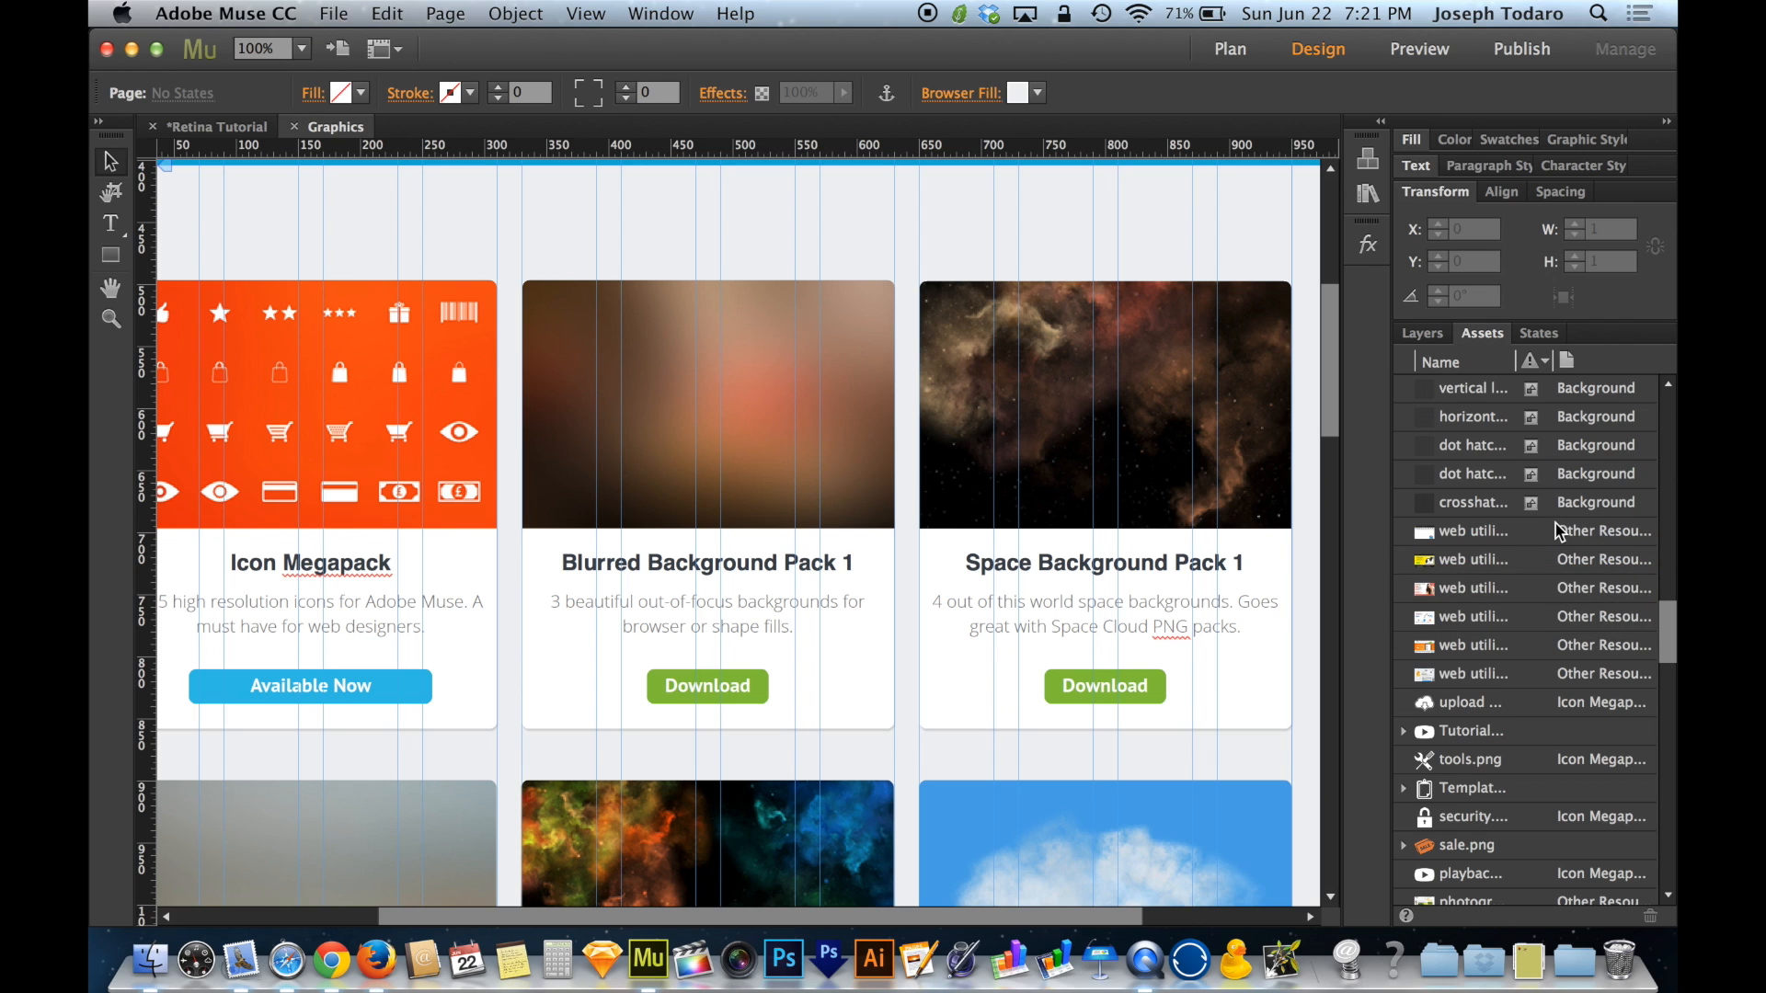
{"action": "mouse_move", "coordinate": [1366, 192]}
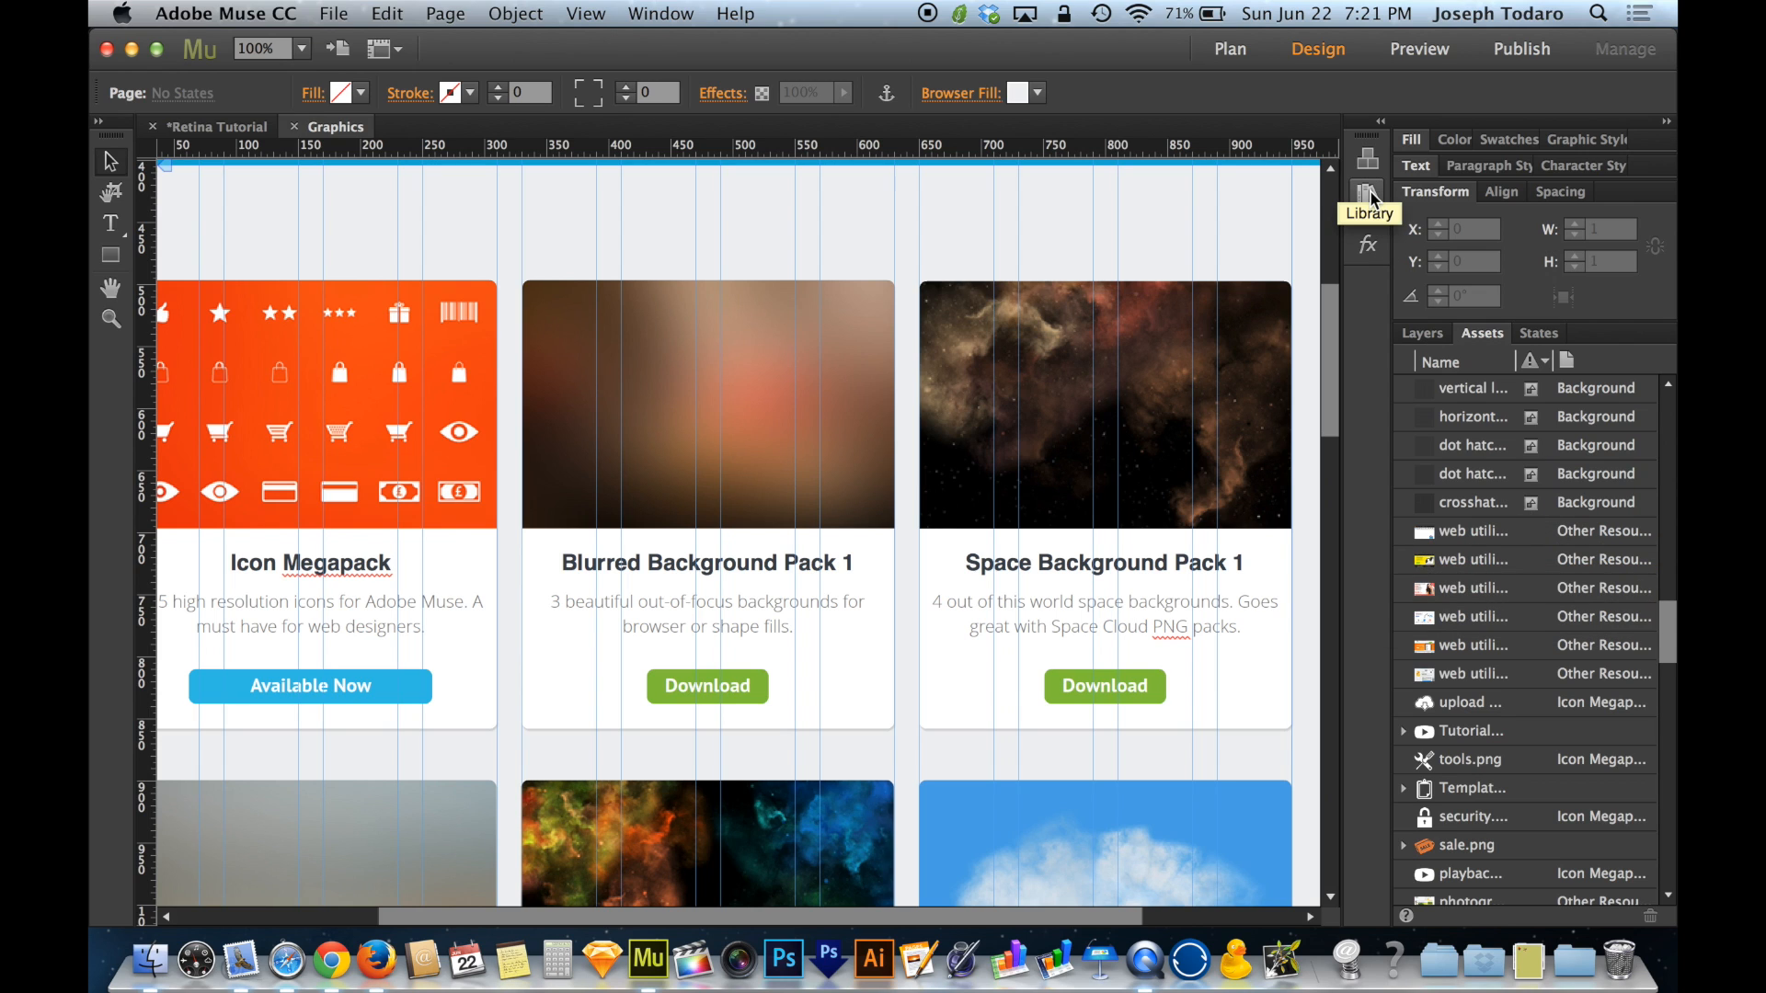
Open the Library, collapse the playback icon group, and select 18 Settings A.
{"action": "left_click", "coordinate": [1366, 195]}
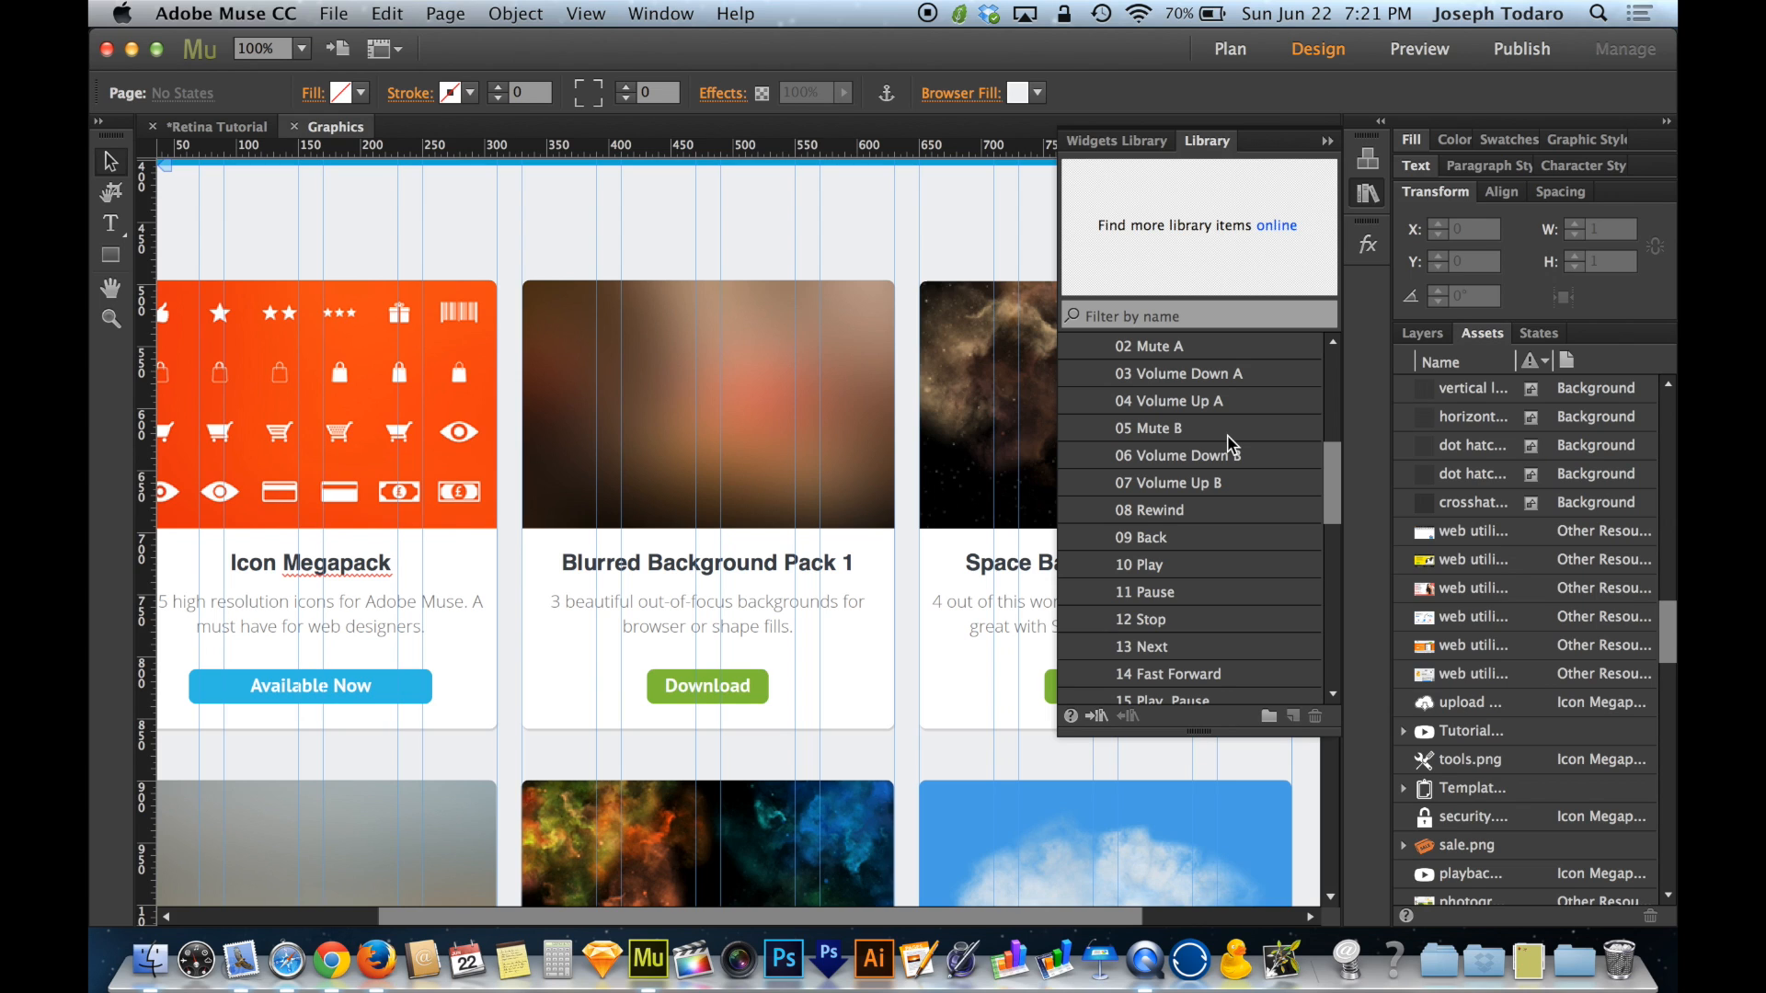
{"action": "mouse_move", "coordinate": [1148, 547]}
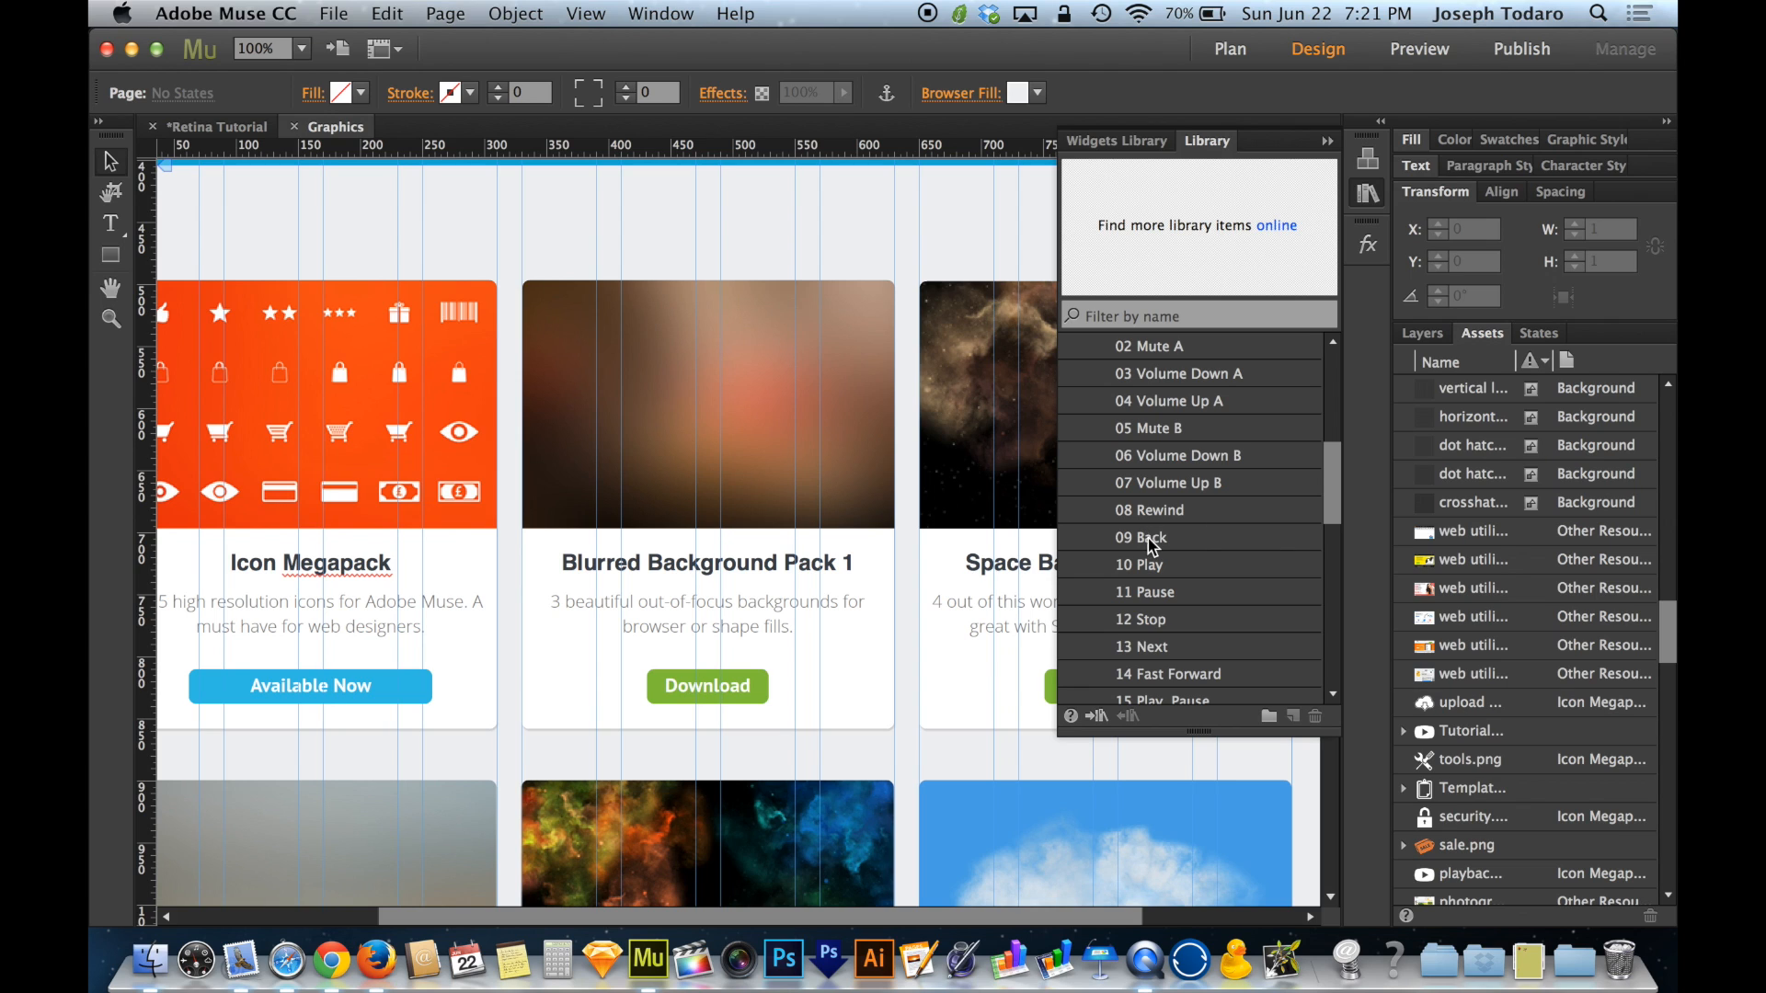
{"action": "left_click", "coordinate": [1140, 538]}
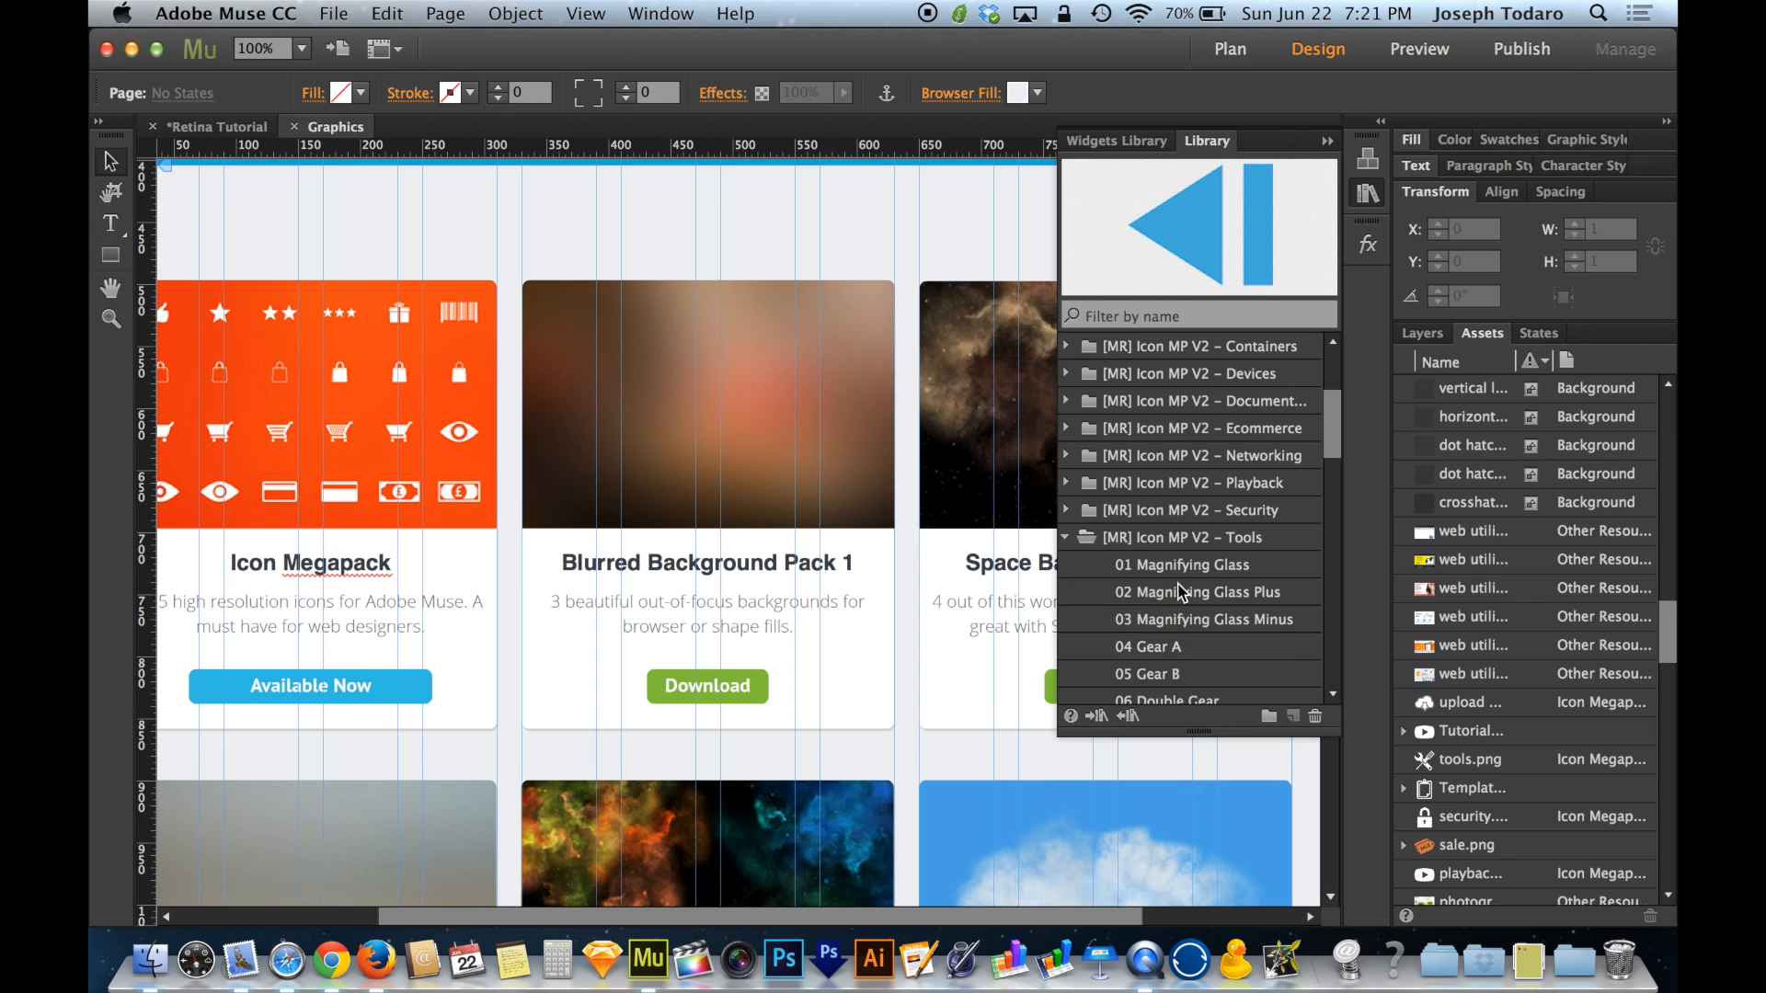
{"action": "mouse_move", "coordinate": [1209, 619]}
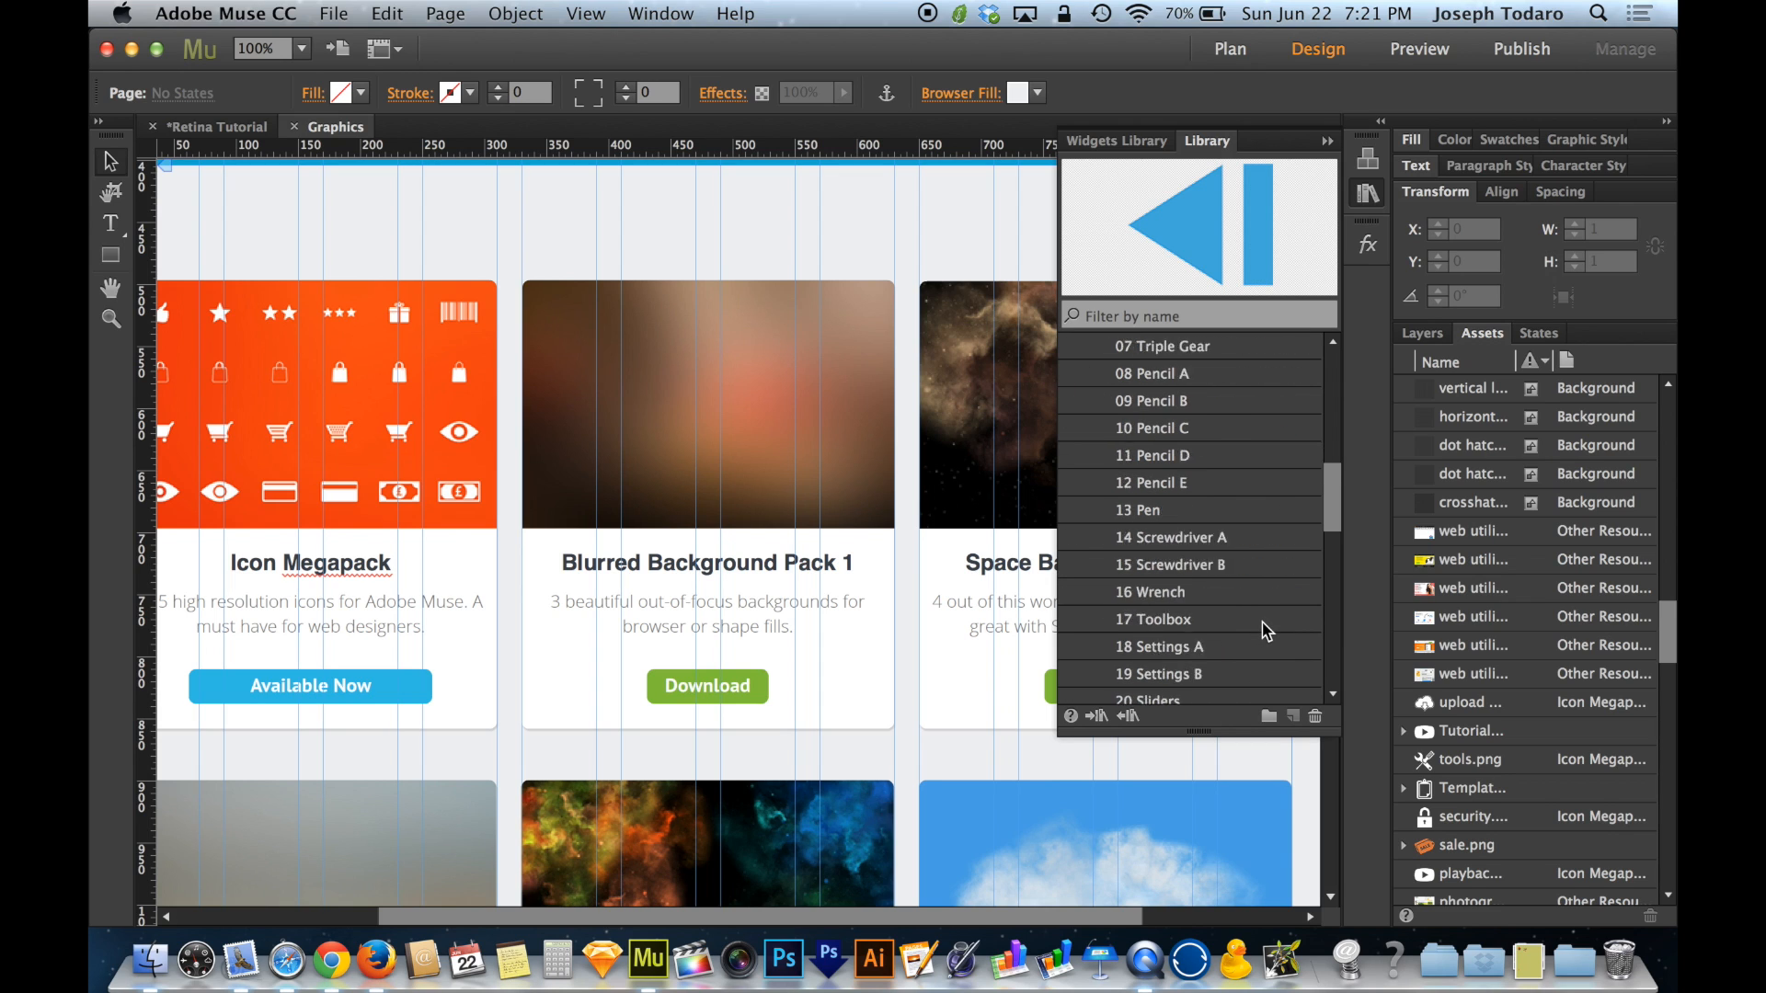
{"action": "left_click", "coordinate": [1160, 455]}
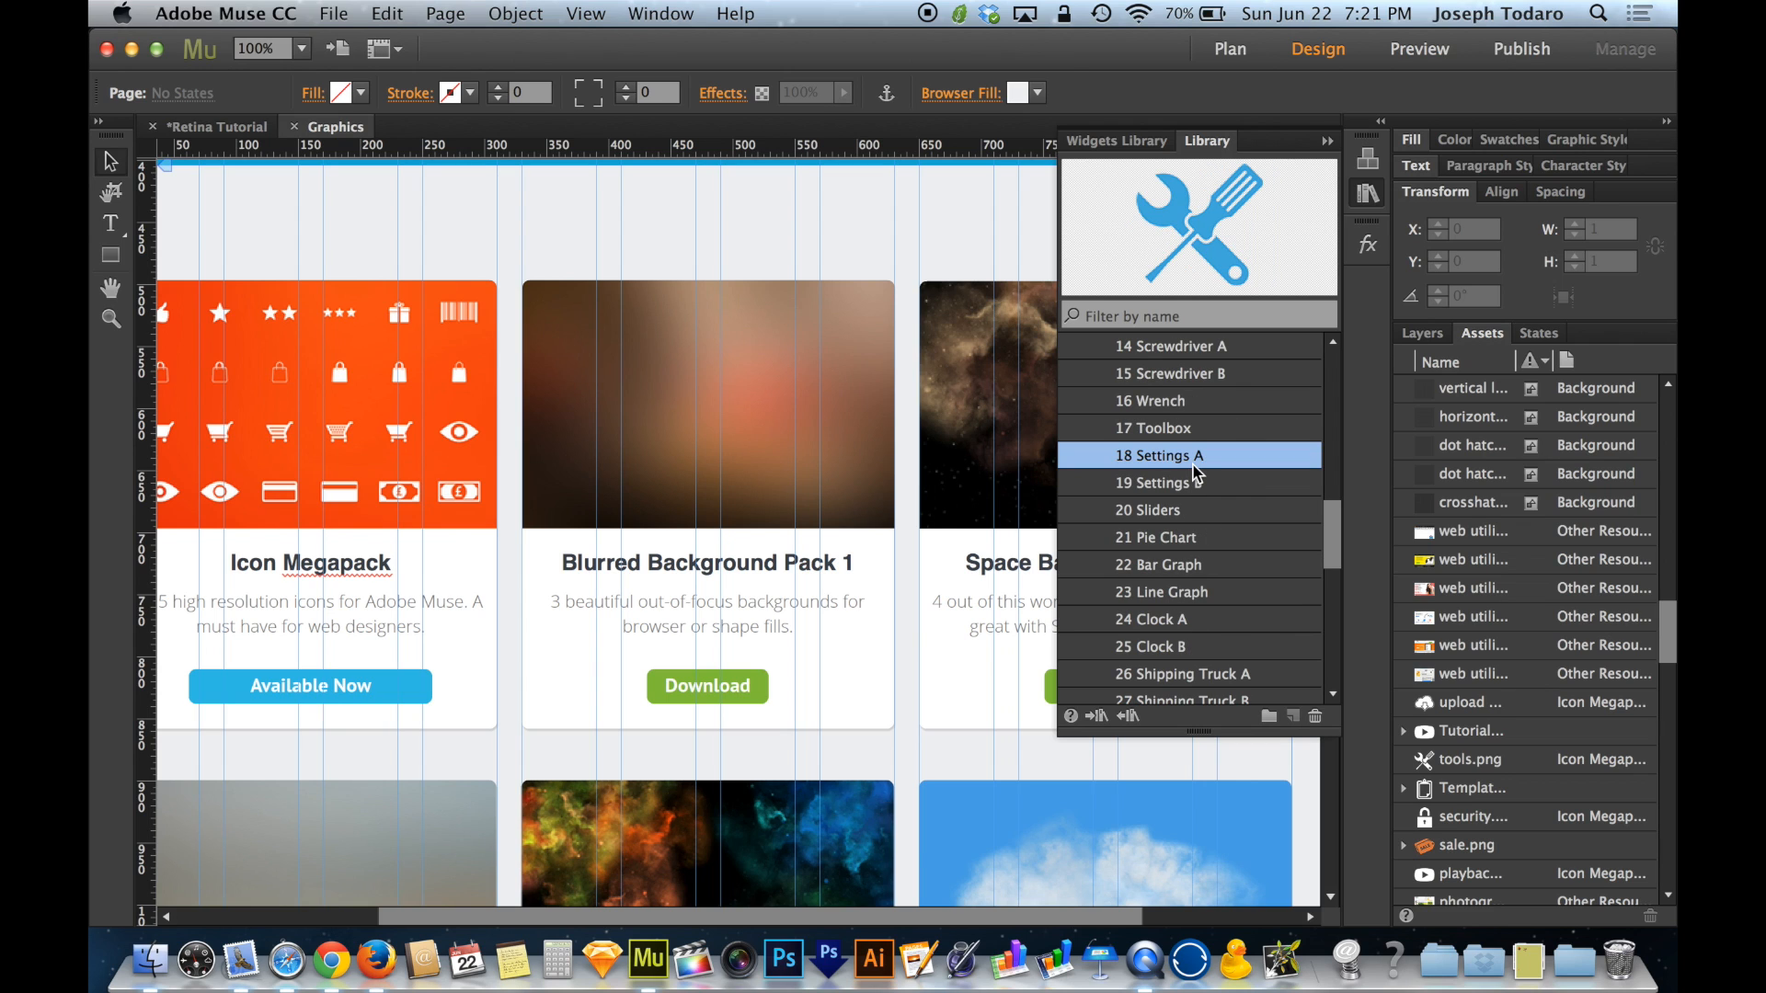
{"action": "mouse_move", "coordinate": [1199, 462]}
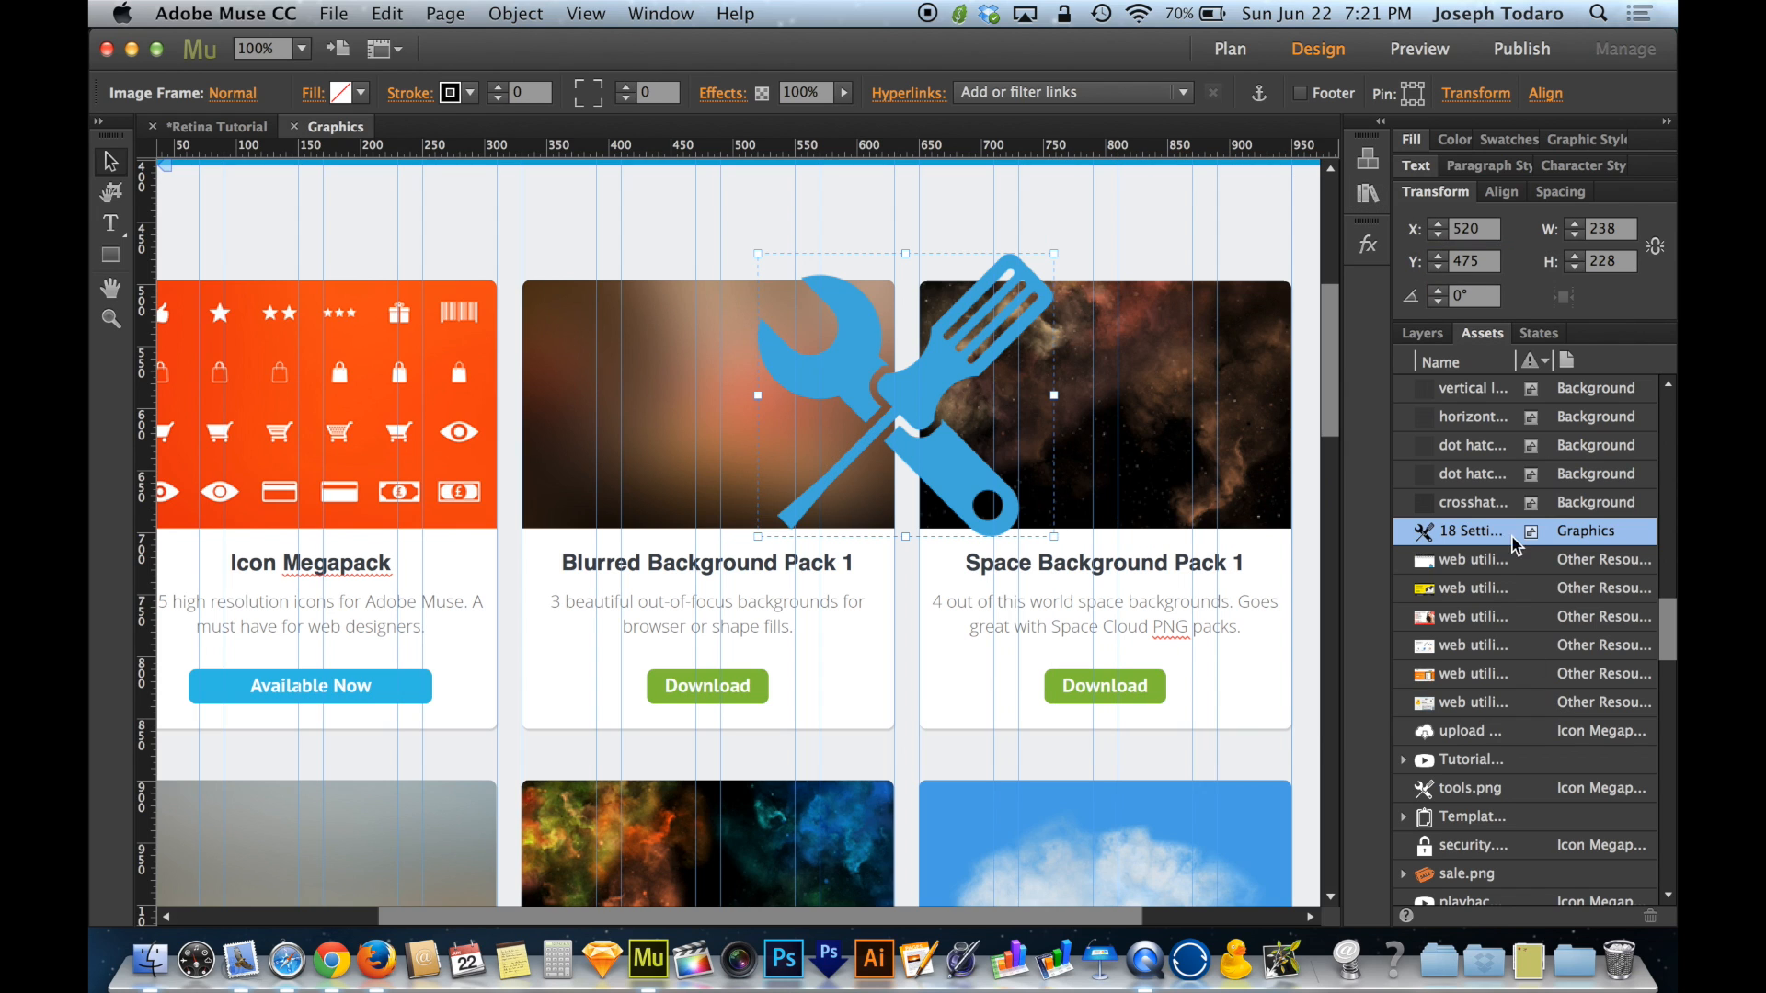
{"action": "mouse_move", "coordinate": [1470, 531]}
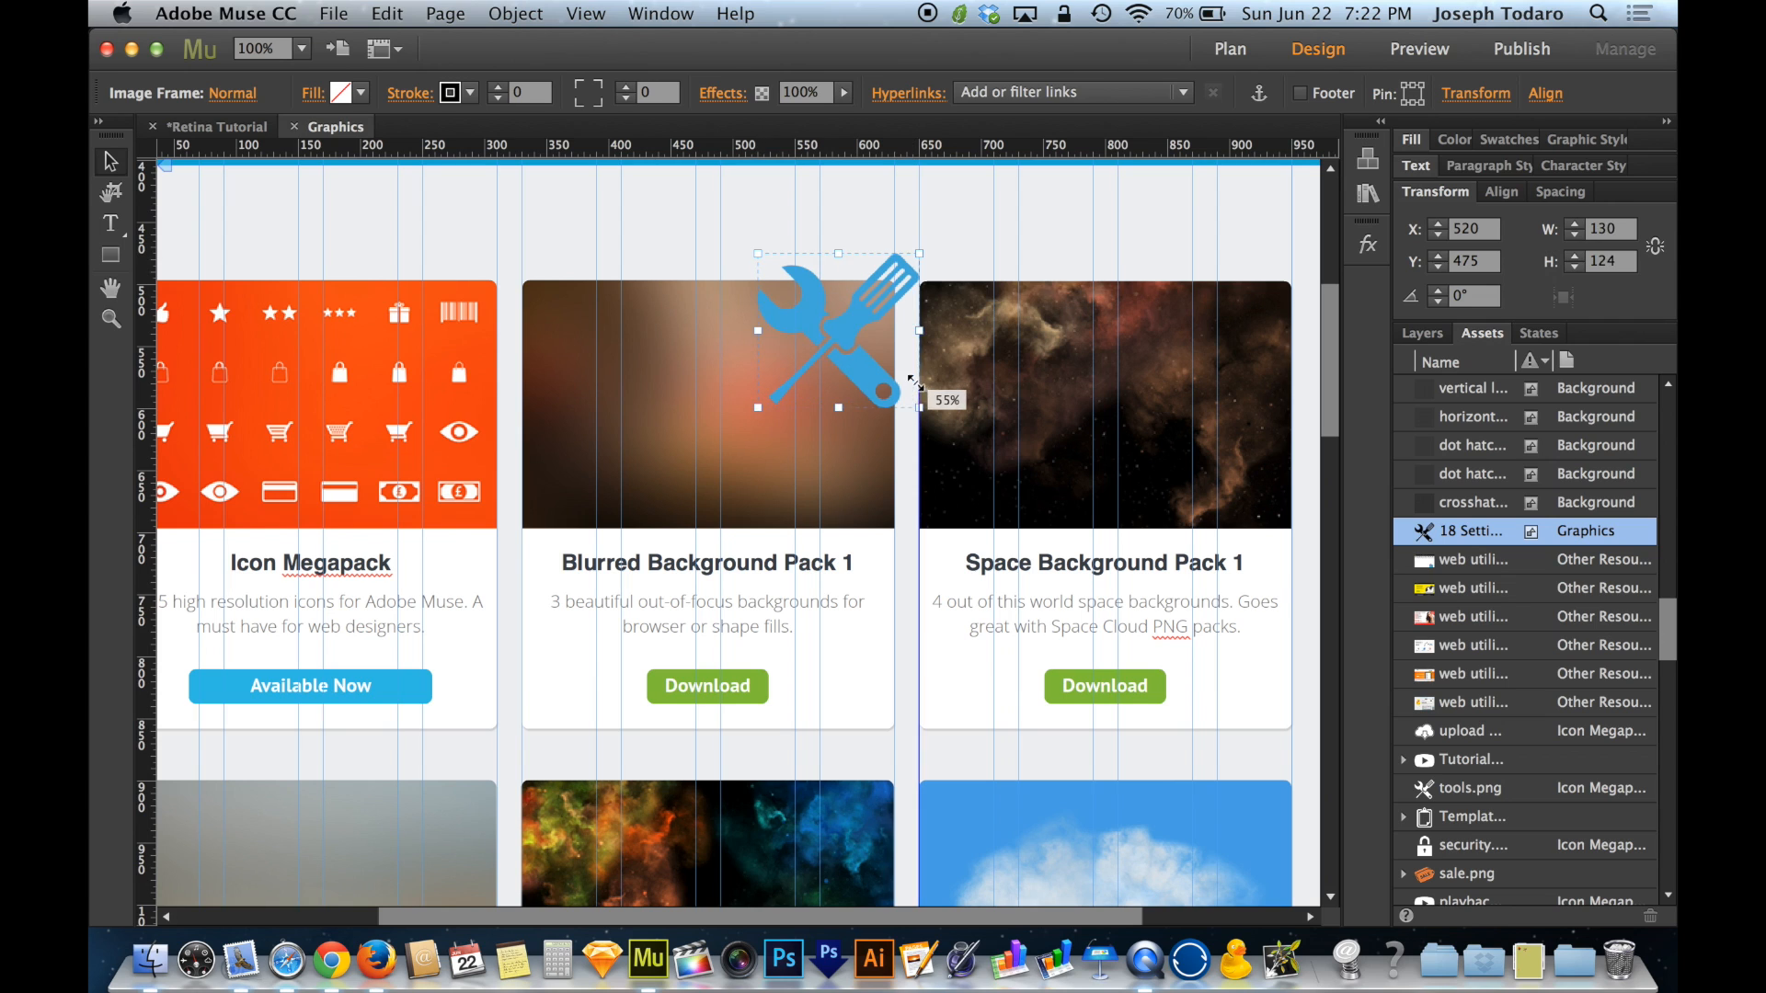
Shrink the Settings A icon to 50 × 48 px and position it above the resource cards.
{"action": "left_click_drag", "start_coordinate": [920, 382], "coordinate": [902, 381]}
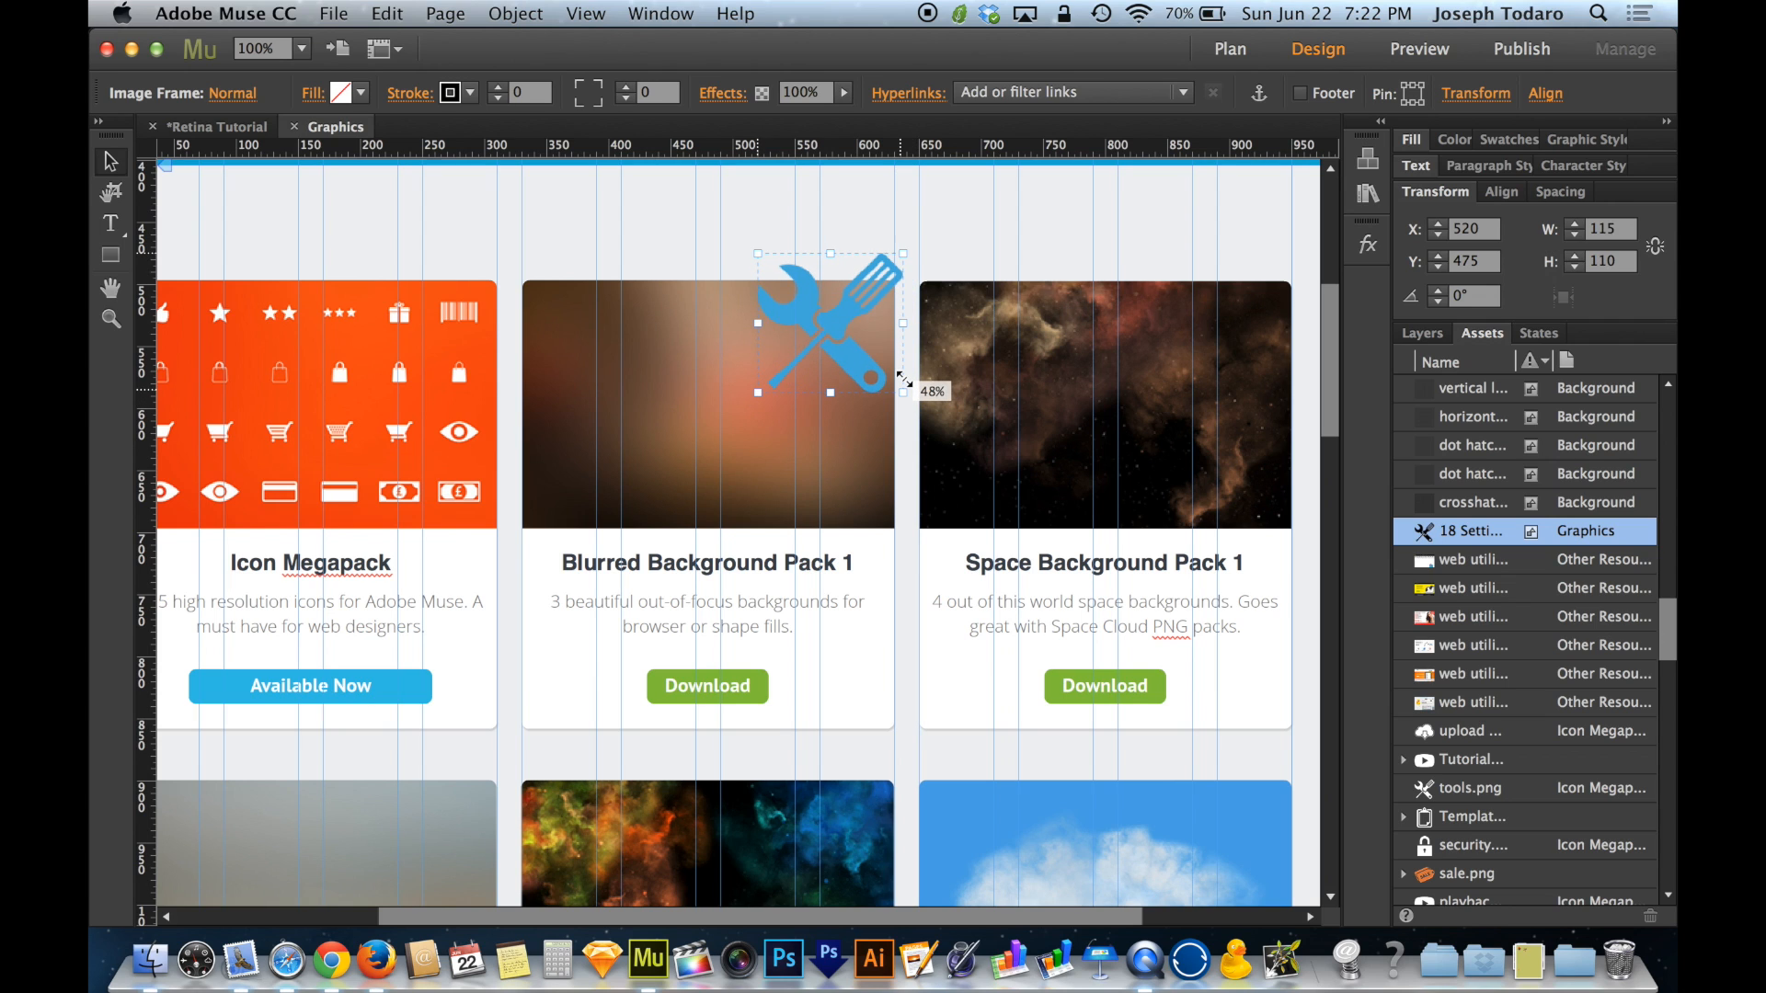
{"action": "left_click_drag", "start_coordinate": [905, 386], "coordinate": [864, 350]}
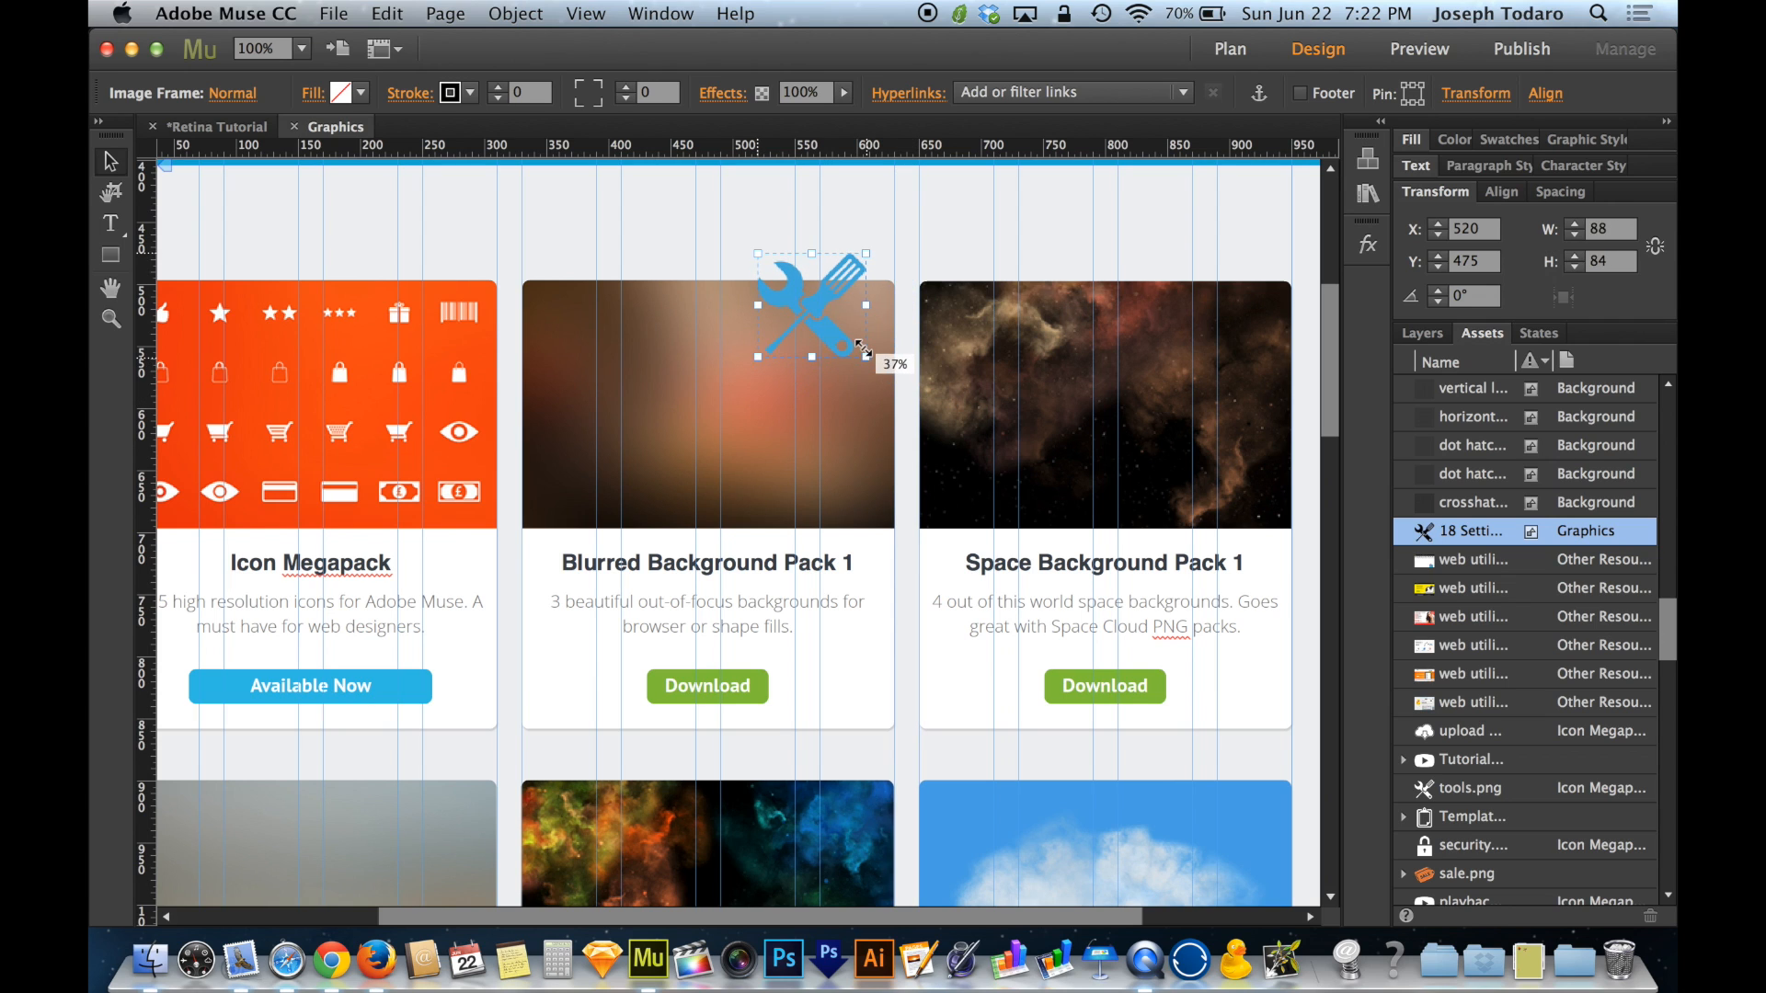
{"action": "left_click_drag", "start_coordinate": [817, 310], "coordinate": [839, 225]}
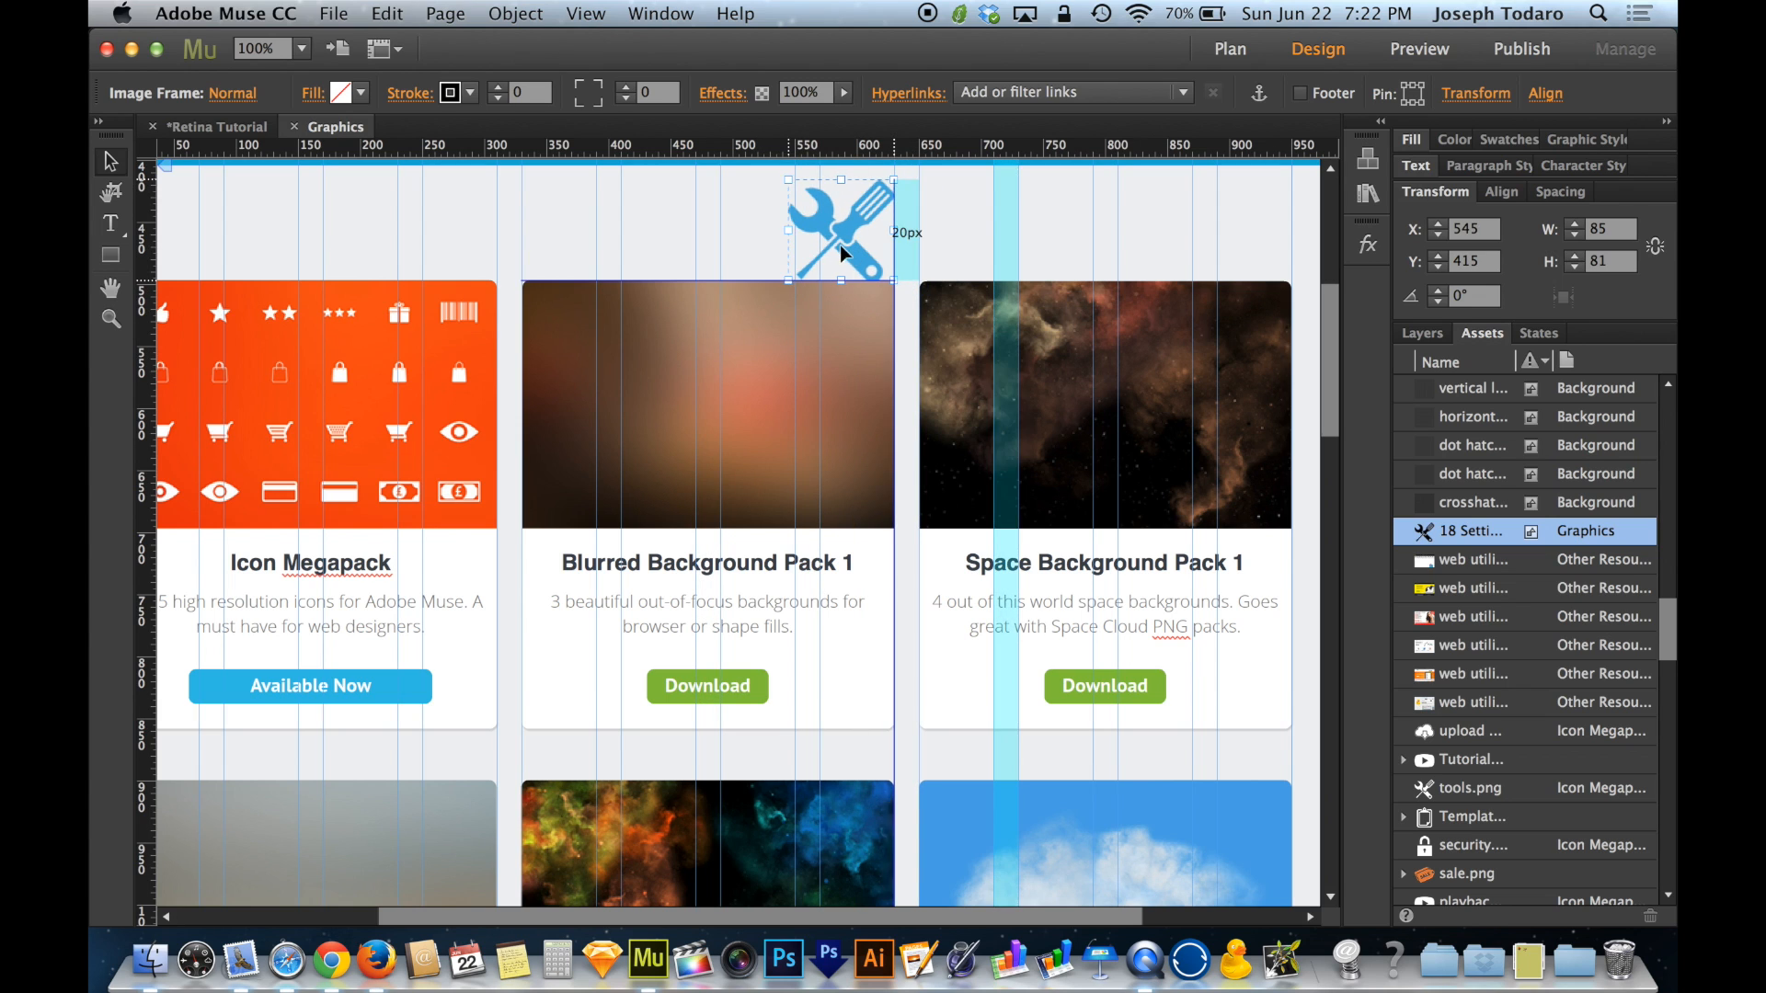
{"action": "left_click_drag", "start_coordinate": [841, 225], "coordinate": [847, 218]}
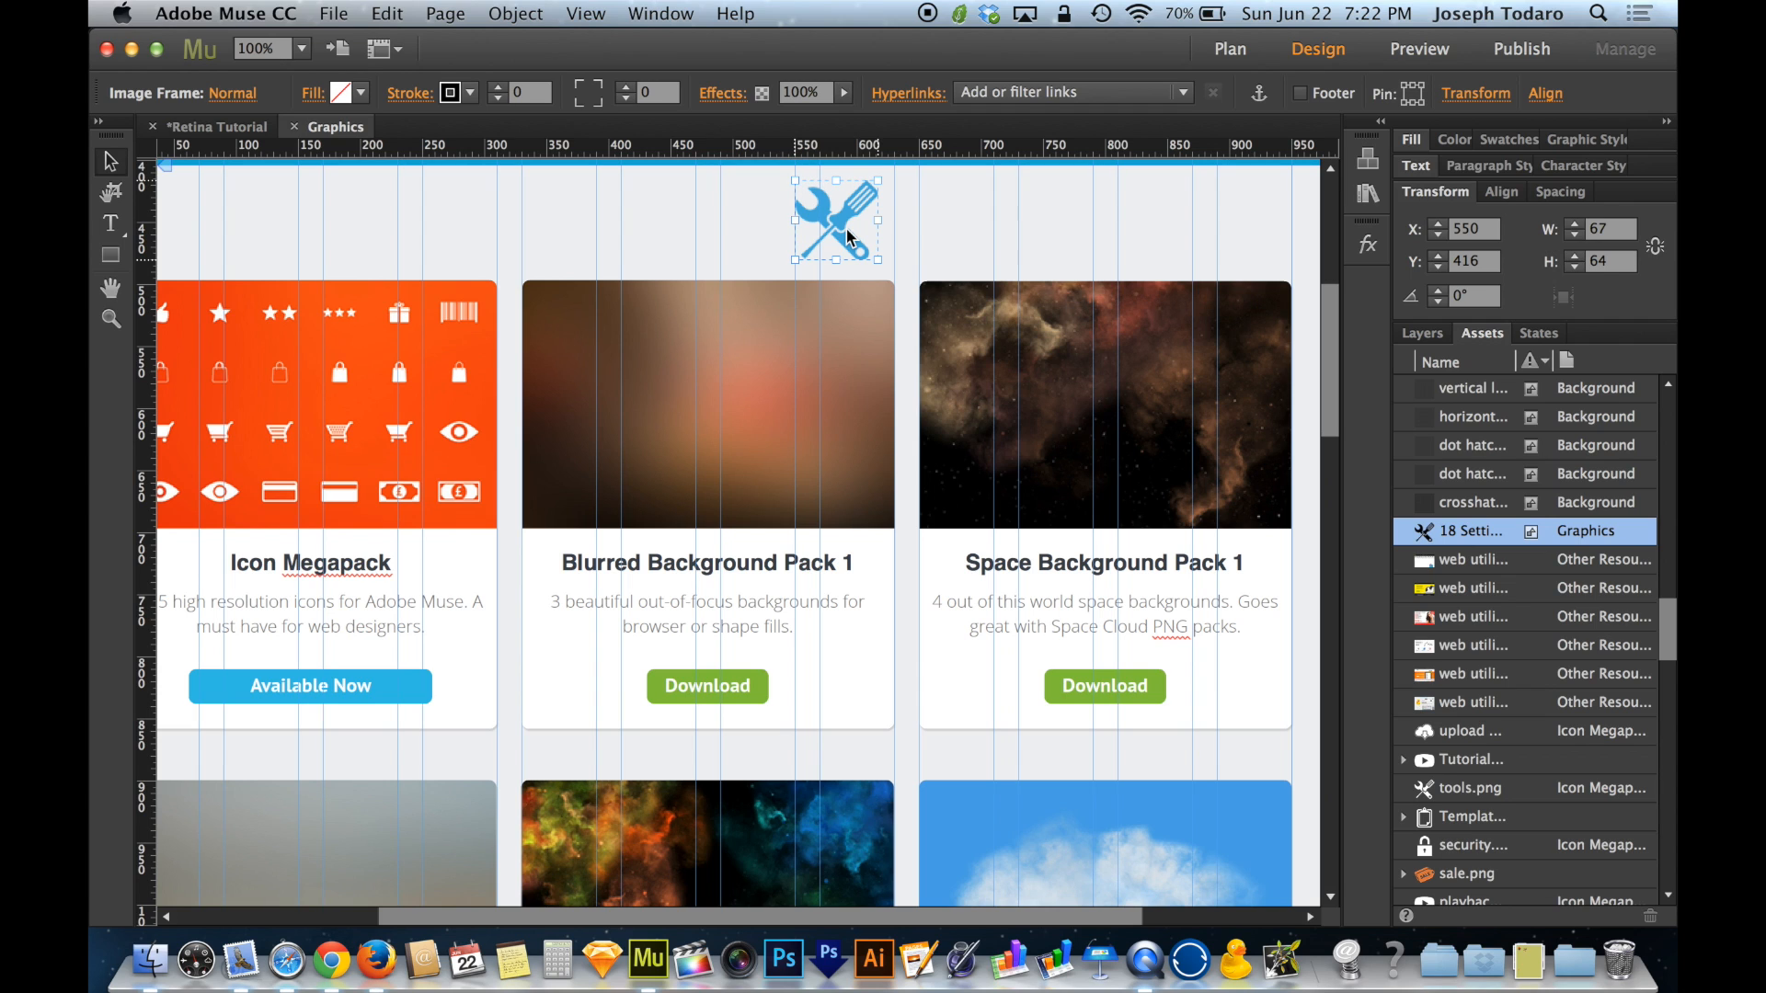
{"action": "left_click_drag", "start_coordinate": [839, 220], "coordinate": [707, 214]}
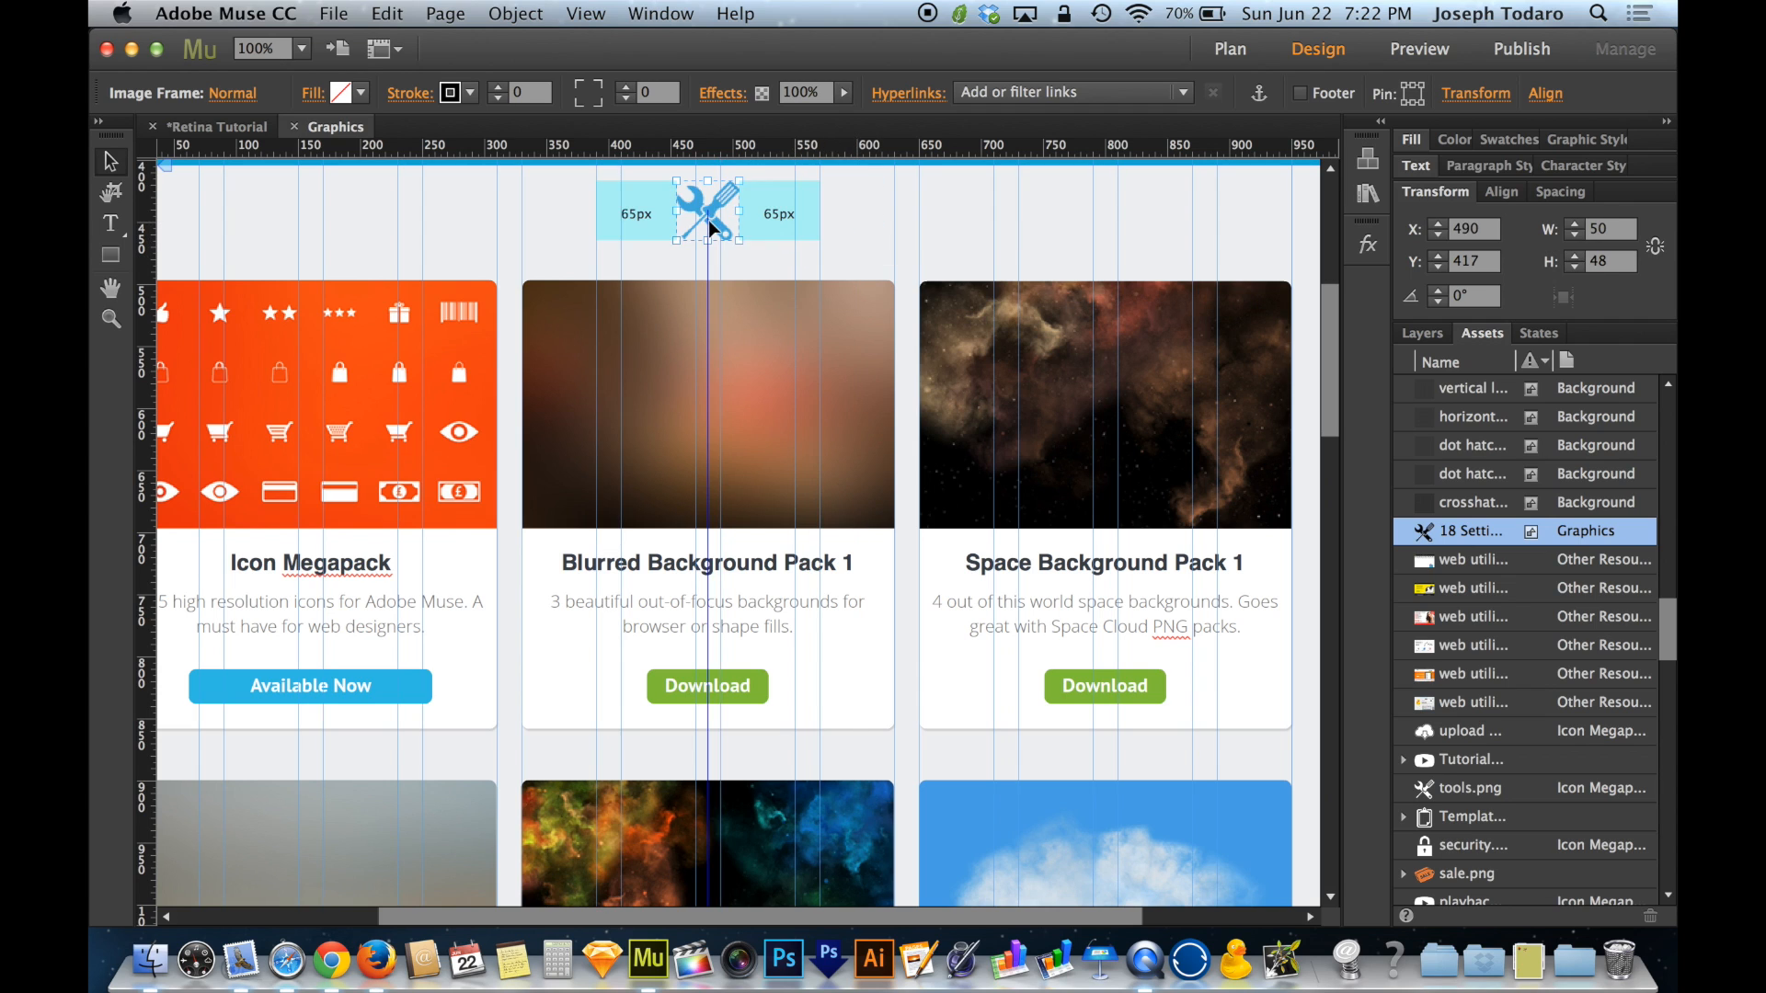
{"action": "left_click_drag", "start_coordinate": [707, 214], "coordinate": [653, 220]}
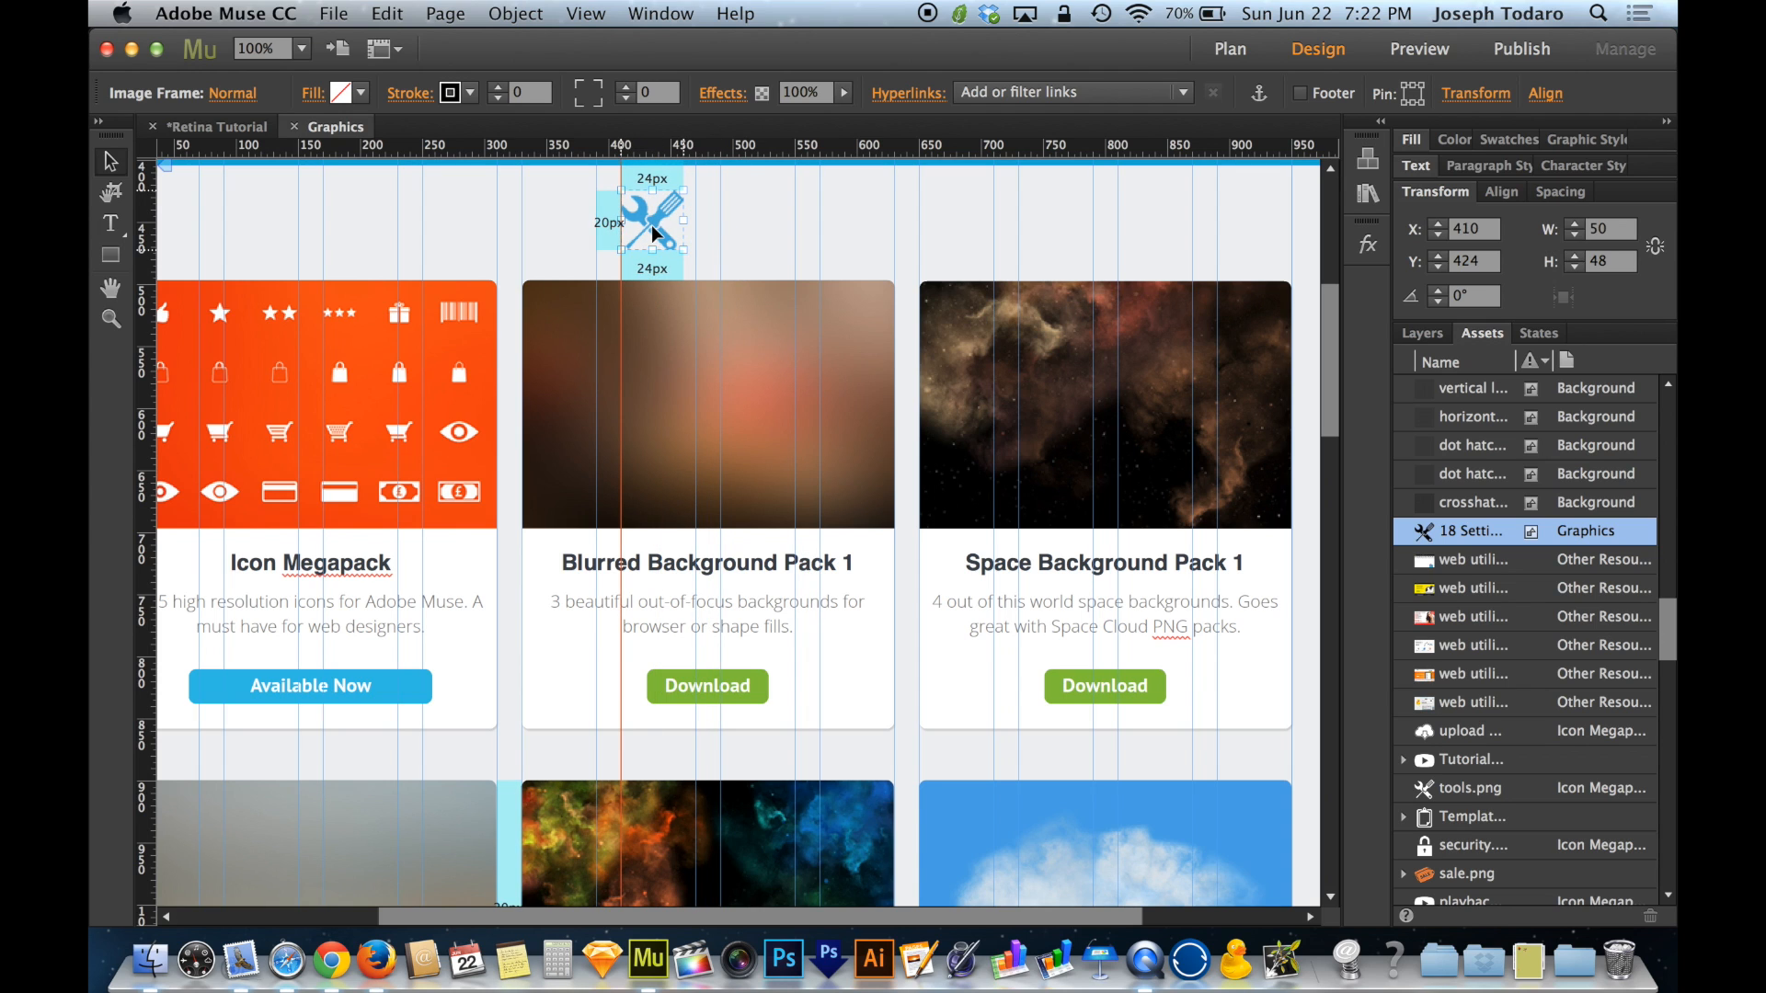
{"action": "left_click_drag", "start_coordinate": [668, 252], "coordinate": [685, 261]}
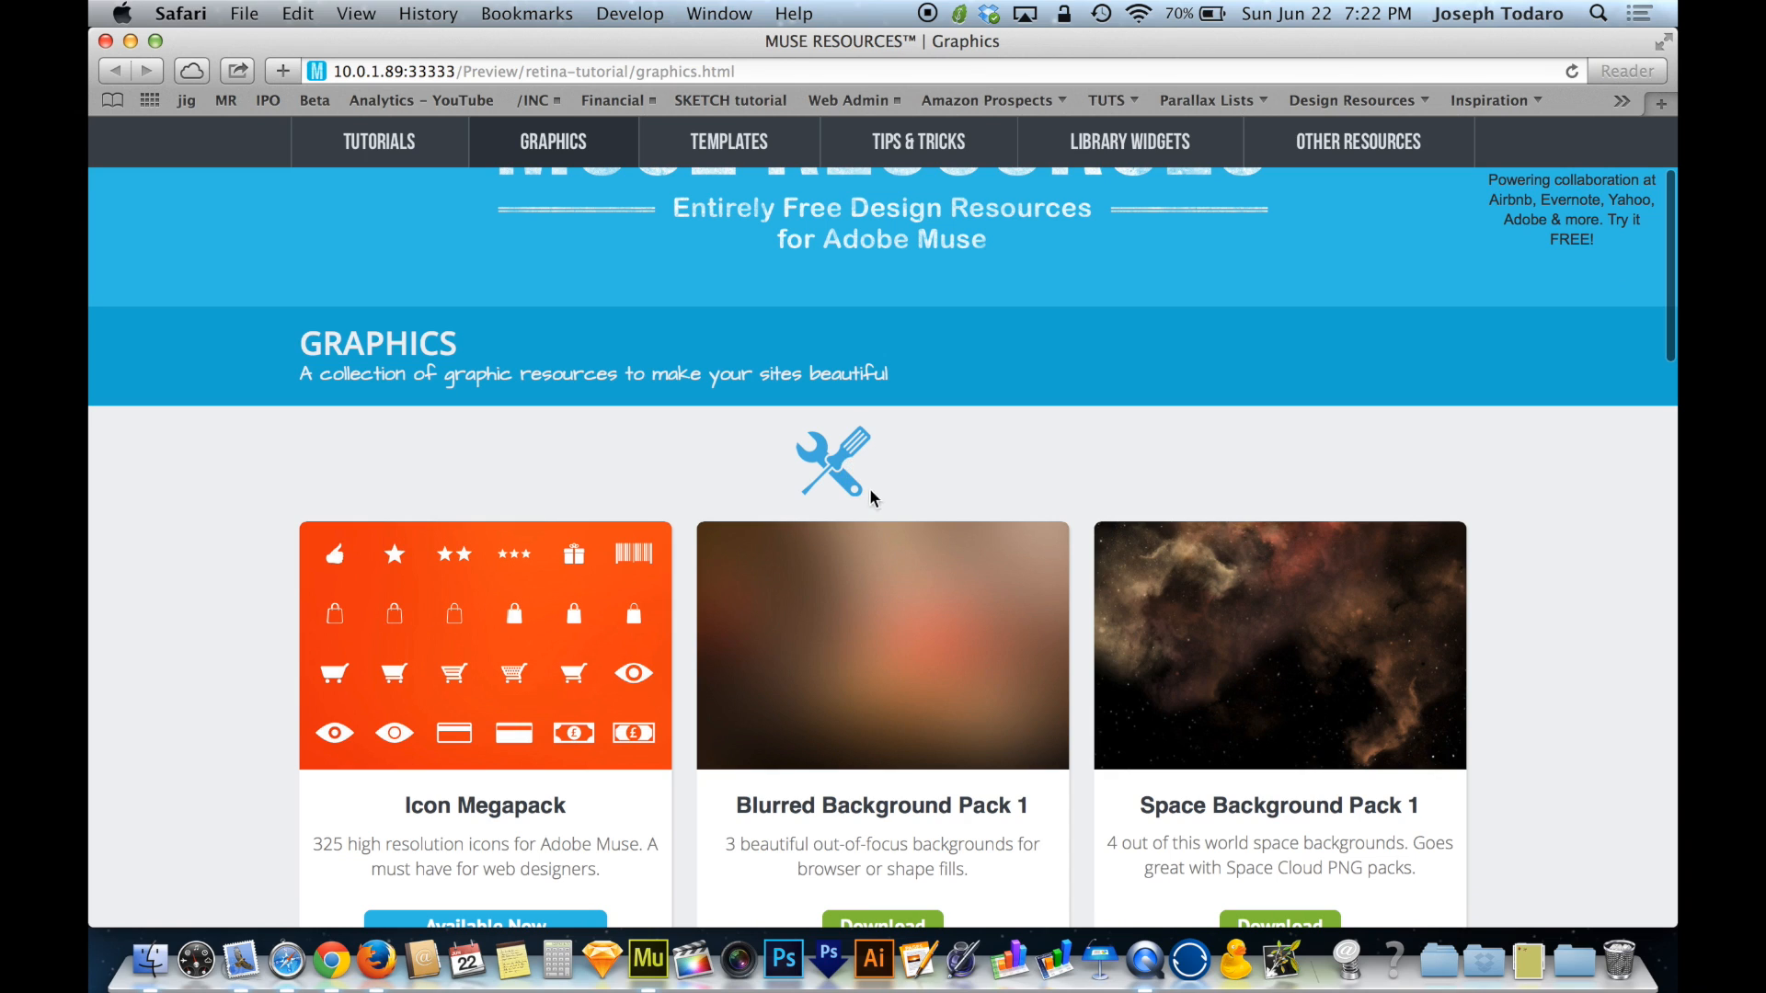
{"action": "mouse_move", "coordinate": [936, 476]}
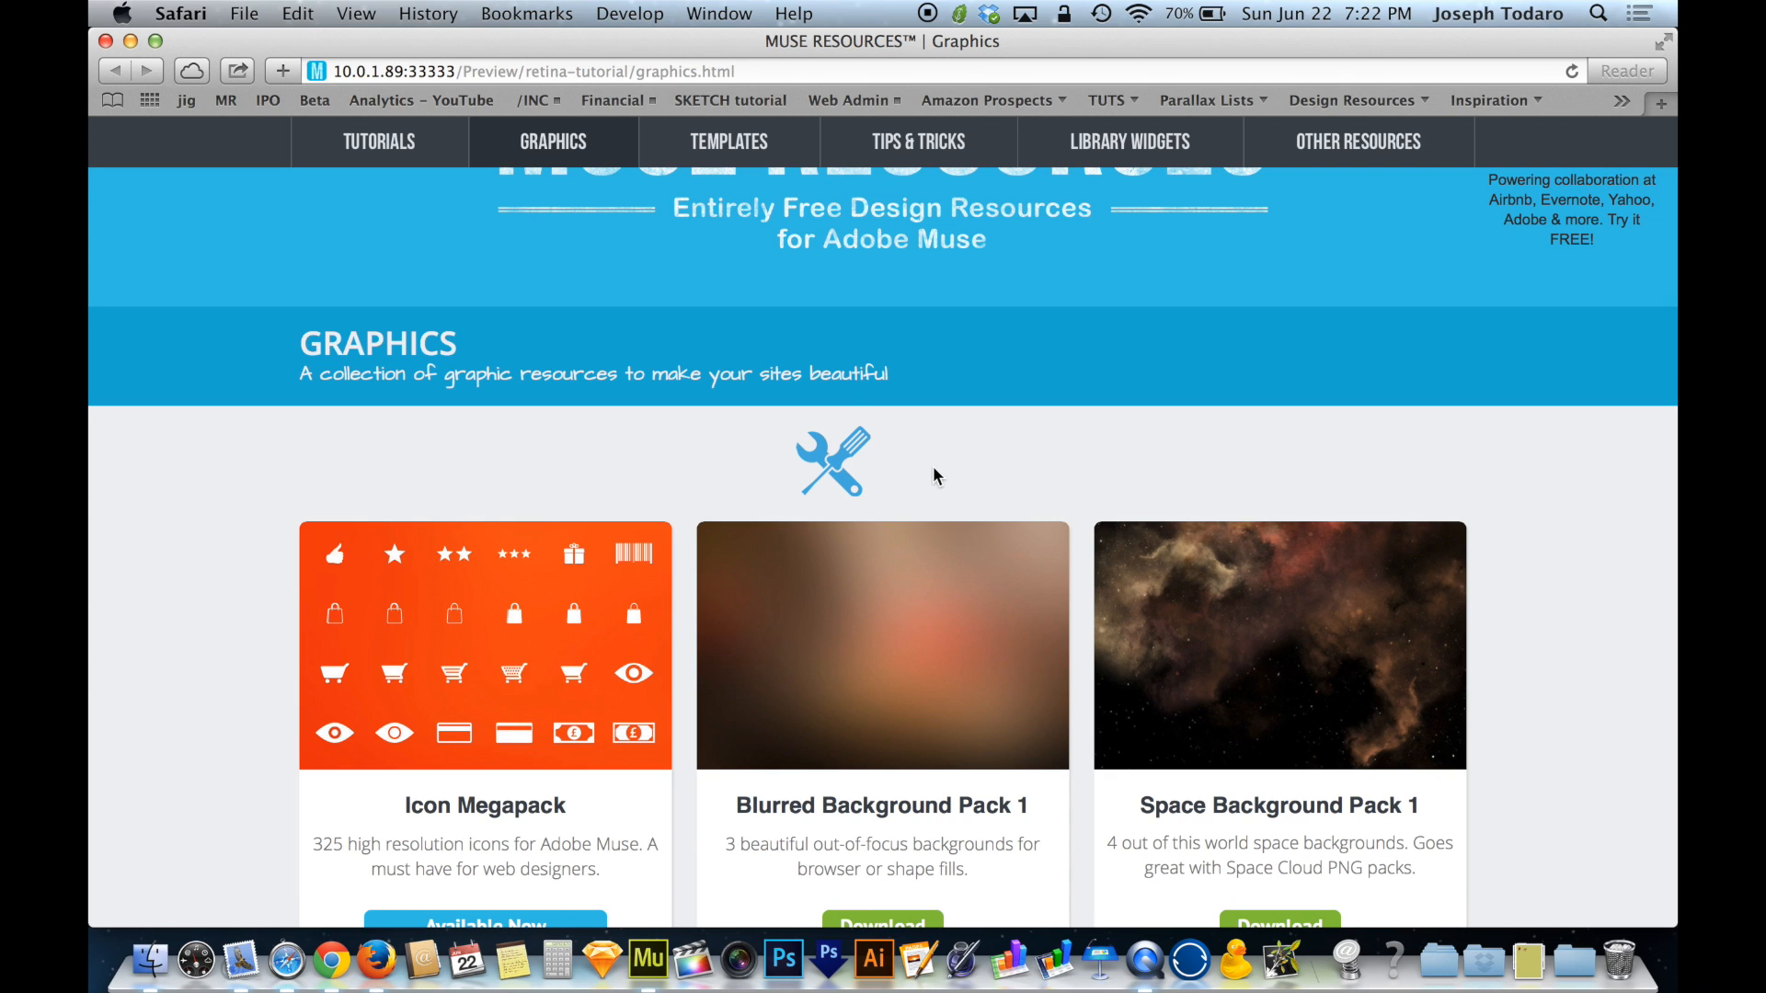
{"action": "mouse_move", "coordinate": [863, 411]}
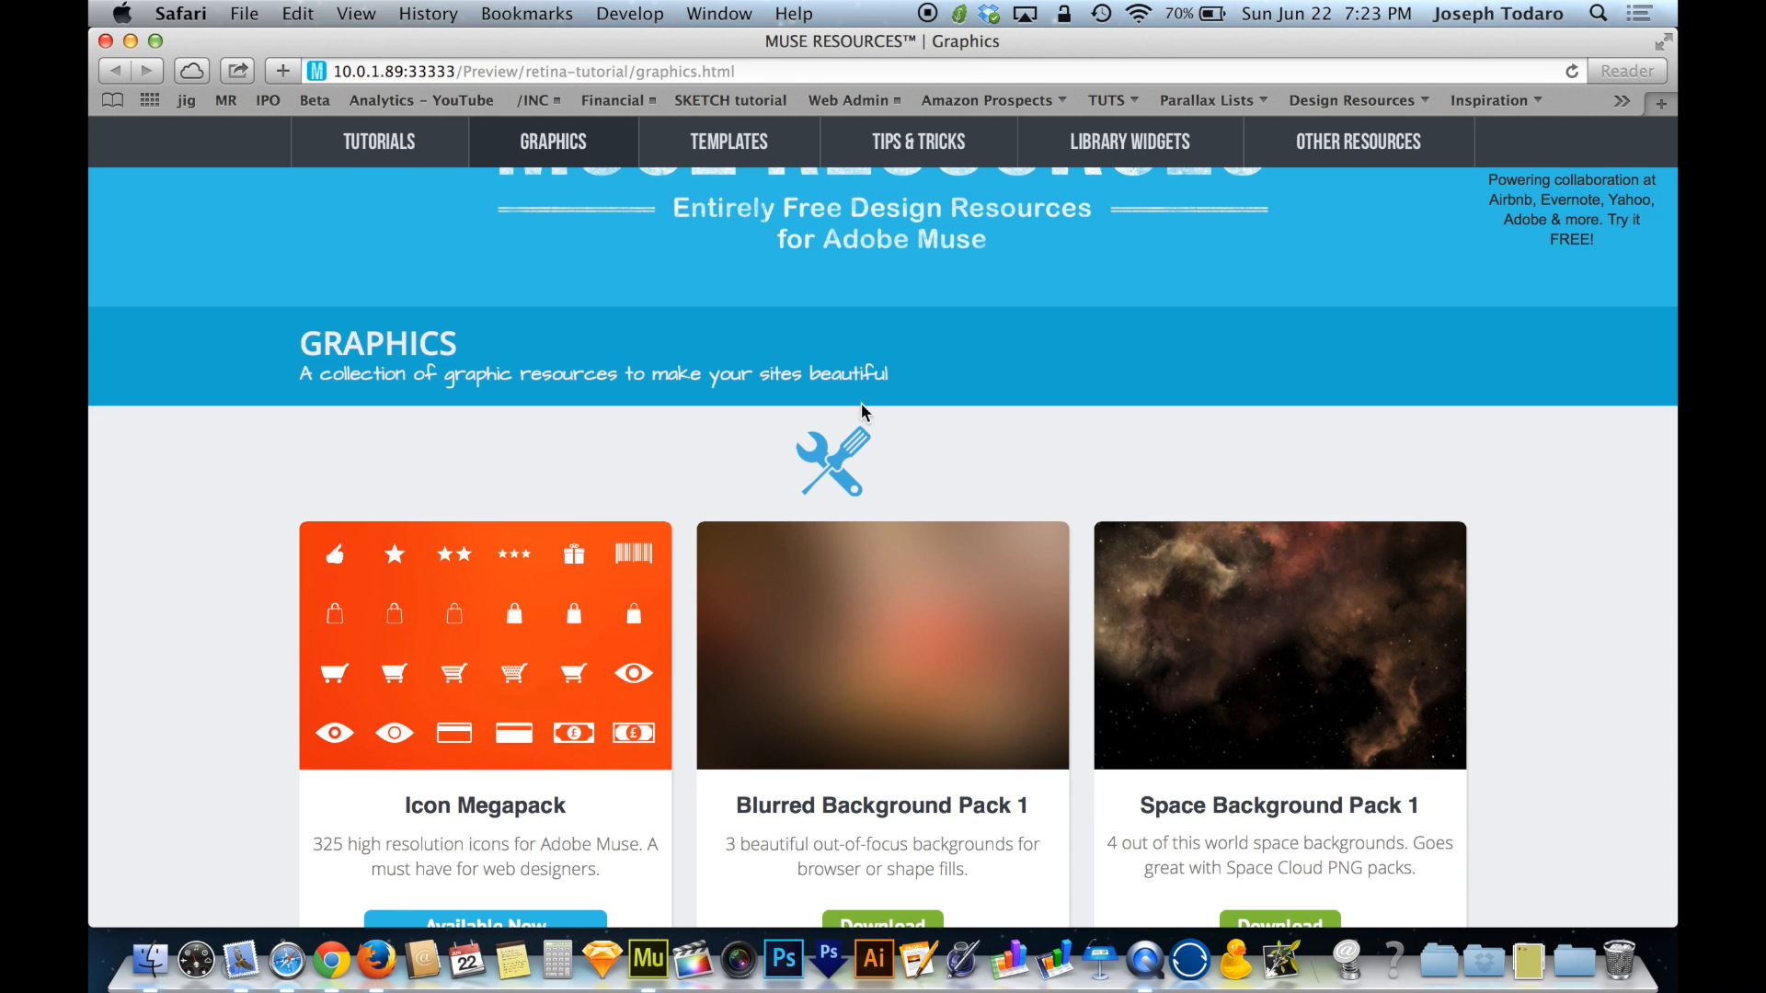
{"action": "mouse_move", "coordinate": [1060, 498]}
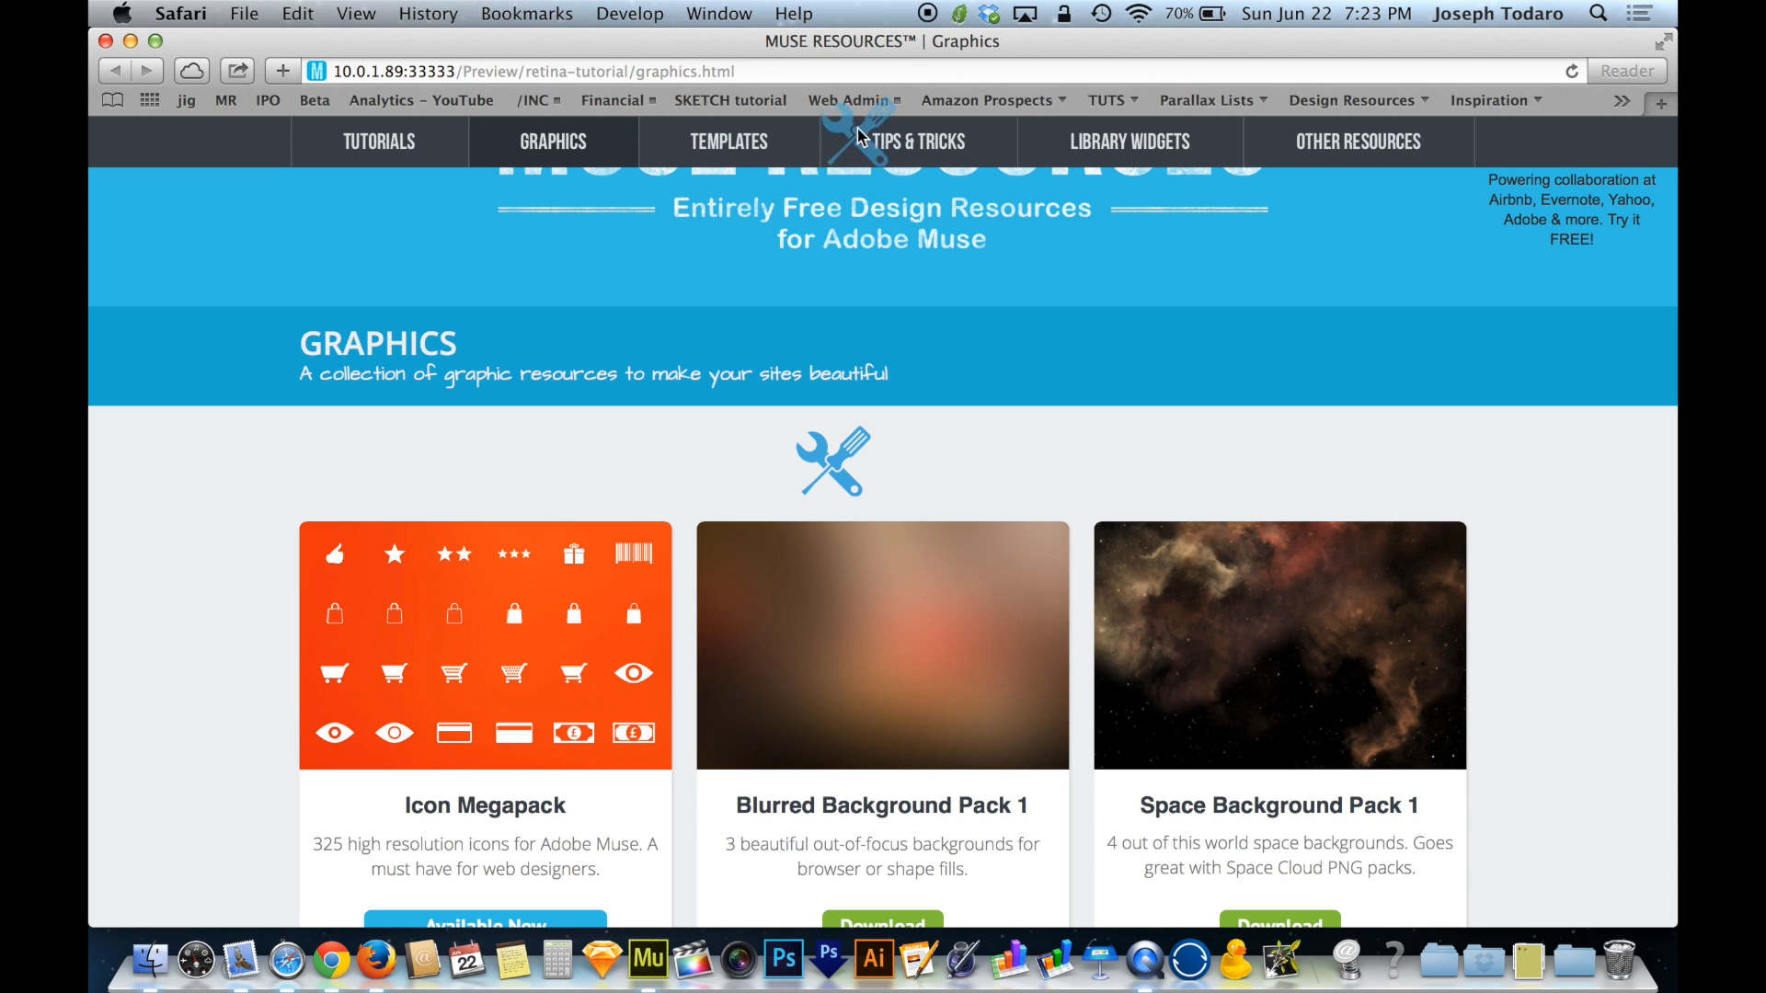
Review the tools icon in the Safari preview, then close the browser window.
{"action": "left_click", "coordinate": [831, 462]}
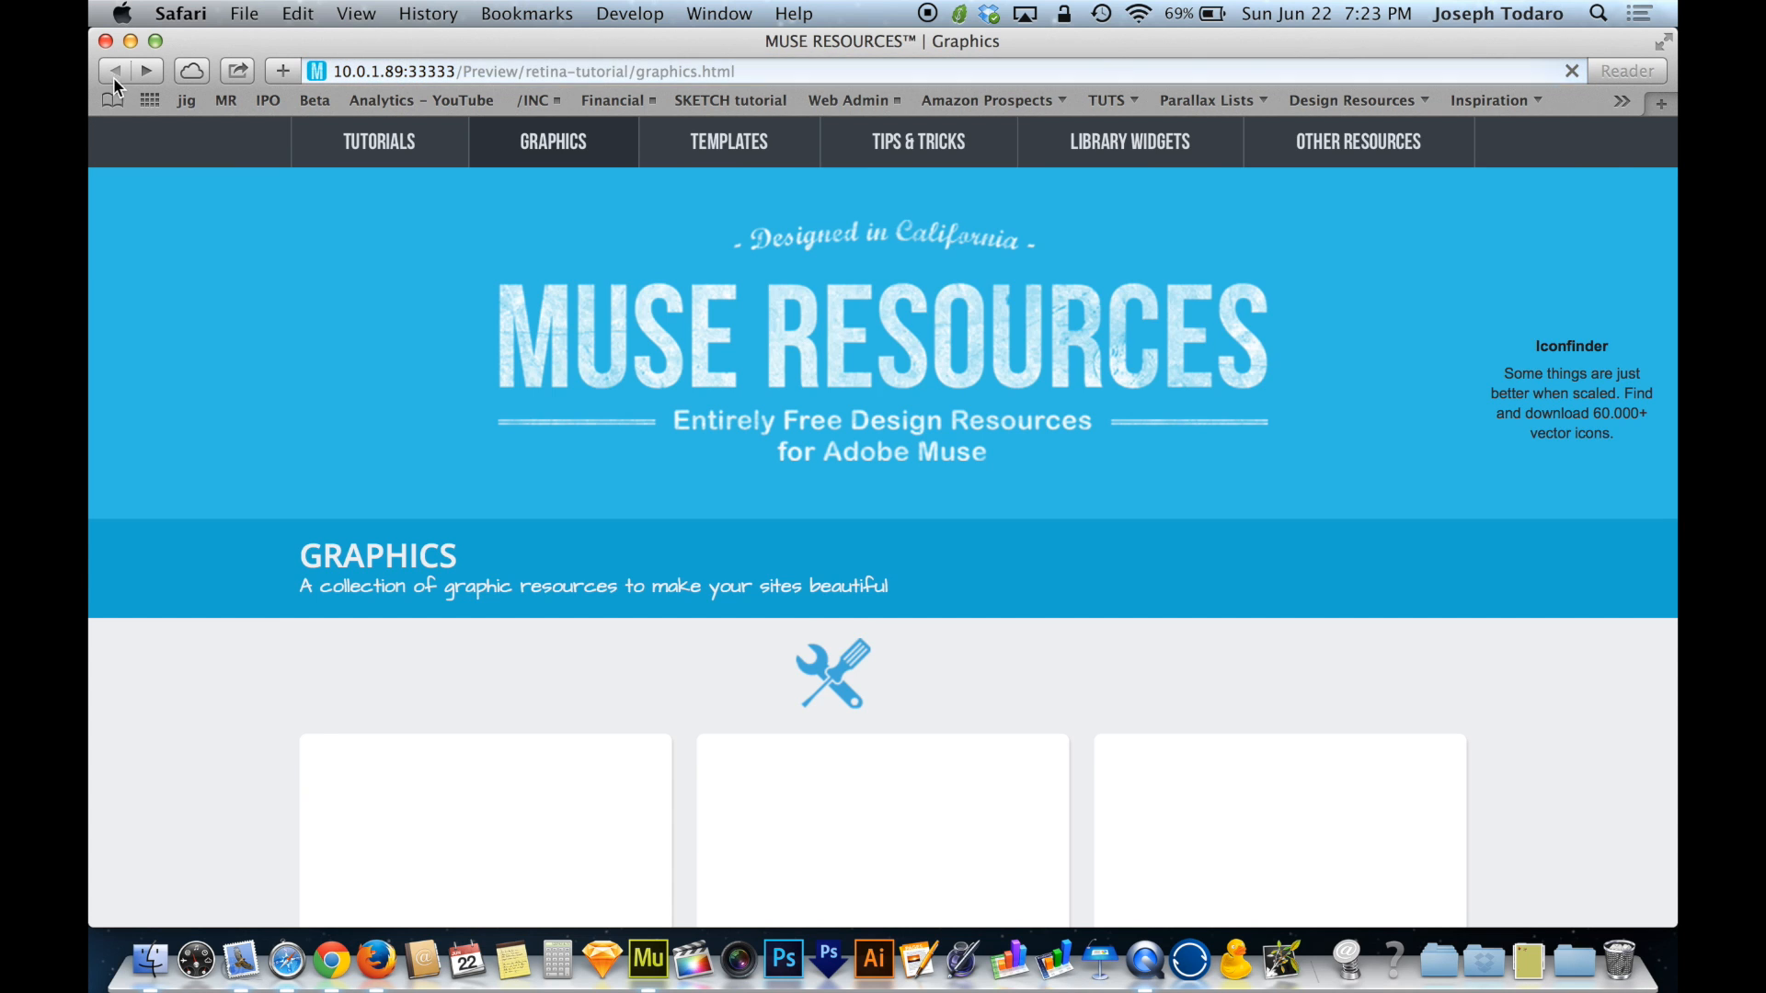
{"action": "scroll", "scroll_direction": "down", "scroll_amount": 3}
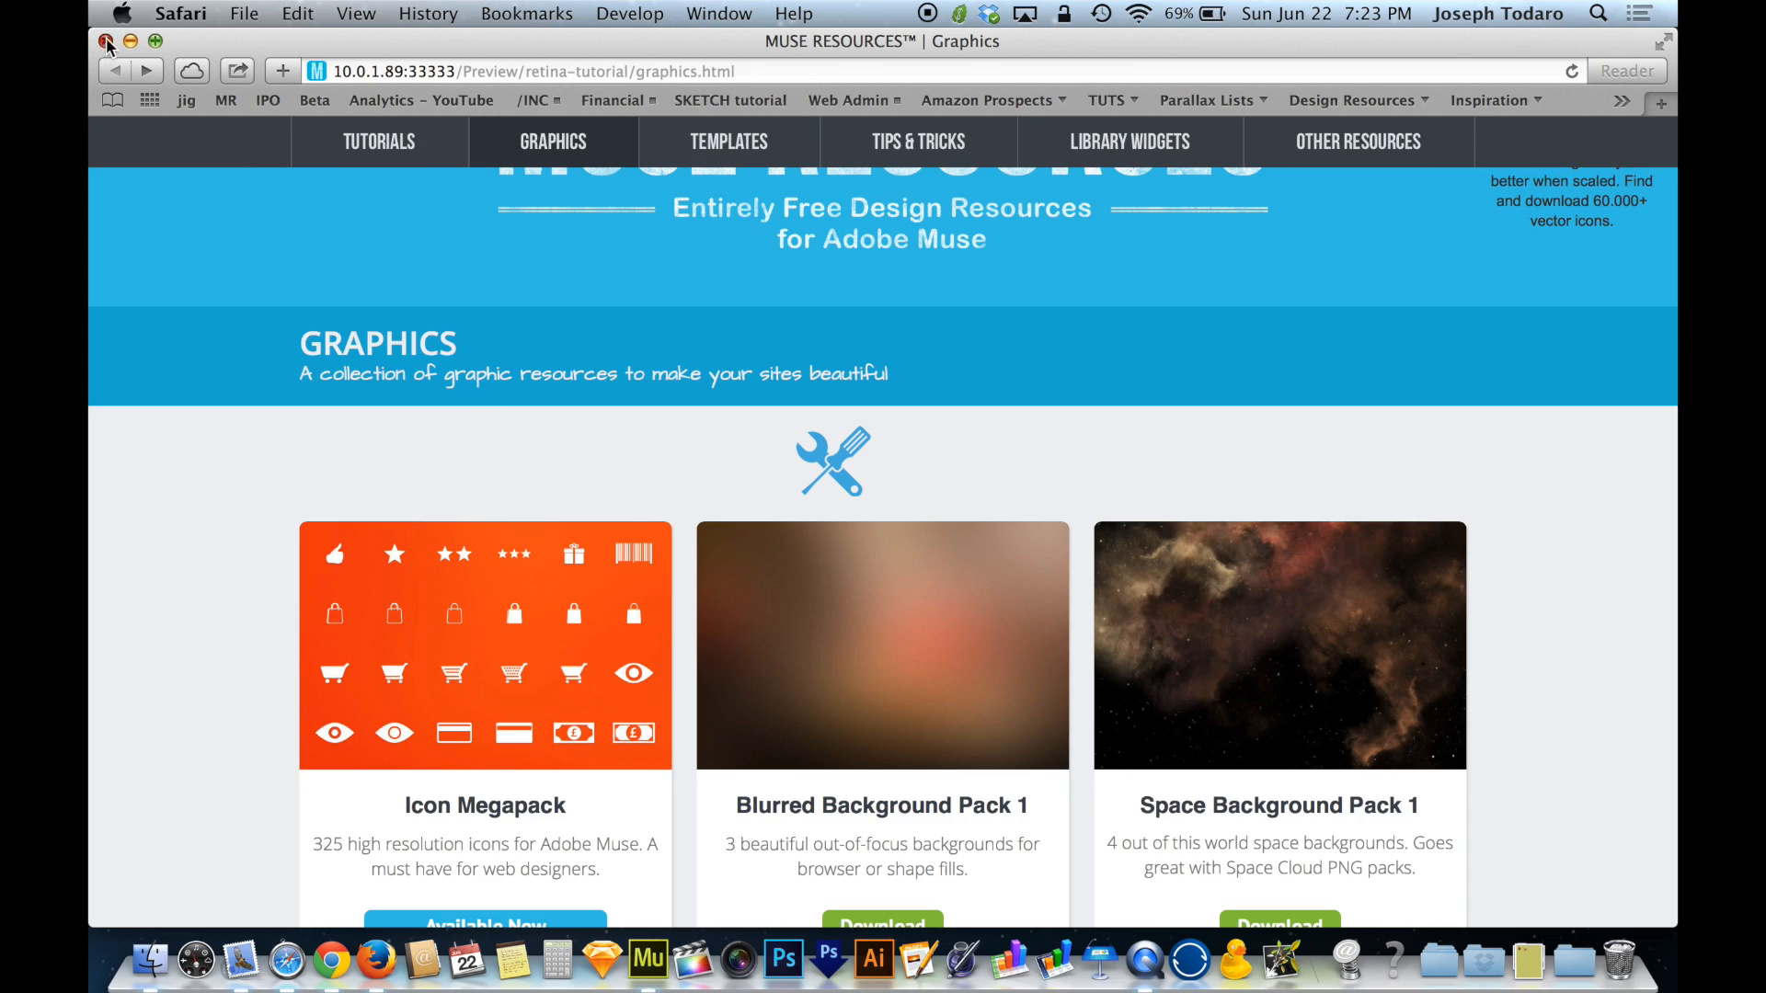
{"action": "left_click", "coordinate": [647, 960]}
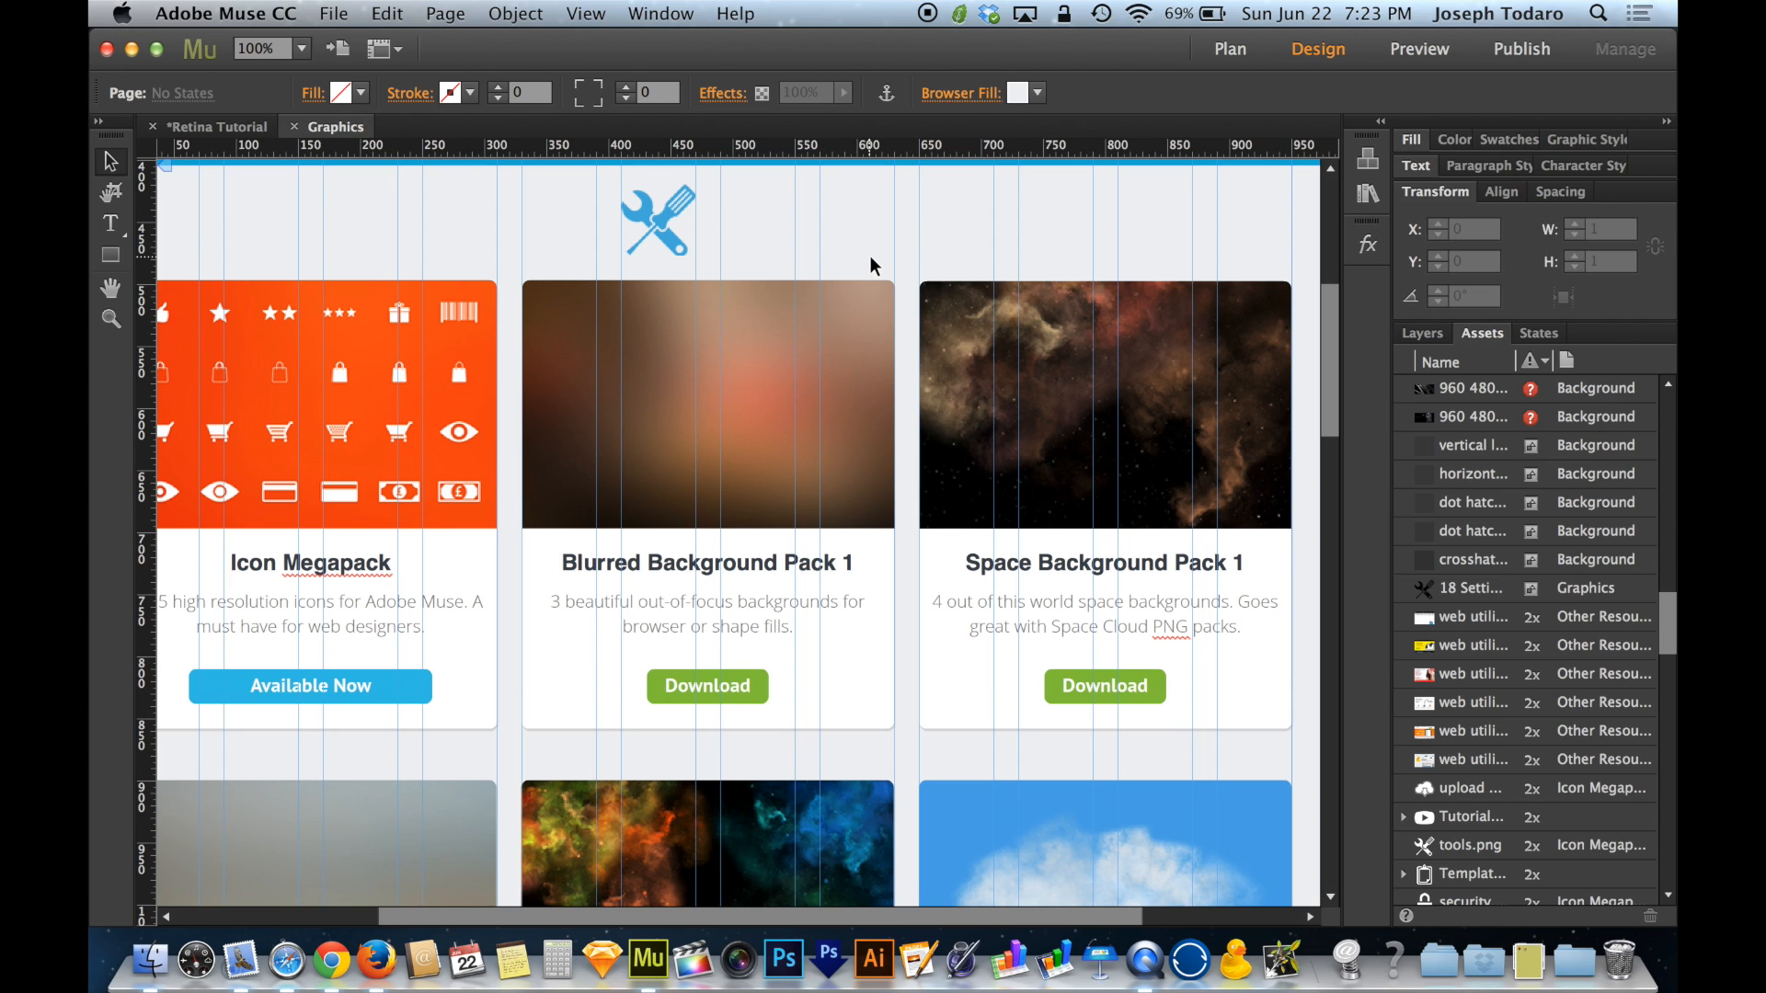
Return to the Muse Graphics page and dismiss the File menu without choosing a command.
{"action": "left_click", "coordinate": [332, 13]}
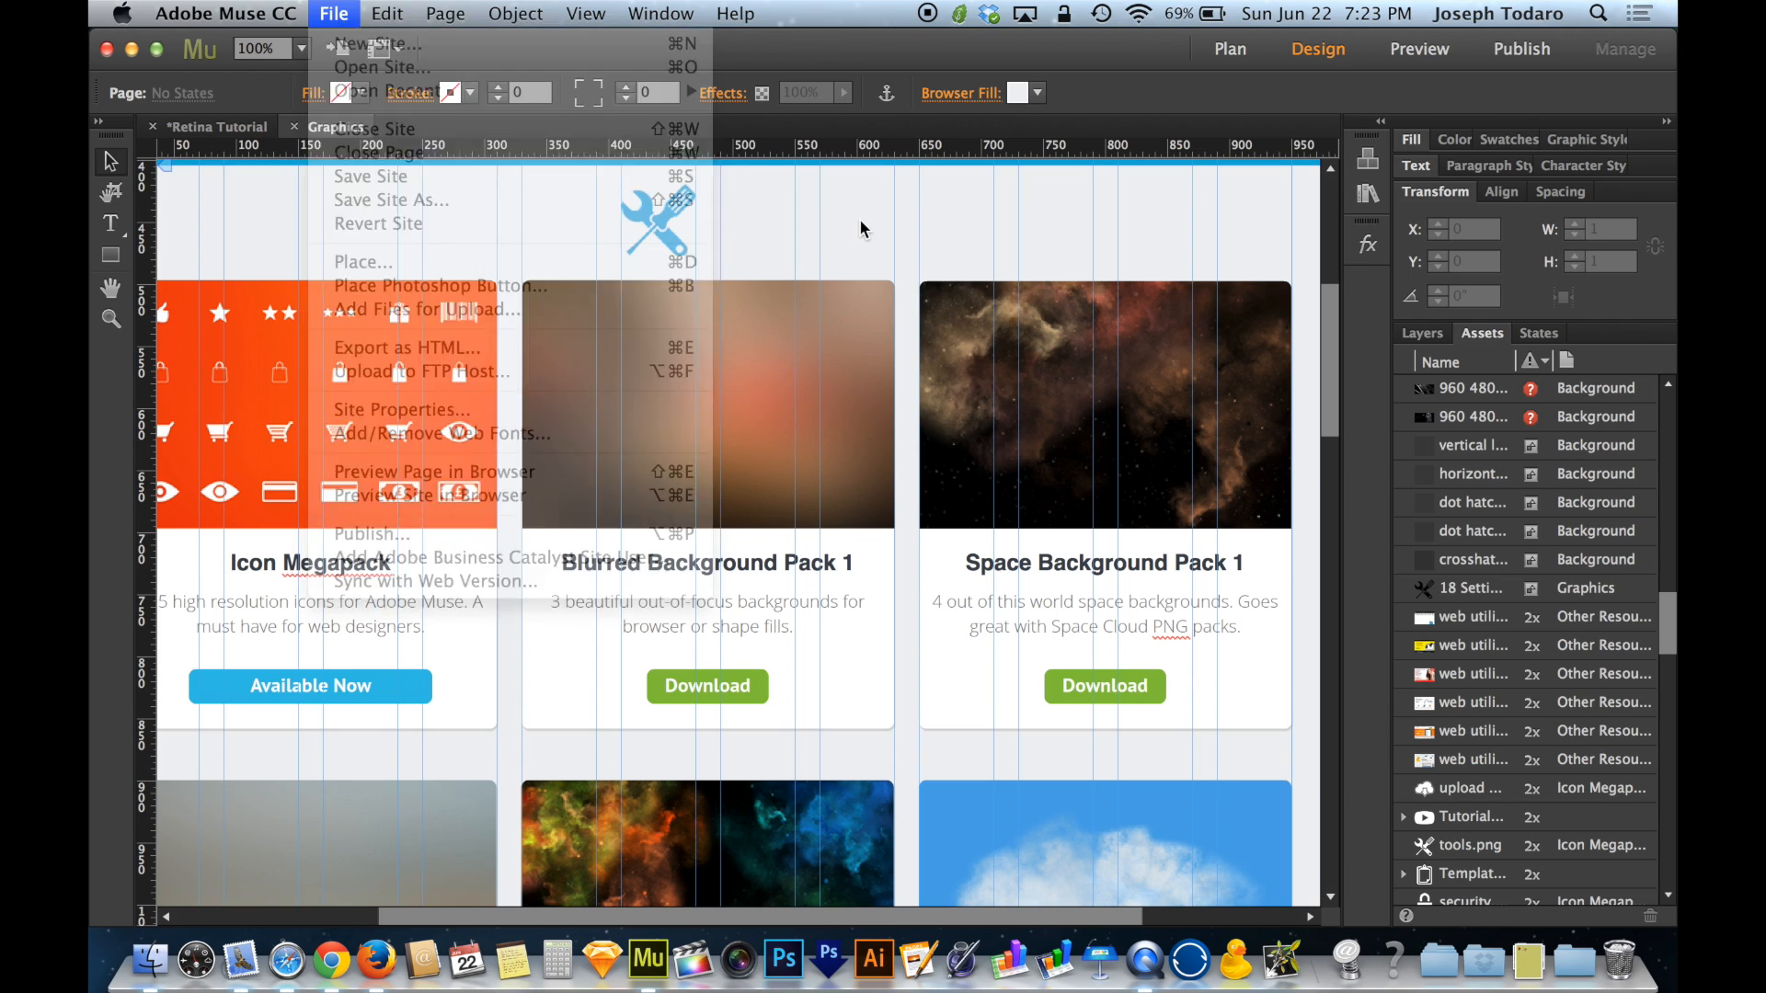
{"action": "left_click", "coordinate": [333, 14]}
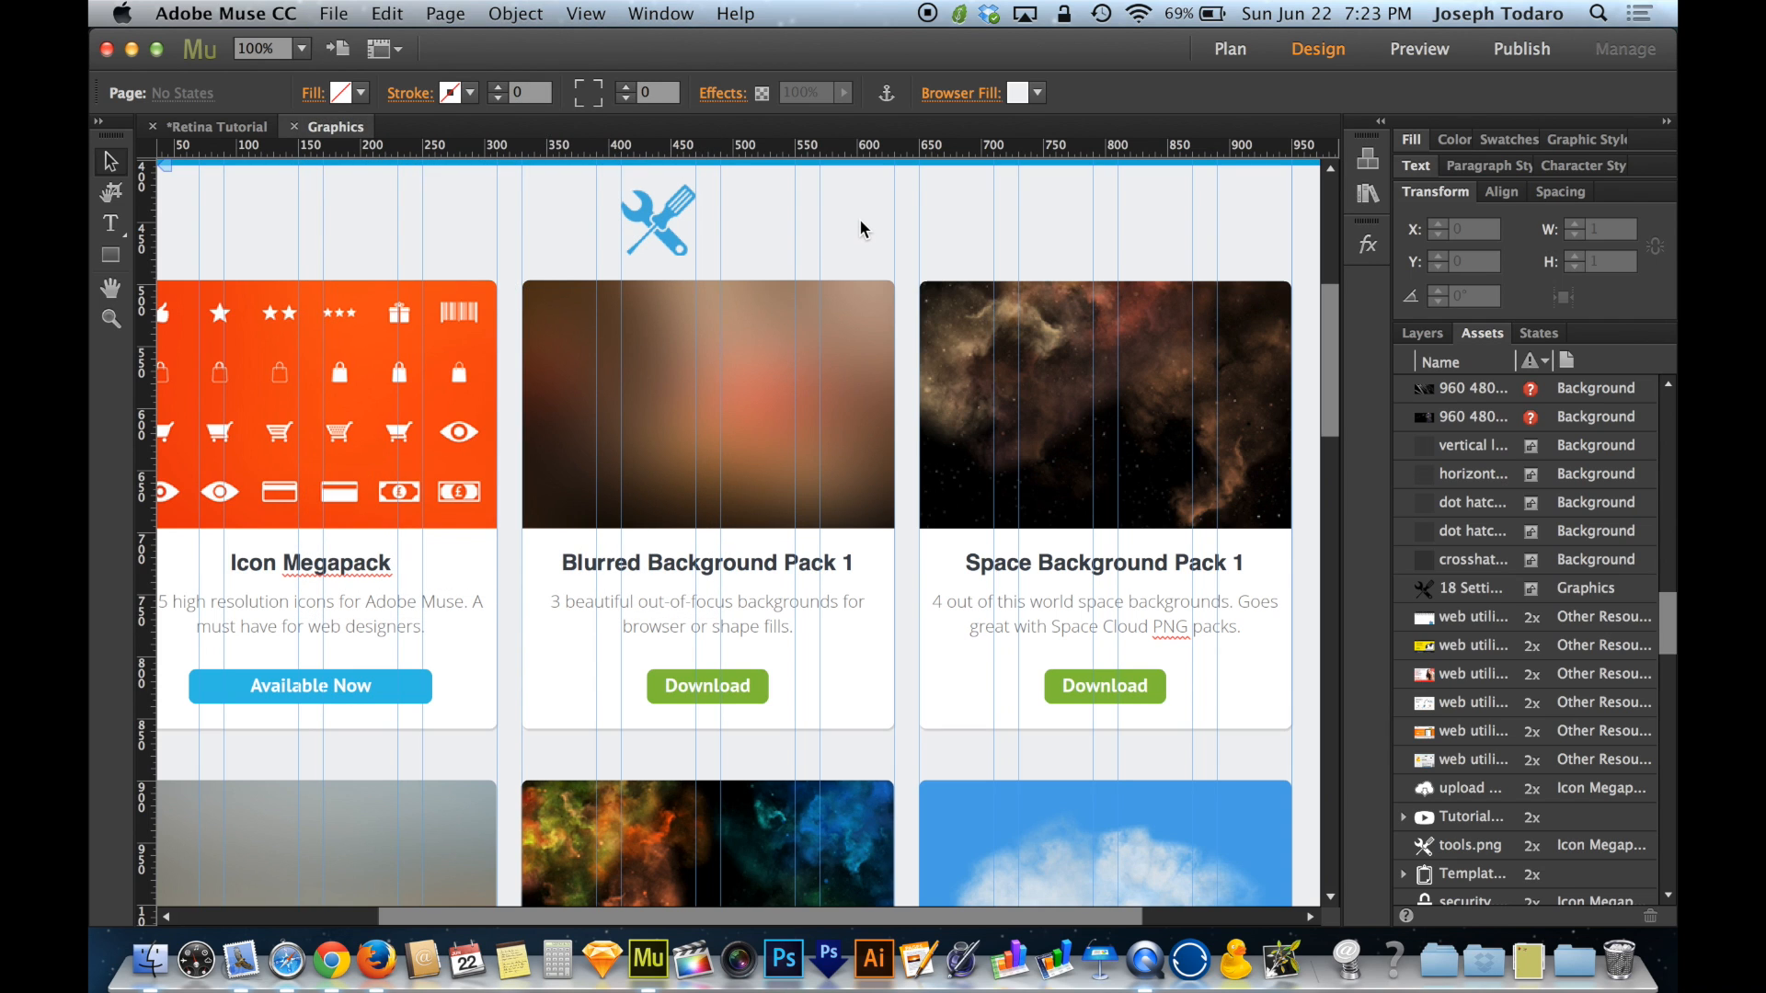